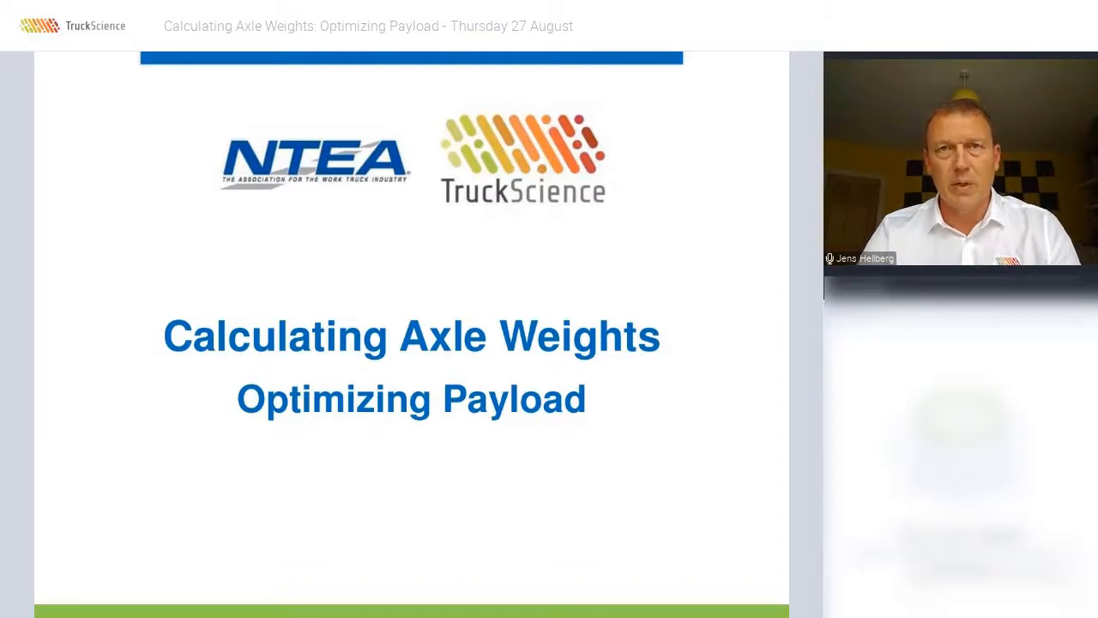
# - Advance past the slides to reach TruckScience's New Calculation page listing vehicle makes
pyautogui.press('Right')
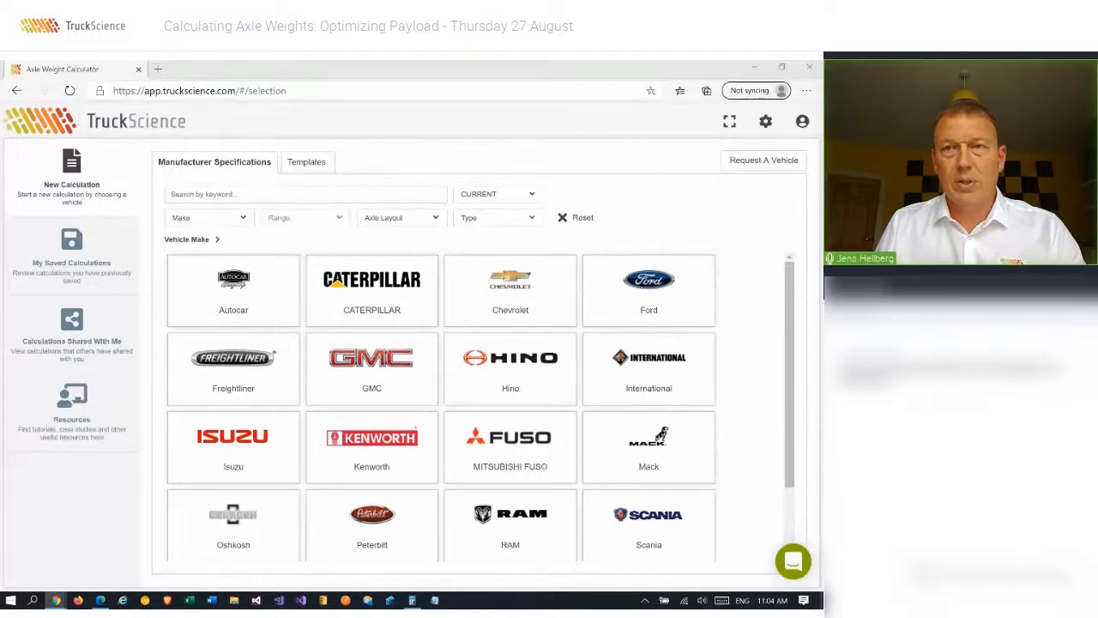
# - Load the Ford Super Duty 4x2 F-350 DRW Reg. Cab 6.7L Diesel 60" chassis
pyautogui.click(648, 290)
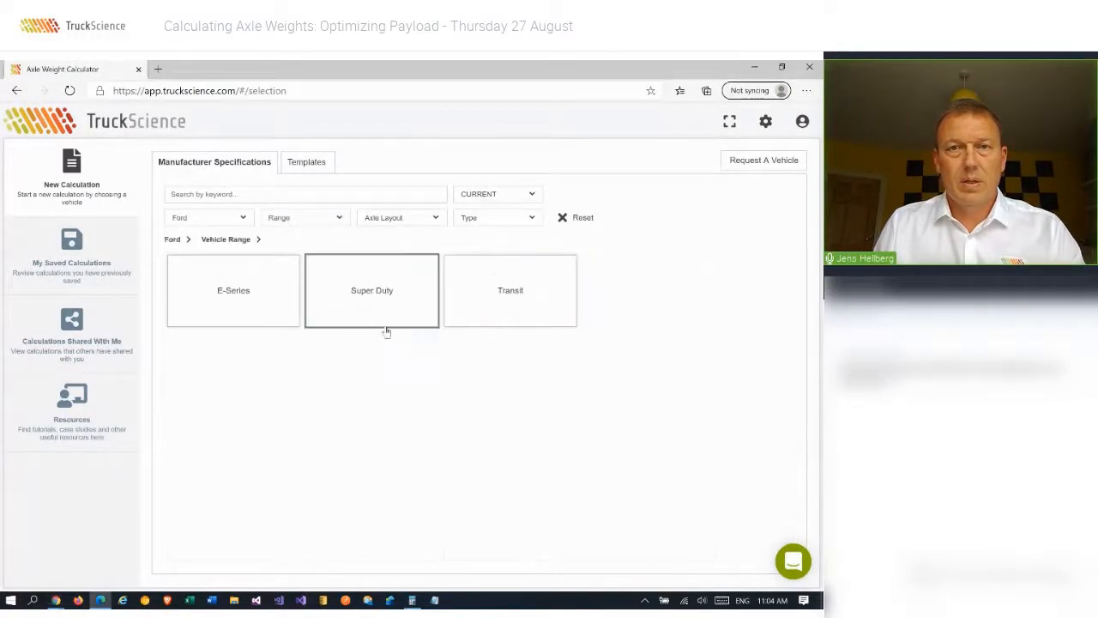
pyautogui.click(371, 290)
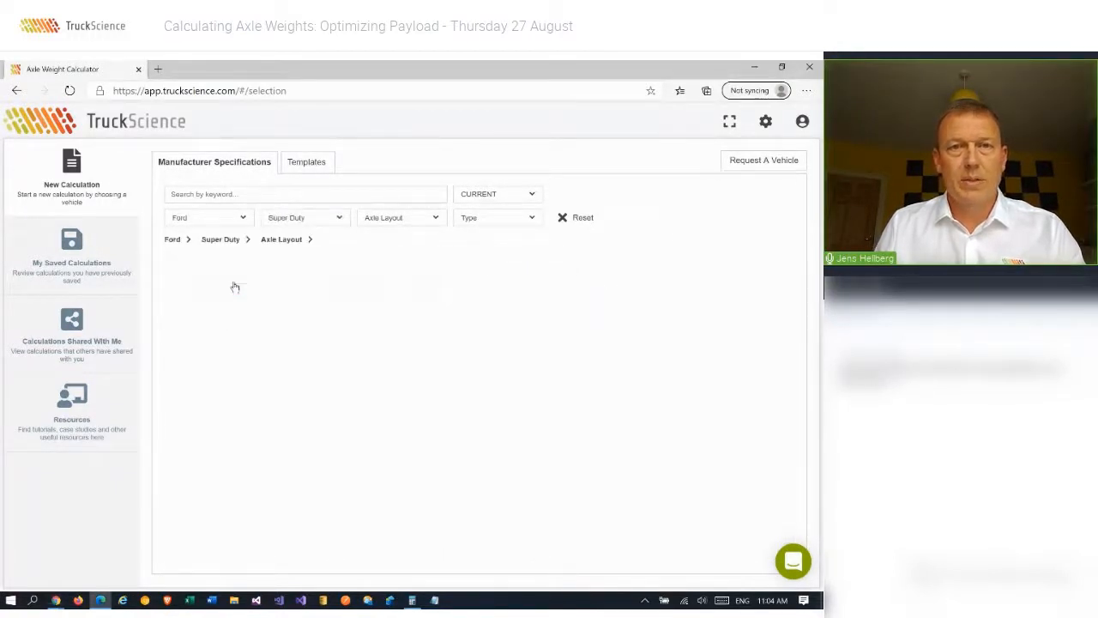
pyautogui.click(398, 216)
pyautogui.write('drw')
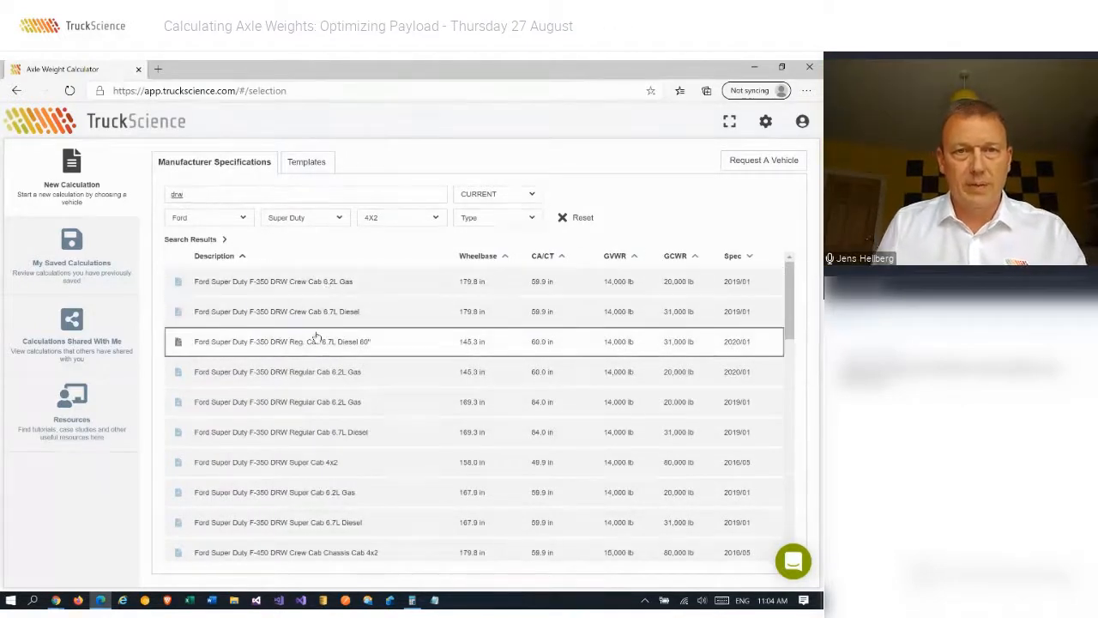
pyautogui.doubleClick(282, 339)
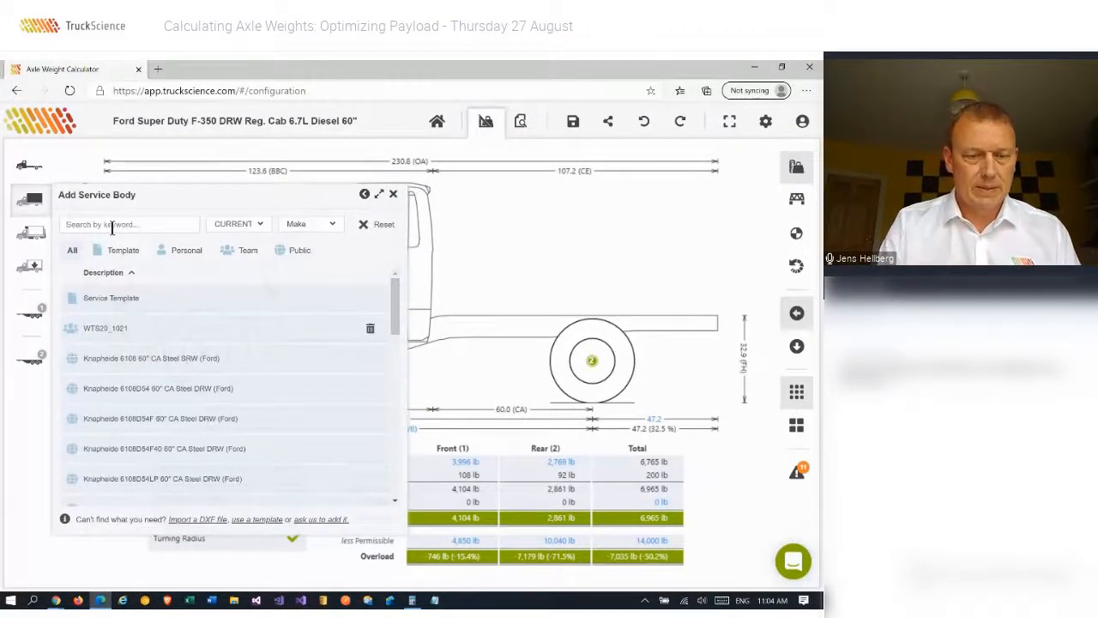
# - Search '61' and fit the Knapheide 6108D54 60" CA Steel DRW service body
pyautogui.write('6108d54')
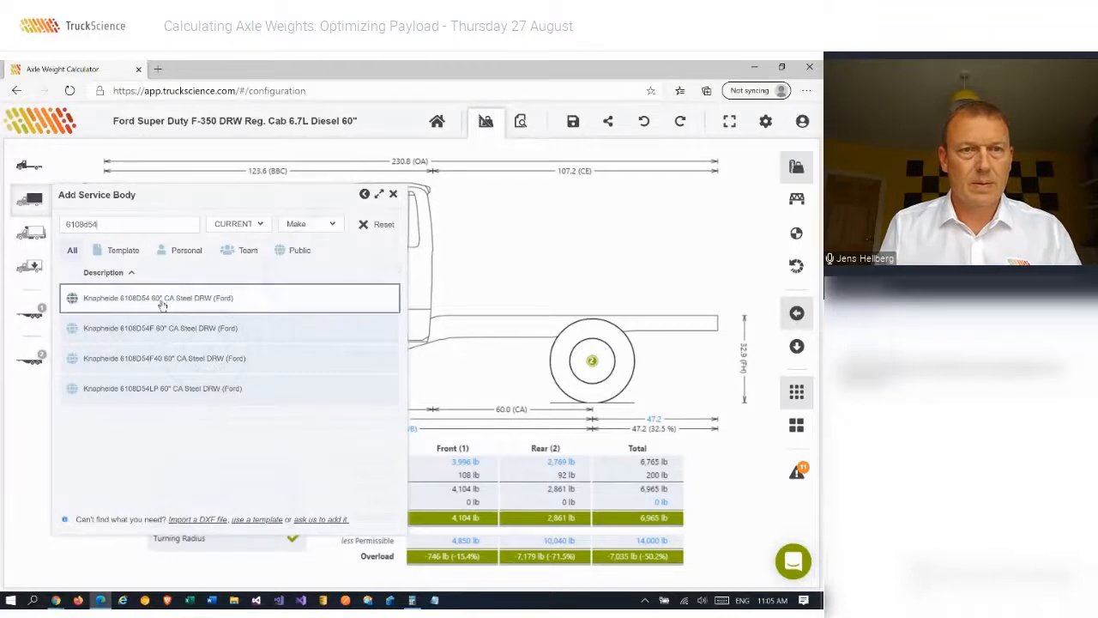
pyautogui.click(158, 299)
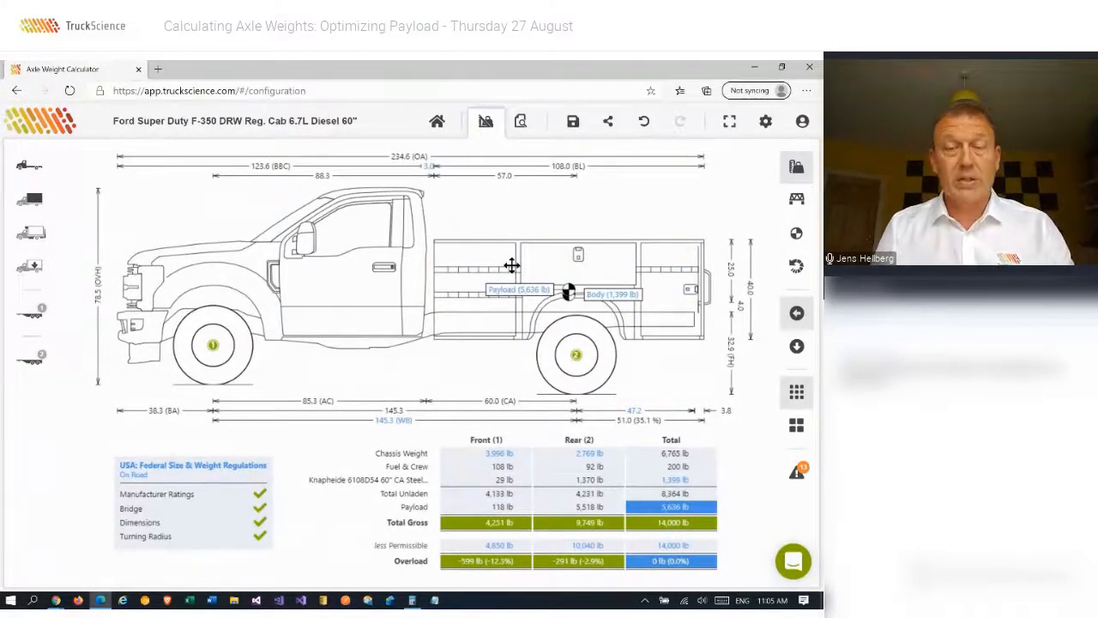
pyautogui.moveTo(457, 278)
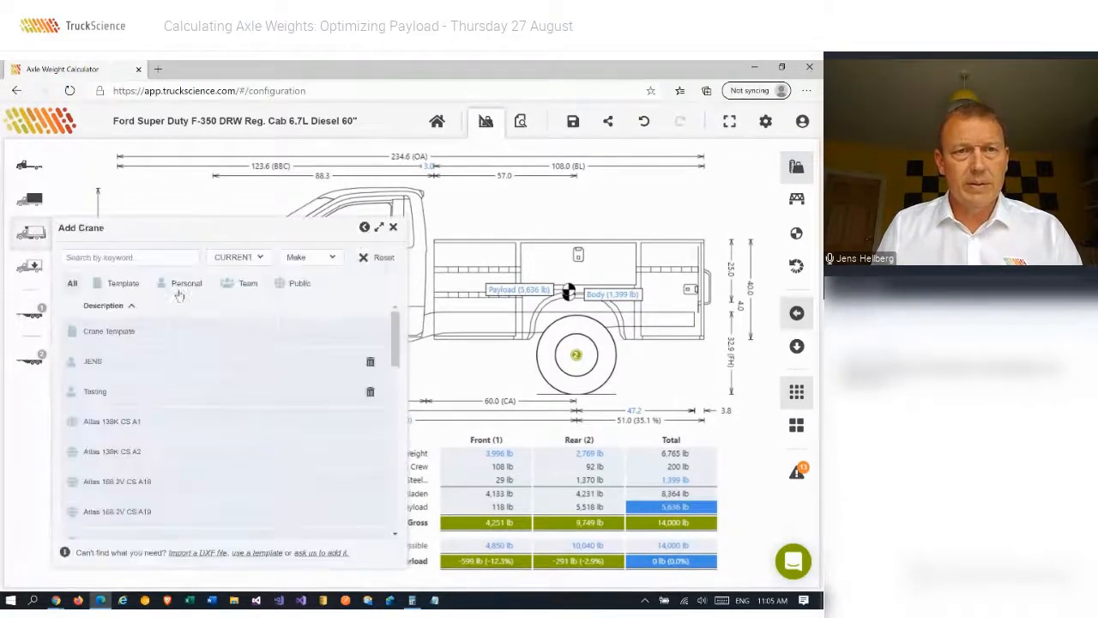
# - Search 'lif' in the crane catalogue to narrow it to Liftmoore cranes
pyautogui.write('lif')
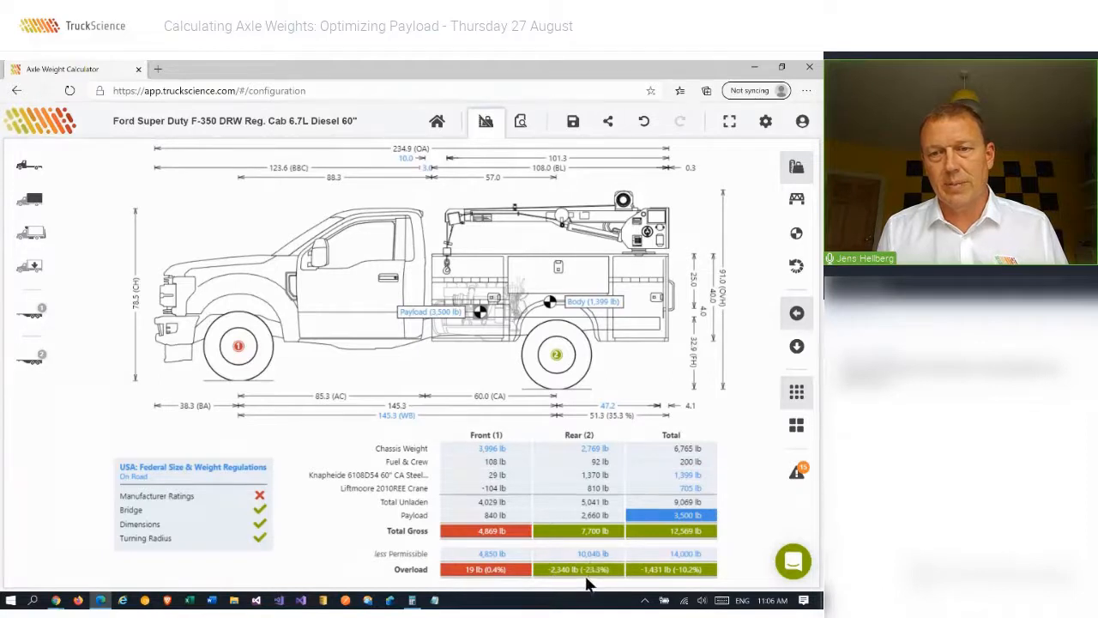
pyautogui.moveTo(574, 586)
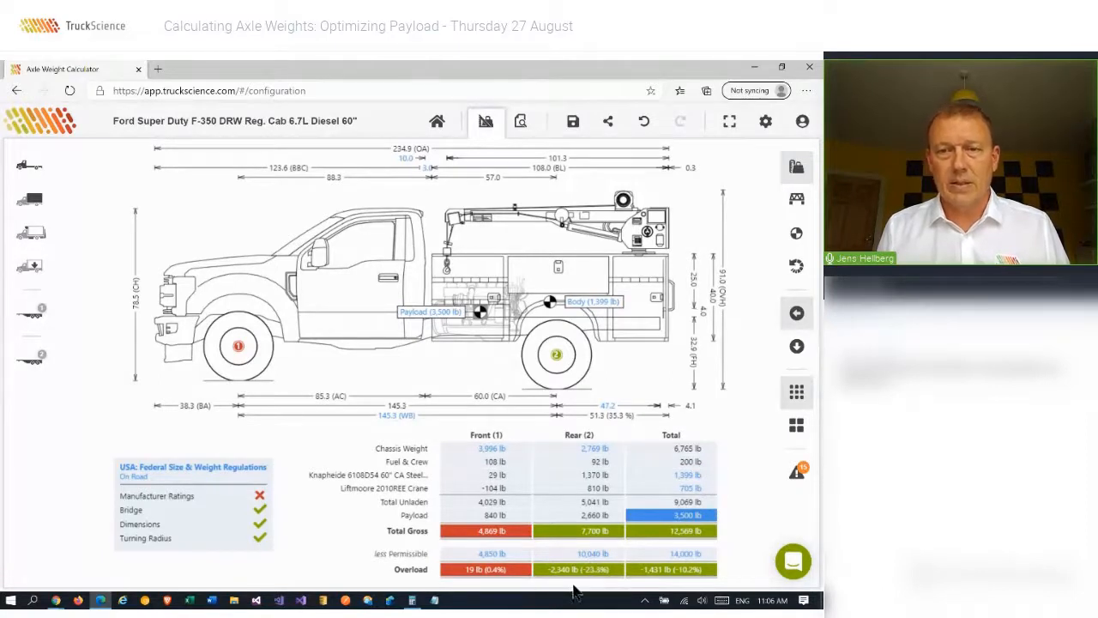
pyautogui.moveTo(587, 579)
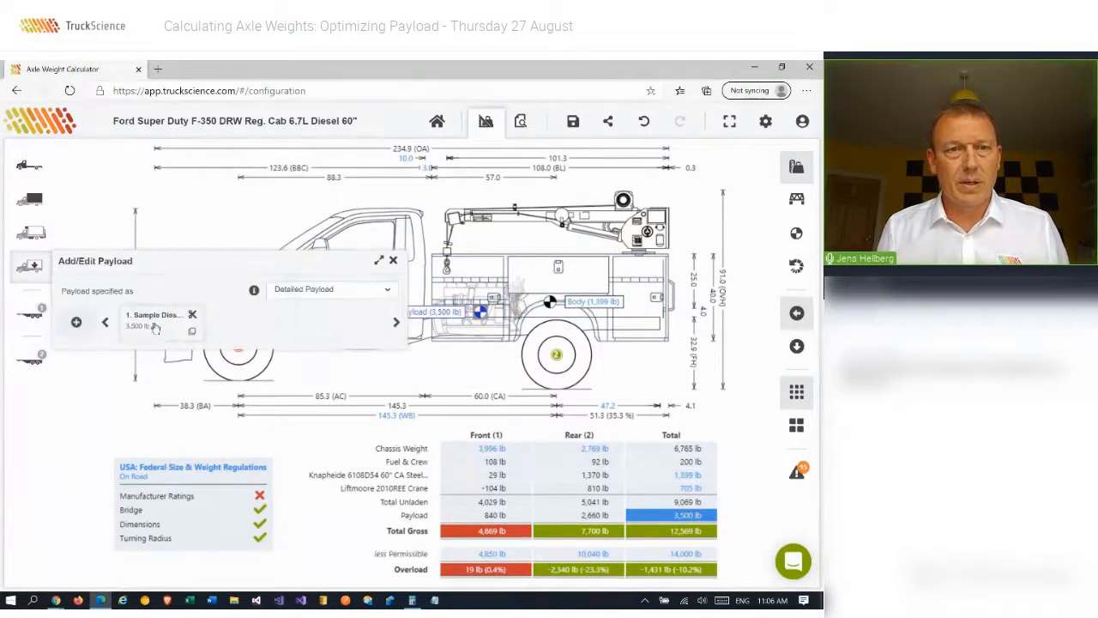
# - Move the sample payload rearward via its Position settings so the front axle passes
pyautogui.click(154, 359)
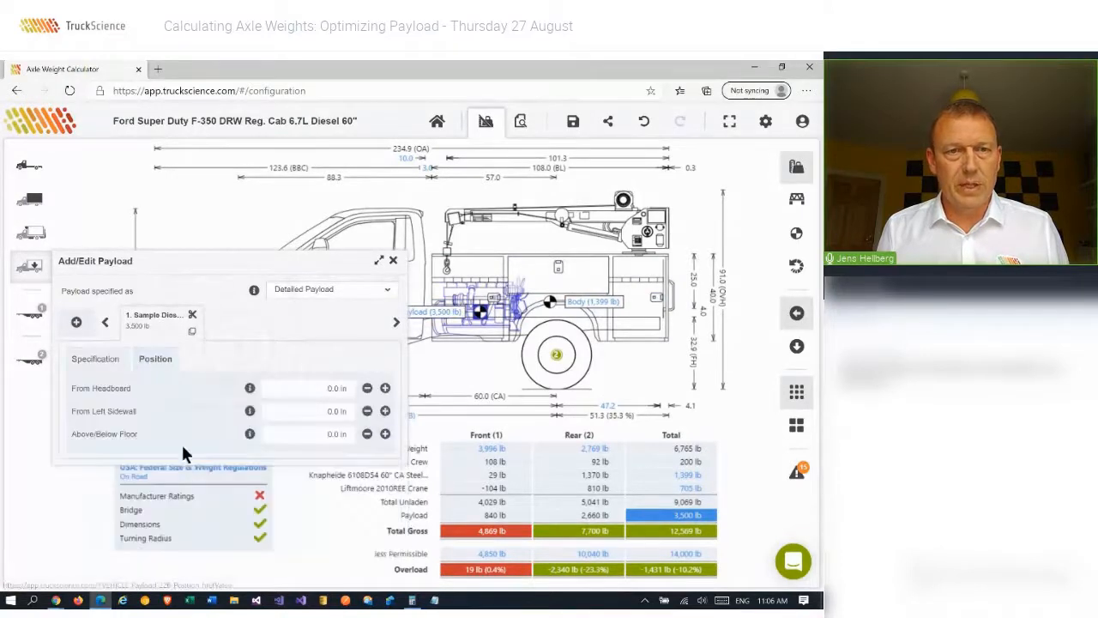
pyautogui.click(313, 433)
pyautogui.write('11')
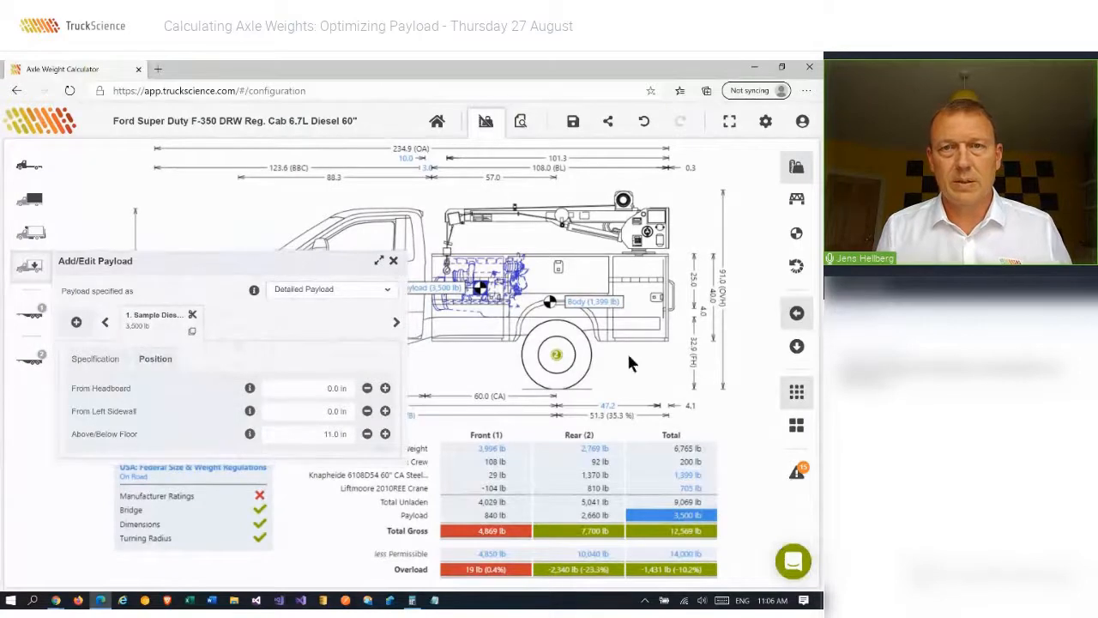
pyautogui.click(393, 261)
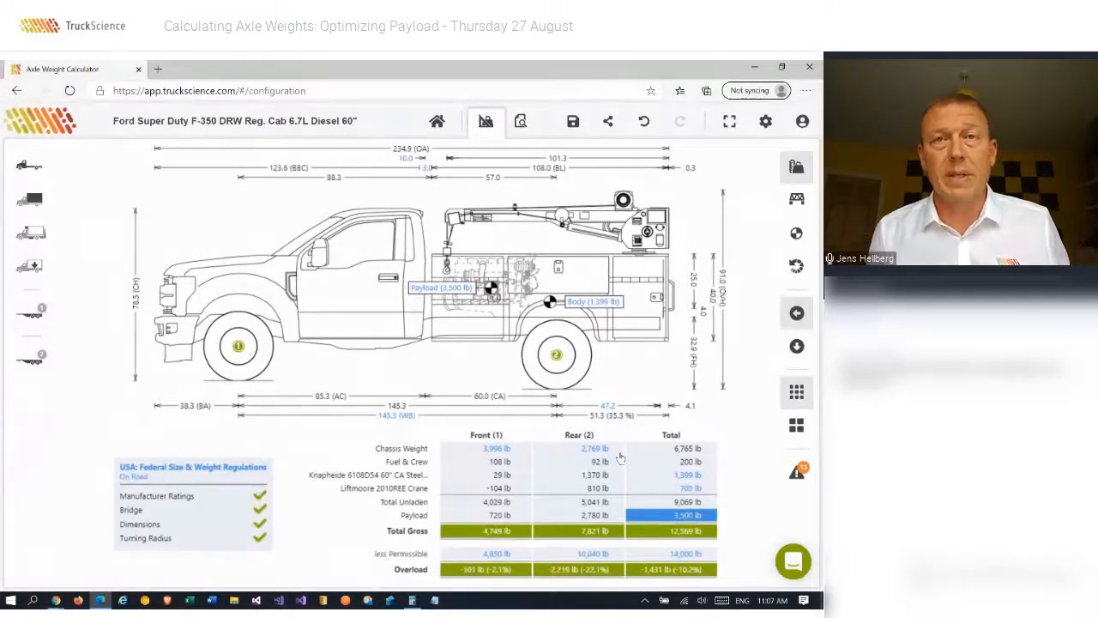
pyautogui.moveTo(464, 347)
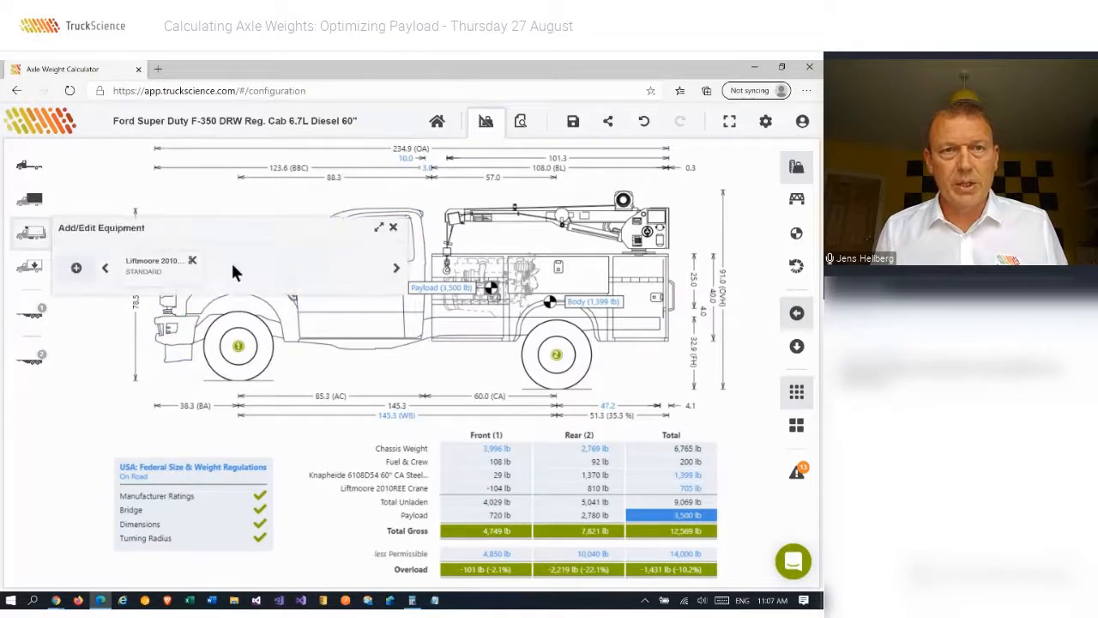
# - Add equipment of type Pintle Hook / Coupler and search 'hitch' for the sample tow hitch
pyautogui.click(75, 267)
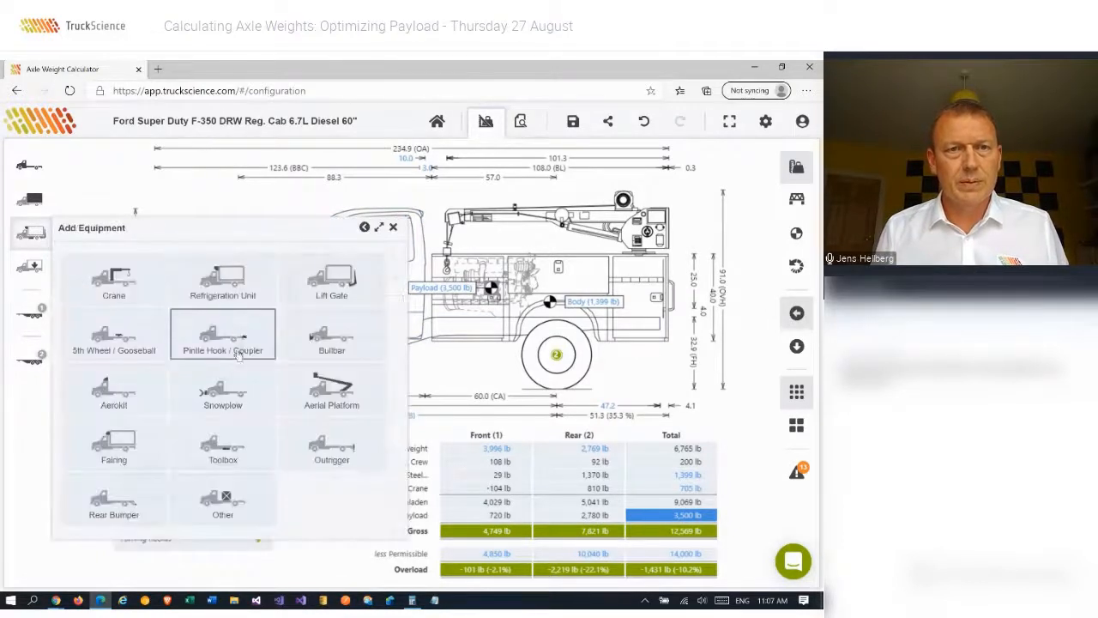
pyautogui.click(223, 334)
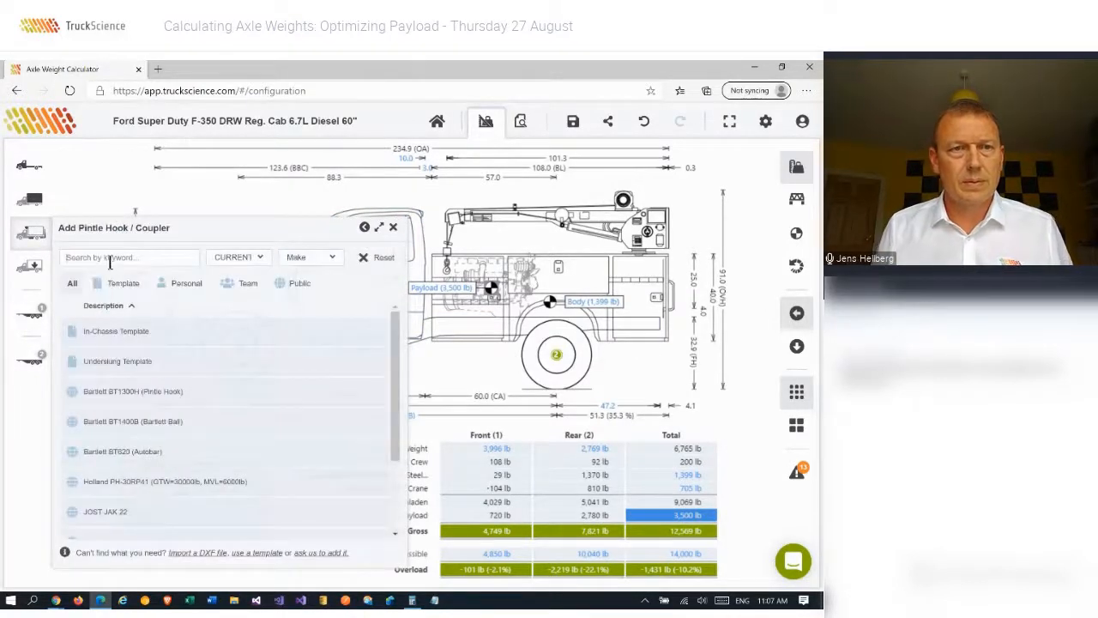
pyautogui.write('hitch')
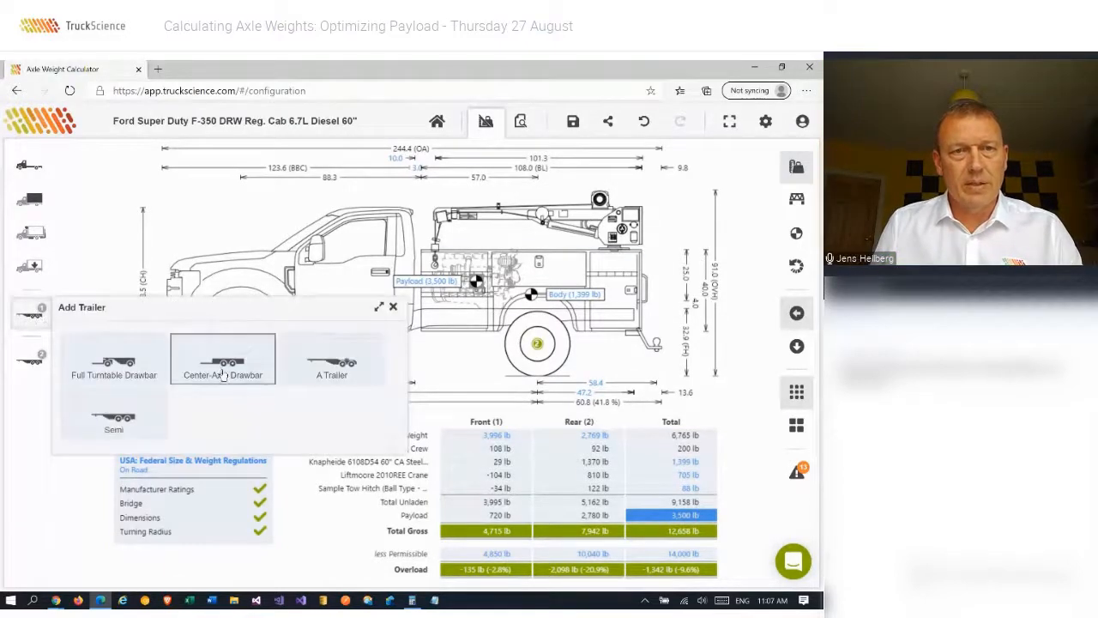
# - Attach a center-axle drawbar trailer and search 'bobcat' in the Detailed Payload library
pyautogui.click(223, 359)
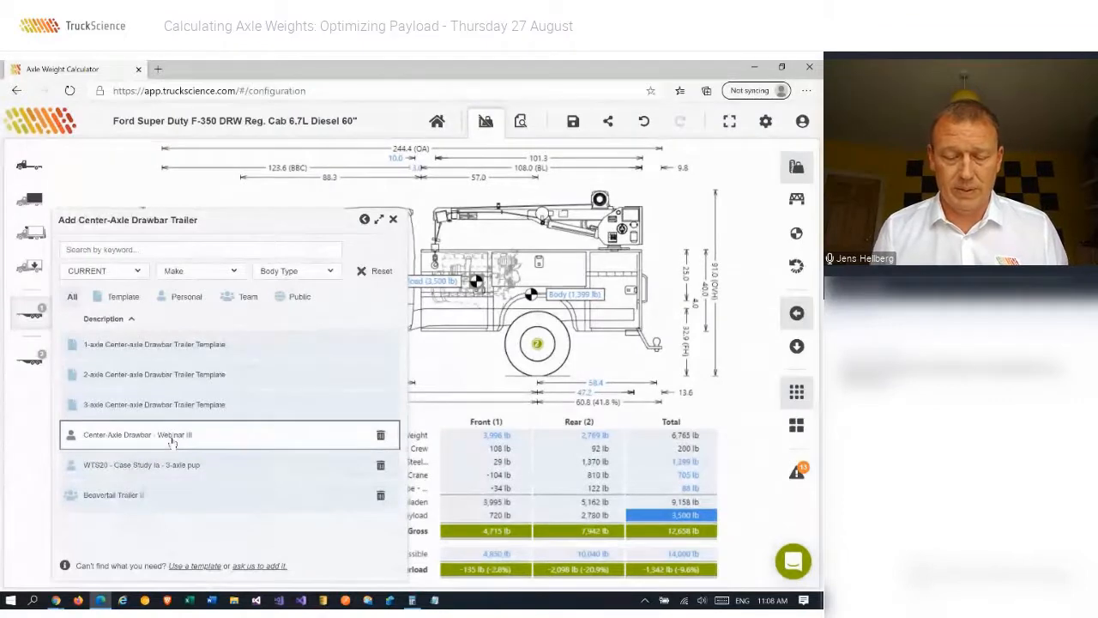
pyautogui.click(137, 434)
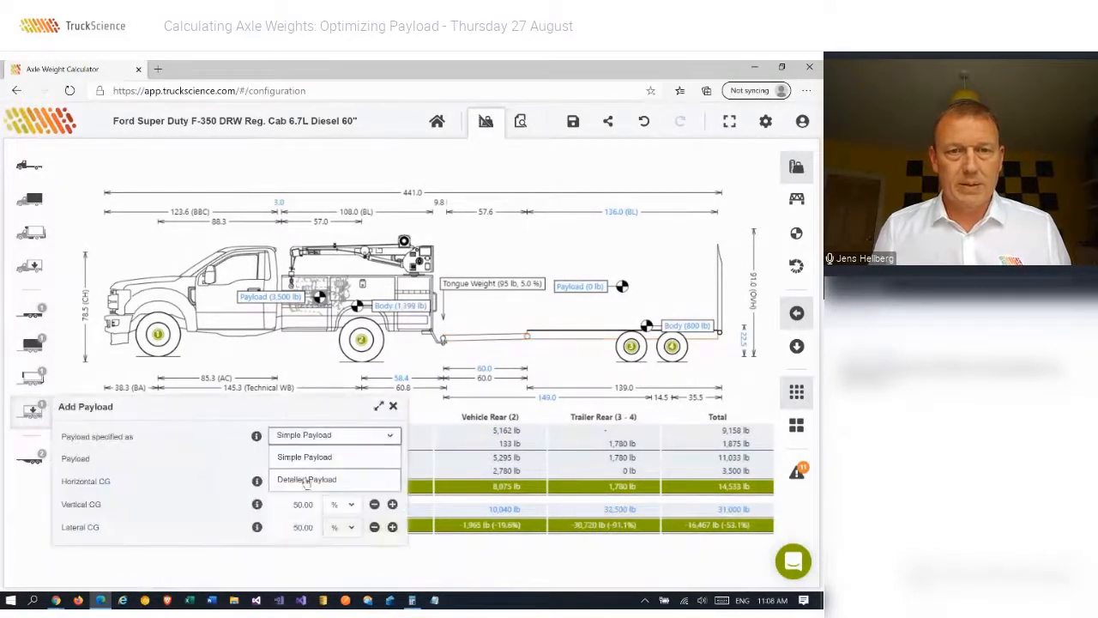
pyautogui.click(305, 479)
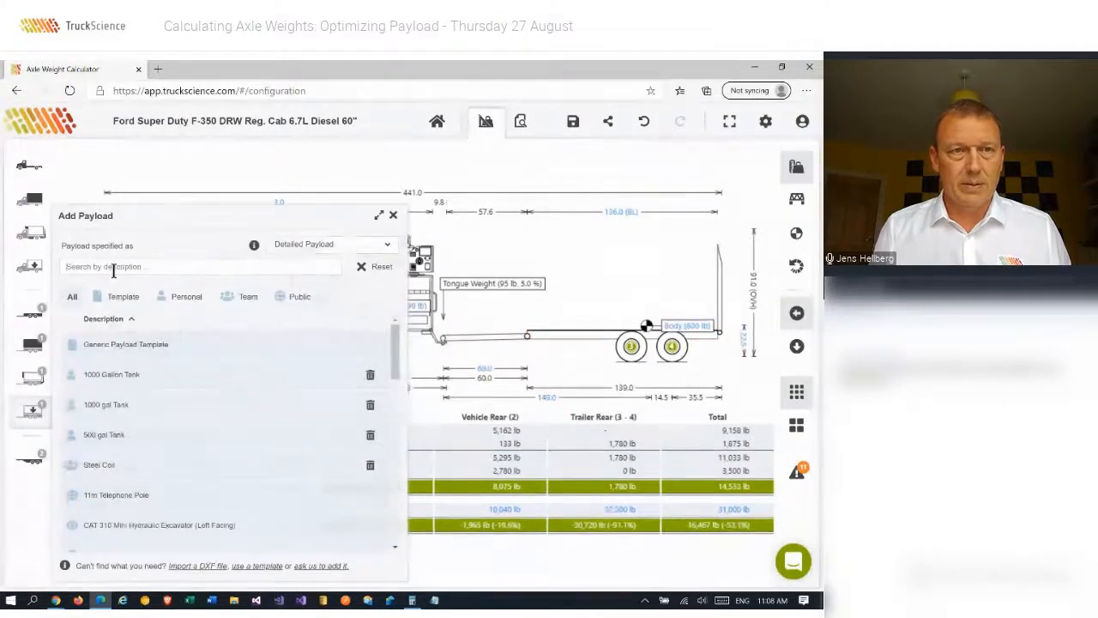
pyautogui.write('bobcat')
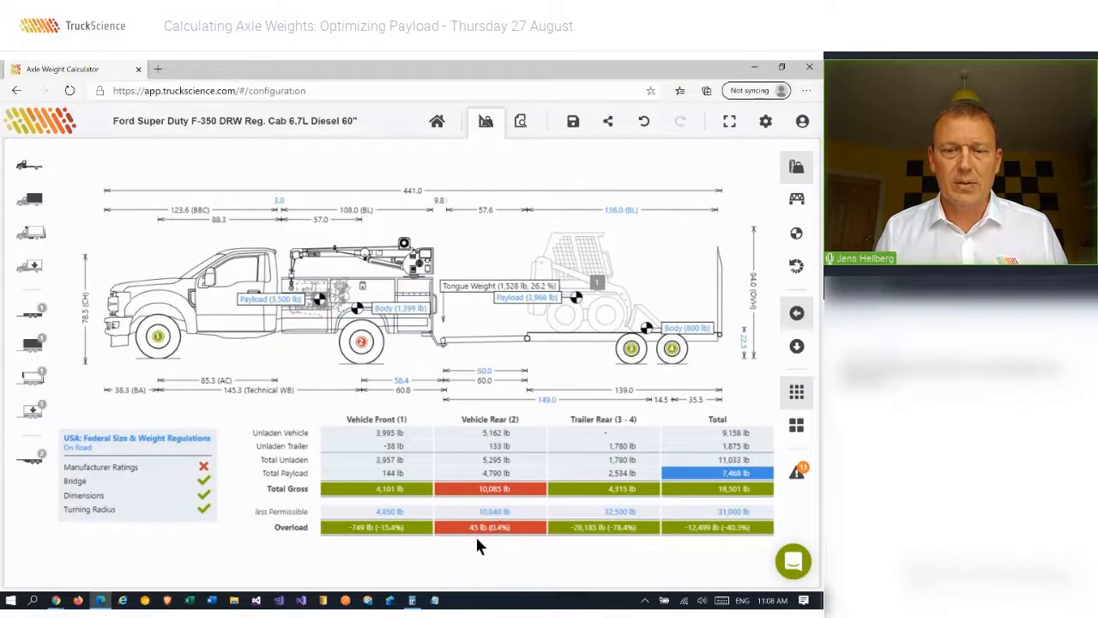
pyautogui.moveTo(500, 494)
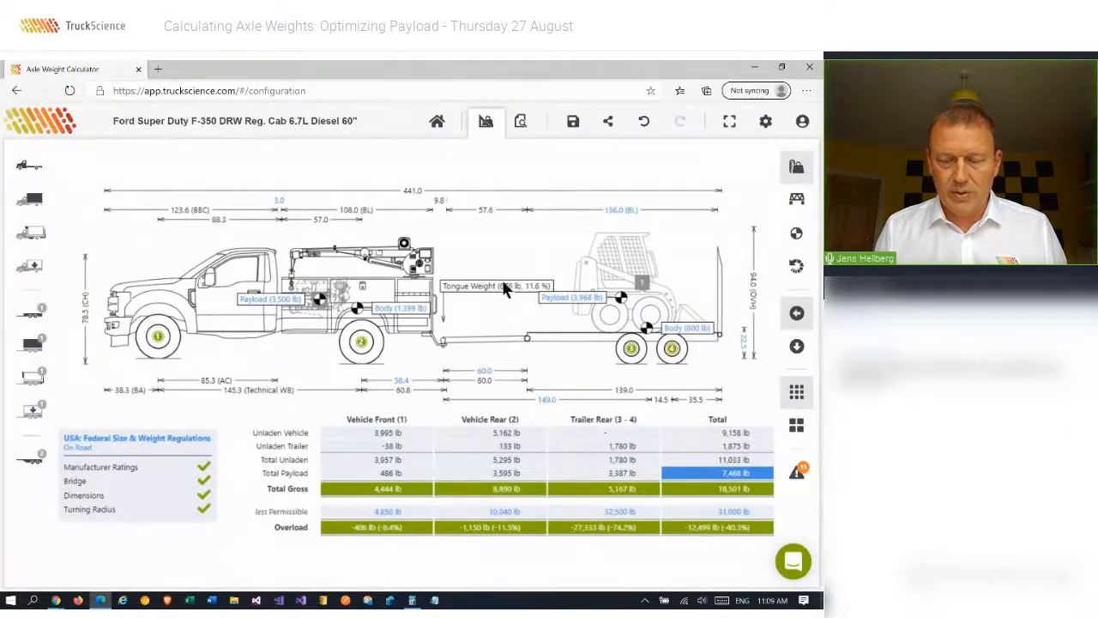
pyautogui.moveTo(507, 295)
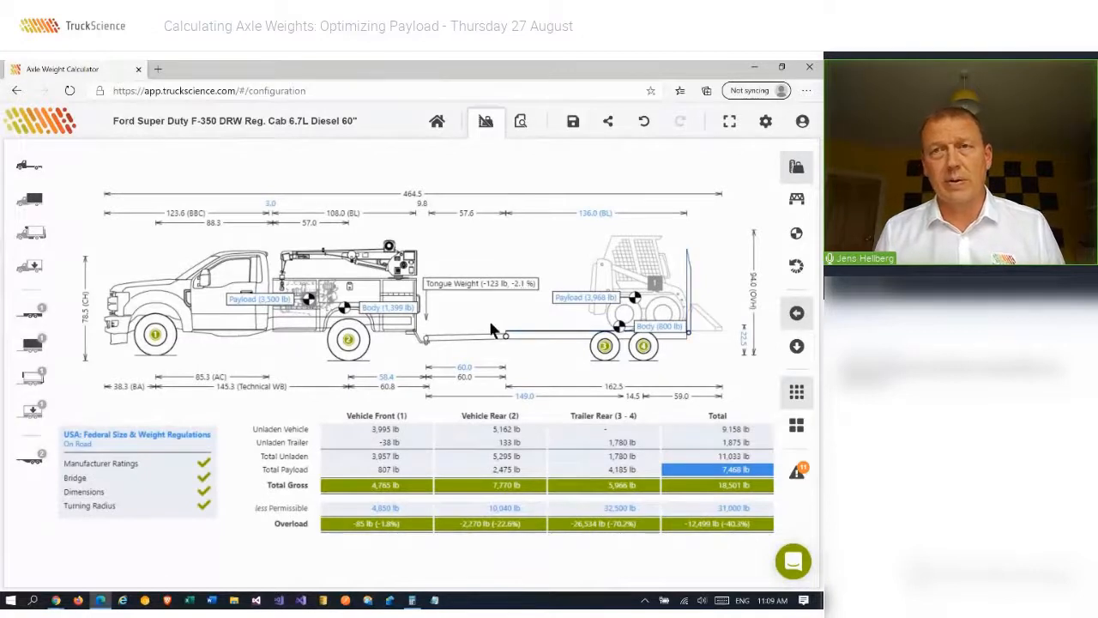
pyautogui.moveTo(644, 121)
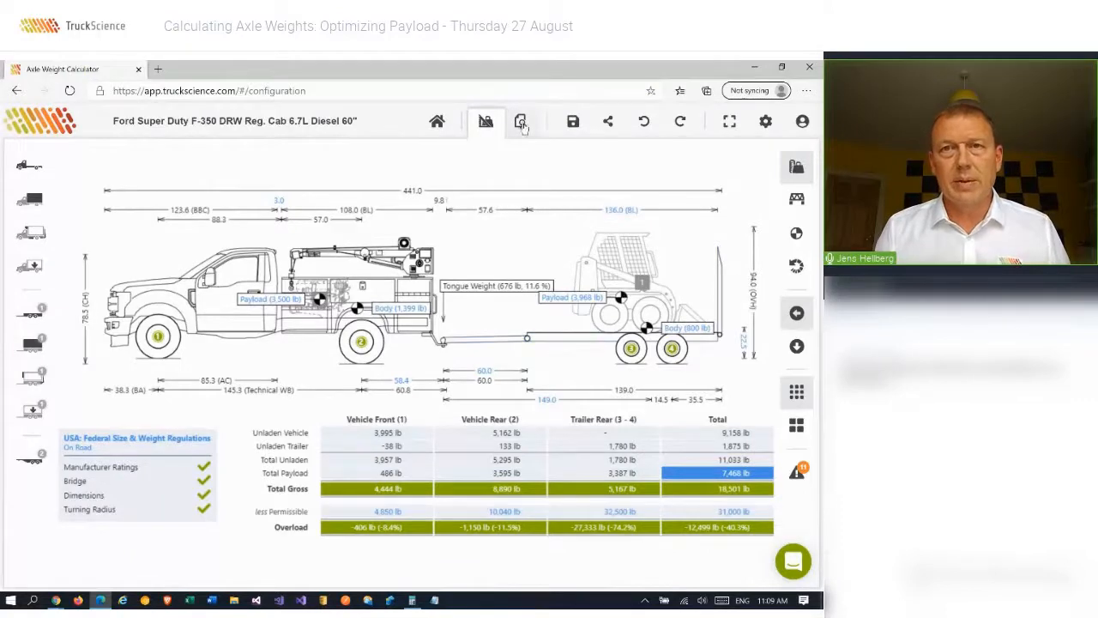
# - Bring up the weight distribution report and start entering its Prepared For name
pyautogui.click(522, 120)
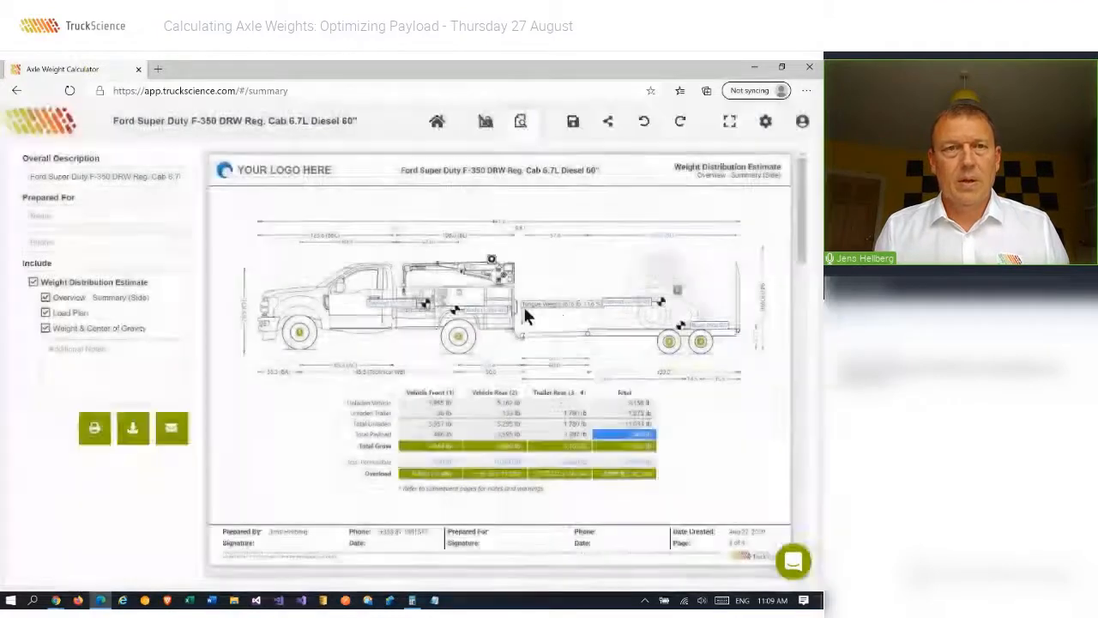
pyautogui.click(103, 217)
pyautogui.write('John Doe')
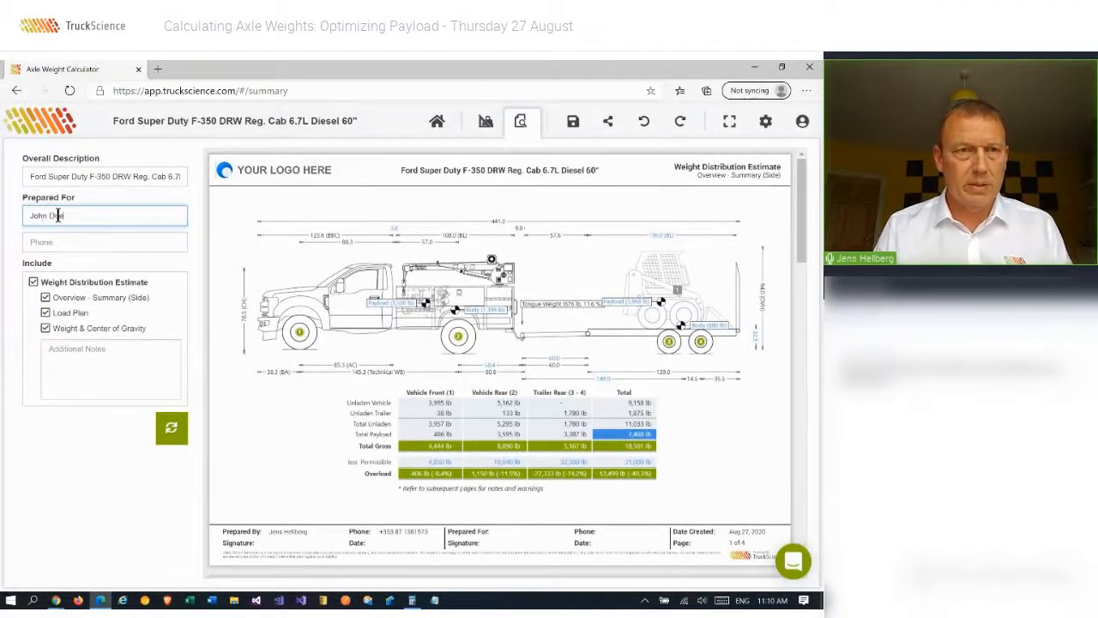
# - Add the note that the Bobcat sits above the rear axle to avoid hitch overloading, and regenerate the report
pyautogui.click(109, 369)
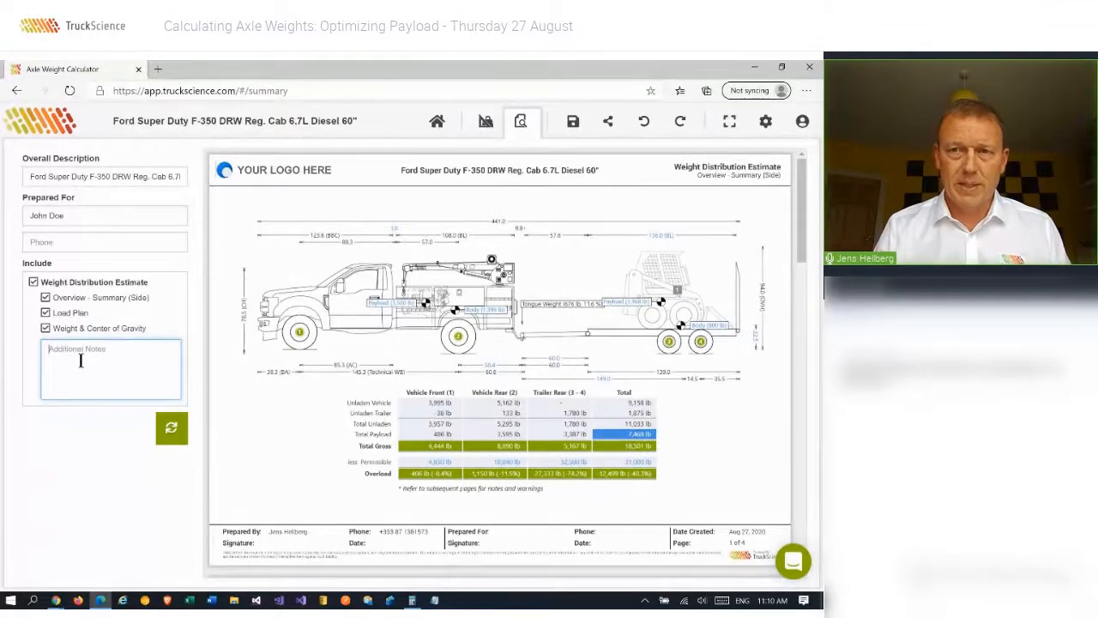
pyautogui.write('B')
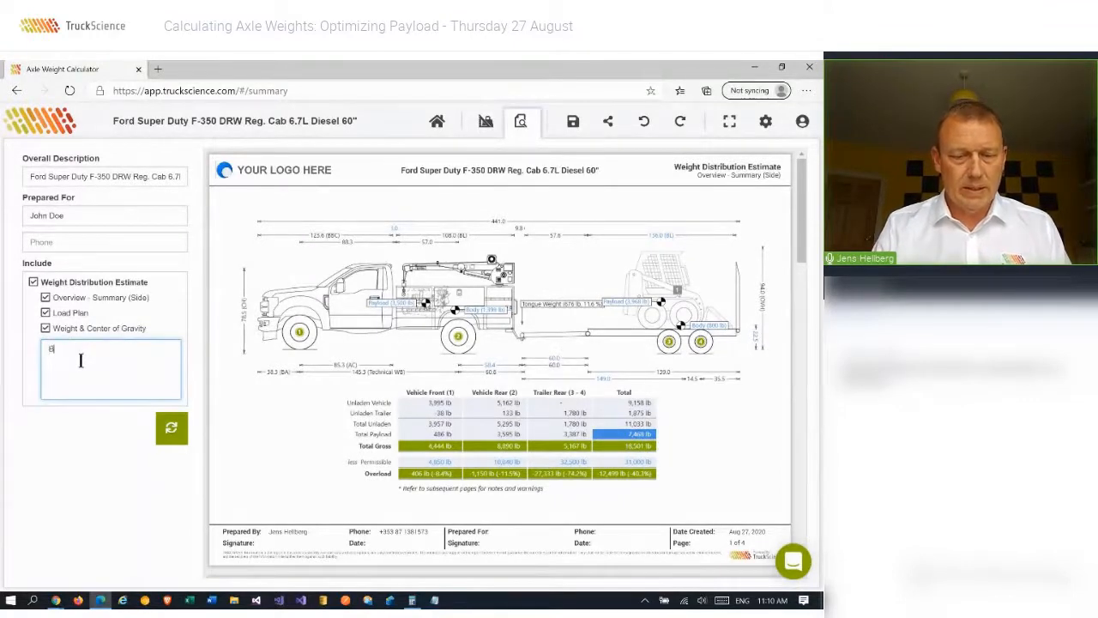
pyautogui.write('Bobcat must be placed a')
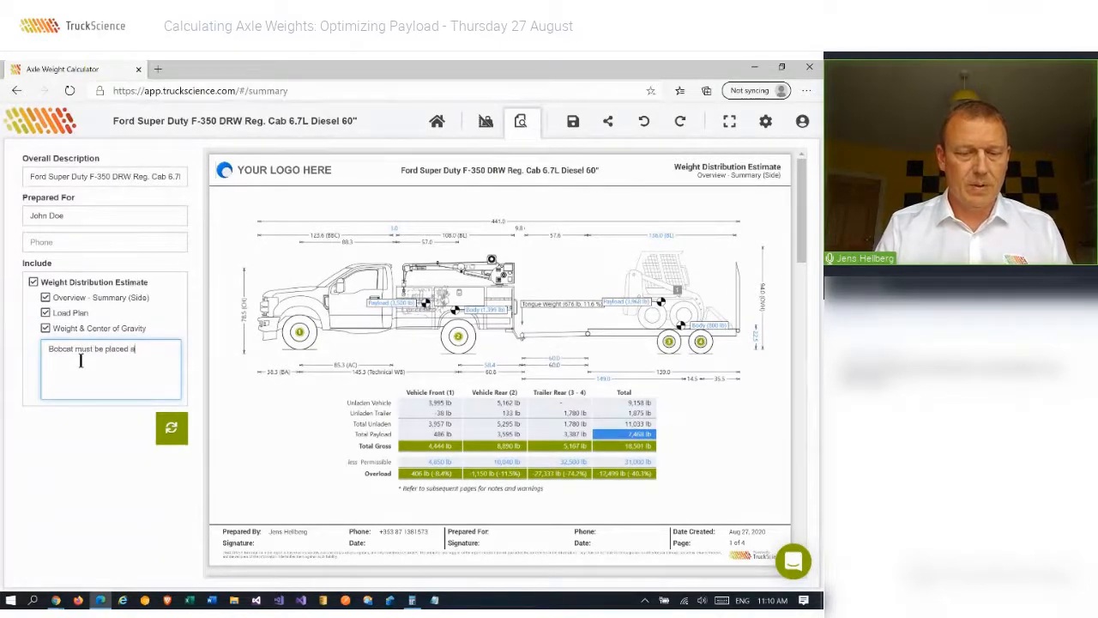
pyautogui.write('bove')
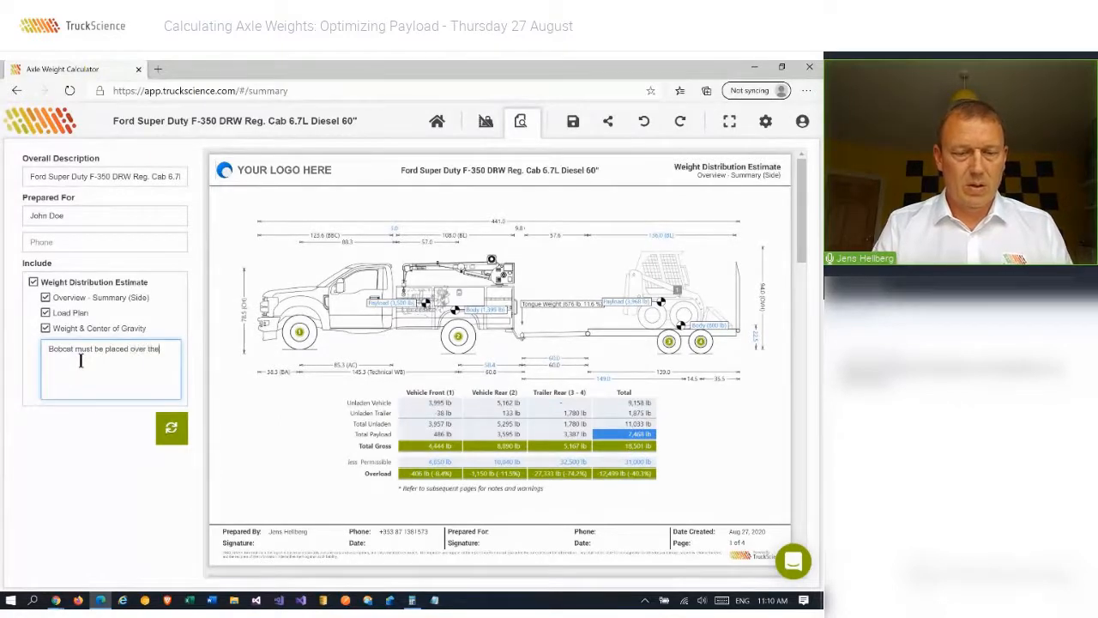
pyautogui.write('rear axle to prevent o')
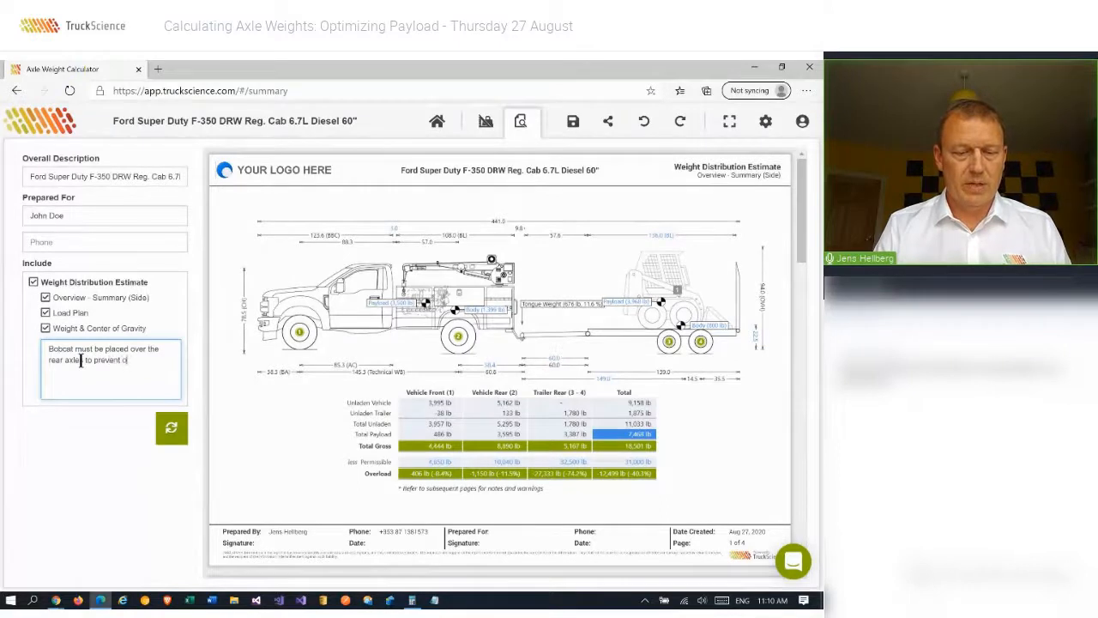
pyautogui.write('verloading on the hitch')
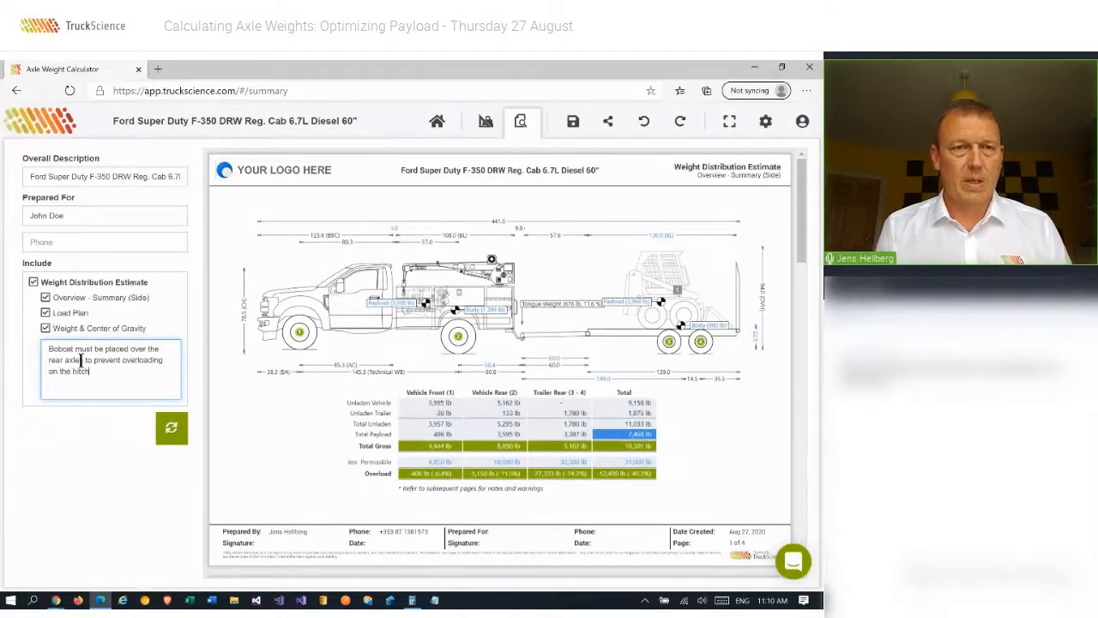
pyautogui.click(171, 427)
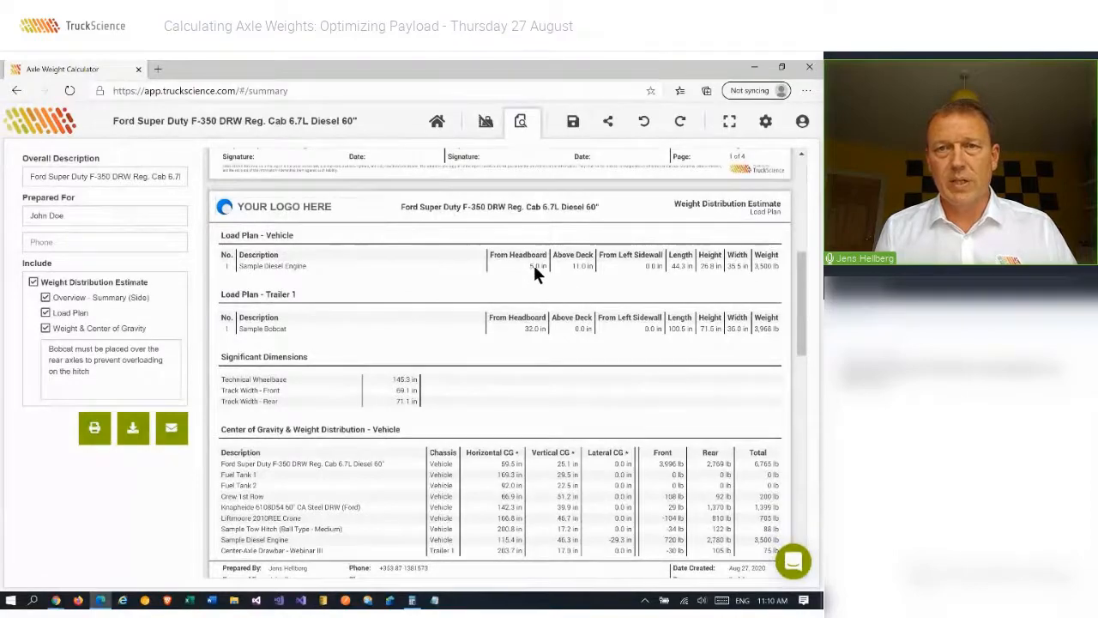
pyautogui.scroll(-3)
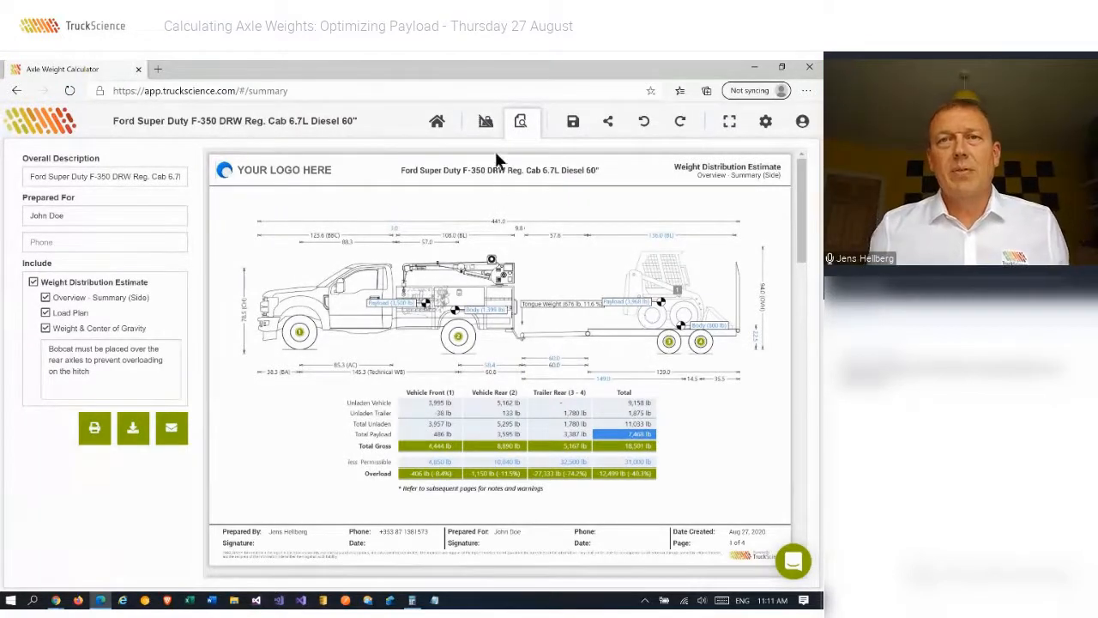
# - Discard the Ford calculation unsaved and select Kenworth T370 for the new calculation
pyautogui.click(486, 120)
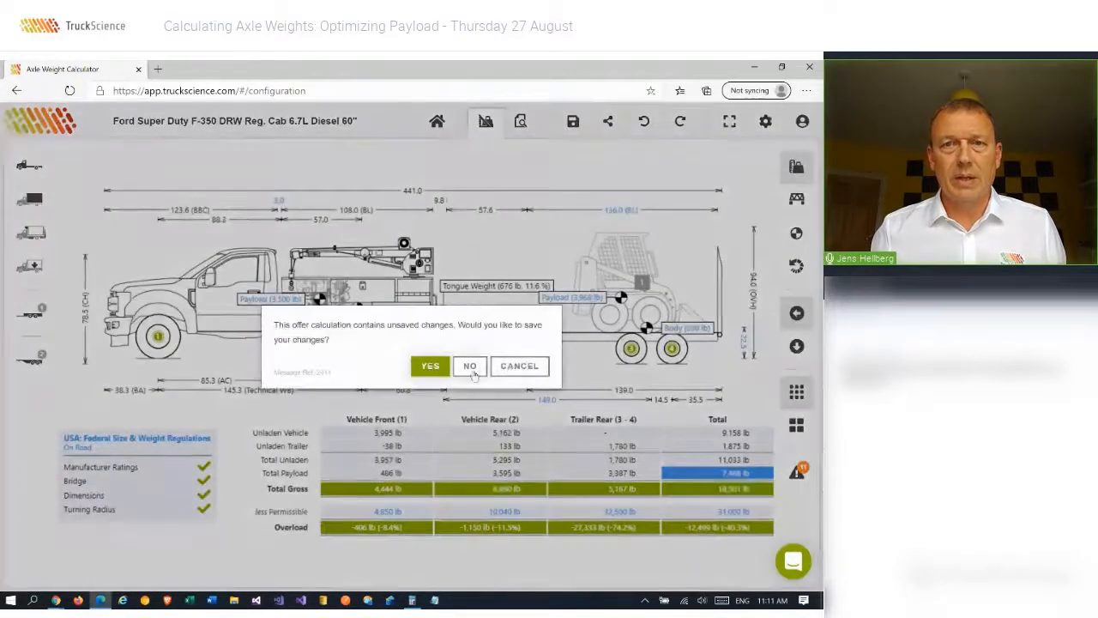
pyautogui.click(470, 367)
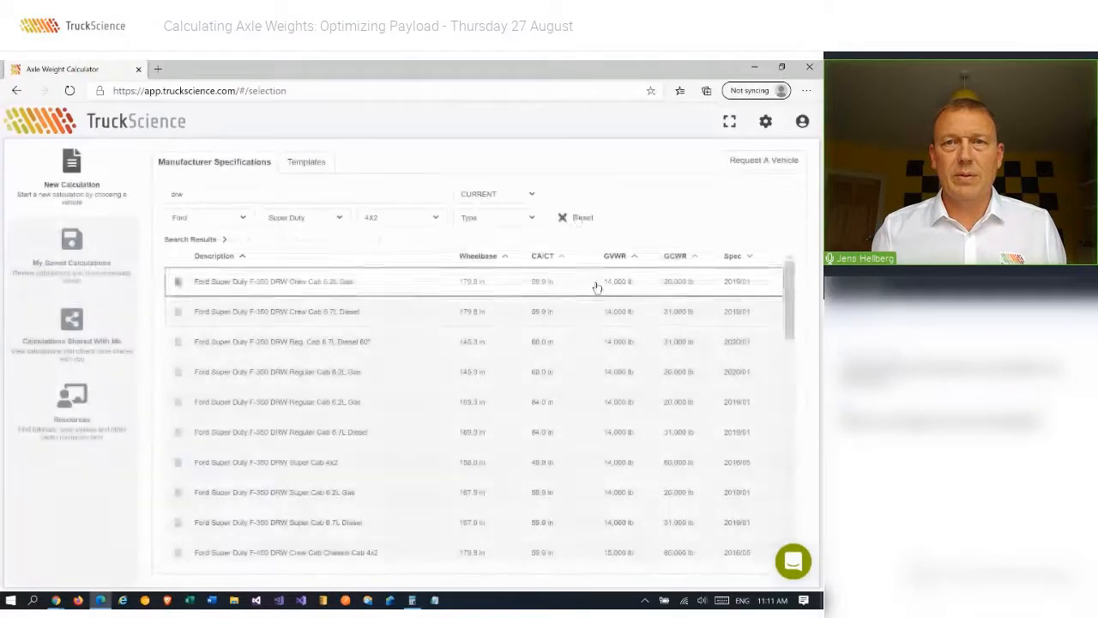
pyautogui.click(576, 217)
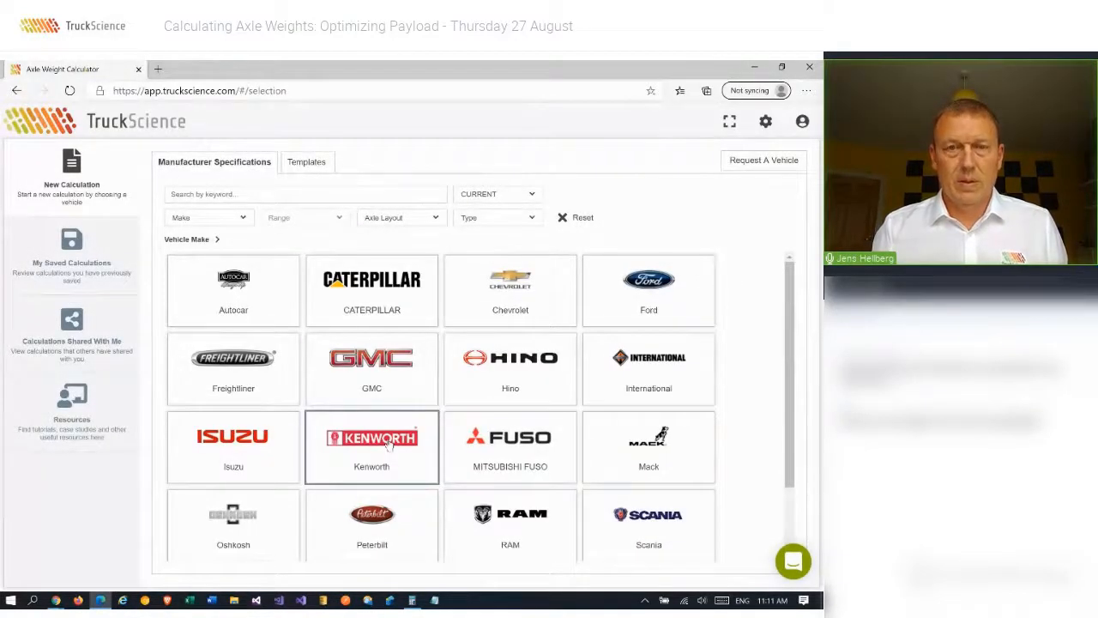
pyautogui.click(370, 446)
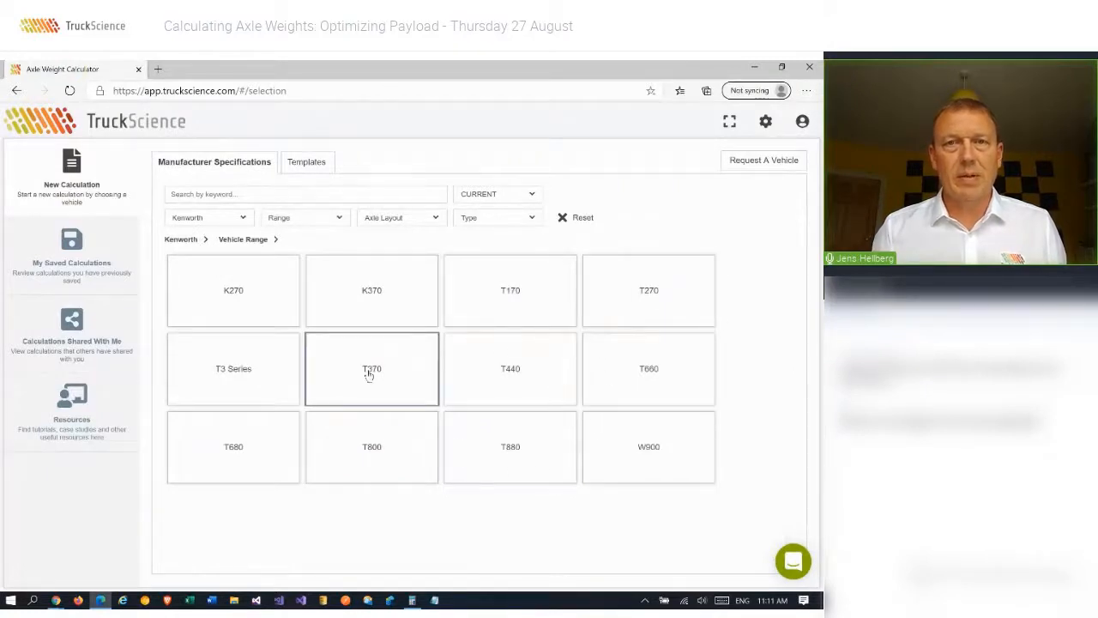
pyautogui.click(370, 367)
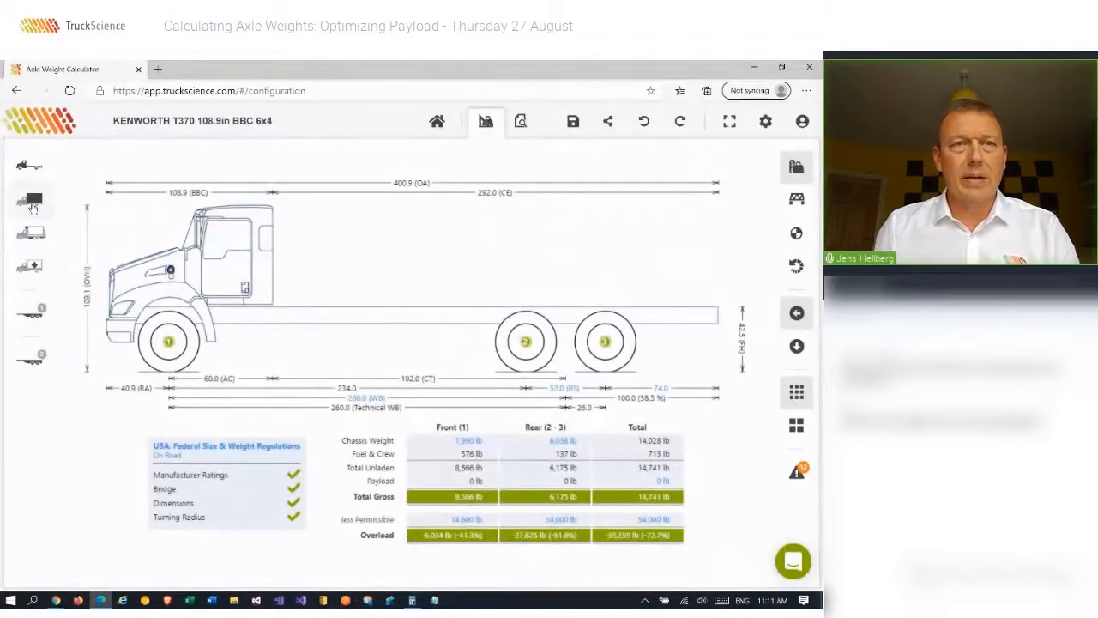
# - Mount a Box body template on the T370 chassis, review its width, and bring up the equipment catalogue
pyautogui.click(31, 199)
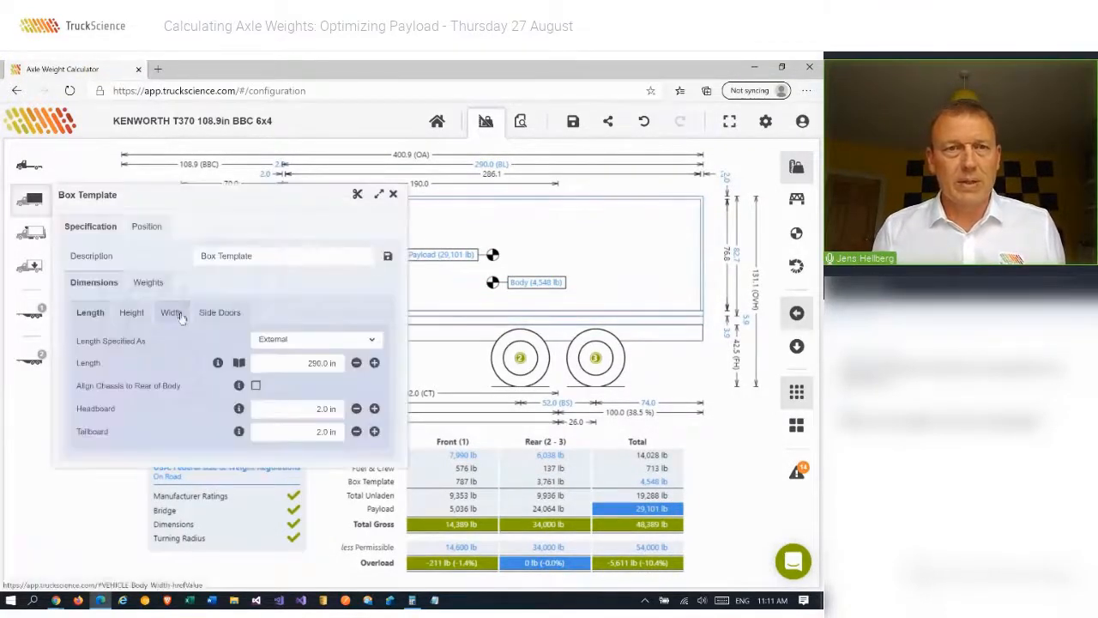
pyautogui.click(171, 312)
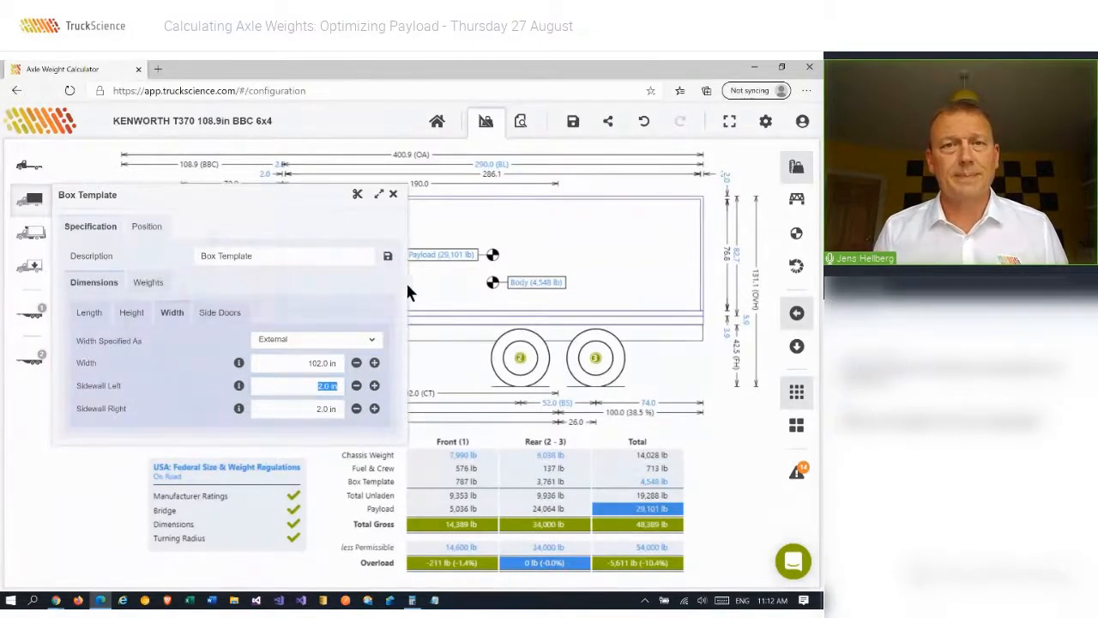
pyautogui.click(393, 192)
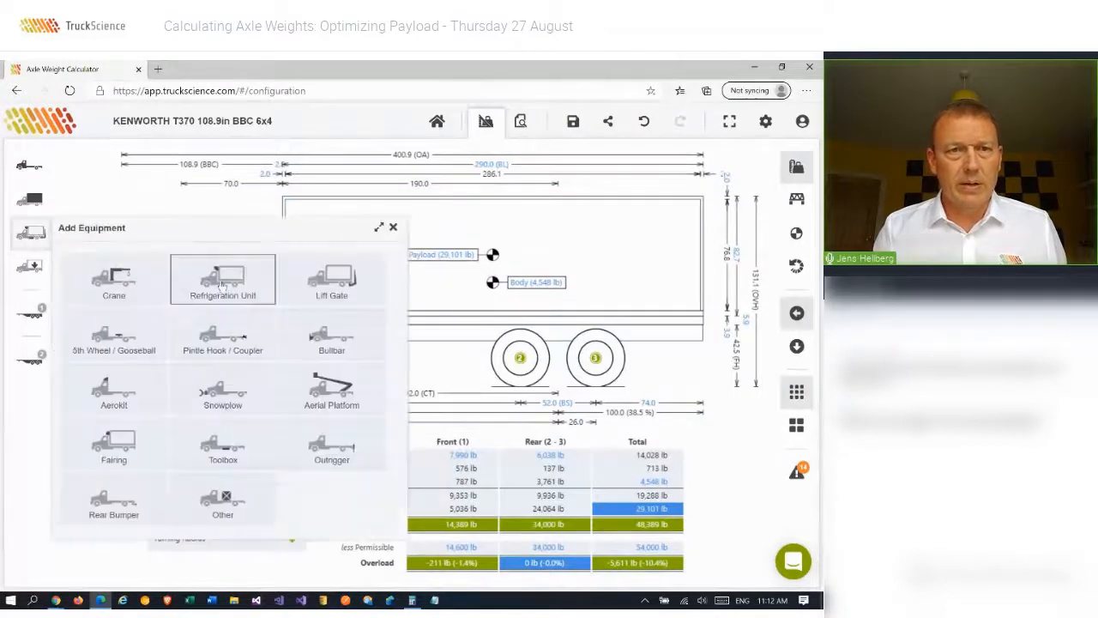
# - Add a Thermo King T-600 R refrigeration unit found via 't-600' and nudge the box height down then up
pyautogui.click(223, 278)
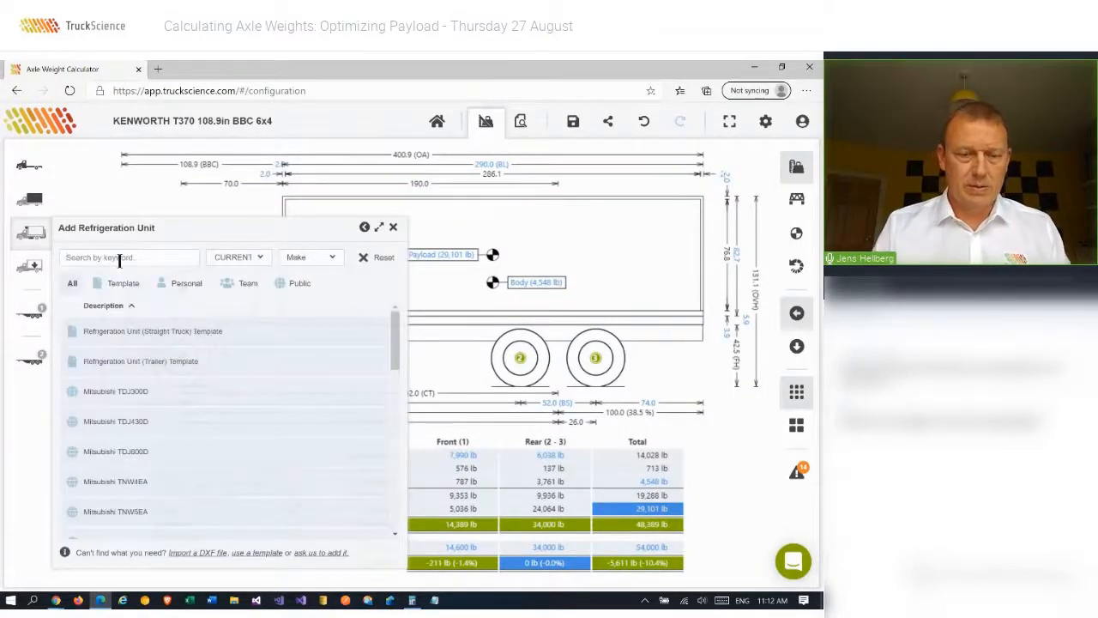
pyautogui.write('t-600')
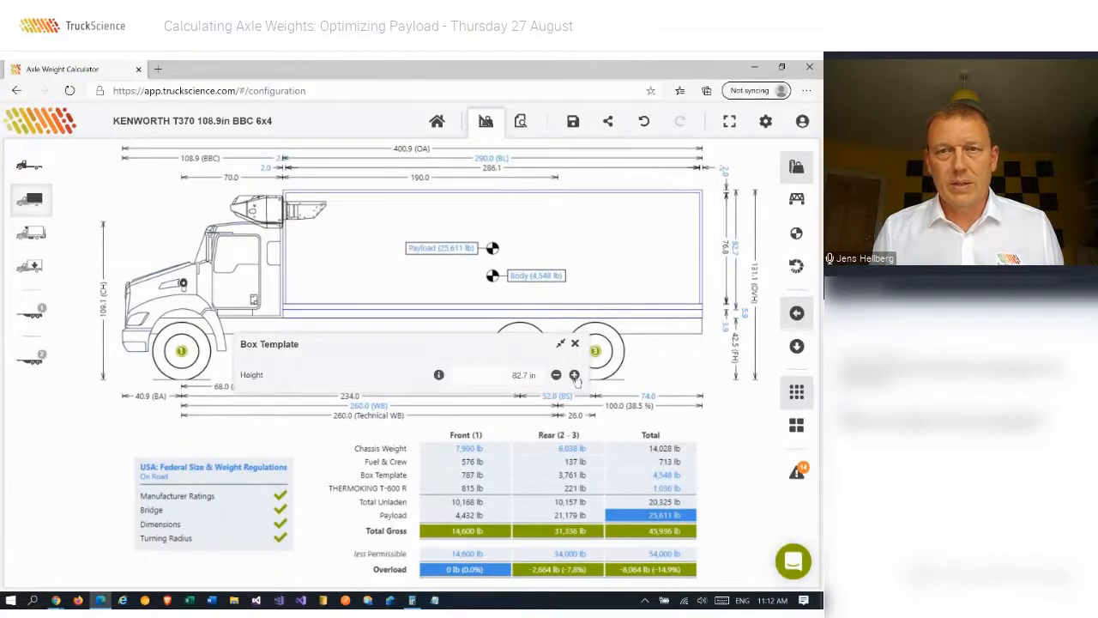
pyautogui.click(575, 374)
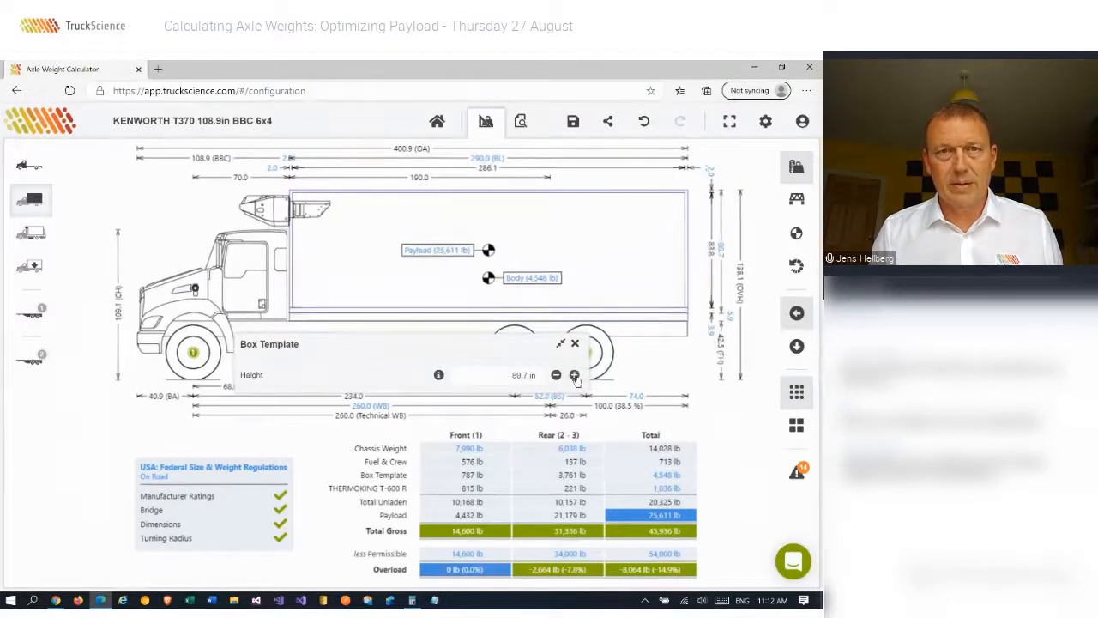
pyautogui.click(574, 374)
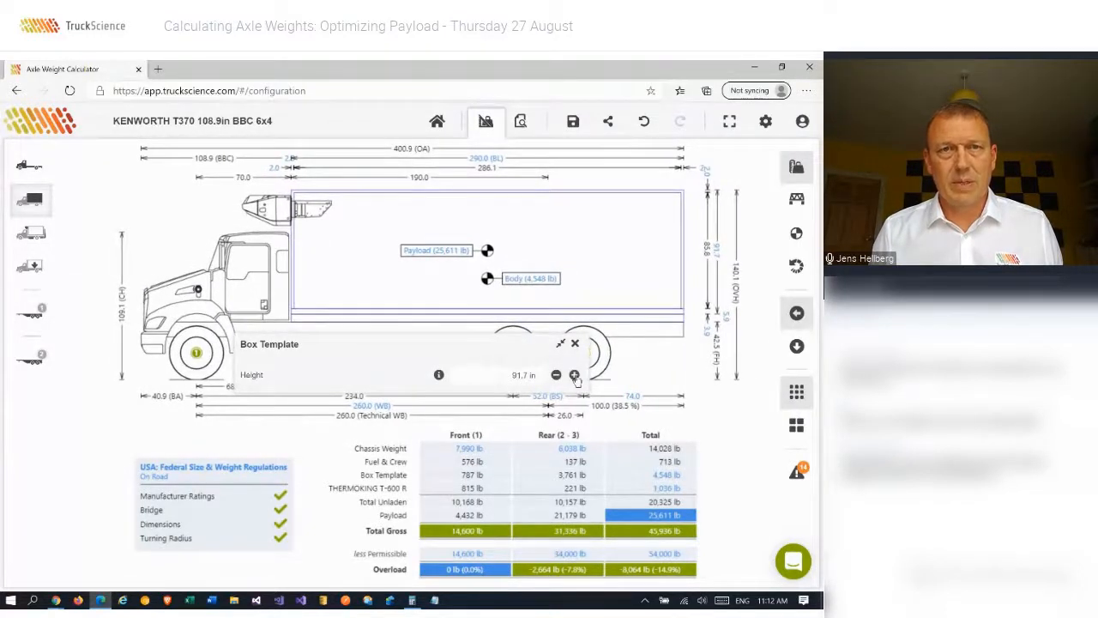
pyautogui.moveTo(607, 223)
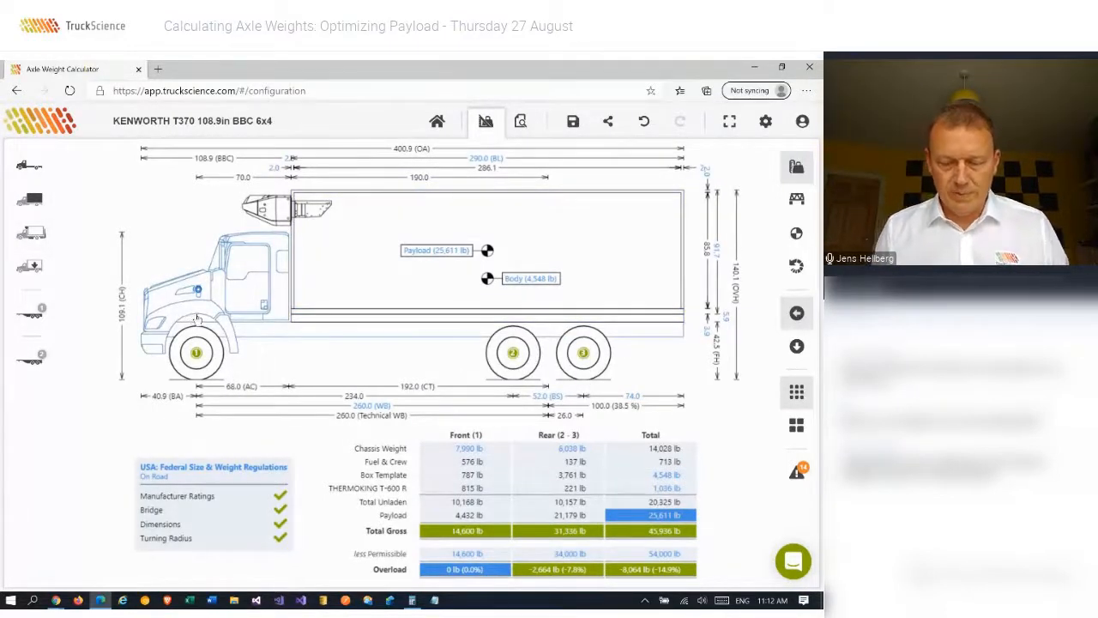
# - Add an Anteo F3 CL 22 C lift gate to the rear, found by searching 'anteo 22'
pyautogui.click(31, 234)
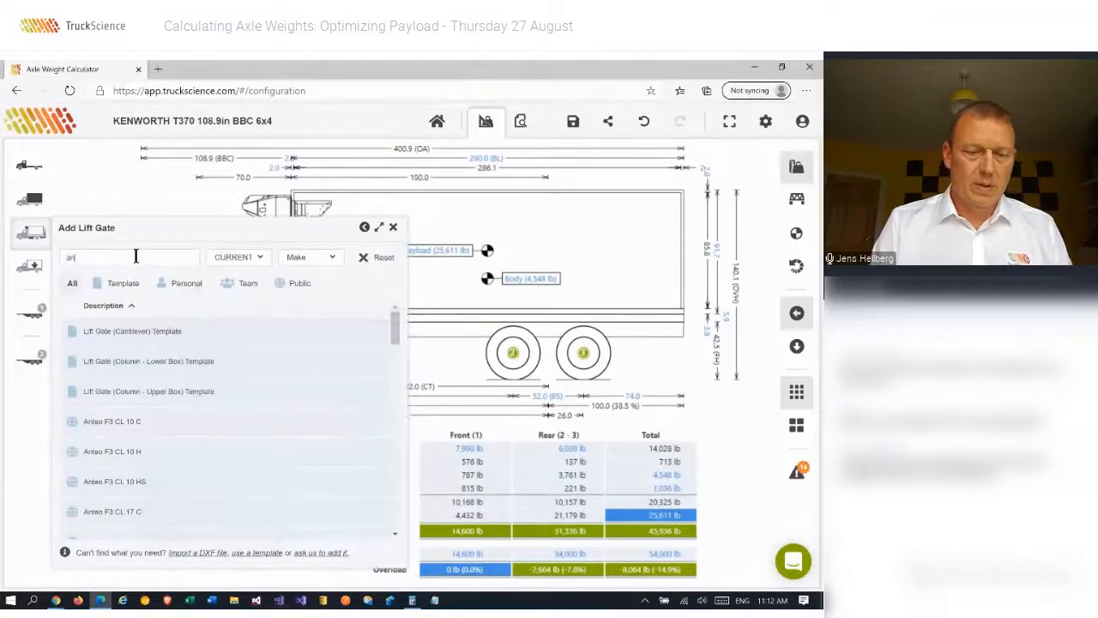
pyautogui.write('anteo 22')
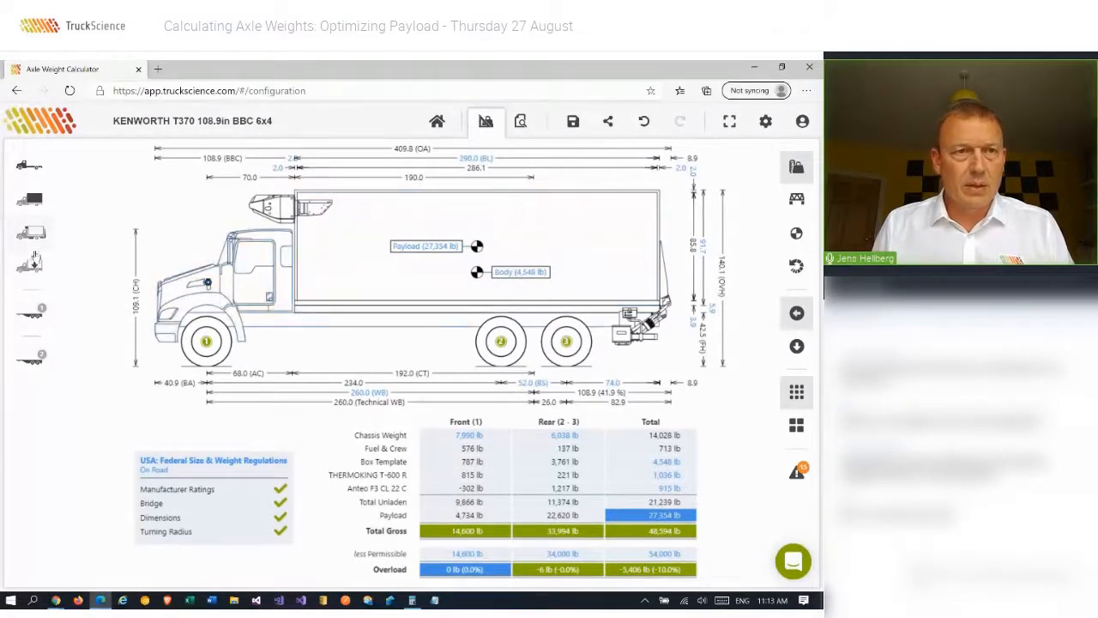
# - Switch the body payload to Detailed Payload and search 'pallet' to add a GMA pallet
pyautogui.click(332, 288)
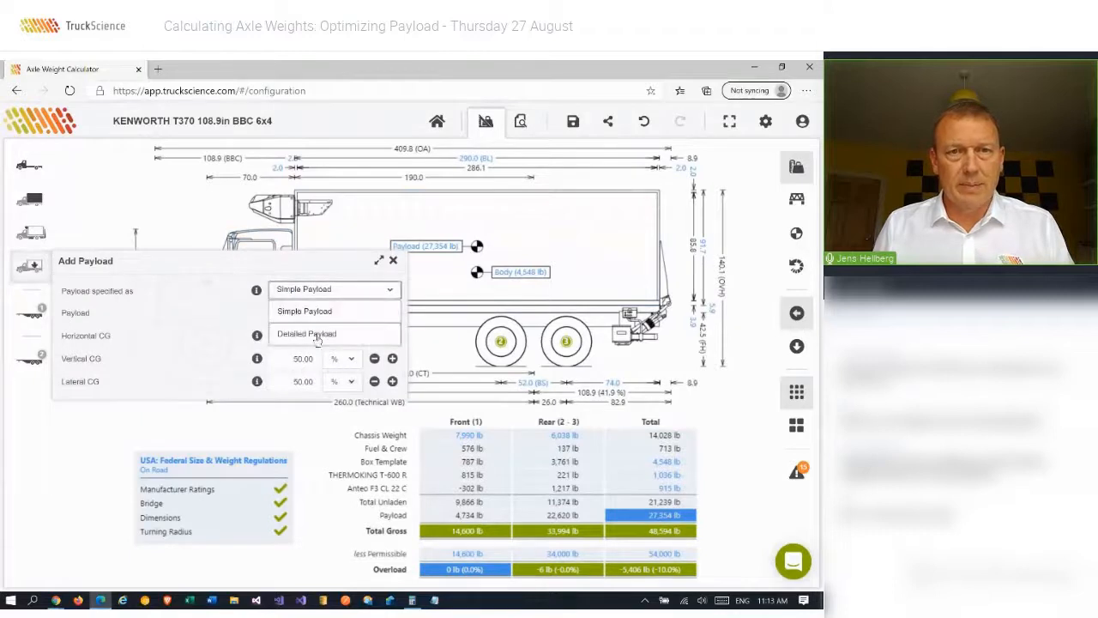
pyautogui.click(305, 333)
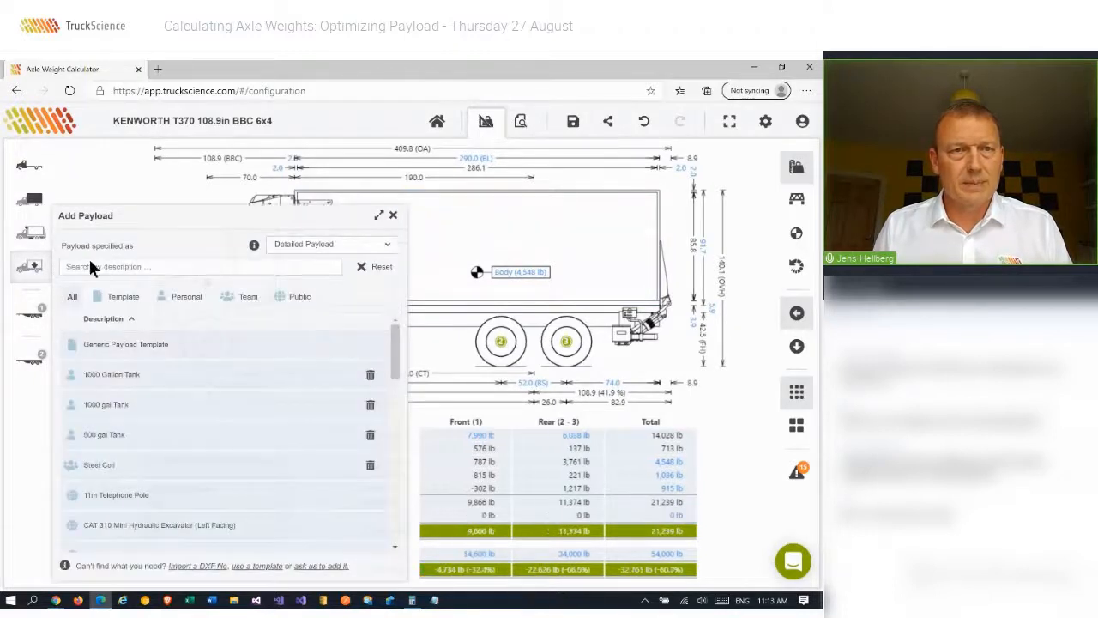
pyautogui.write('palkike')
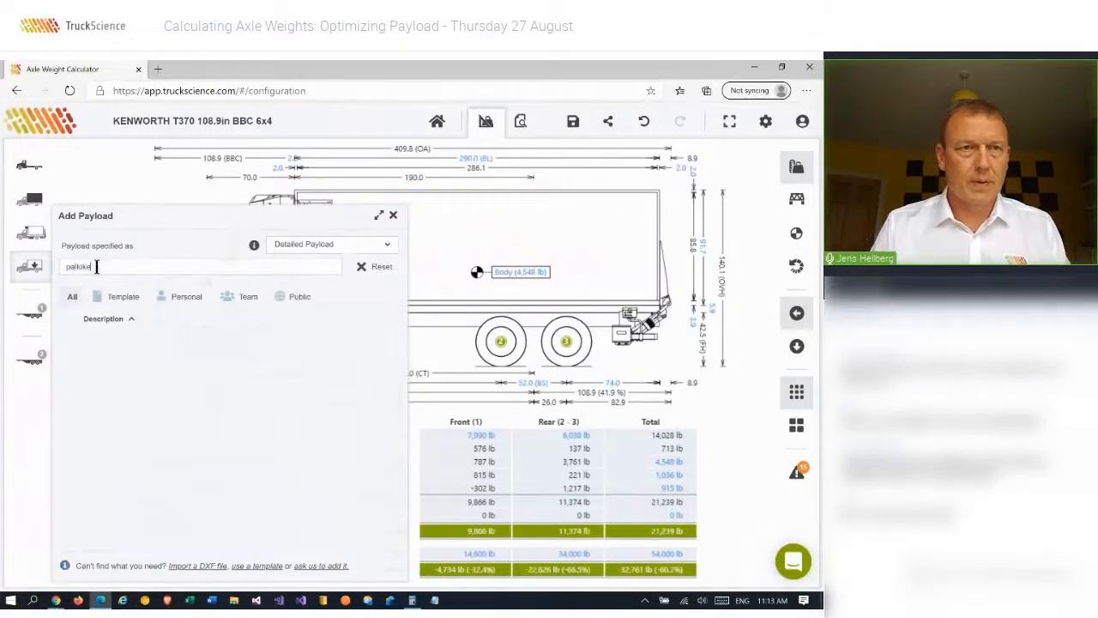
pyautogui.write('pallet')
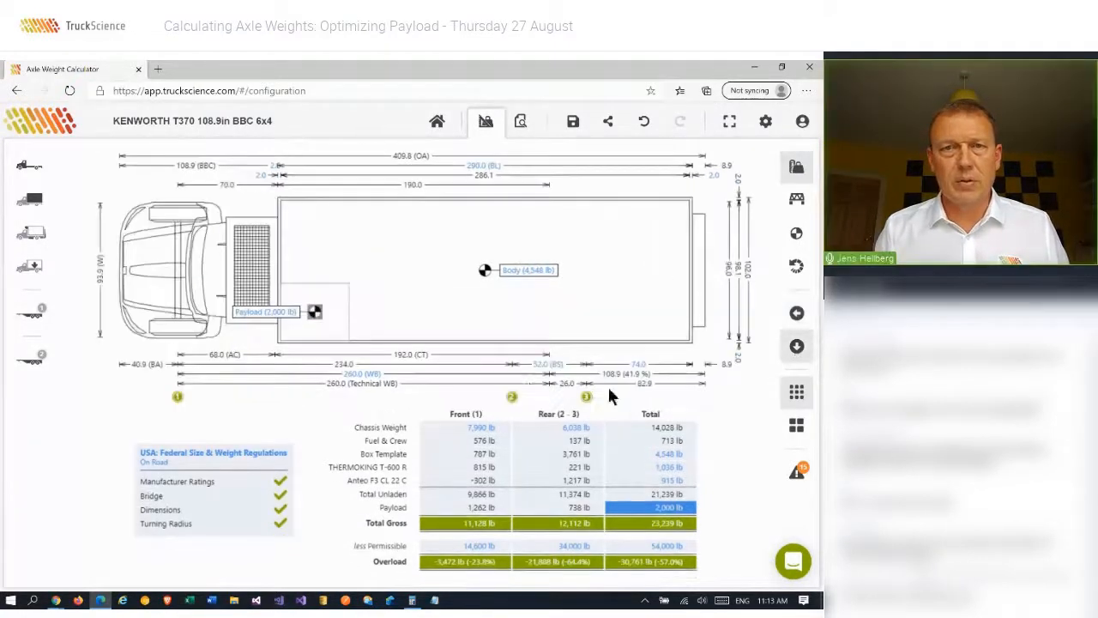
pyautogui.moveTo(433, 384)
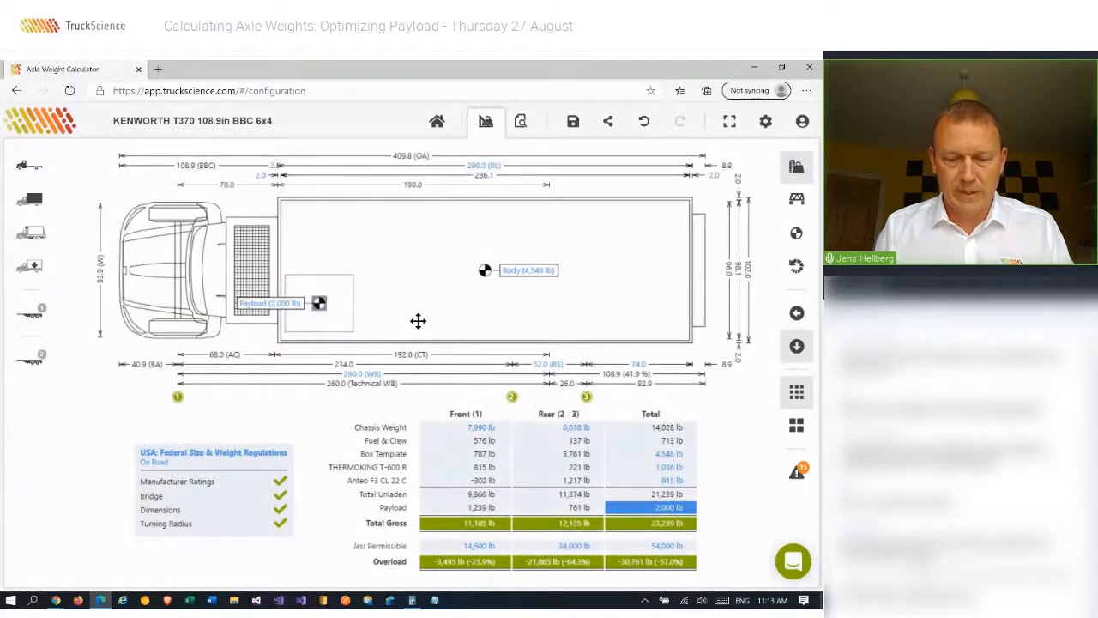
pyautogui.moveTo(460, 290)
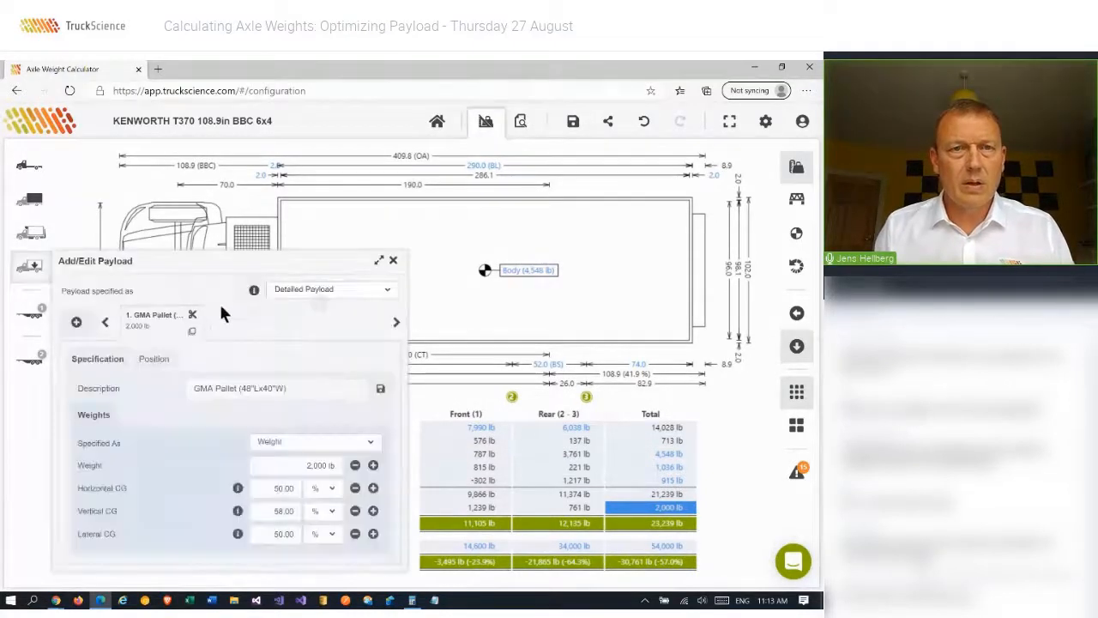
# - Copy the first 2,000 lb GMA pallet and place the second beside it
pyautogui.click(75, 322)
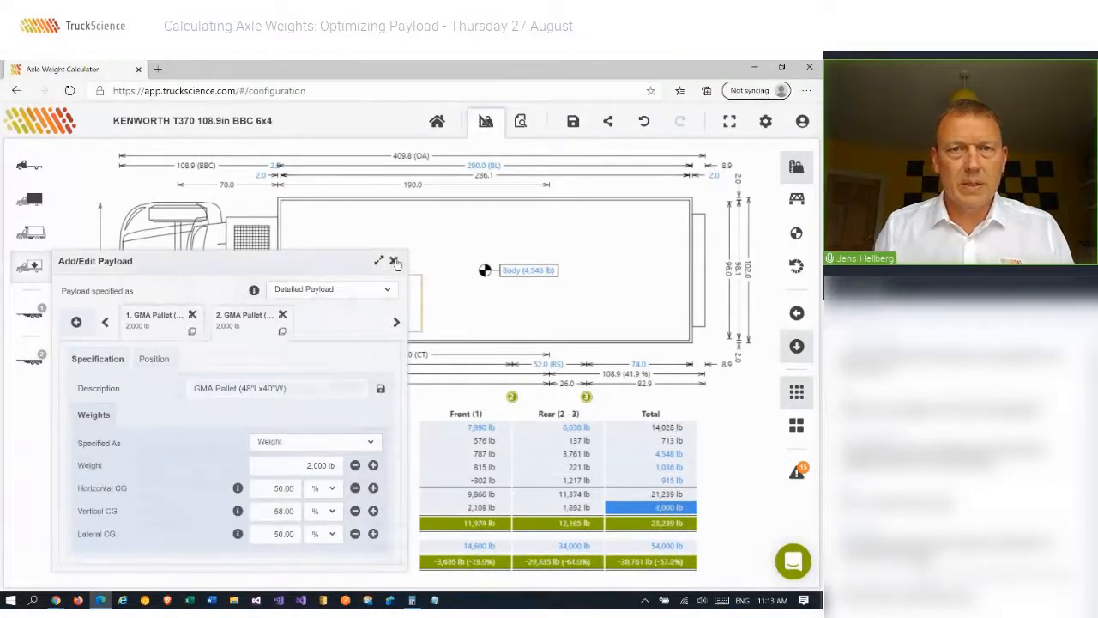
pyautogui.click(395, 260)
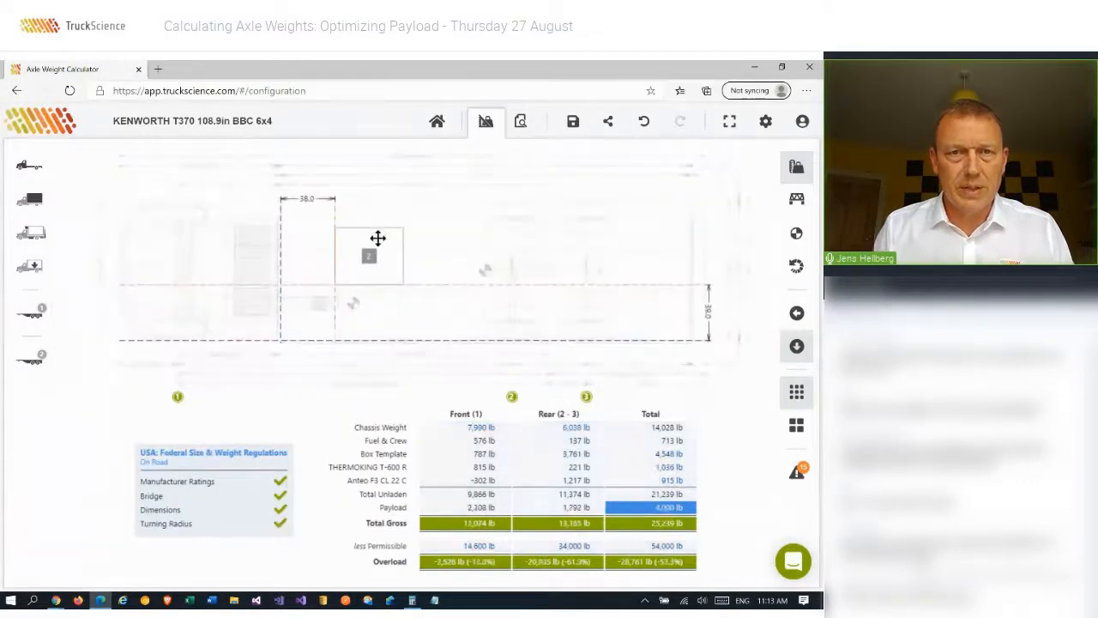
pyautogui.moveTo(377, 236); pyautogui.dragTo(326, 218)
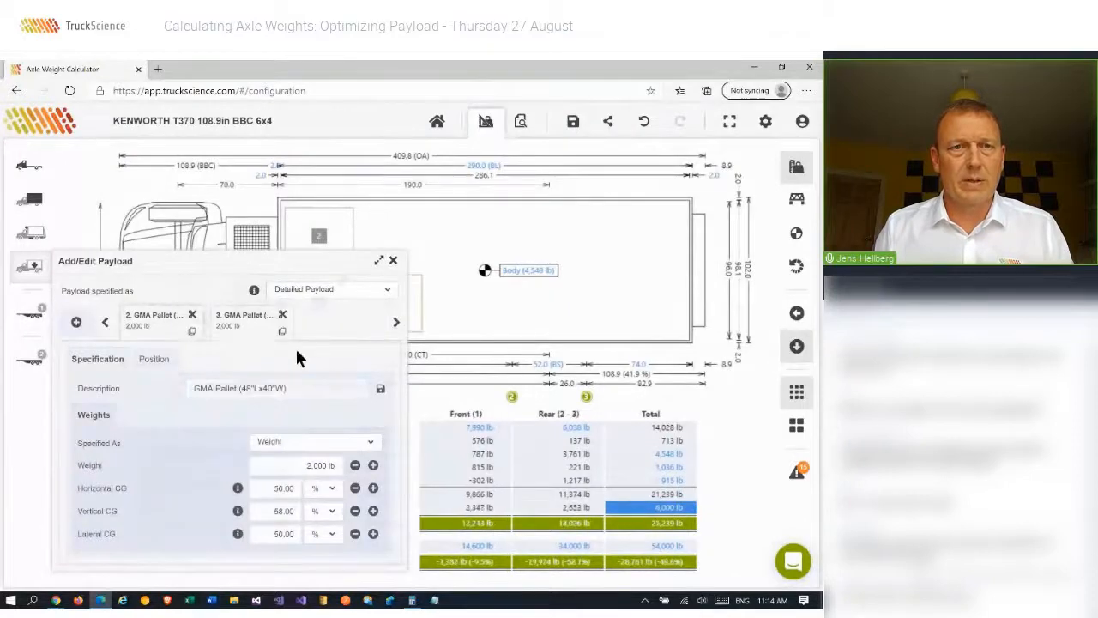
# - Copy further pallets and push the newest one to the rear end of the body floor
pyautogui.click(283, 333)
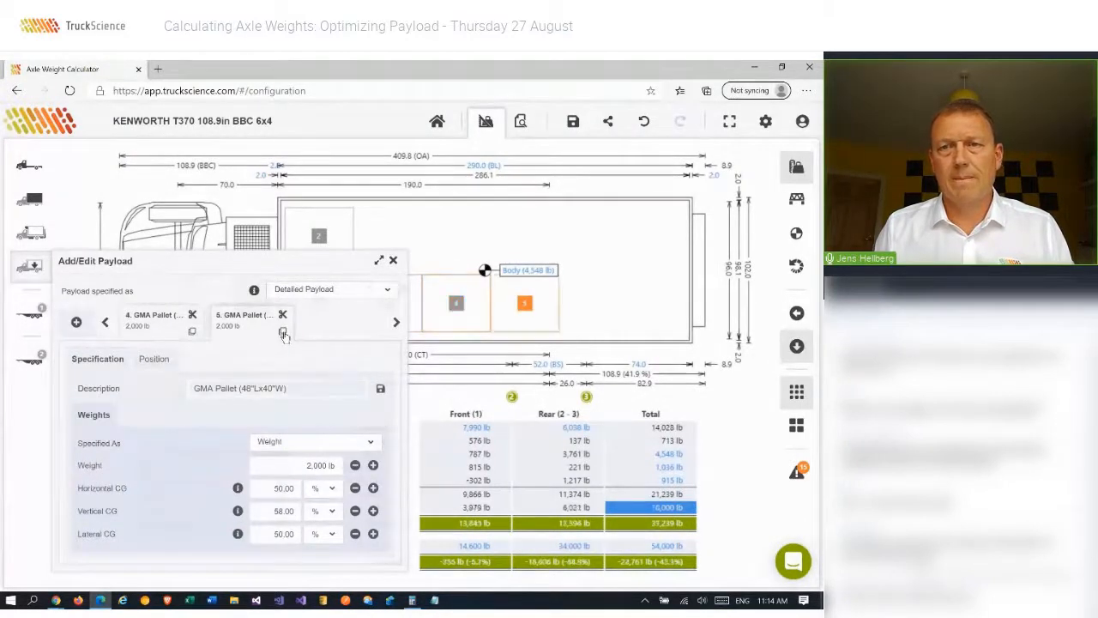
pyautogui.click(76, 323)
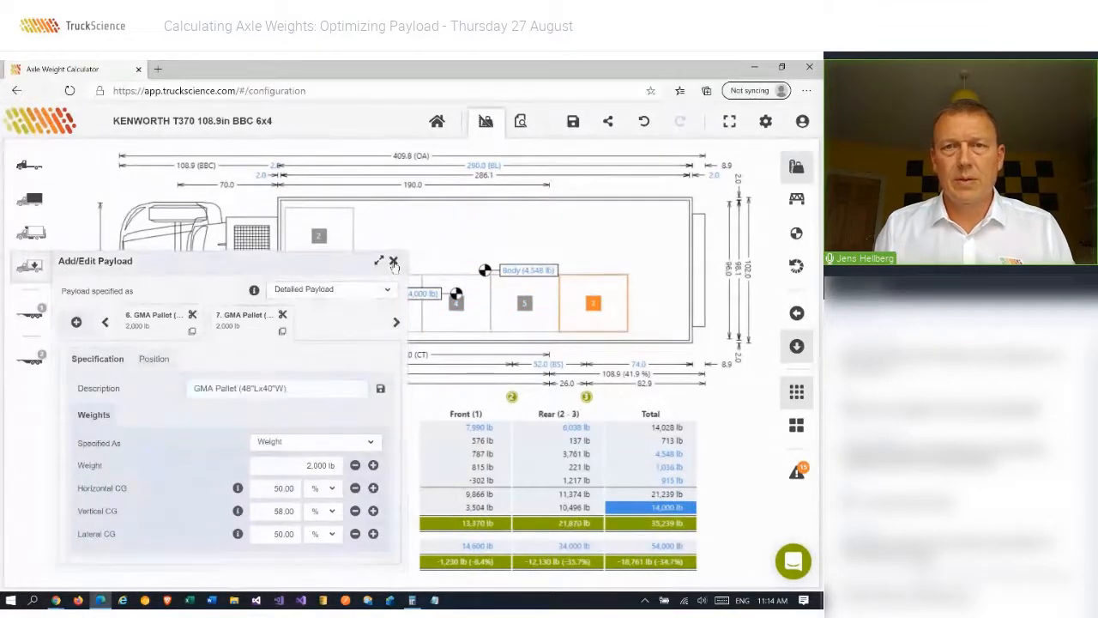
pyautogui.click(393, 261)
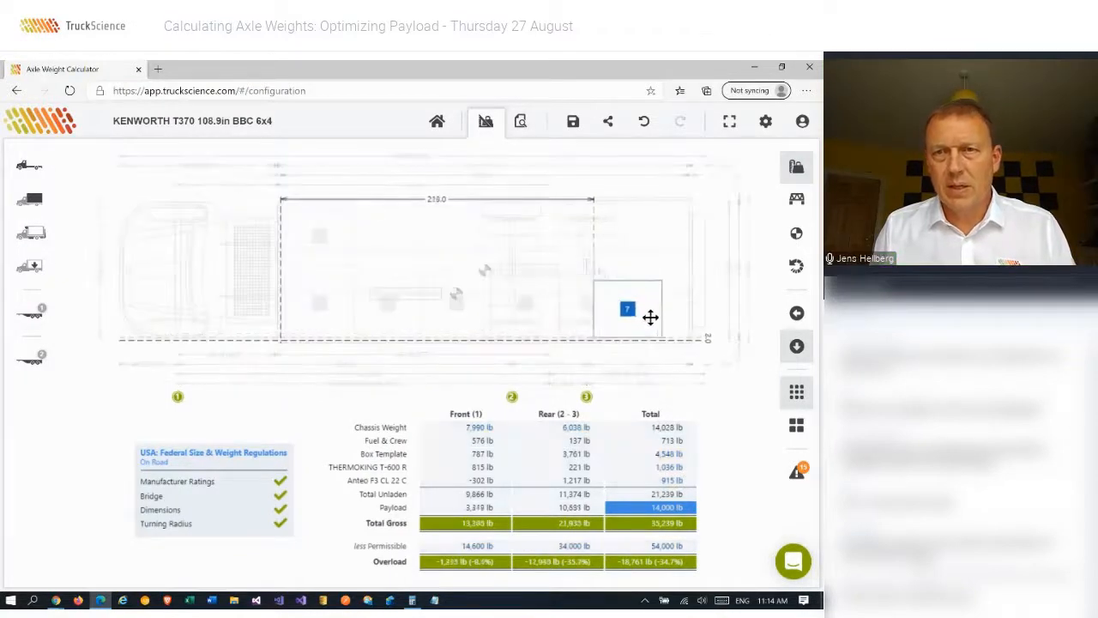
pyautogui.moveTo(628, 309); pyautogui.dragTo(659, 302)
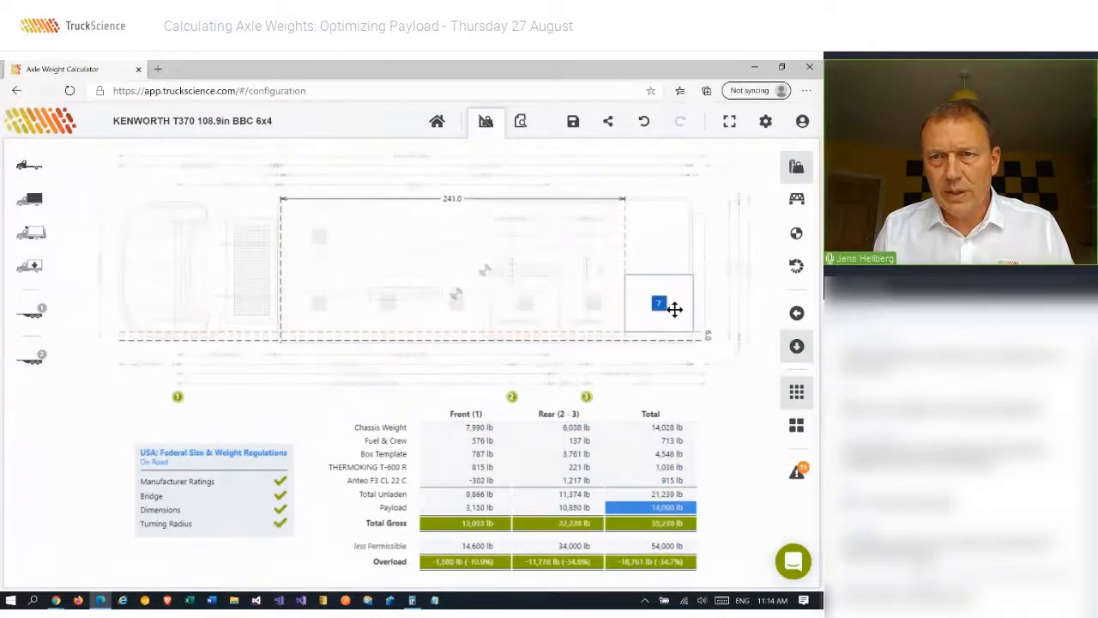
pyautogui.moveTo(659, 302); pyautogui.dragTo(662, 311)
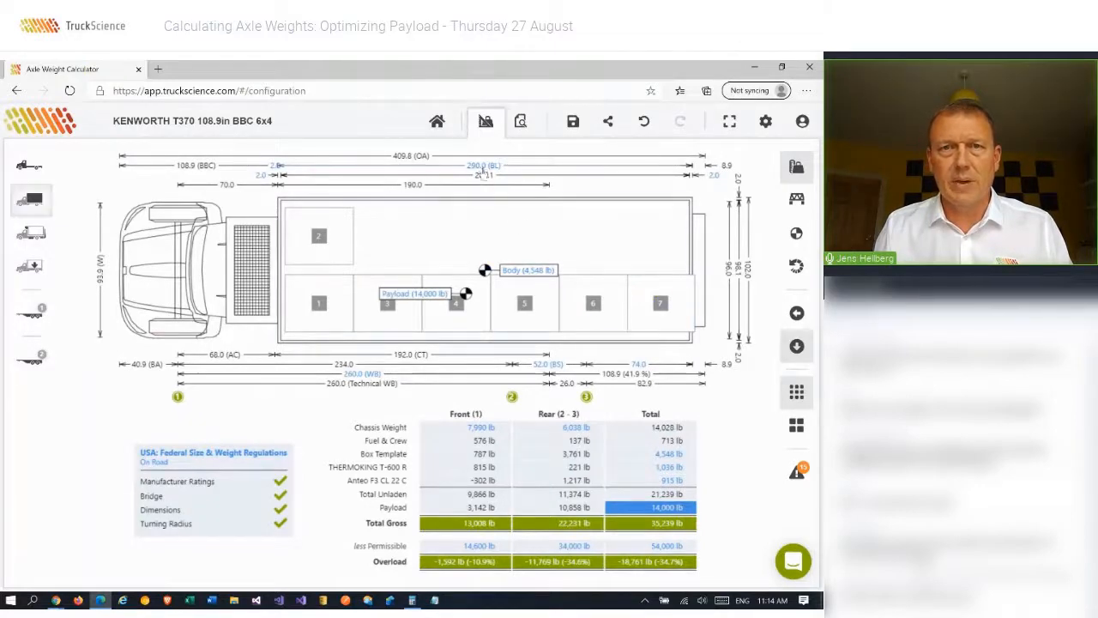
# - Increase the box body length from 291 to about 297 inches in the Box Template
pyautogui.click(575, 374)
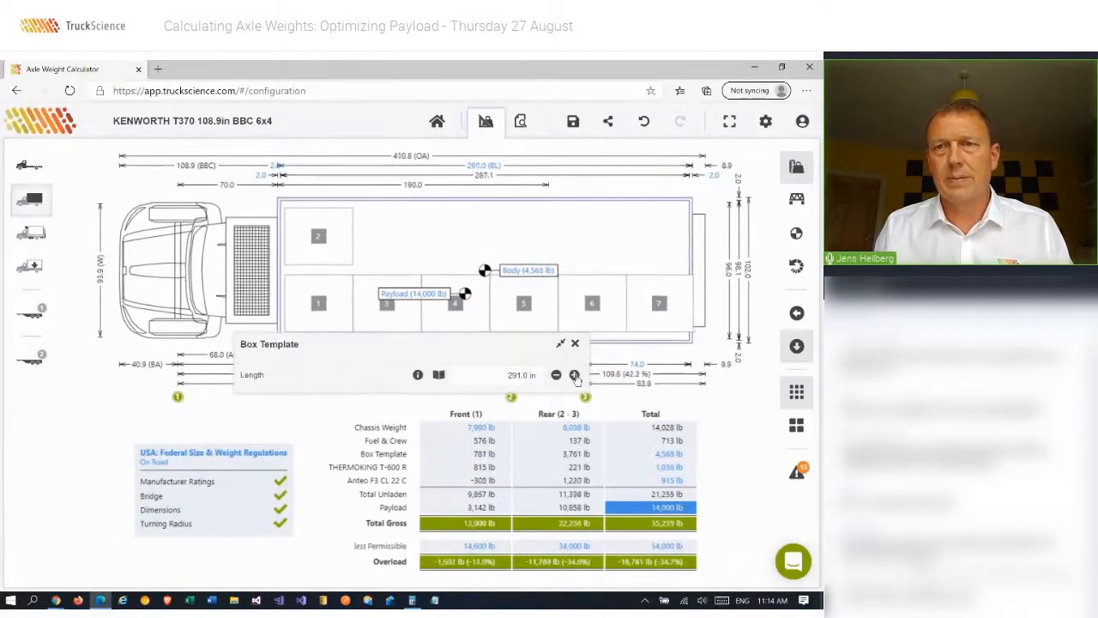
pyautogui.click(575, 374)
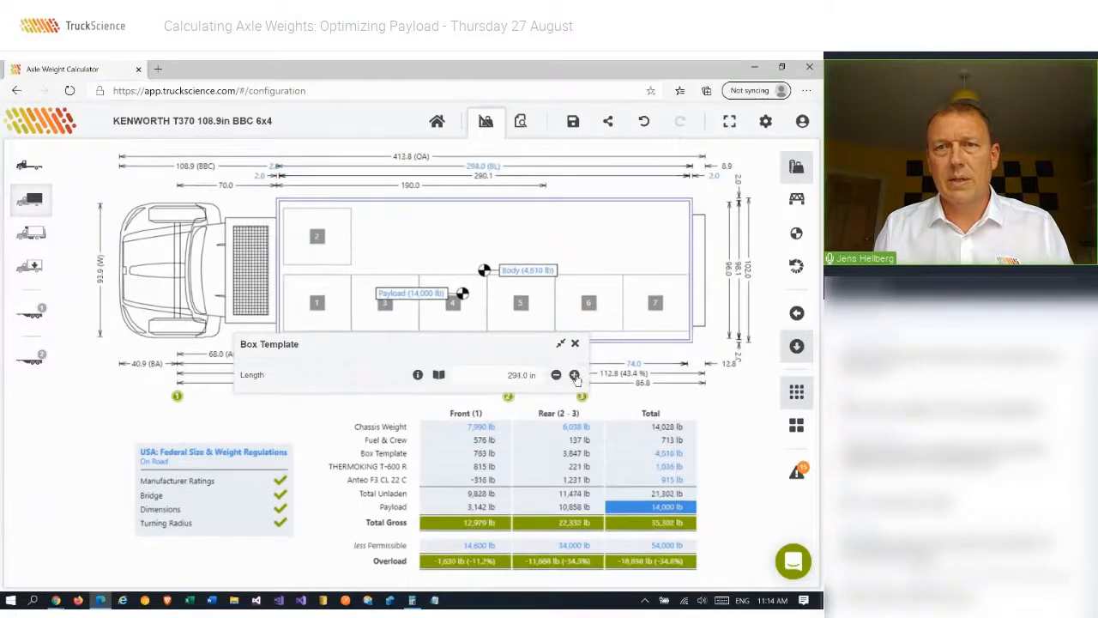
pyautogui.click(575, 374)
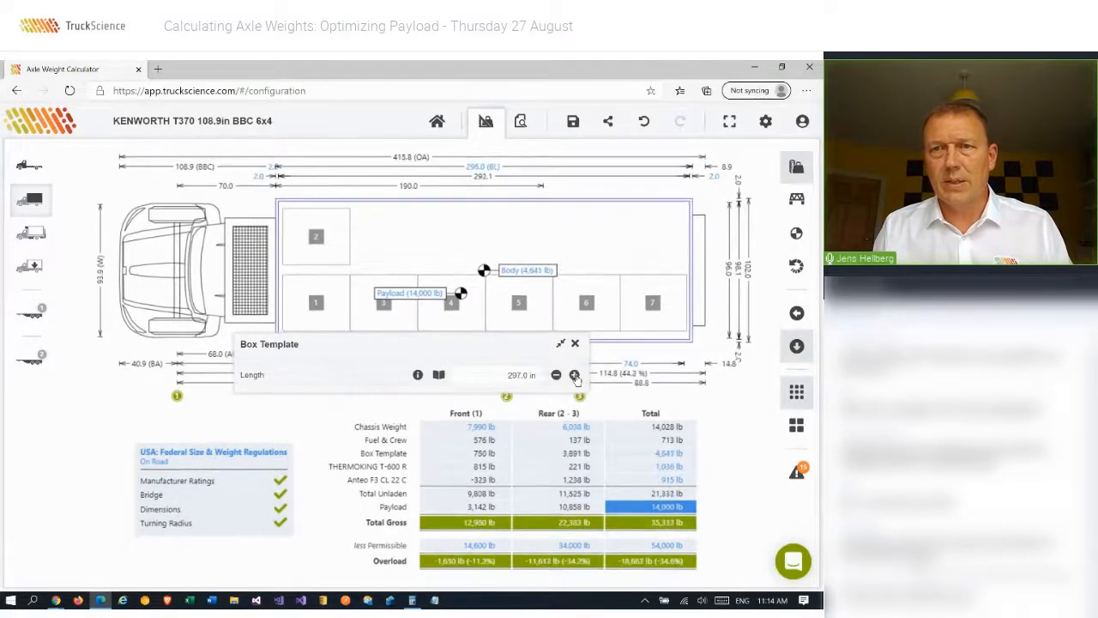
pyautogui.click(575, 373)
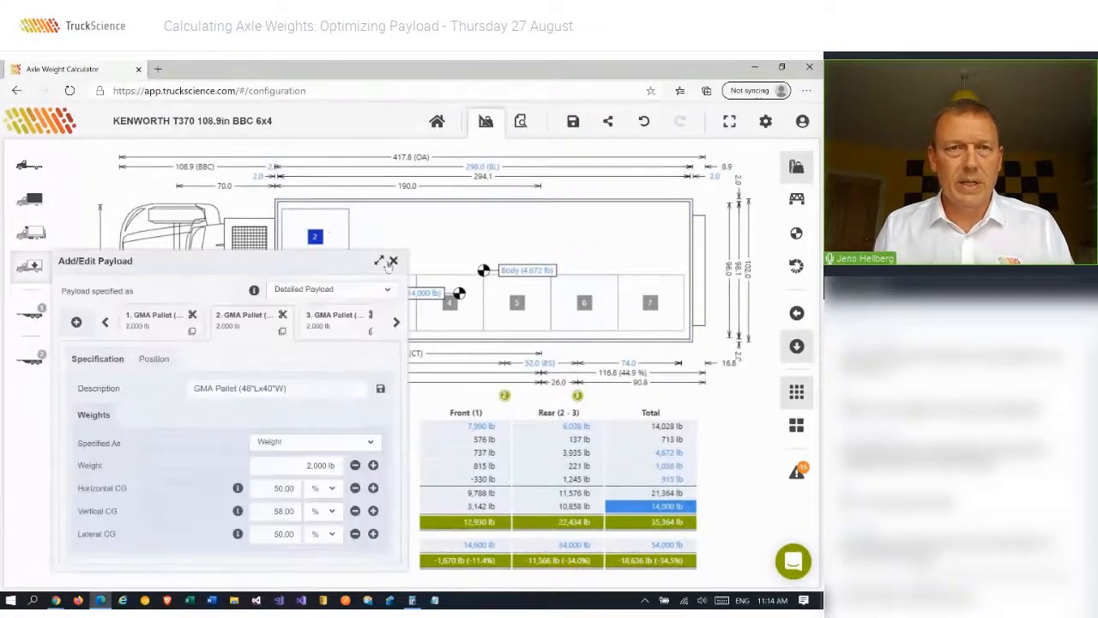
pyautogui.moveTo(282, 332)
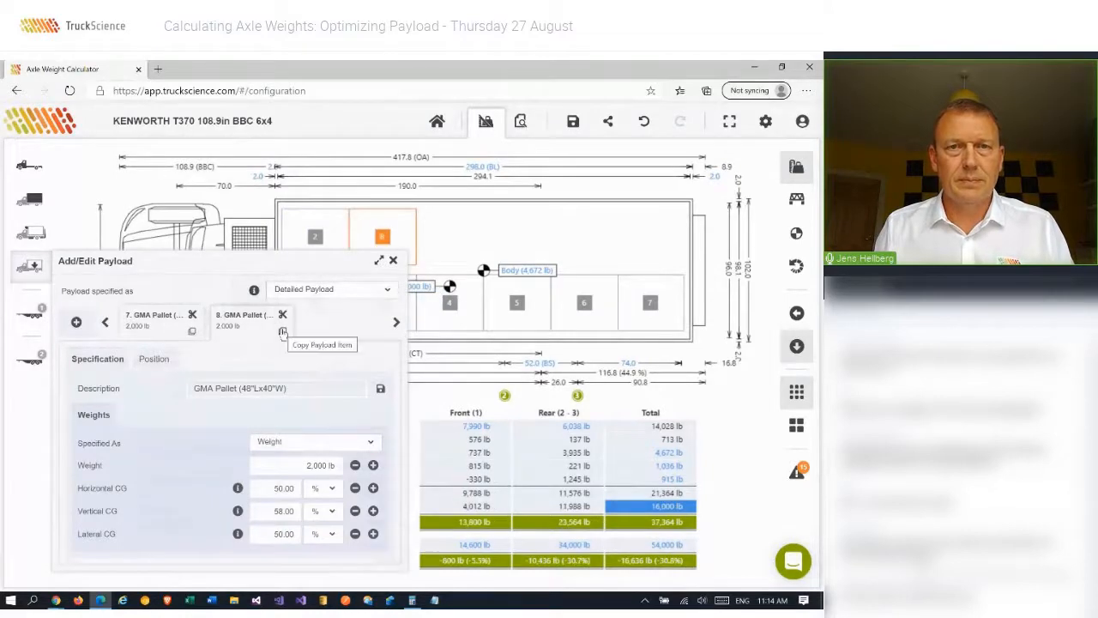
# - Copy GMA pallets until twelve fill two rows of six, 24,000 lb total, and close the editor
pyautogui.click(282, 333)
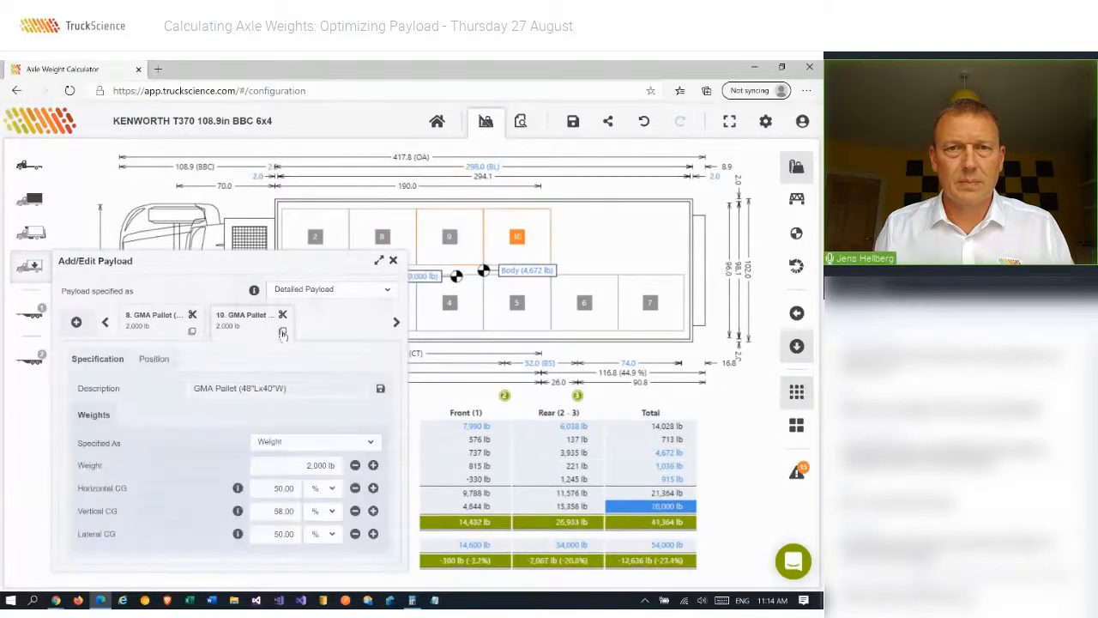
pyautogui.click(76, 323)
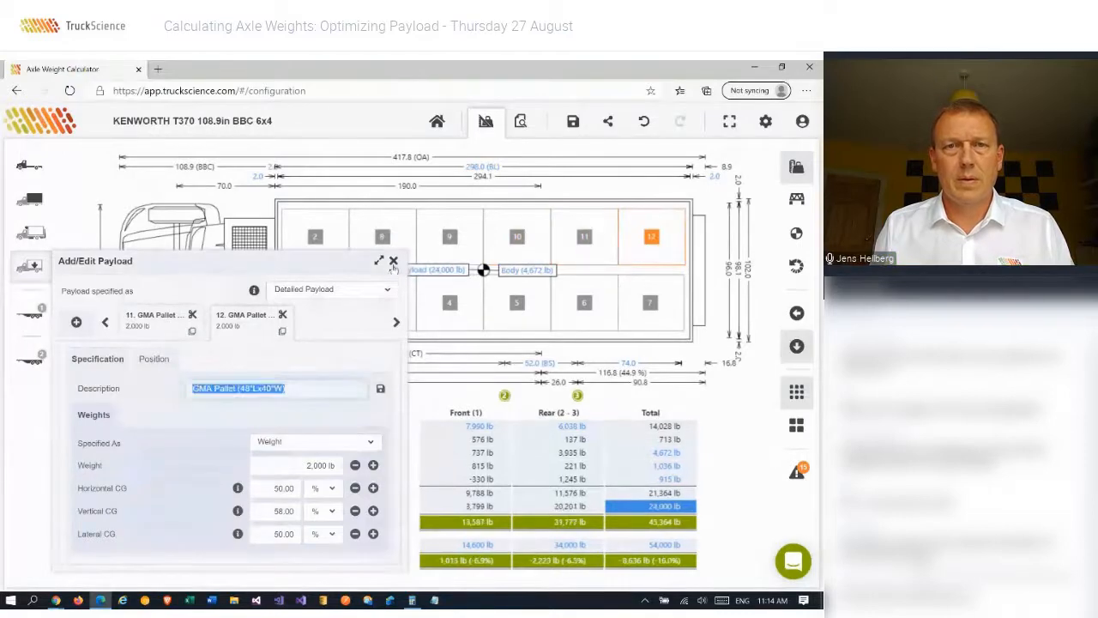
pyautogui.click(395, 261)
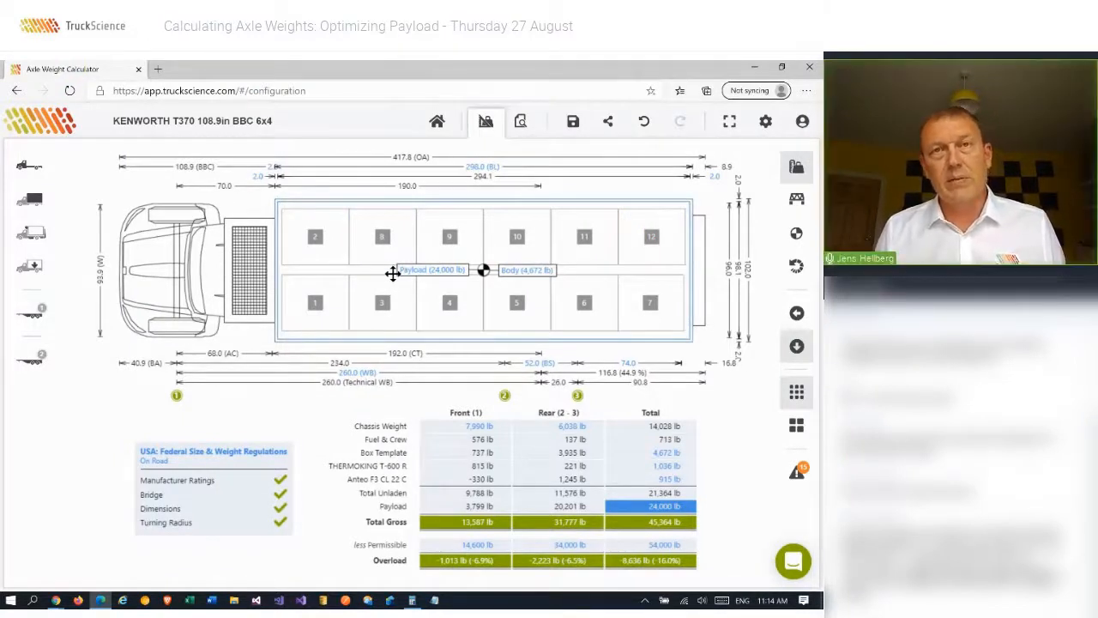
# - Show the overall centre of gravity marker at 45,364 lb gross and select pallet 3 in the side layout
pyautogui.click(381, 302)
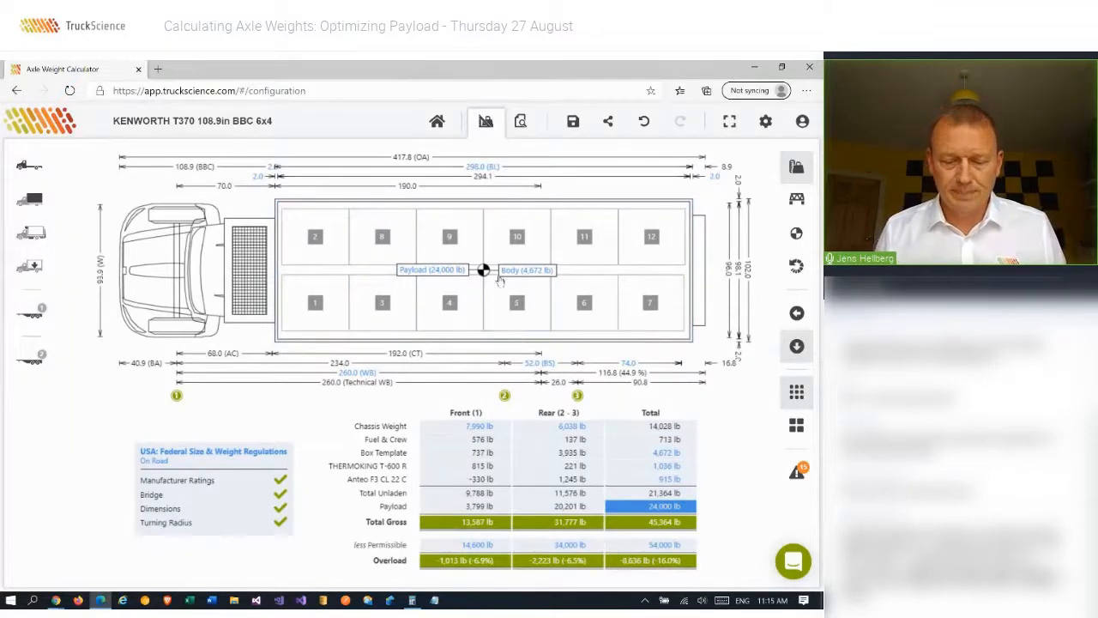
pyautogui.click(449, 302)
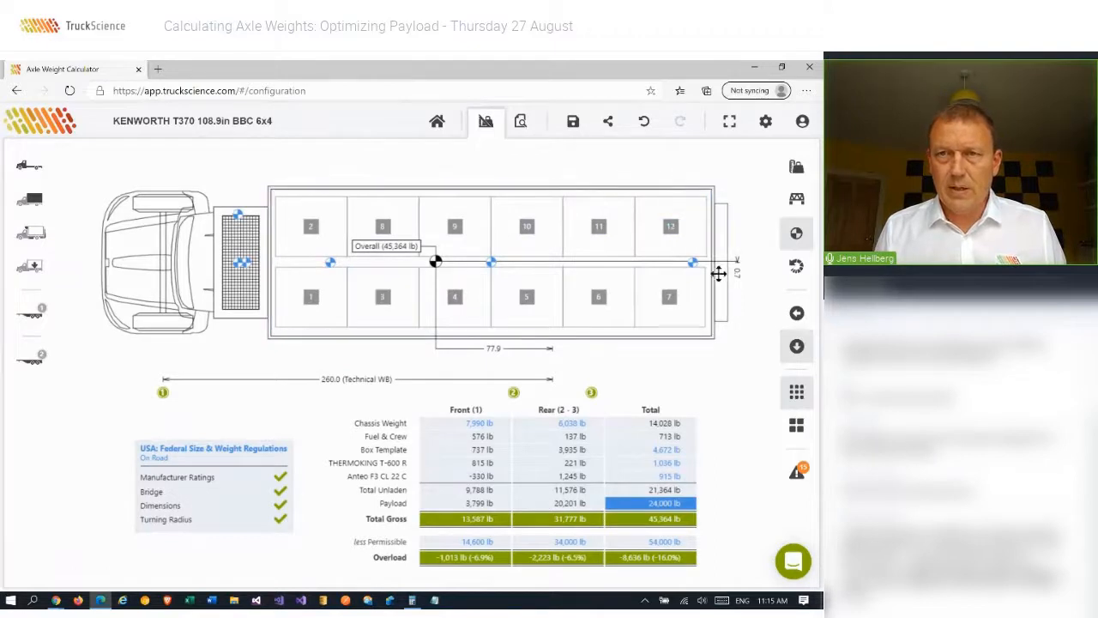
pyautogui.moveTo(741, 283)
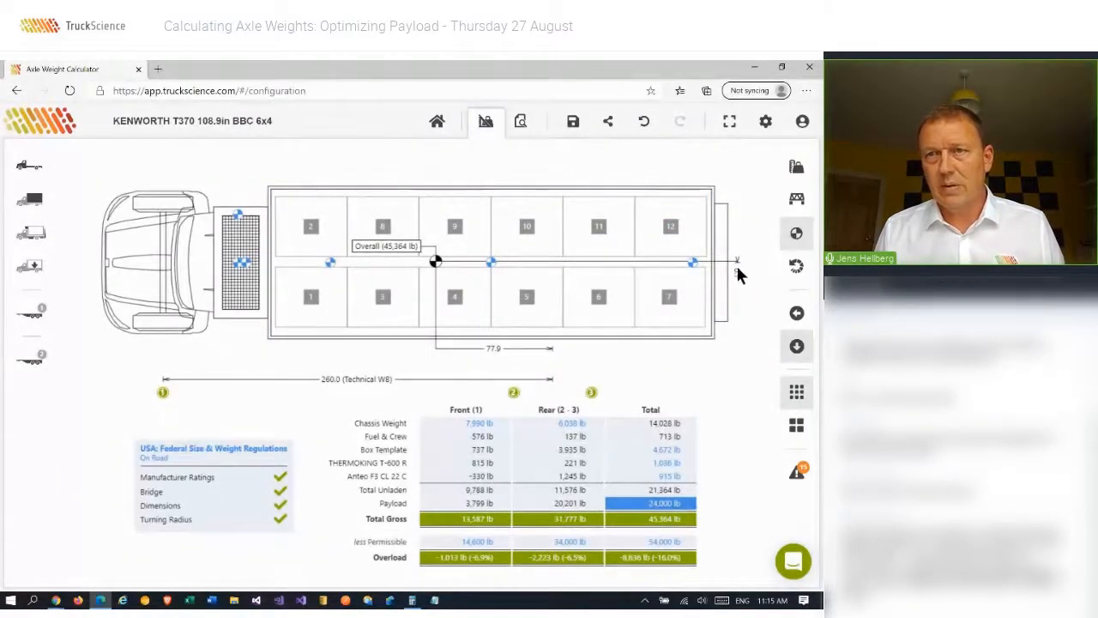
pyautogui.click(381, 295)
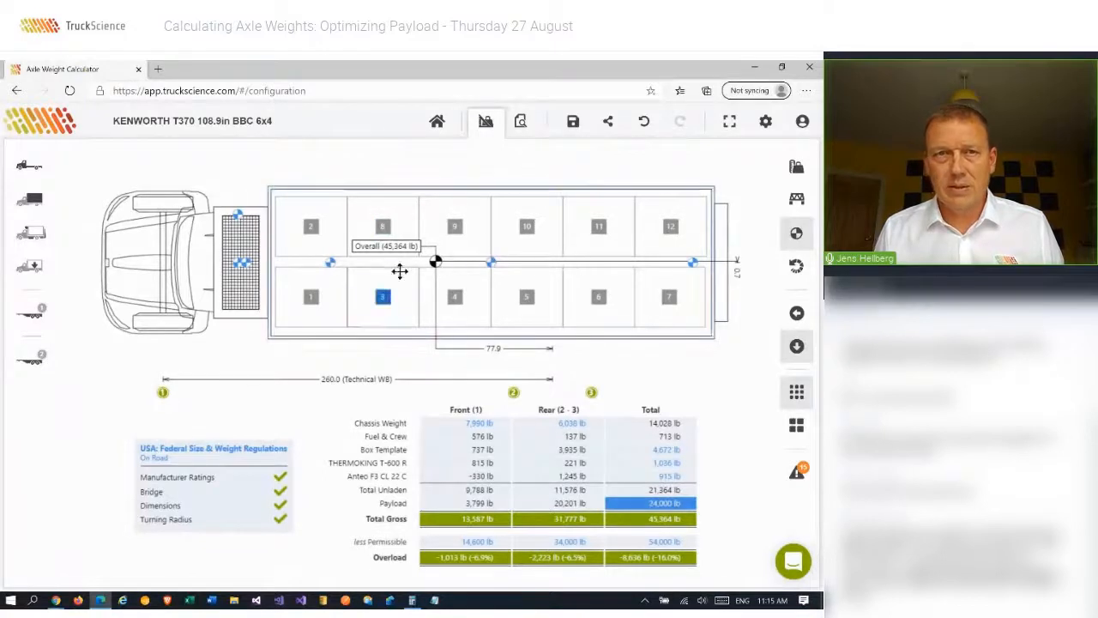
pyautogui.click(311, 226)
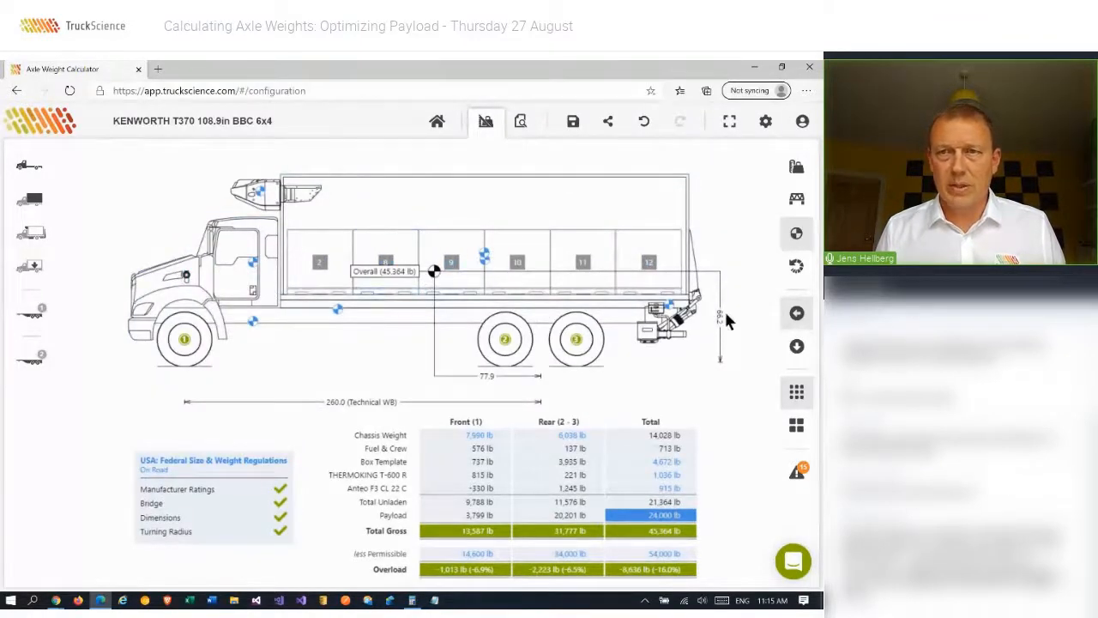
# - Review the Notes & Warnings including static rollover angle, then dismiss them with OK
pyautogui.click(451, 261)
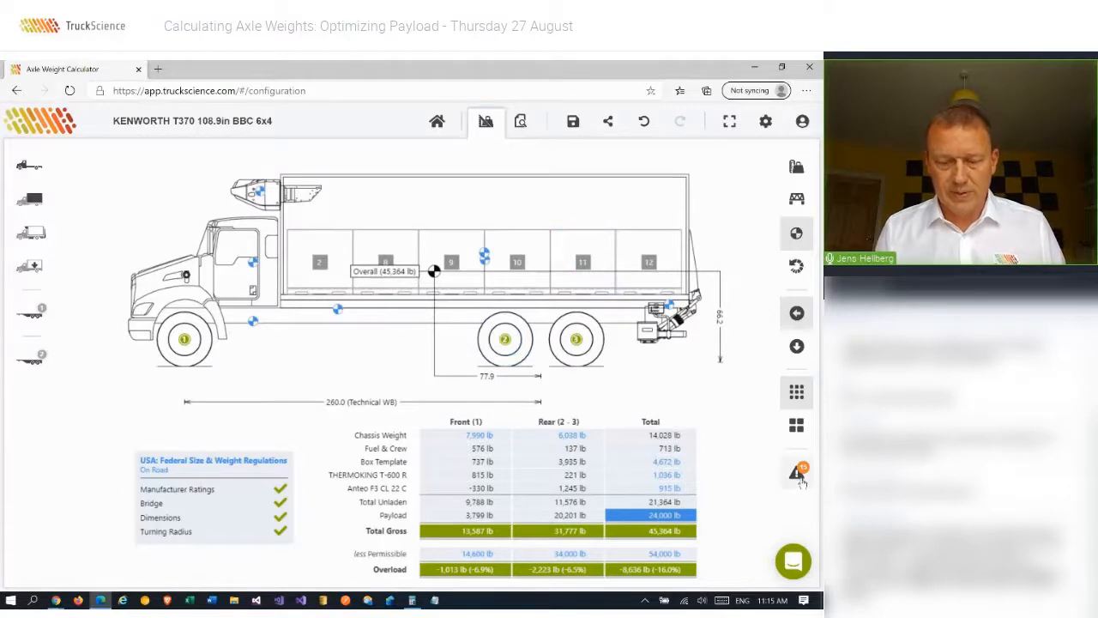
pyautogui.moveTo(796, 472)
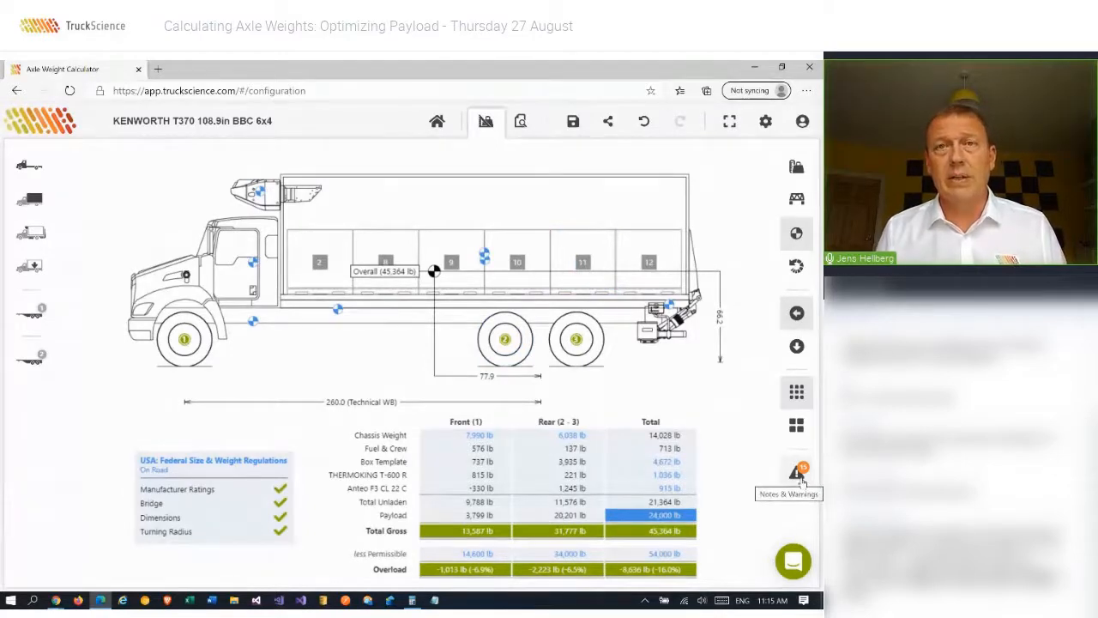
pyautogui.click(796, 470)
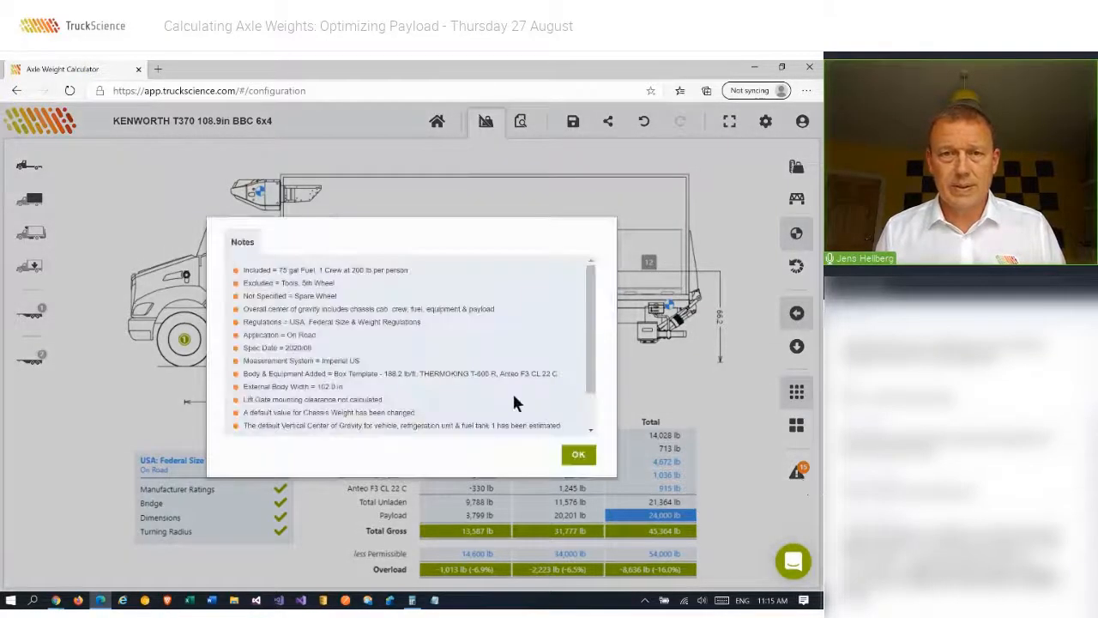
pyautogui.scroll(-3)
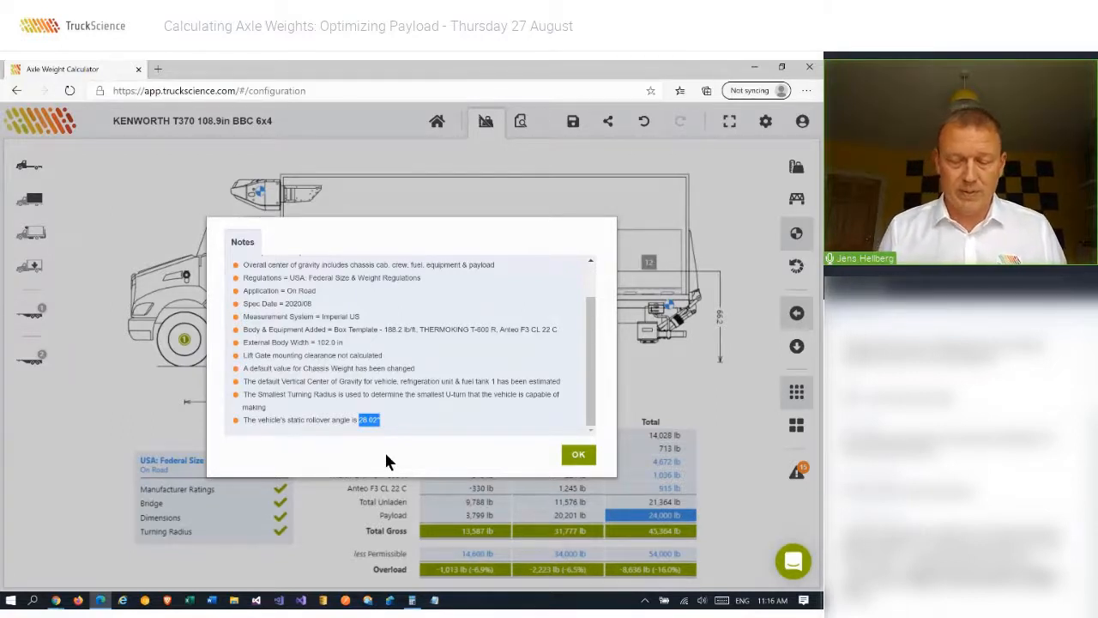
pyautogui.moveTo(579, 499)
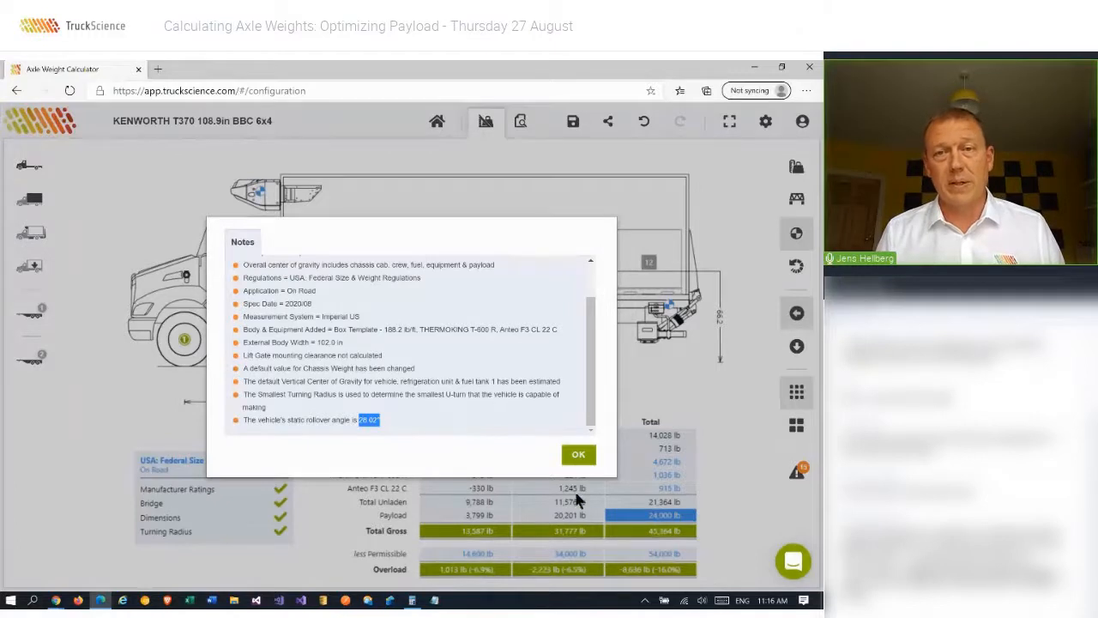
pyautogui.click(578, 453)
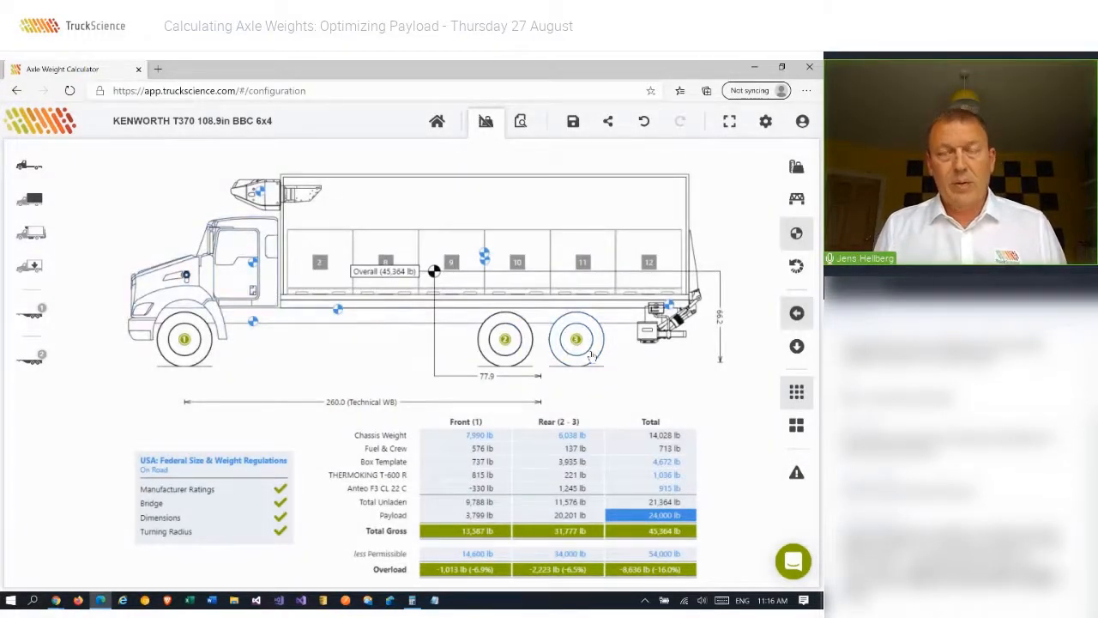
pyautogui.moveTo(741, 291)
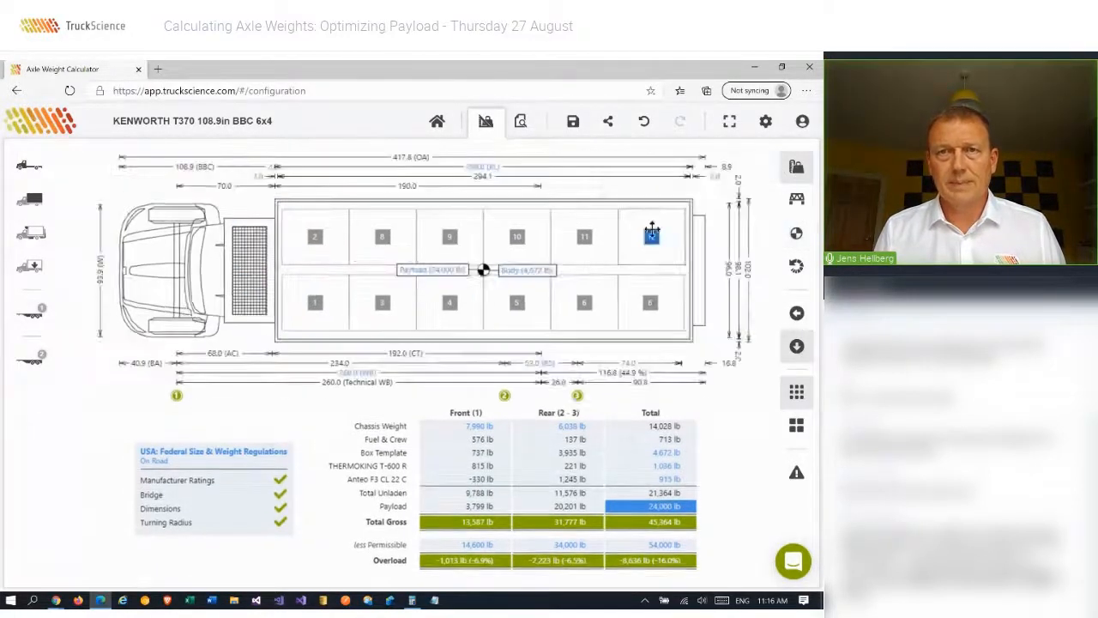
# - Preview the weight distribution report through summary, load plan and CoG pages, then return to the configuration
pyautogui.click(520, 121)
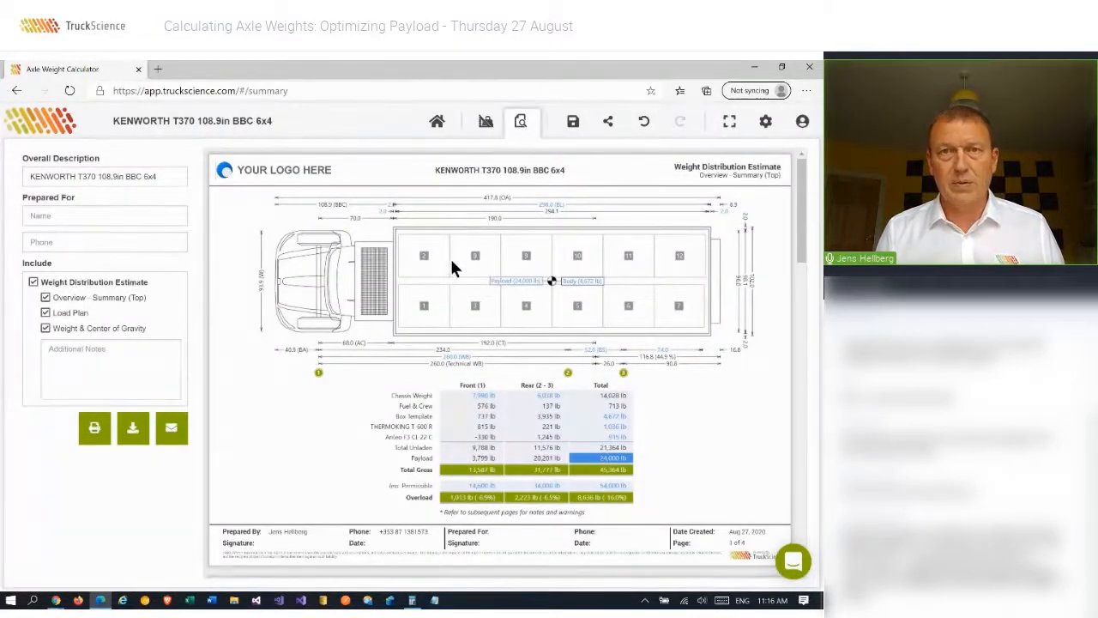
pyautogui.scroll(-3)
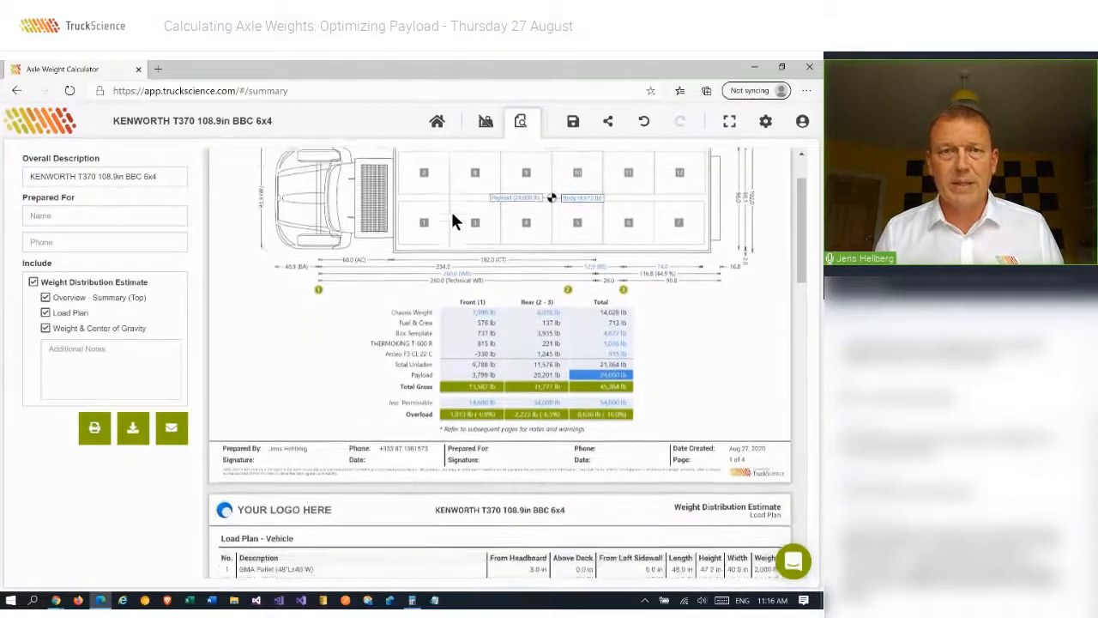
pyautogui.scroll(-3)
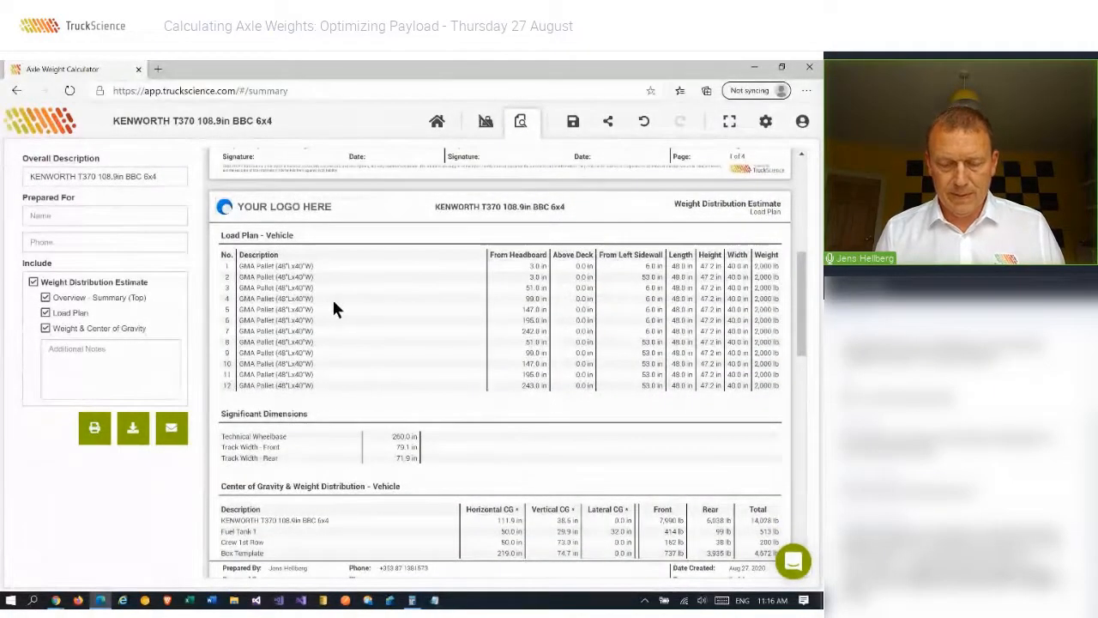
pyautogui.scroll(-3)
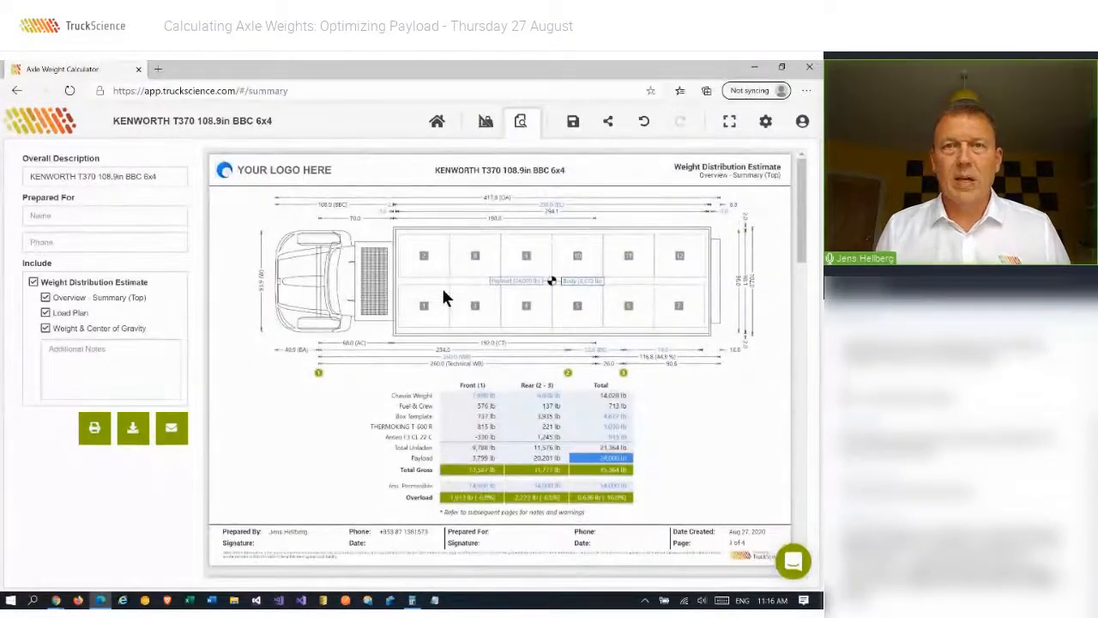
pyautogui.click(486, 120)
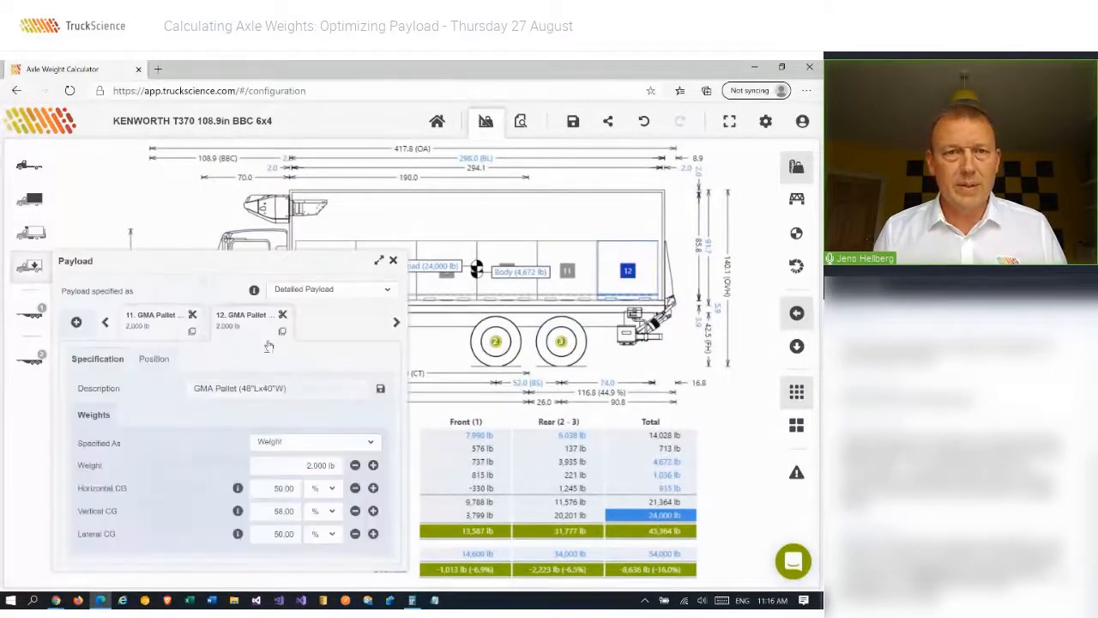
pyautogui.moveTo(282, 333)
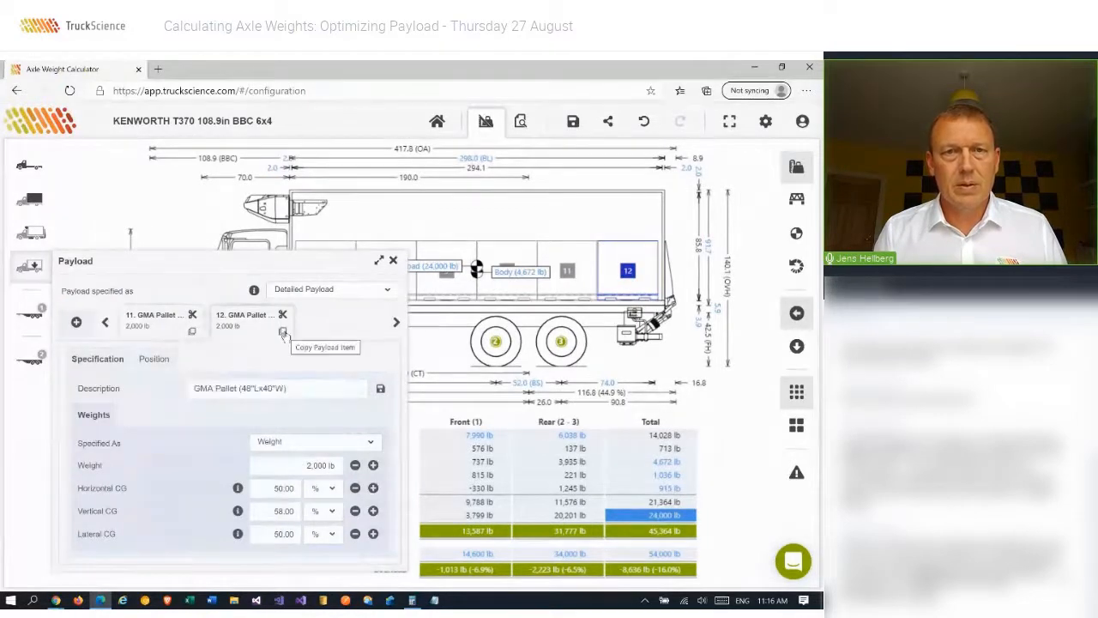
# - Replace the separate pallets with a single 20,000 lb payload in the Payload panel
pyautogui.click(281, 331)
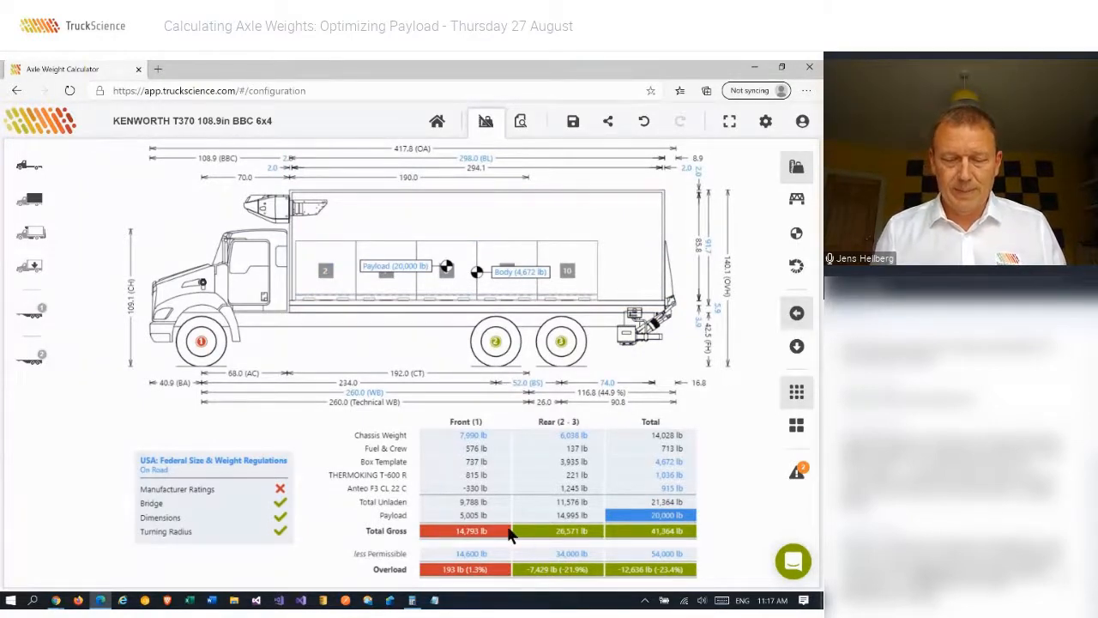
pyautogui.moveTo(564, 408)
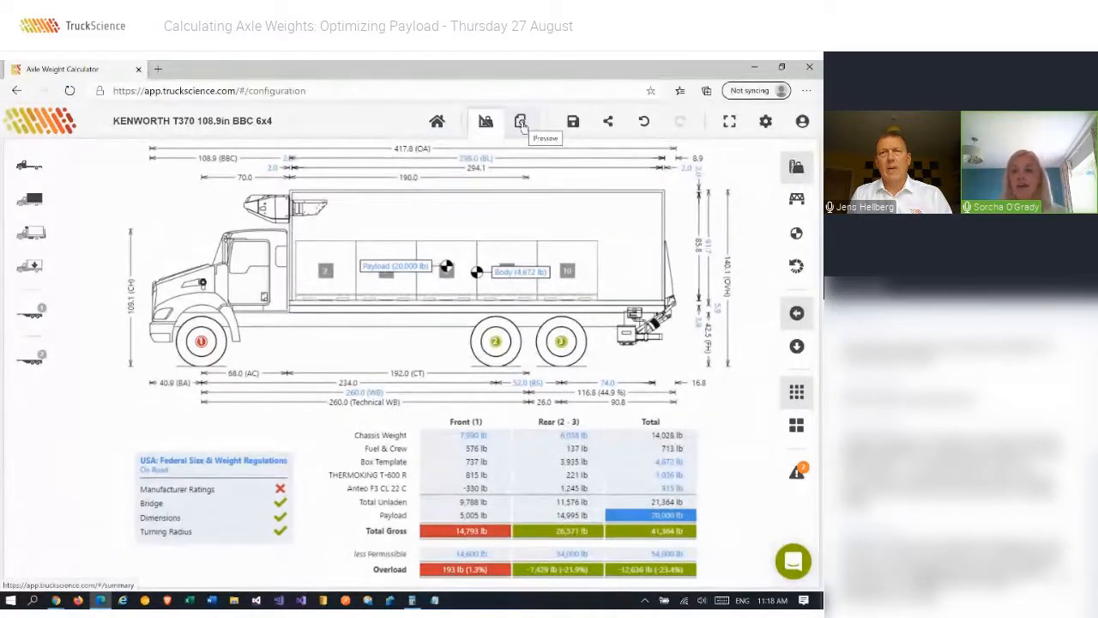
# - Preview the weight report for the updated payload and scroll through it
pyautogui.click(521, 120)
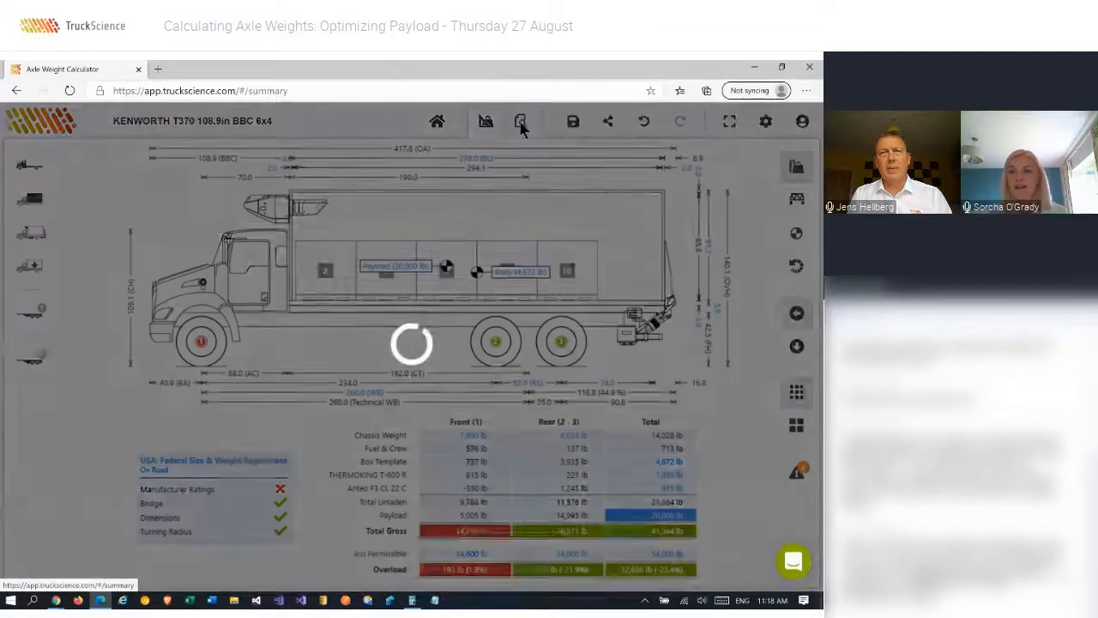
pyautogui.click(522, 120)
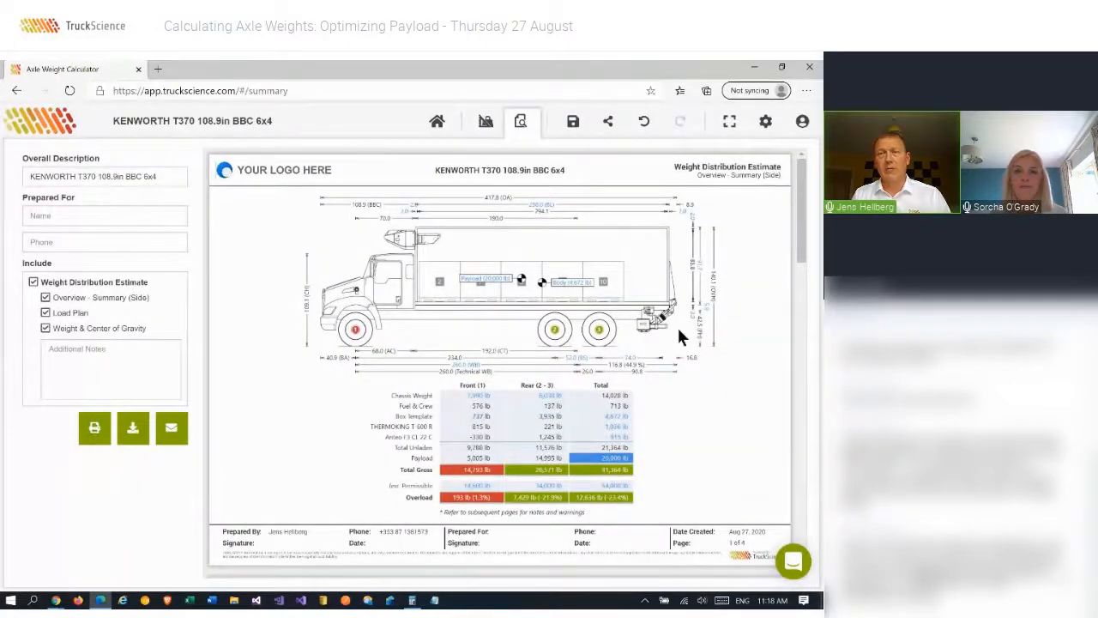
pyautogui.scroll(-3)
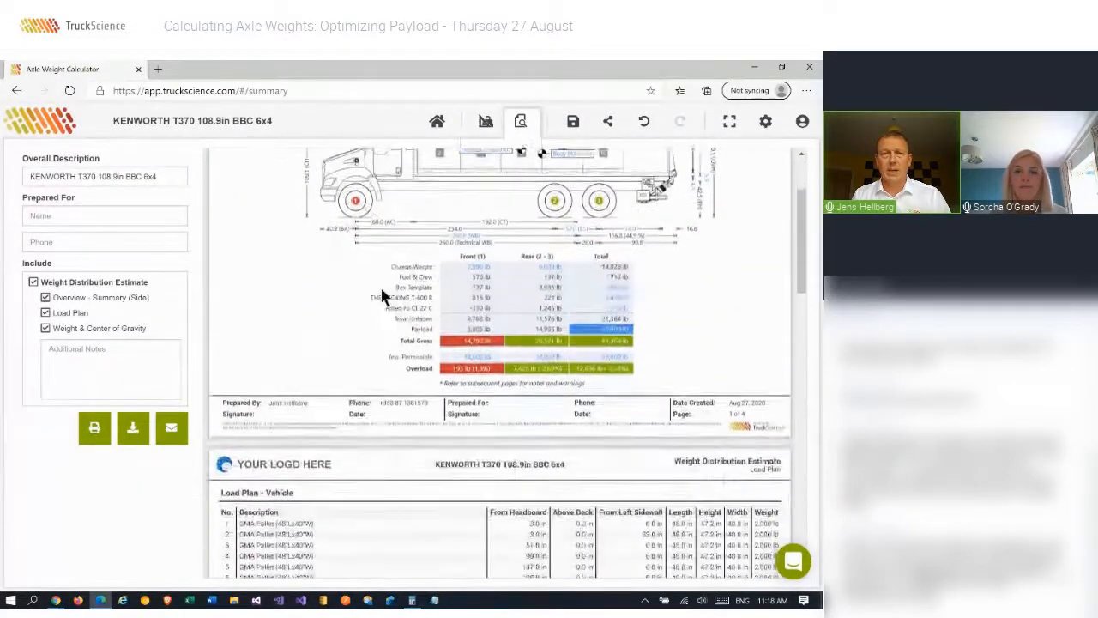
pyautogui.scroll(-3)
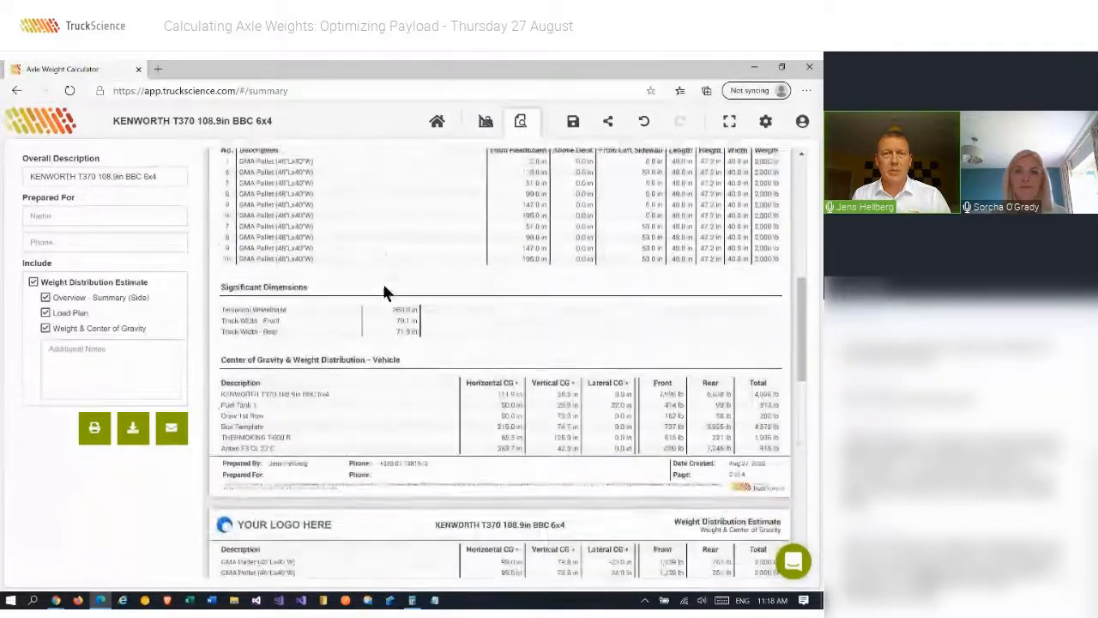
pyautogui.scroll(-3)
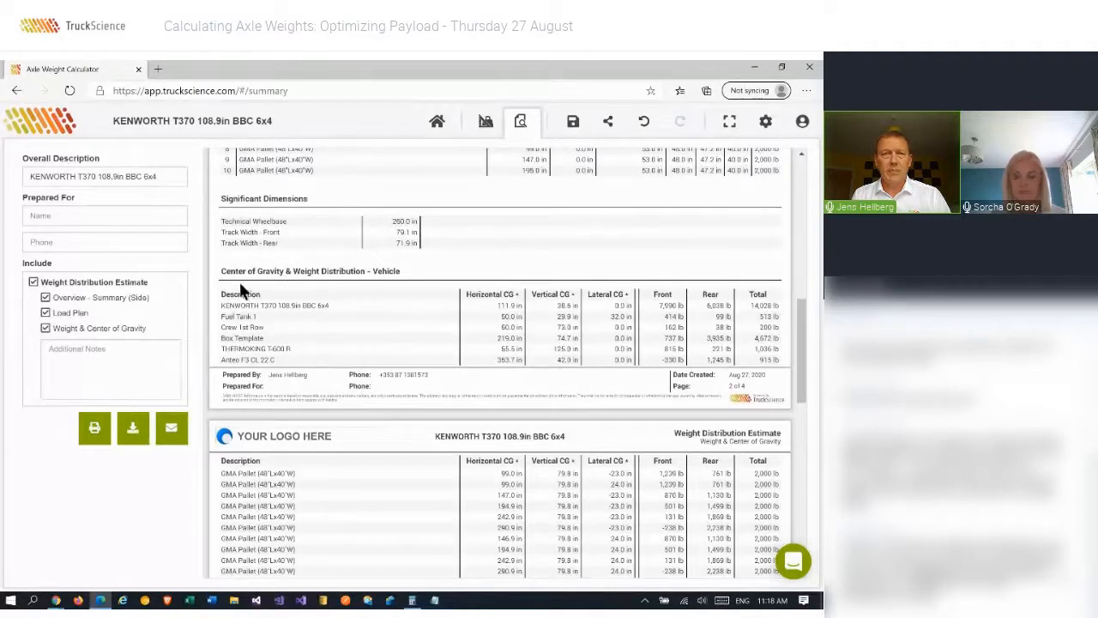
pyautogui.moveTo(343, 281)
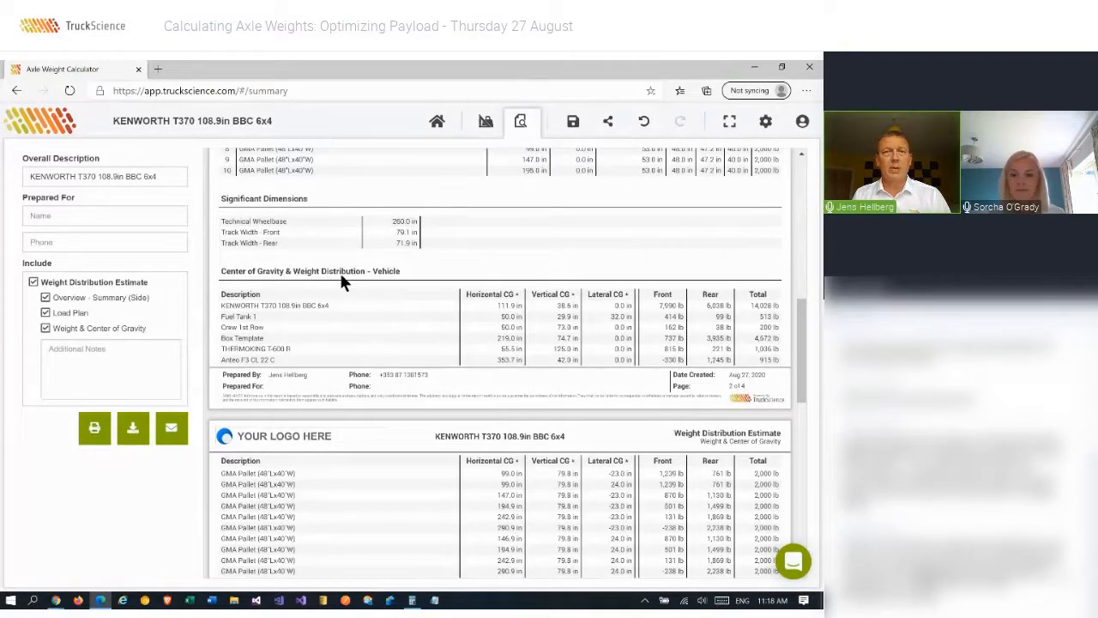
pyautogui.scroll(-3)
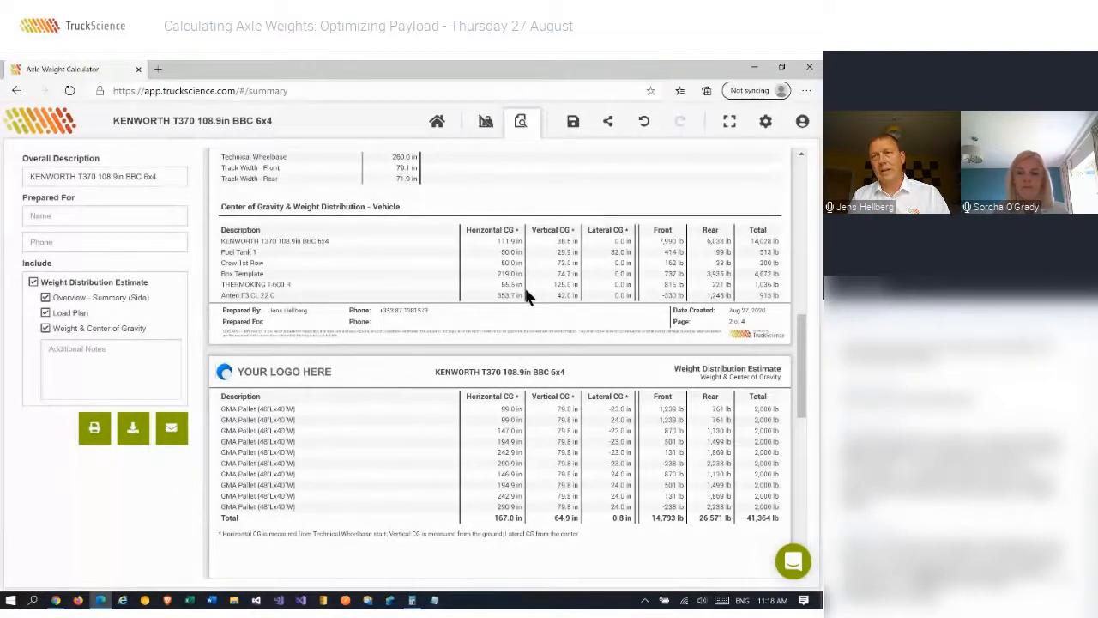
pyautogui.moveTo(781, 300)
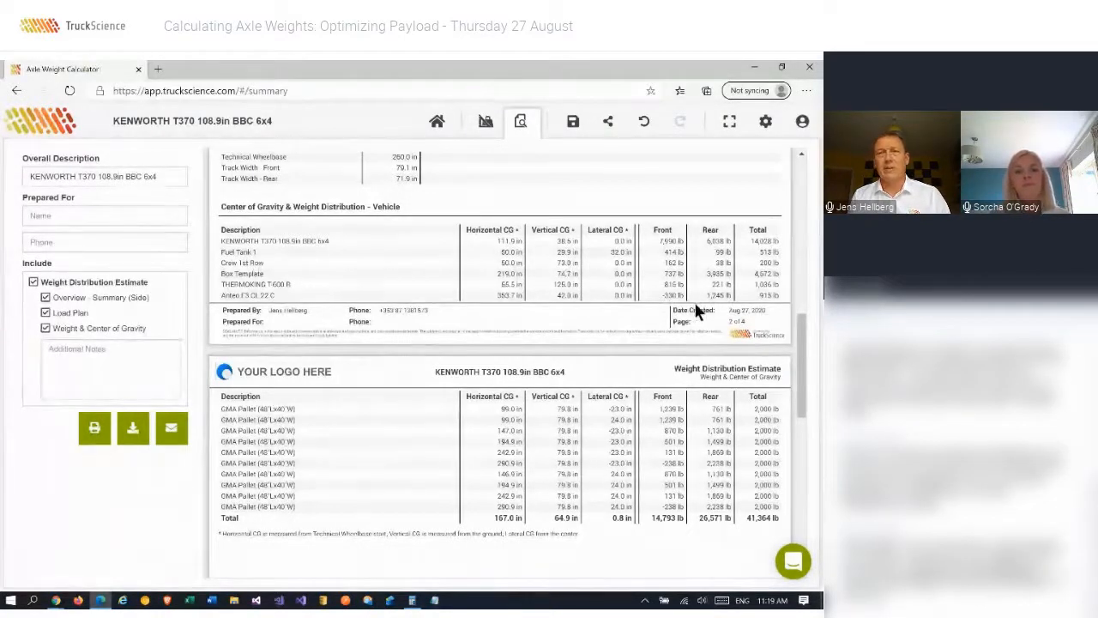
pyautogui.moveTo(485, 120)
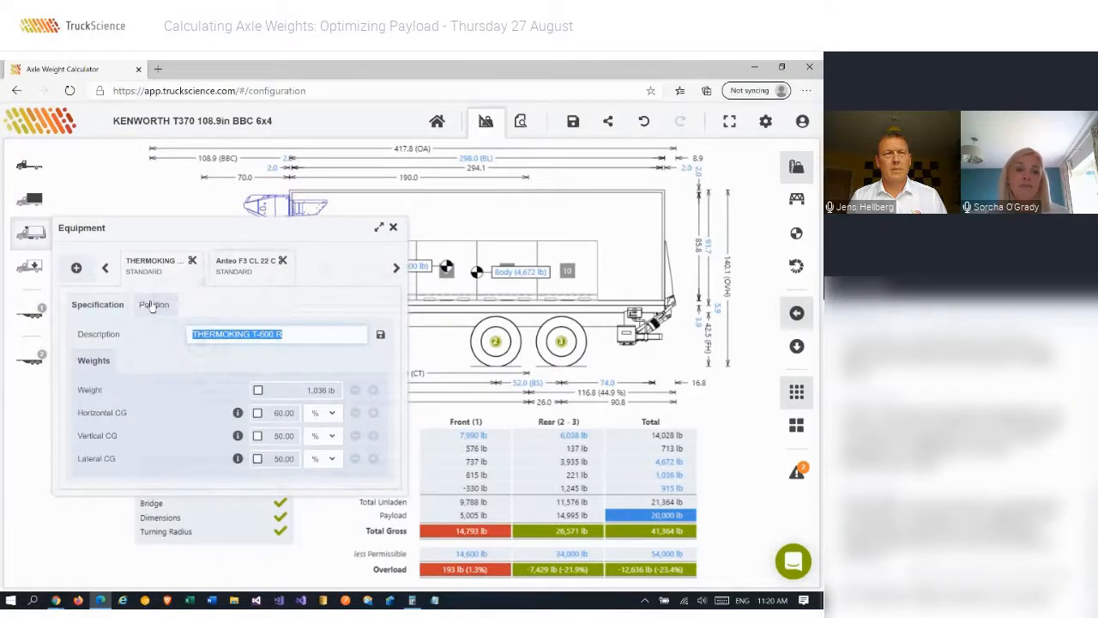
# - Show the THERMOKING refrigeration unit's position in the Equipment panel
pyautogui.click(393, 226)
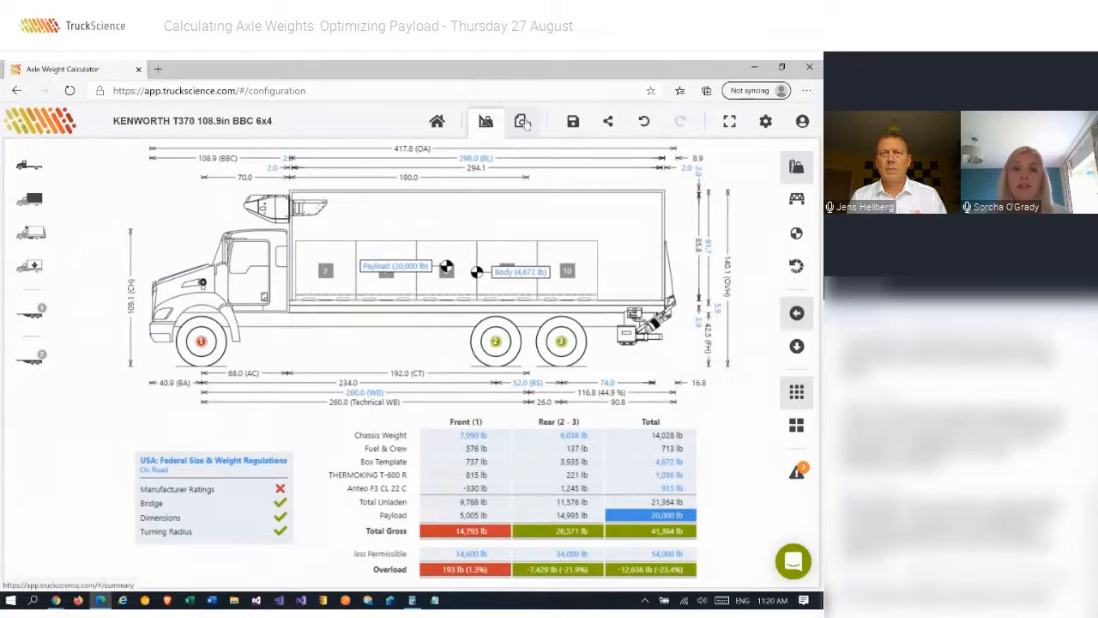
pyautogui.click(522, 120)
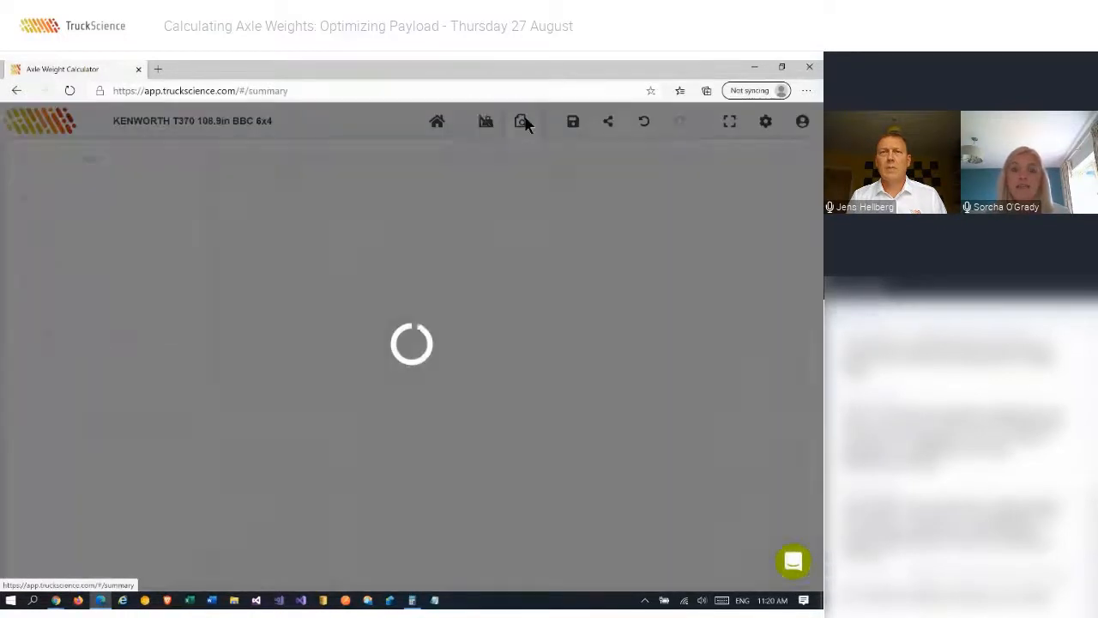
pyautogui.click(521, 121)
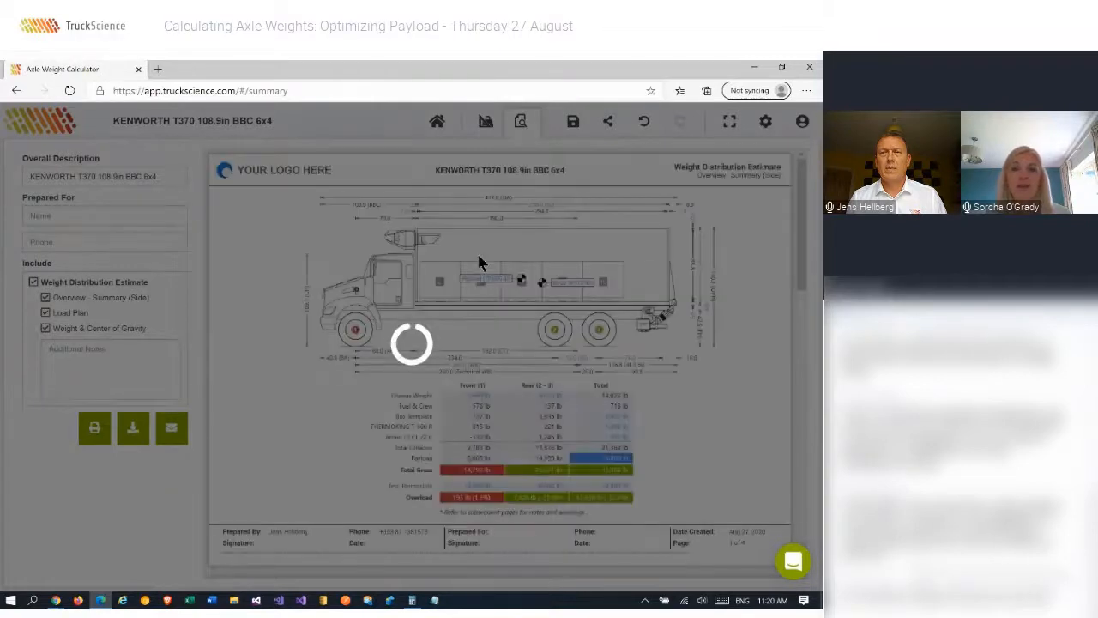
pyautogui.click(520, 120)
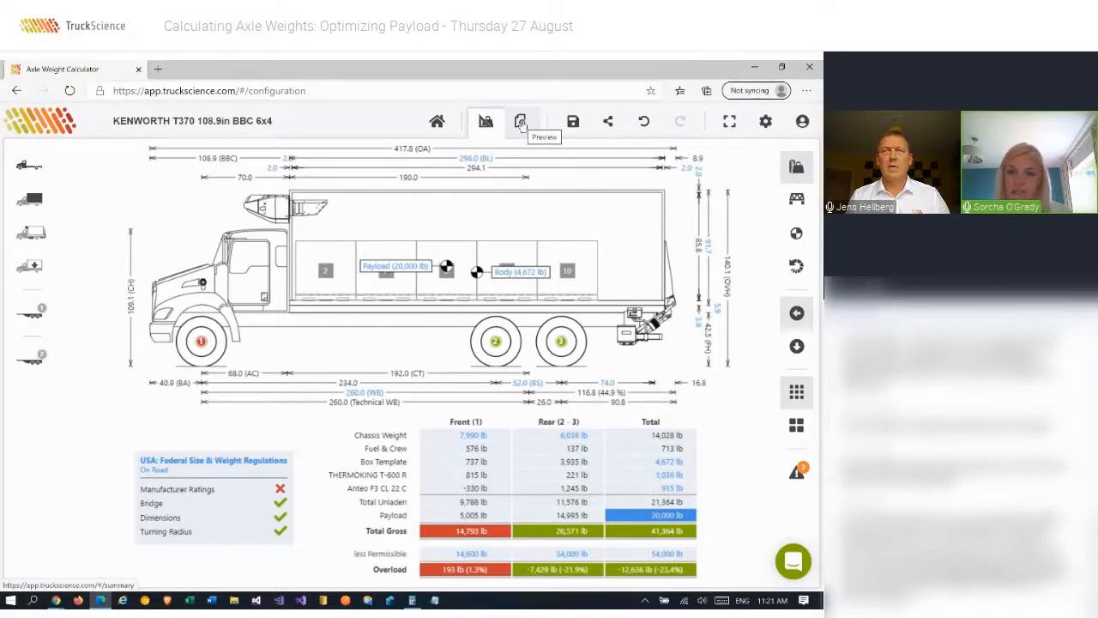
pyautogui.moveTo(205, 153)
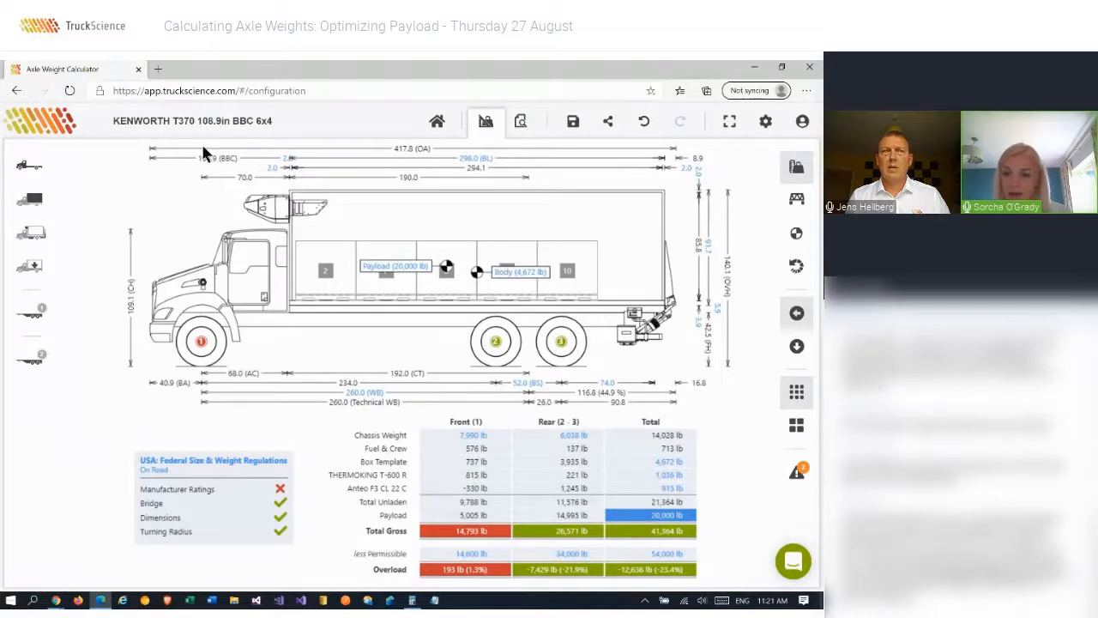
# - Review the Kenworth T370 chassis length dimensions and its Weights & Axles settings
pyautogui.click(31, 168)
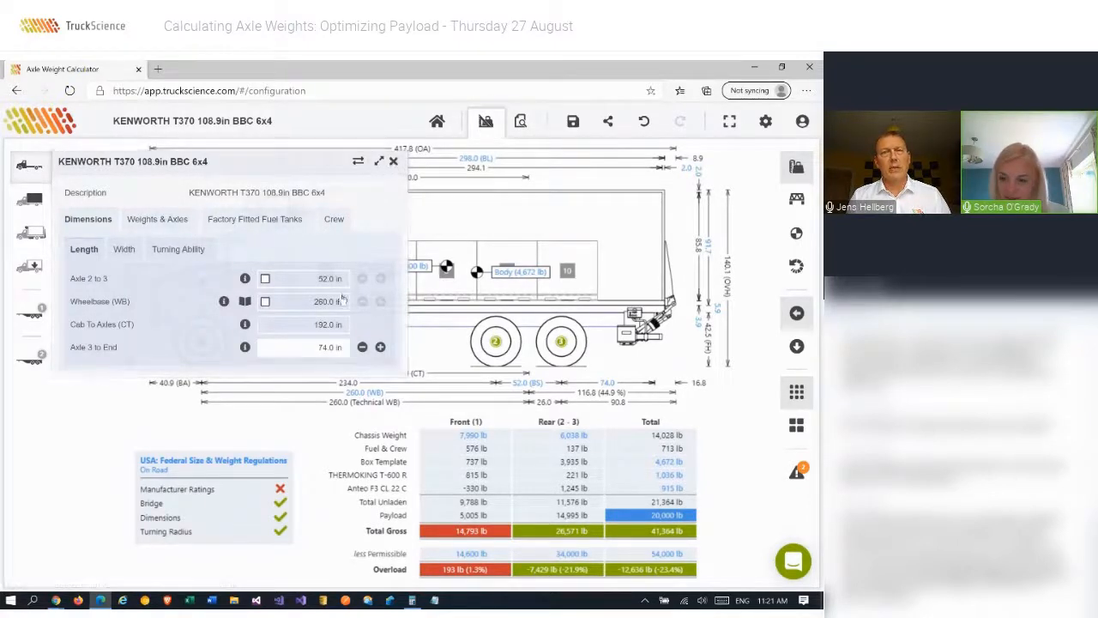
pyautogui.click(395, 161)
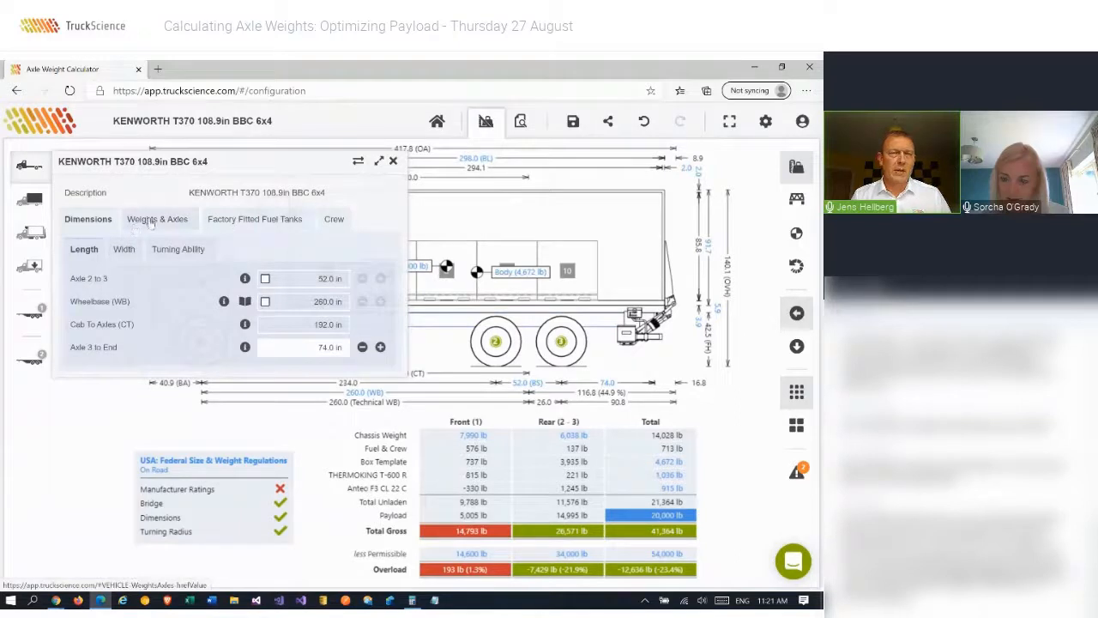
pyautogui.click(254, 220)
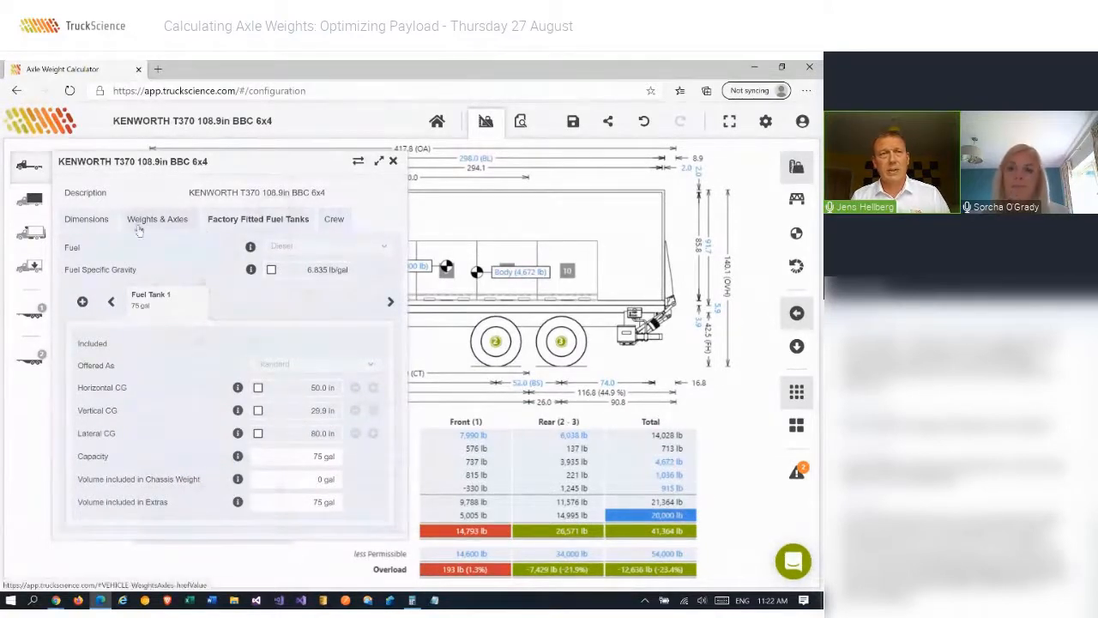
pyautogui.moveTo(393, 161)
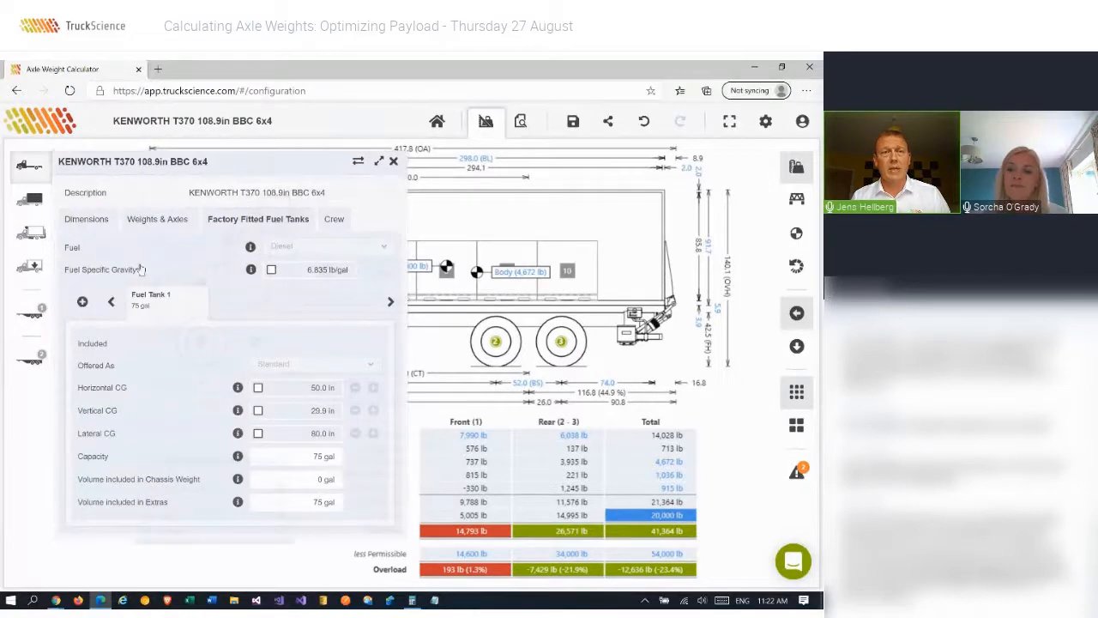
# - Return from the 75 gal factory fuel tank to the chassis length dimensions with 260 in wheelbase
pyautogui.click(394, 161)
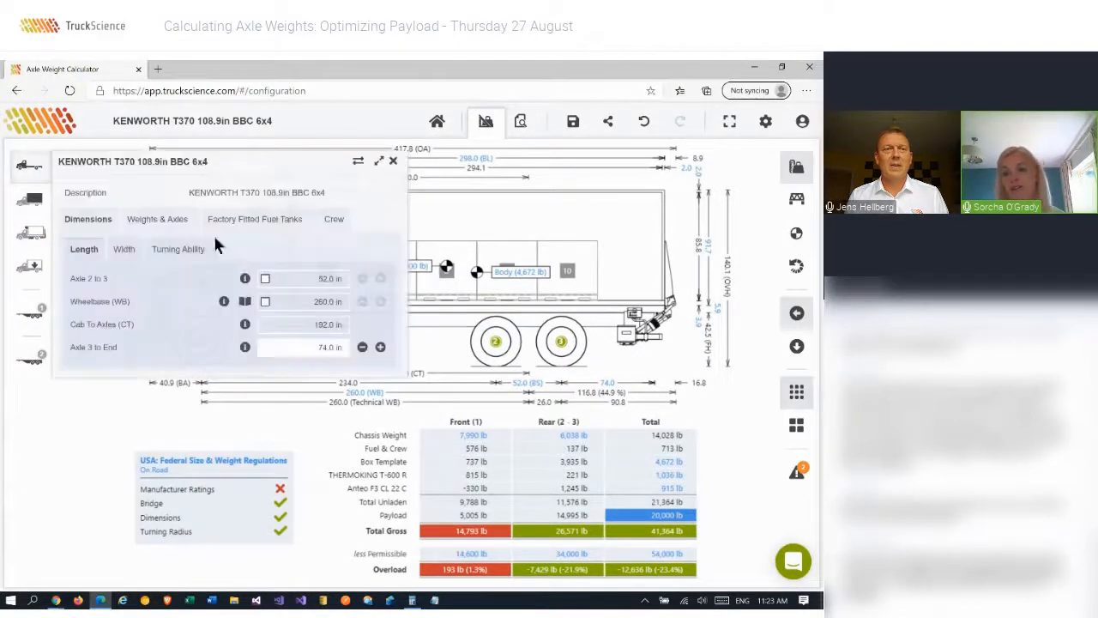
# - Show the chassis's Factory Fitted Fuel Tanks with Fuel Tank 1 holding 75 gal
pyautogui.click(254, 219)
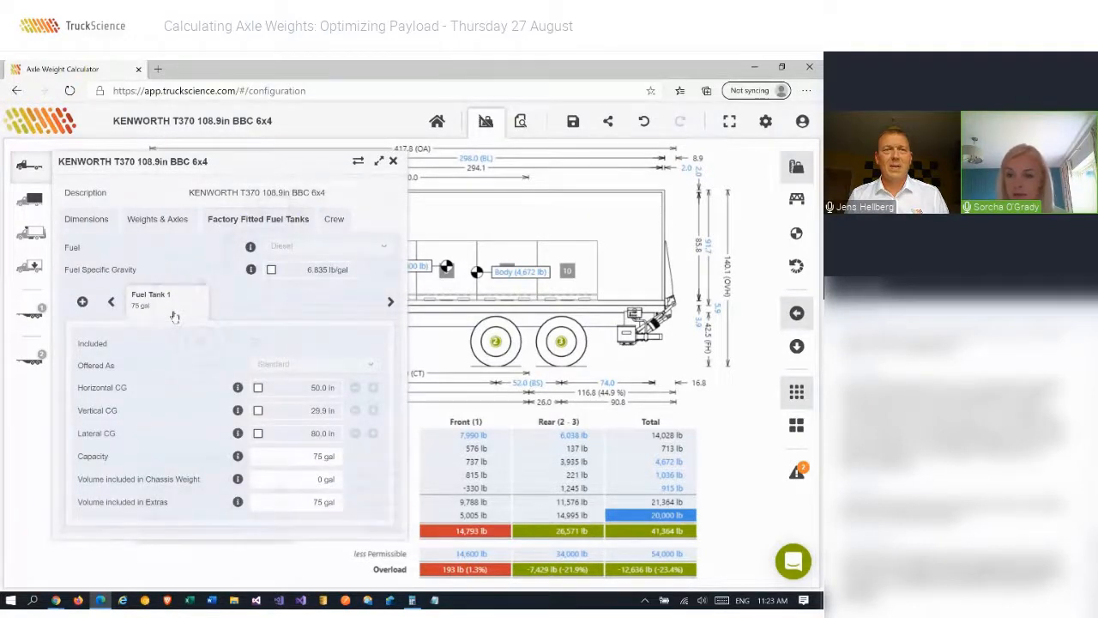
pyautogui.moveTo(239, 278)
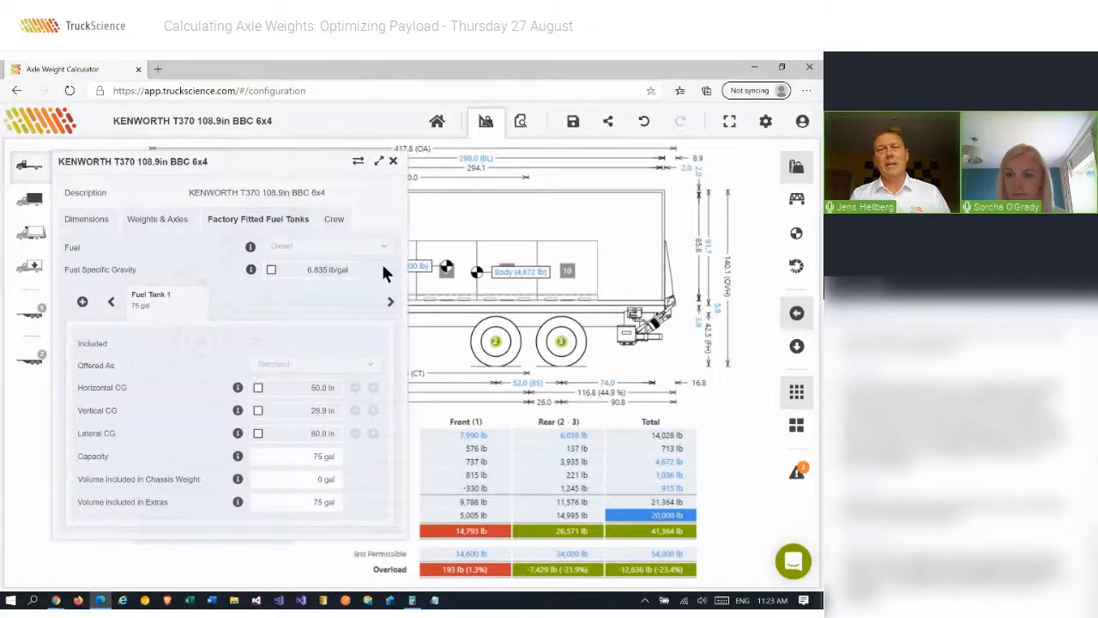
pyautogui.moveTo(353, 263)
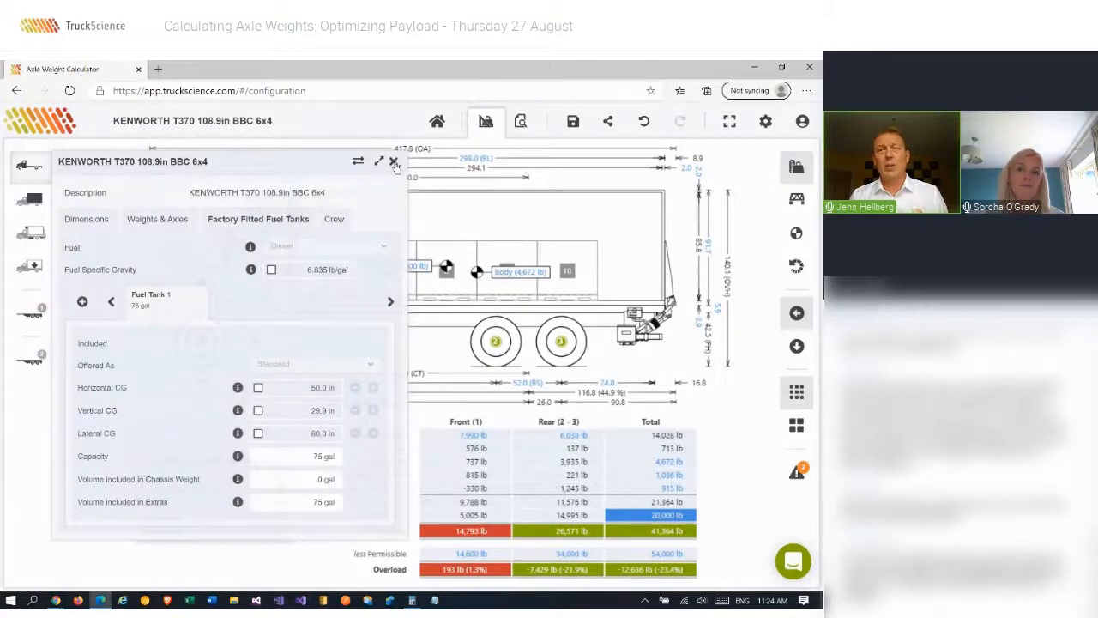
# - Leave the Kenworth calculation for Home, discarding the unsaved changes
pyautogui.click(394, 163)
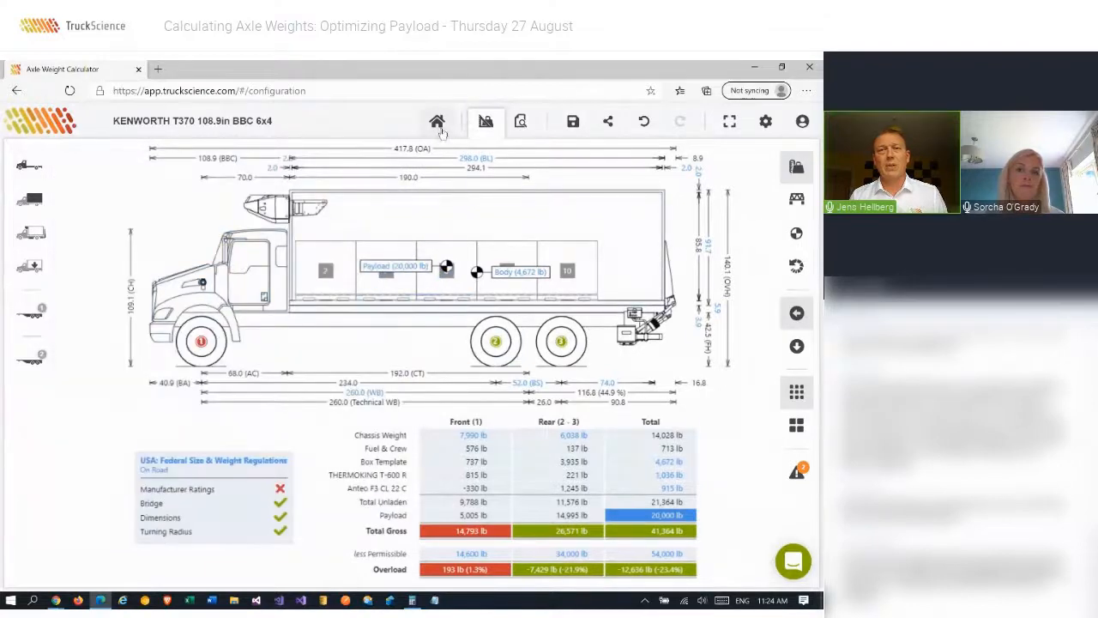
pyautogui.click(436, 120)
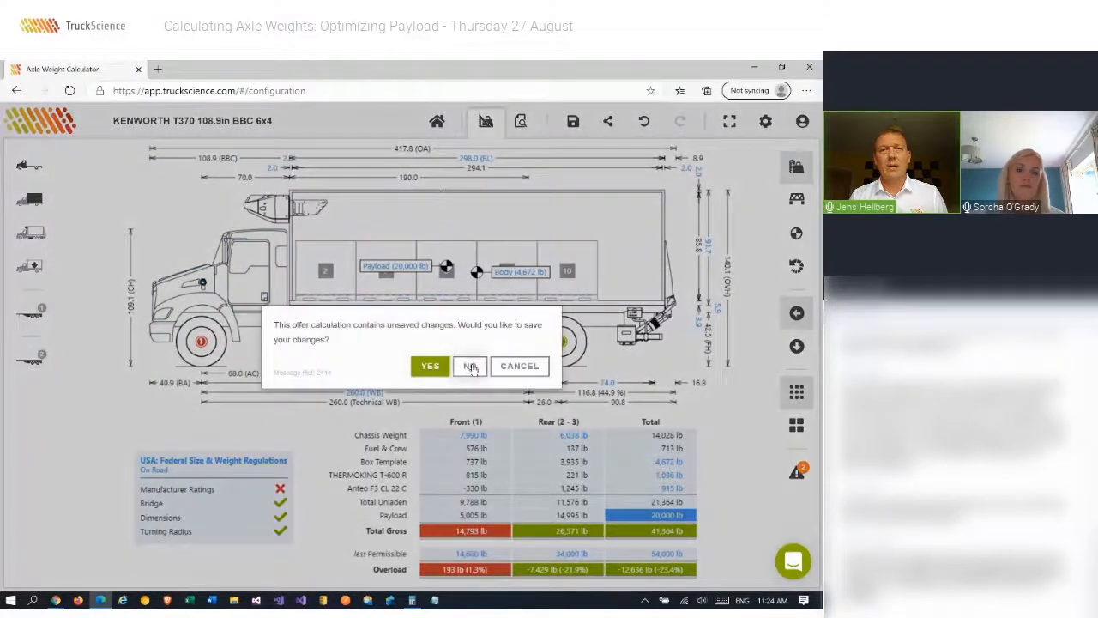
pyautogui.click(470, 366)
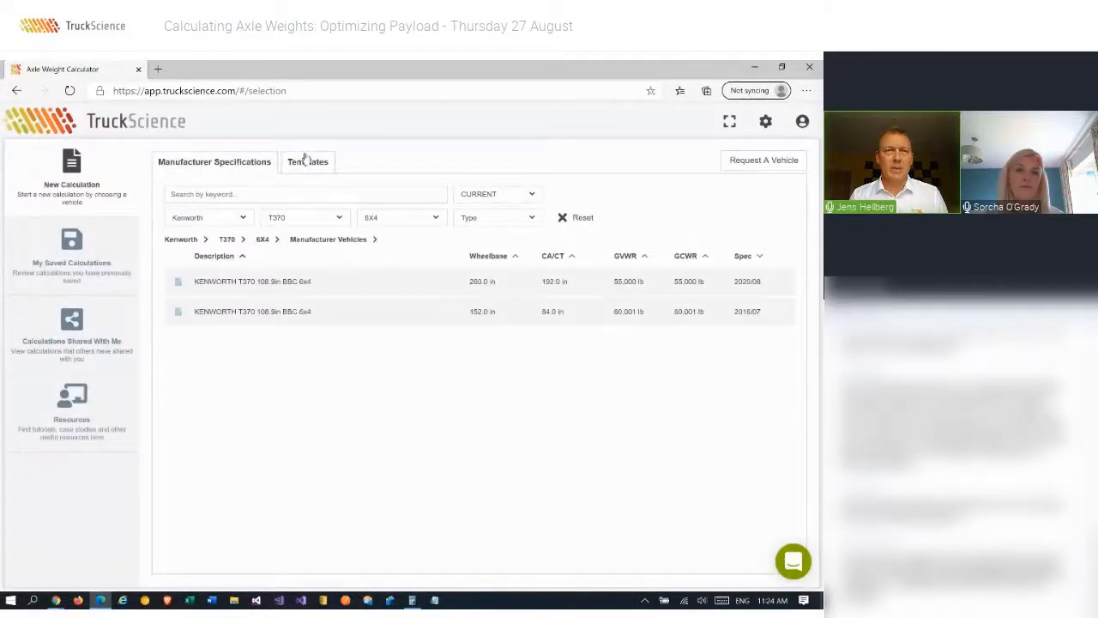
# - Toggle between the Templates axle layouts and the Manufacturer Specifications vehicle list
pyautogui.click(307, 161)
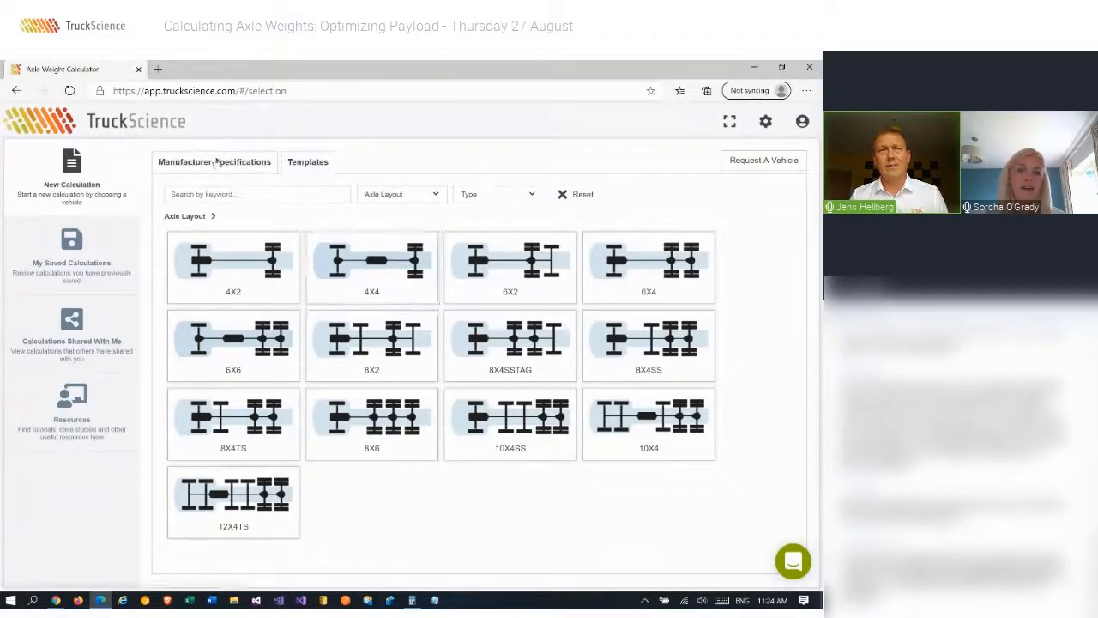
pyautogui.click(215, 162)
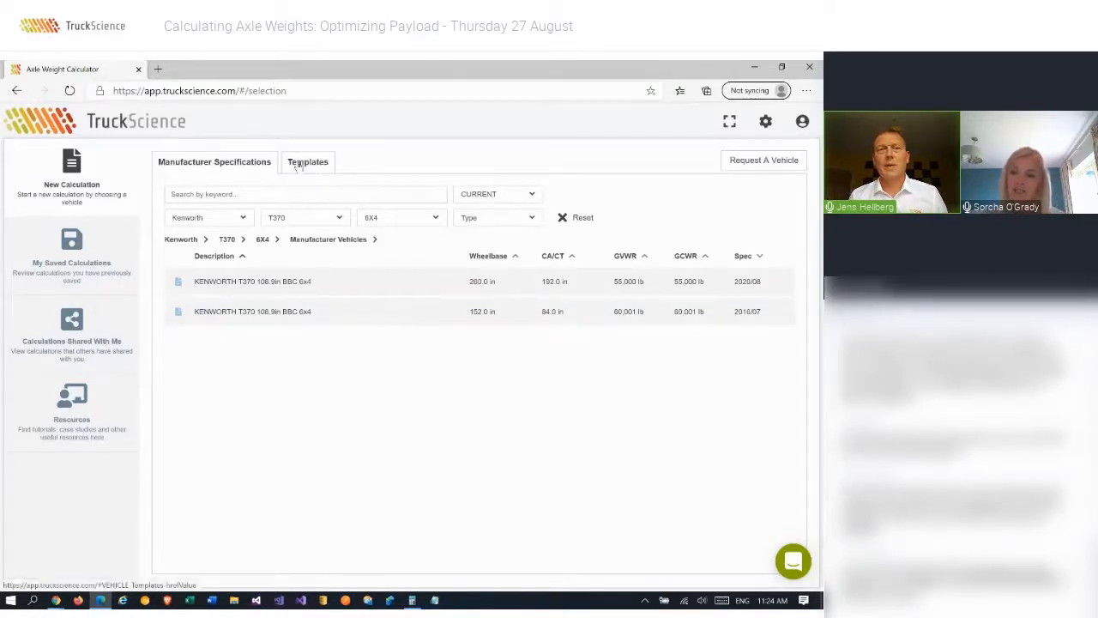
pyautogui.click(307, 161)
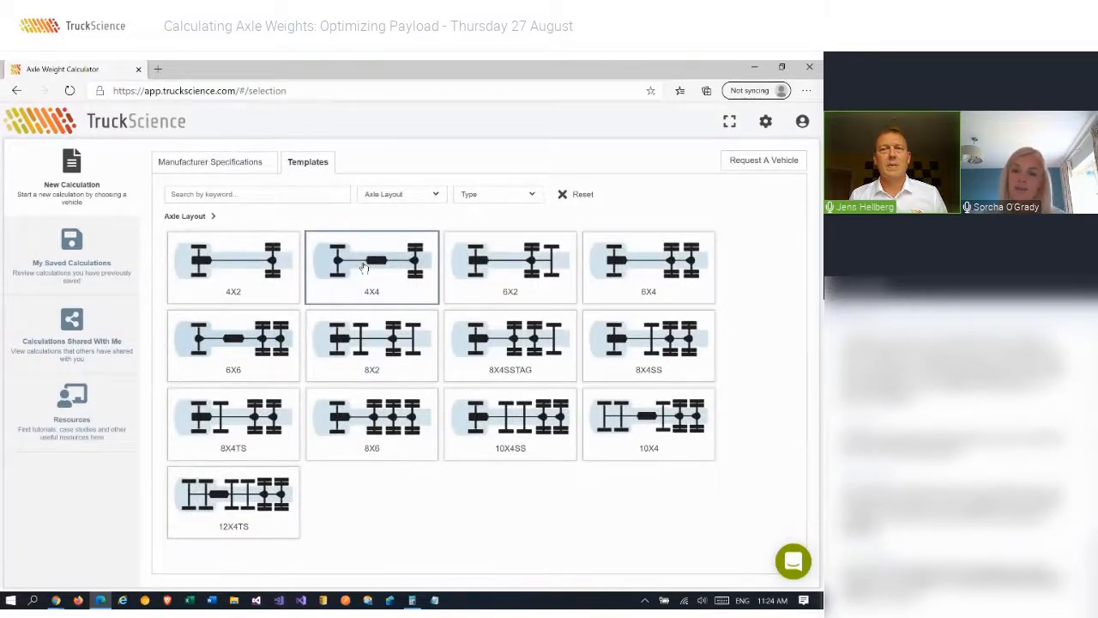
pyautogui.moveTo(210, 162)
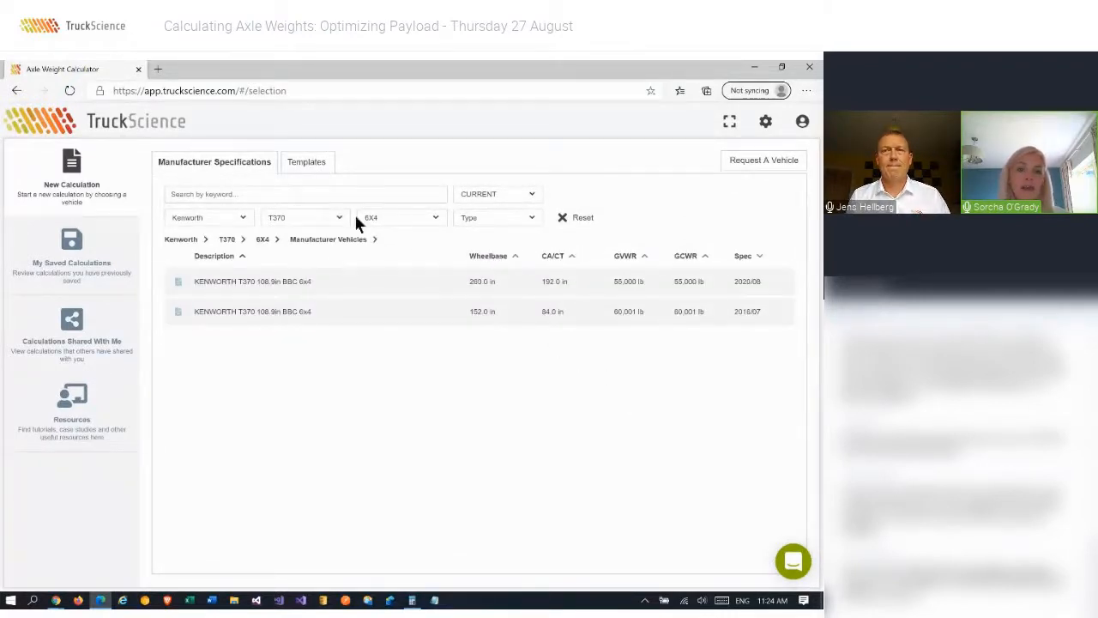
# - Clear the Kenworth make/range/axle filters, then list the template axle layouts 4X2 to 12X4TS
pyautogui.click(575, 216)
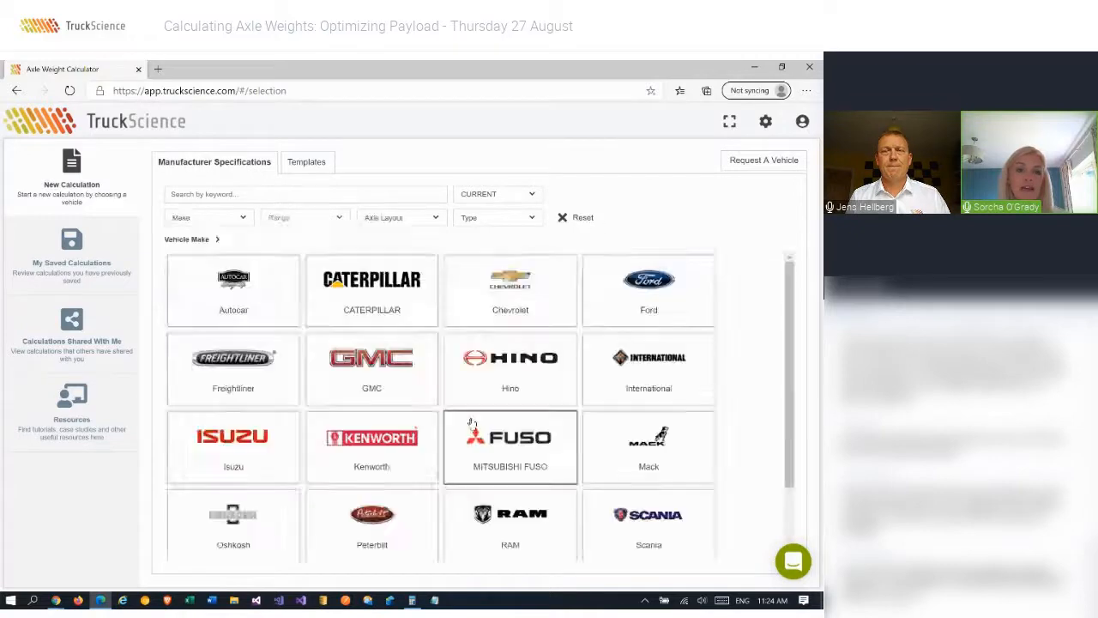
pyautogui.scroll(-3)
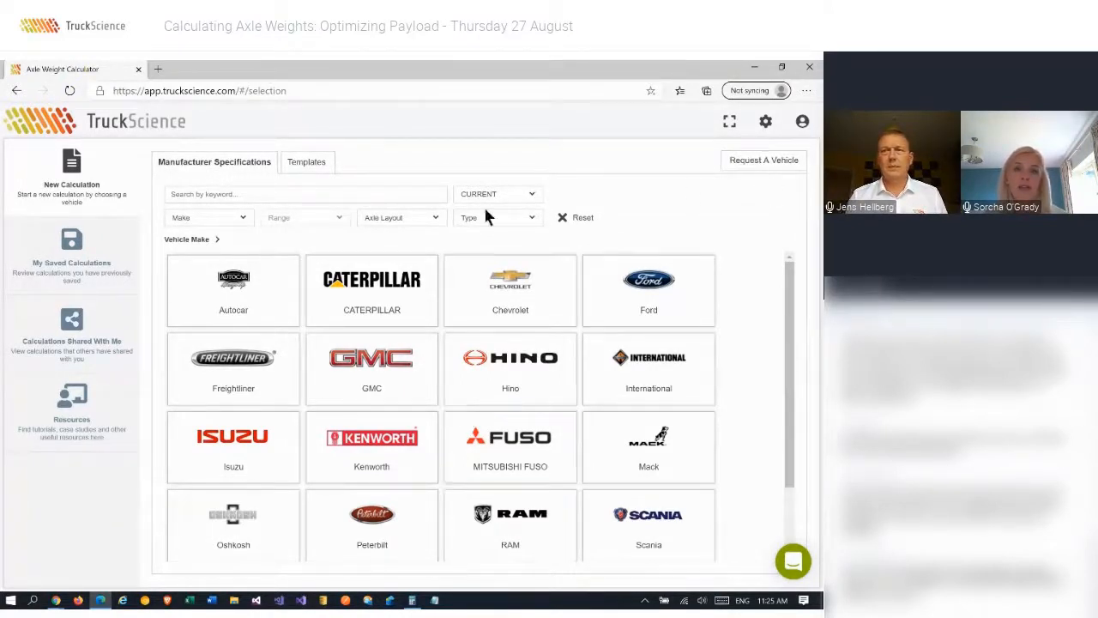
pyautogui.click(307, 161)
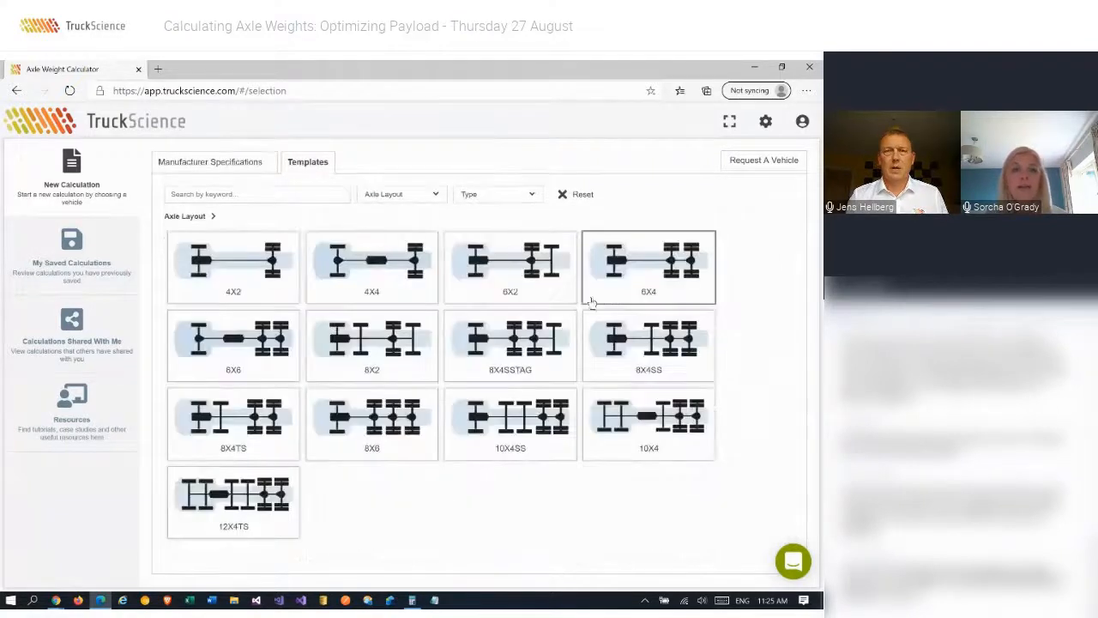
pyautogui.click(648, 268)
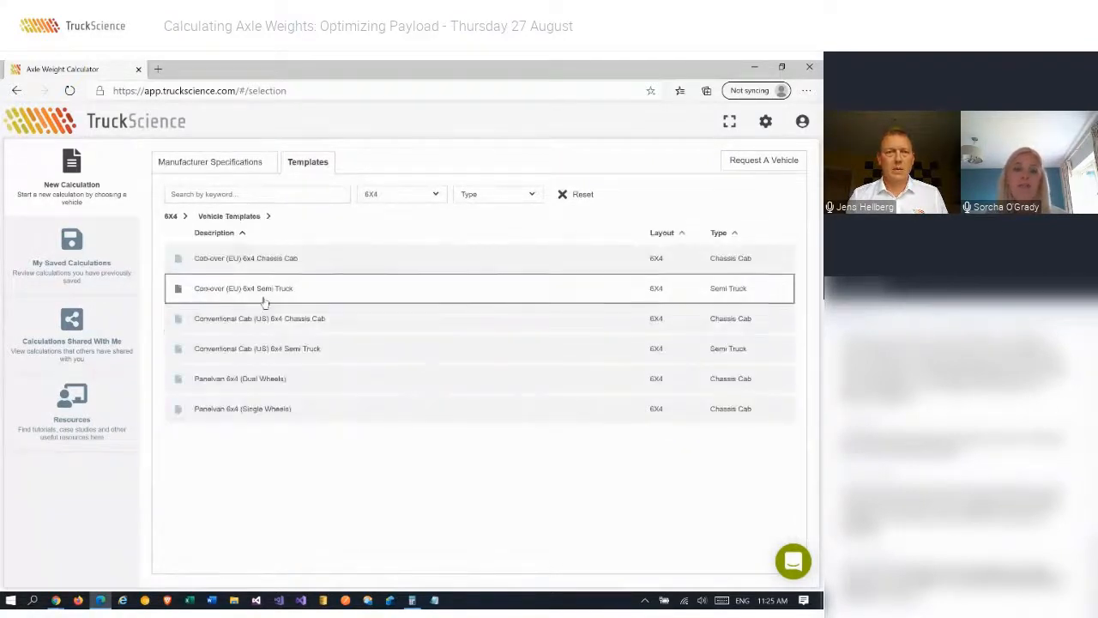
pyautogui.moveTo(271, 318)
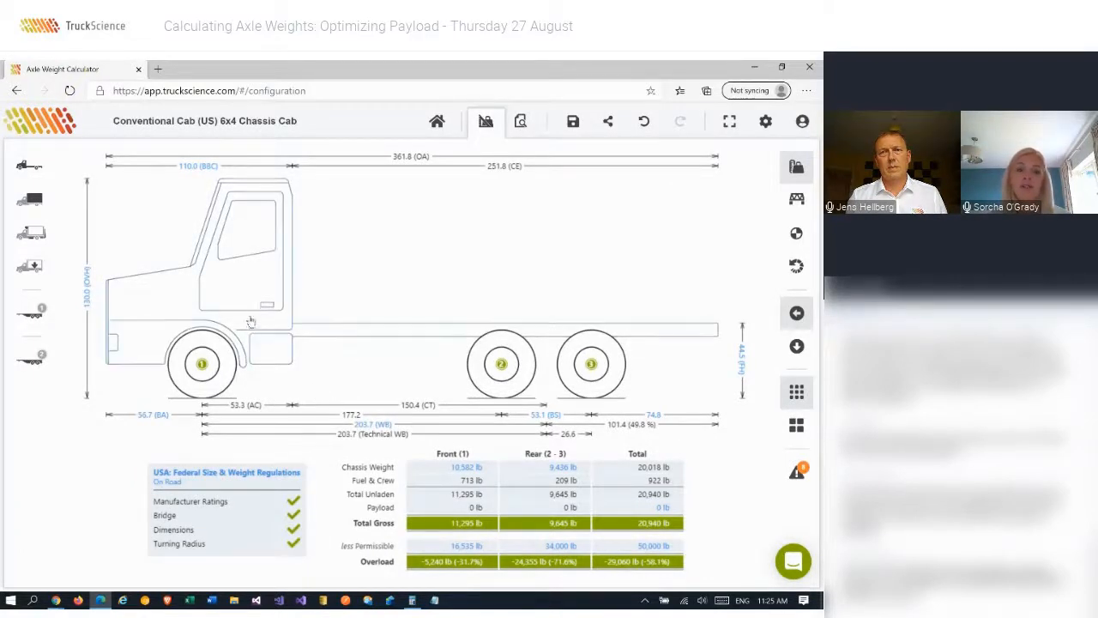
pyautogui.click(436, 120)
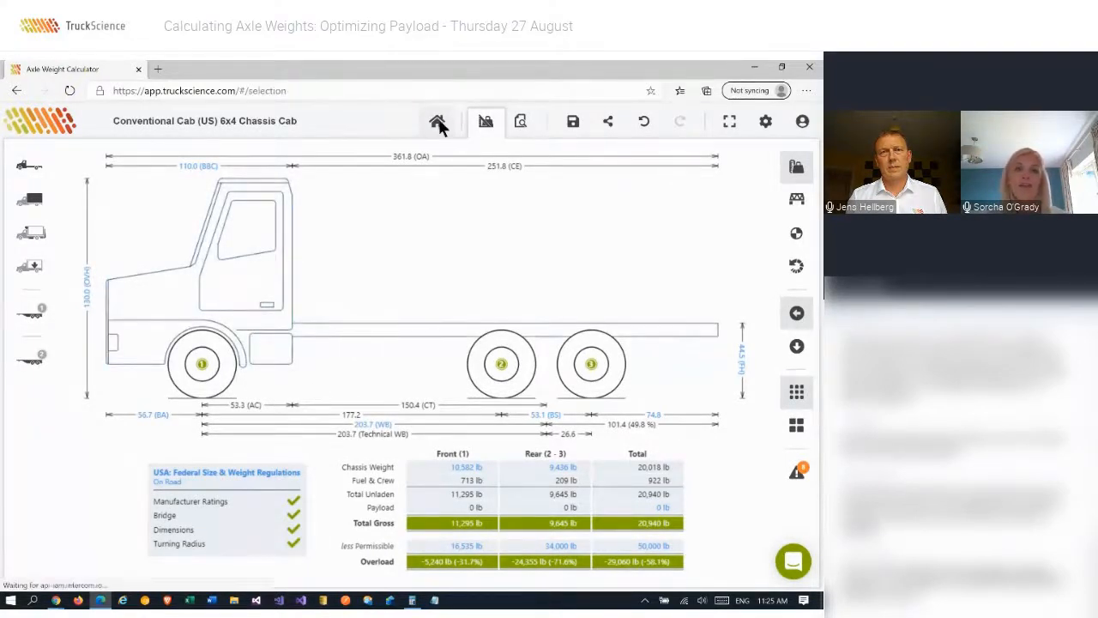
pyautogui.click(438, 120)
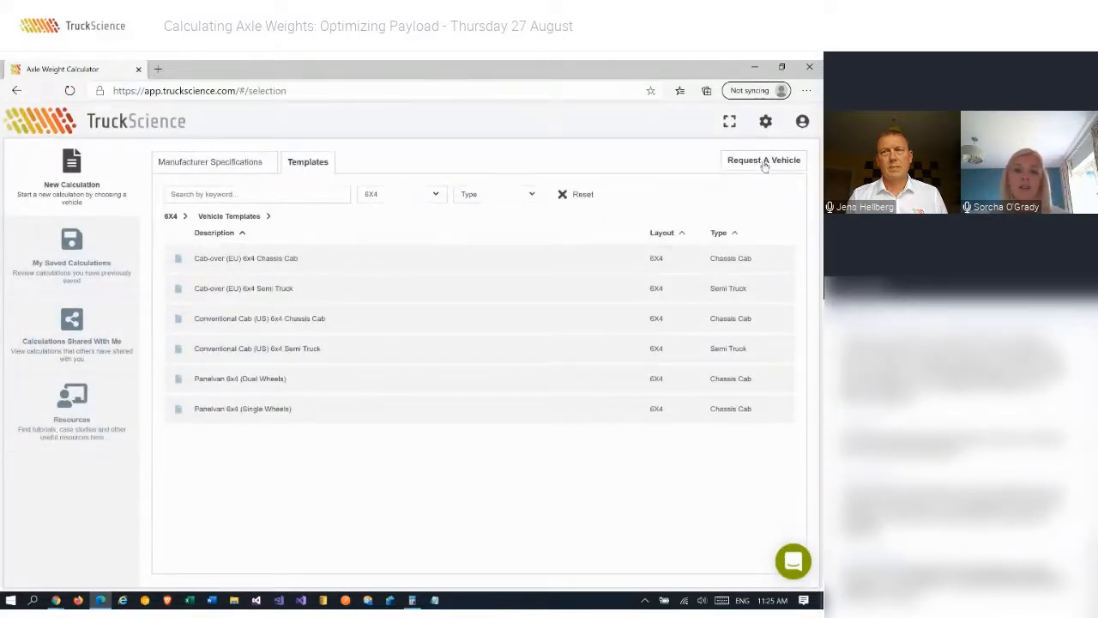
# - Cancel the Request A Vehicle form and bring up the support chat over the makes list
pyautogui.click(762, 161)
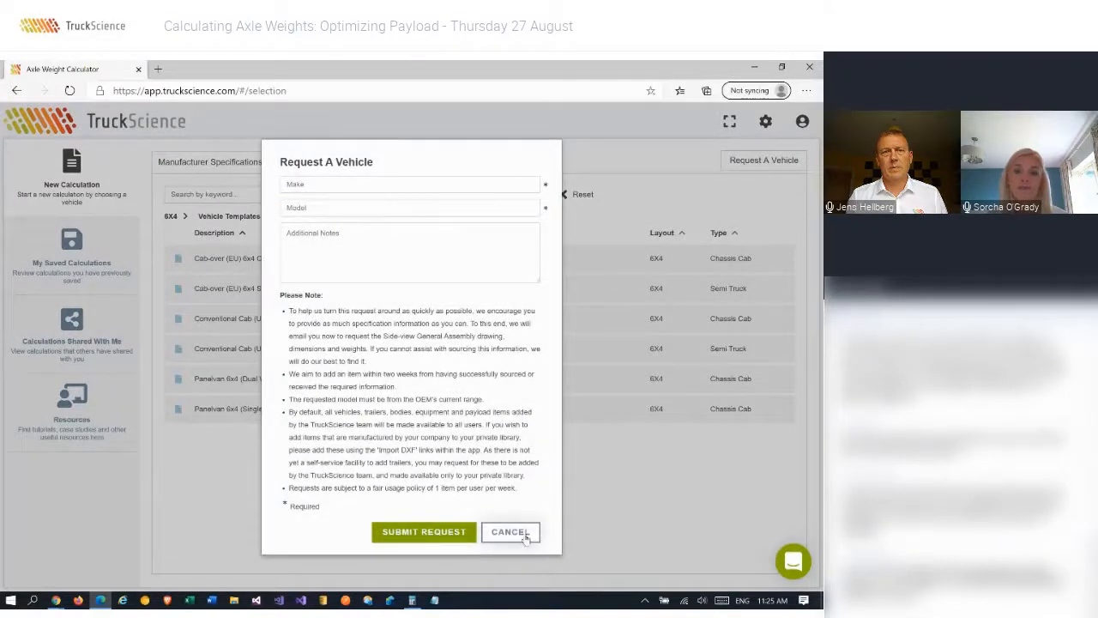
pyautogui.click(510, 532)
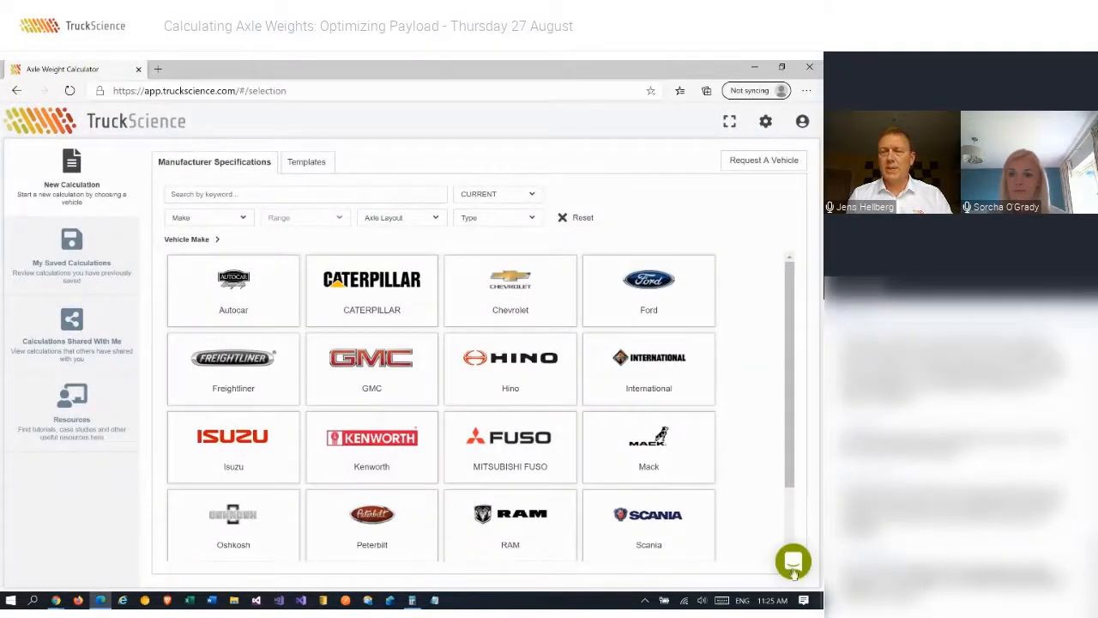
pyautogui.click(792, 563)
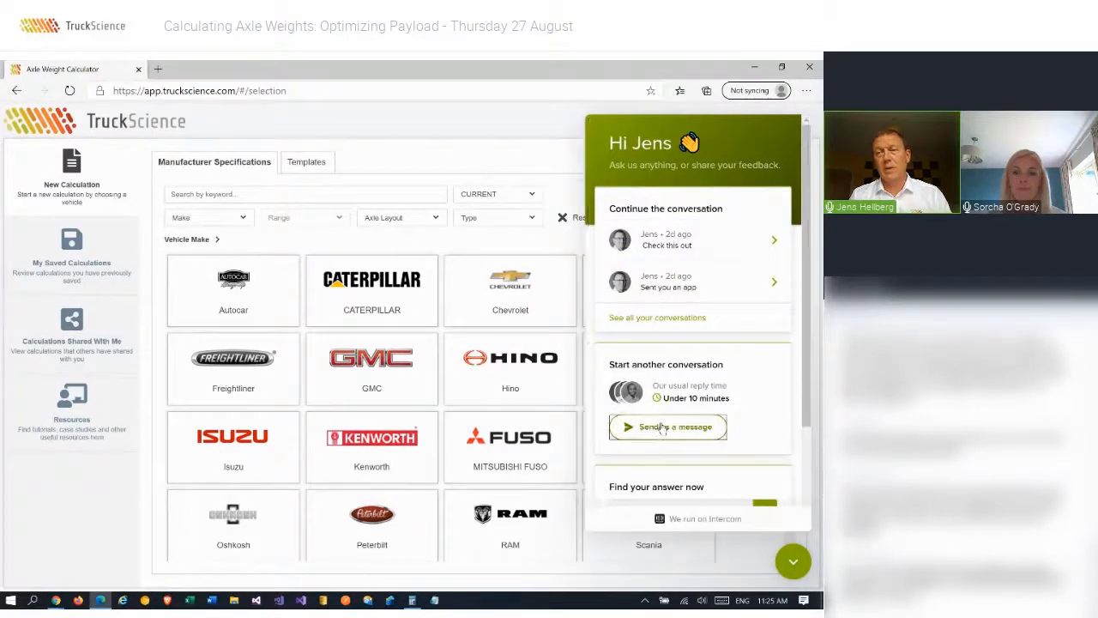
# - Start a support conversation, then close the messenger without sending anything
pyautogui.click(667, 426)
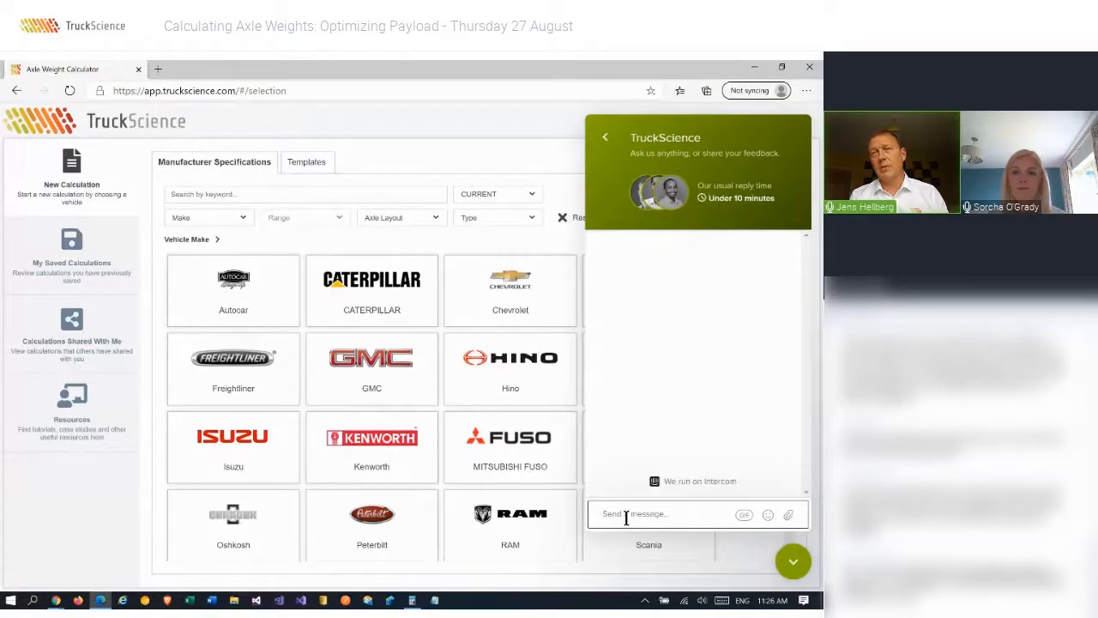
pyautogui.moveTo(781, 219)
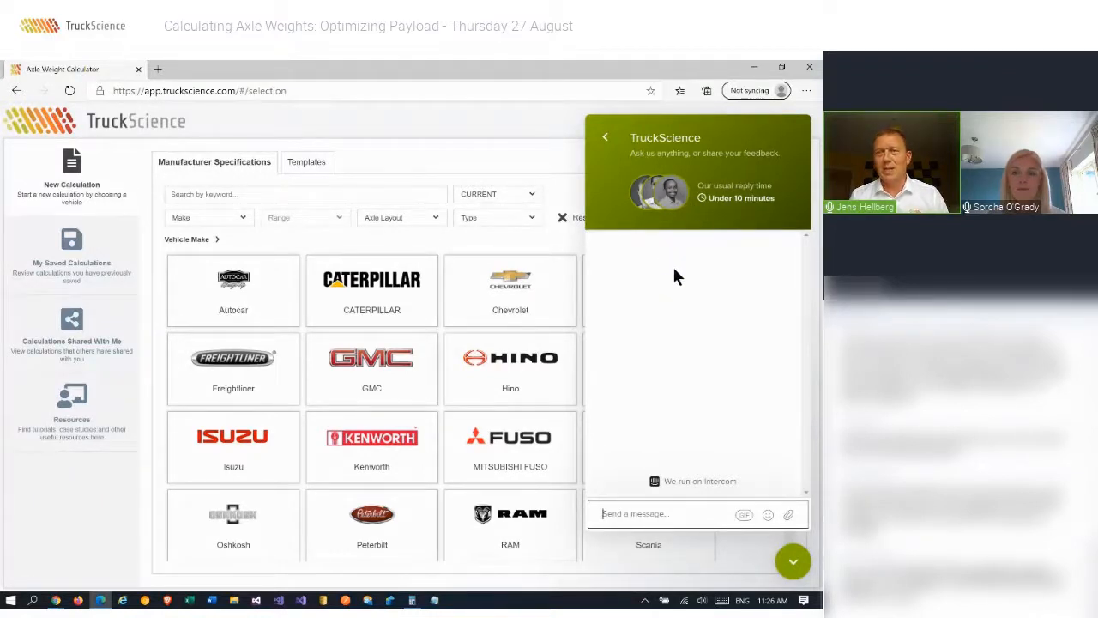
pyautogui.click(793, 561)
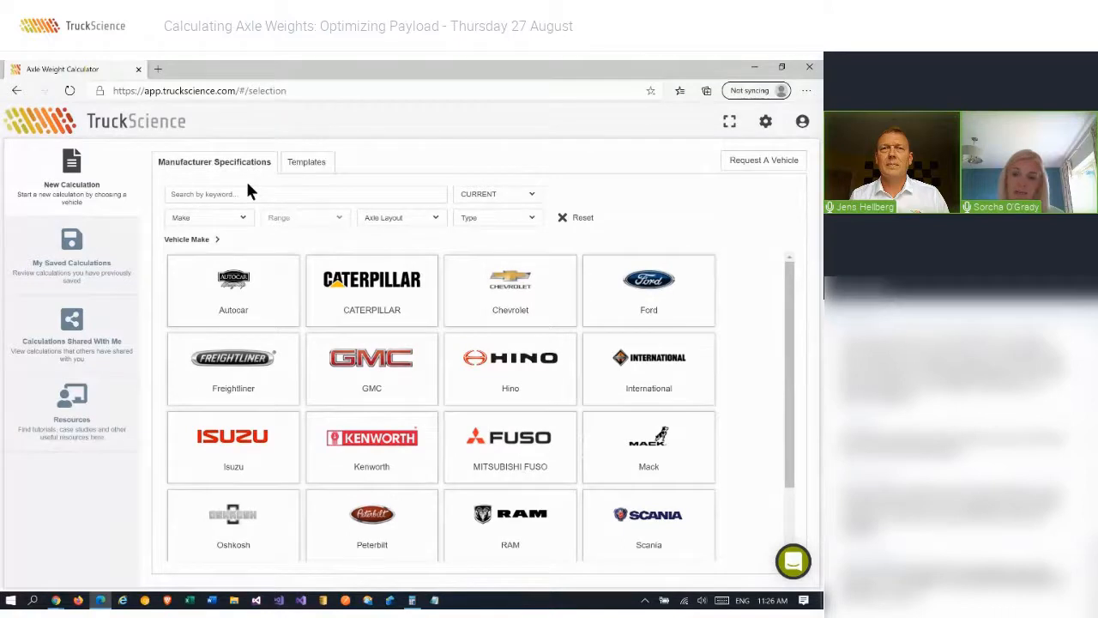
pyautogui.moveTo(305, 216)
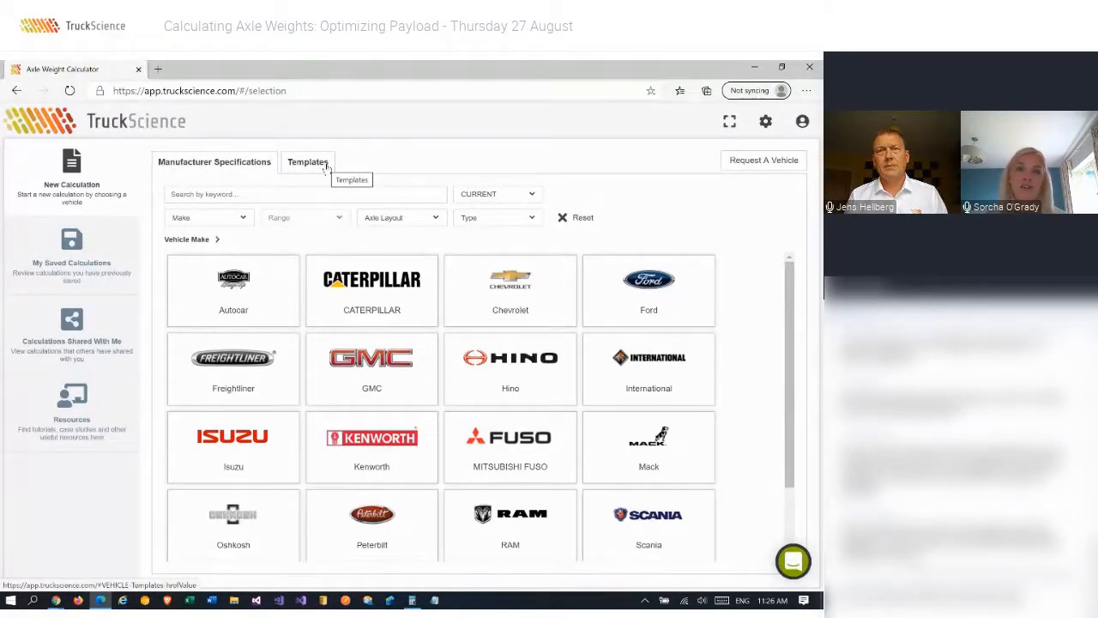
pyautogui.moveTo(396, 261)
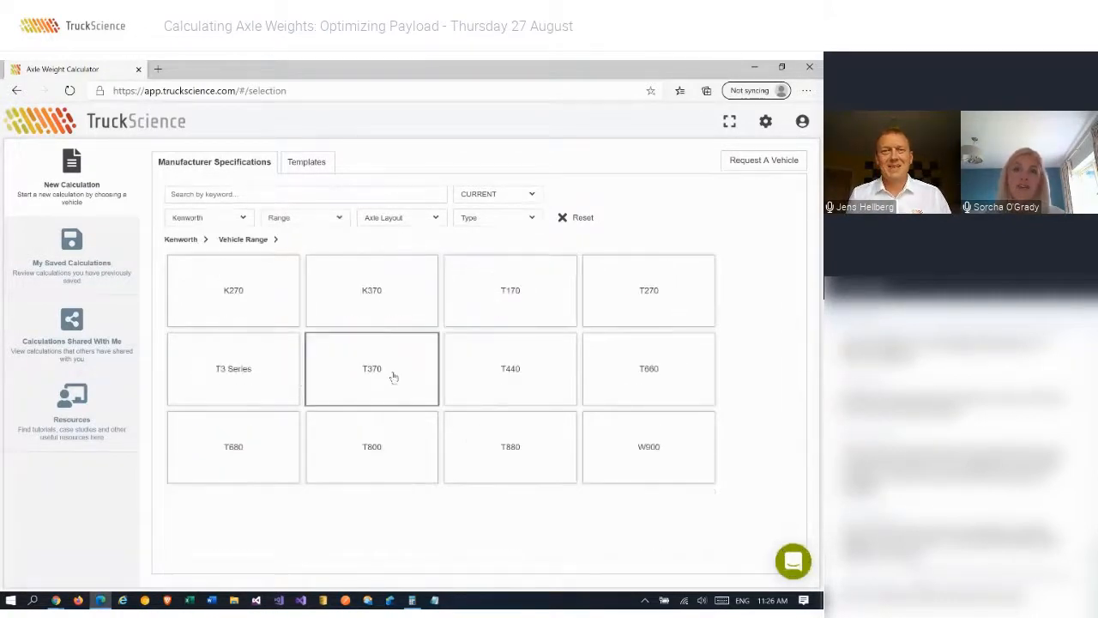
# - Choose the Kenworth T370 range for the 108.9in BBC 6x4 chassis
pyautogui.click(371, 367)
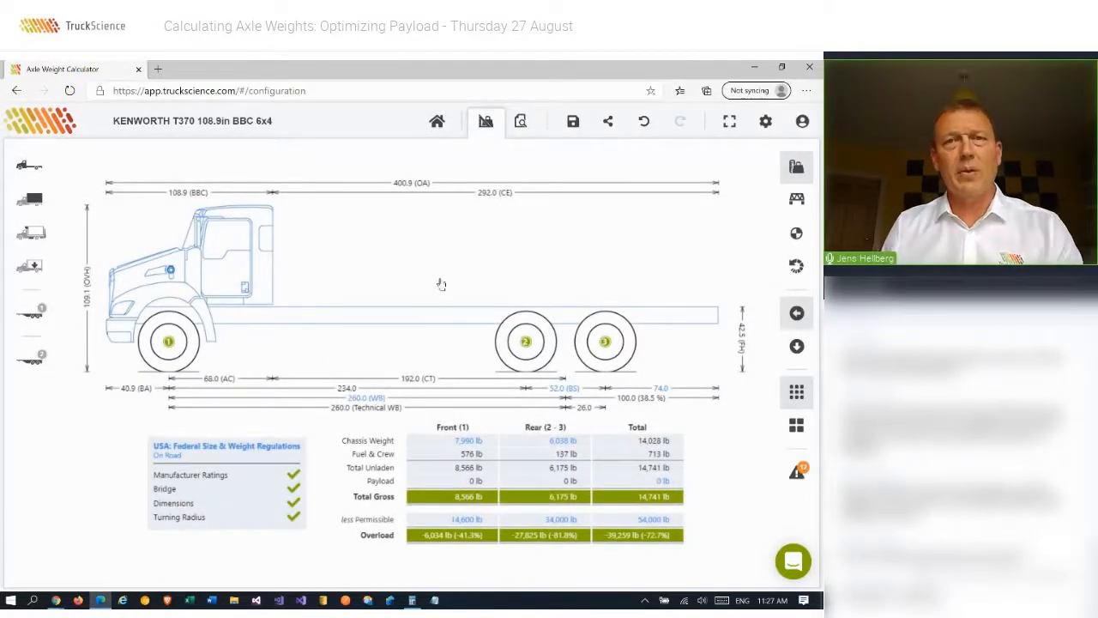
pyautogui.moveTo(363, 401)
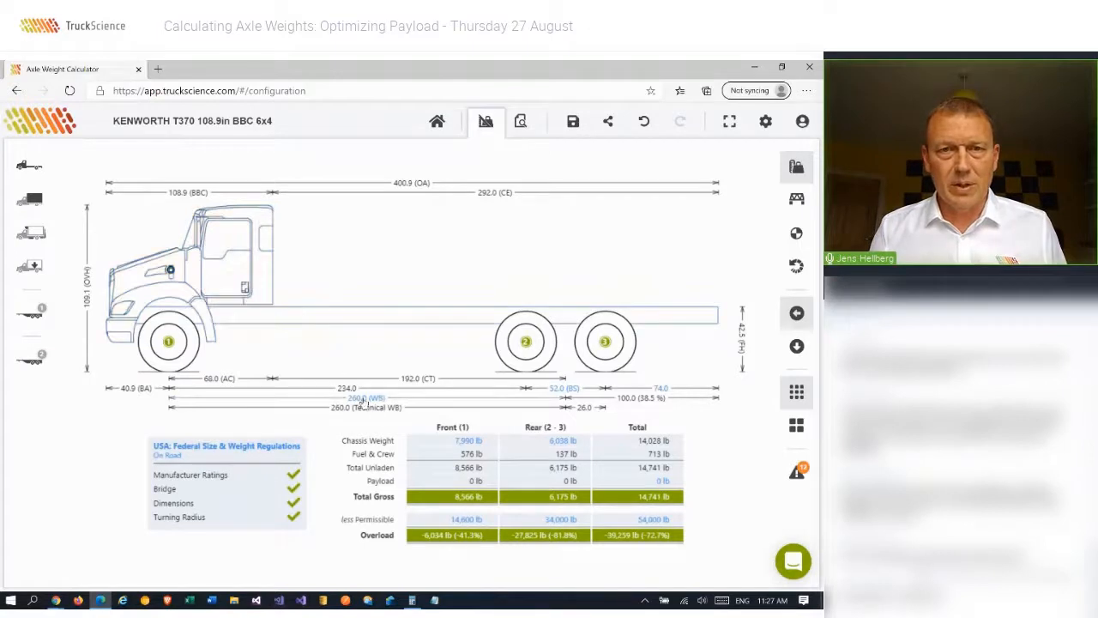
# - Enter a 230 in wheelbase and a 47.0 in rear-axle-to-frame-end distance
pyautogui.click(368, 398)
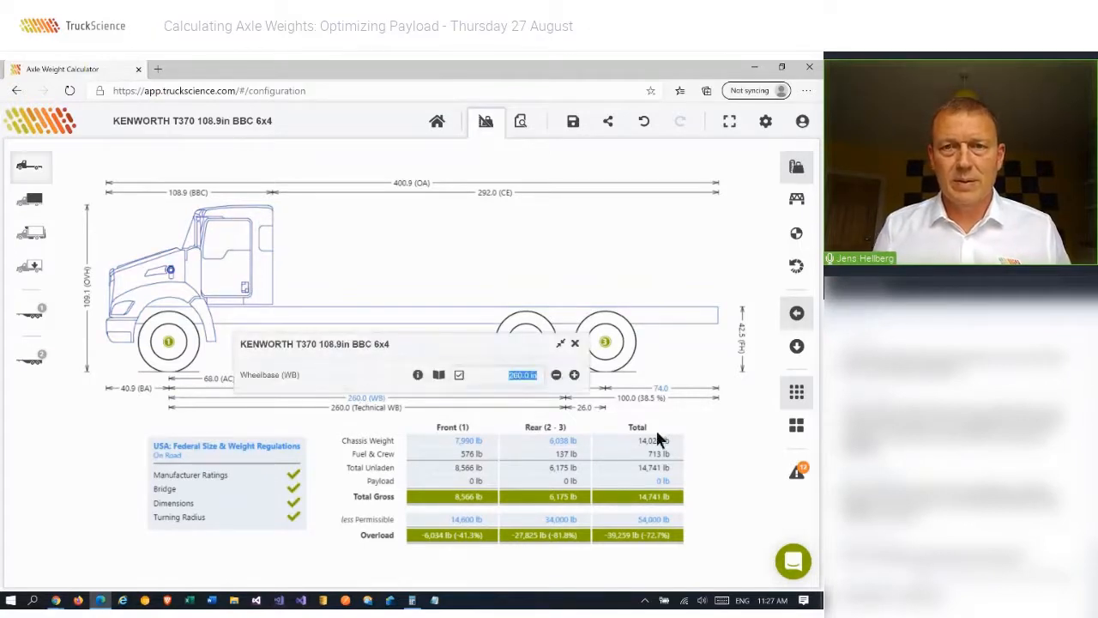
pyautogui.write('230')
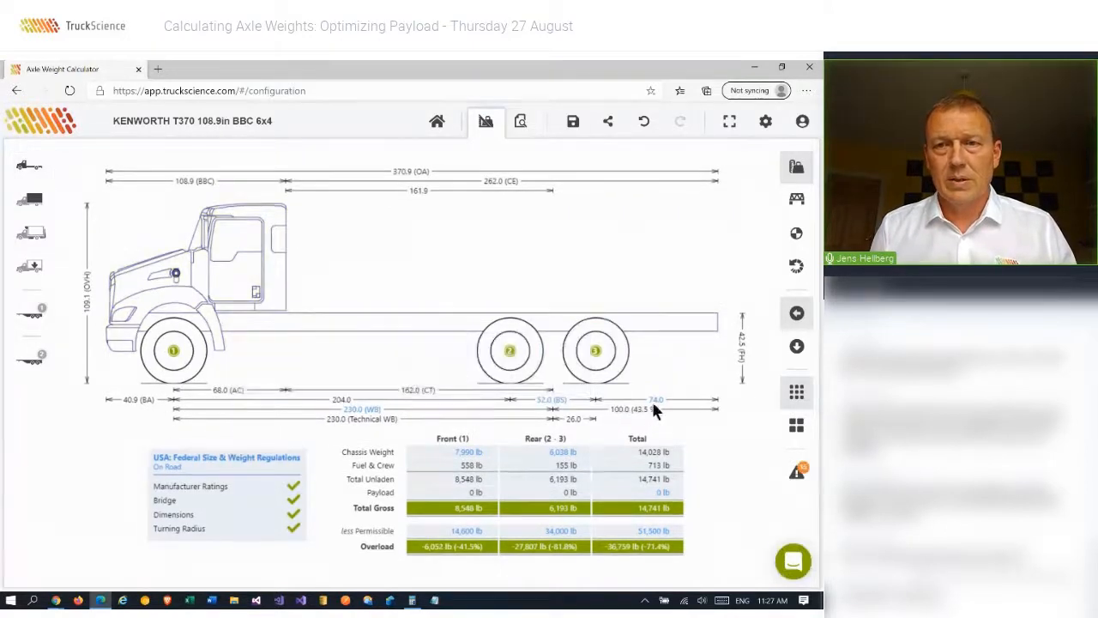
pyautogui.click(593, 350)
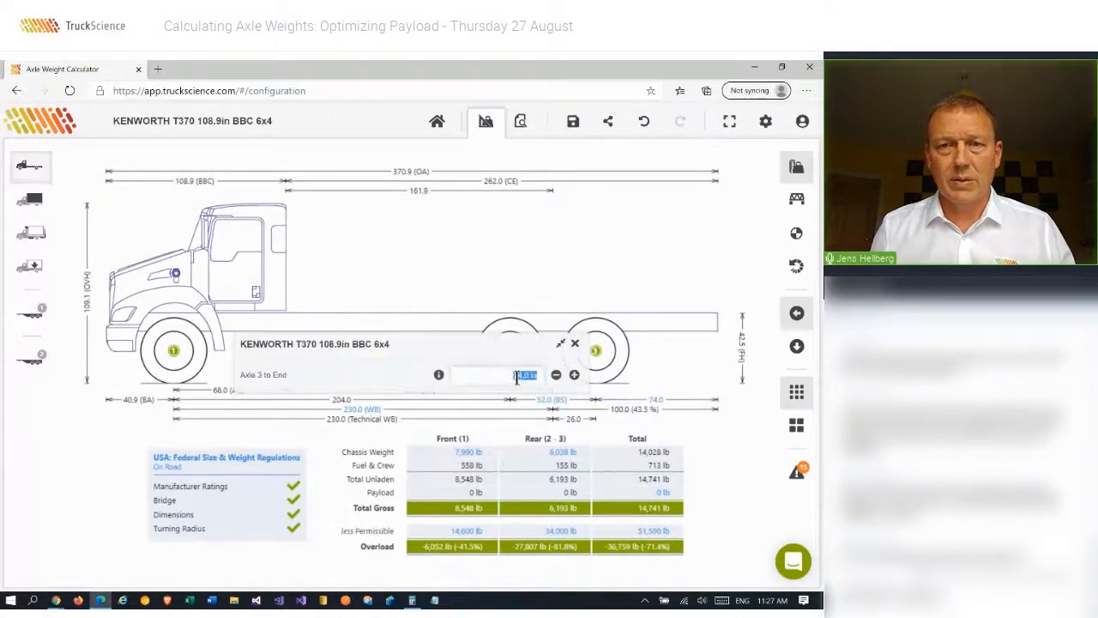
pyautogui.write('47.0')
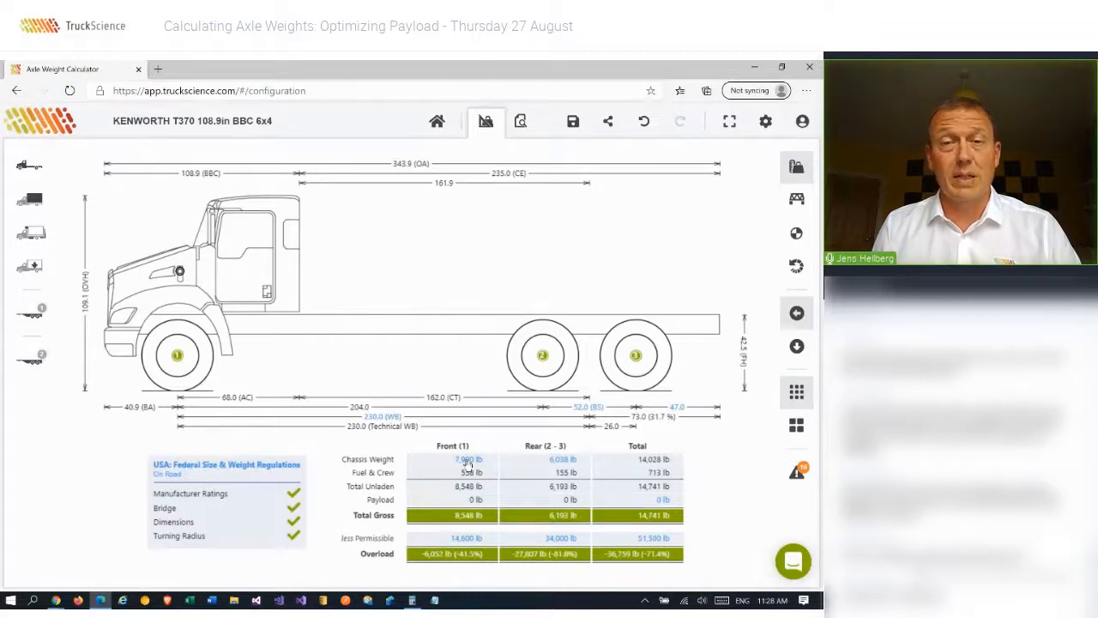
# - Override the Axle 2-3 rear chassis weight to 5,938 lb, giving 13,828 lb total chassis weight
pyautogui.click(453, 460)
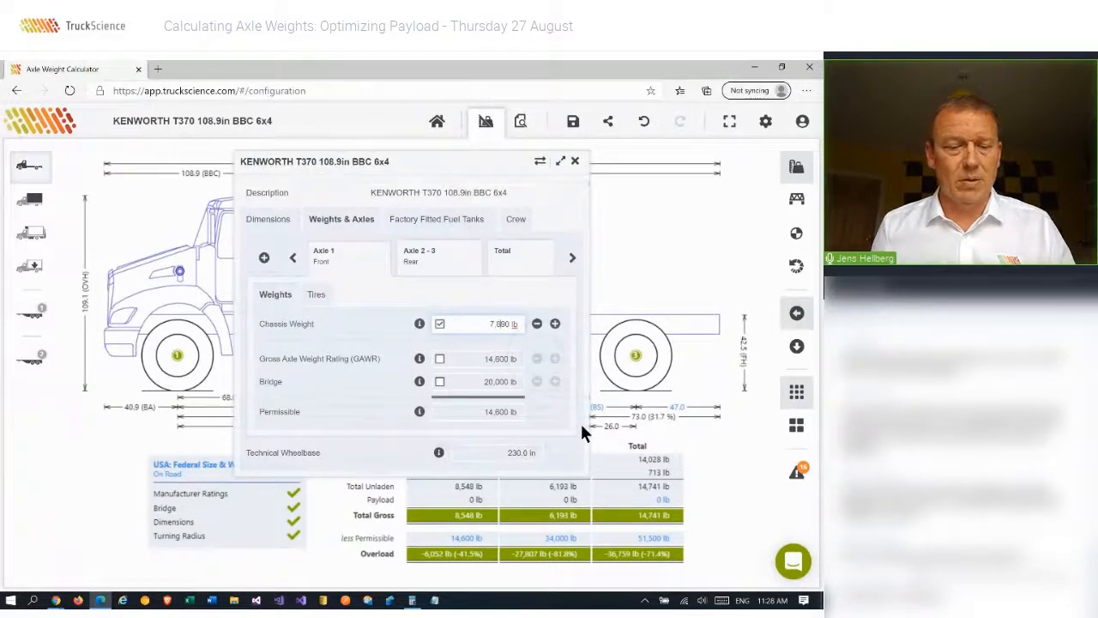
pyautogui.click(575, 161)
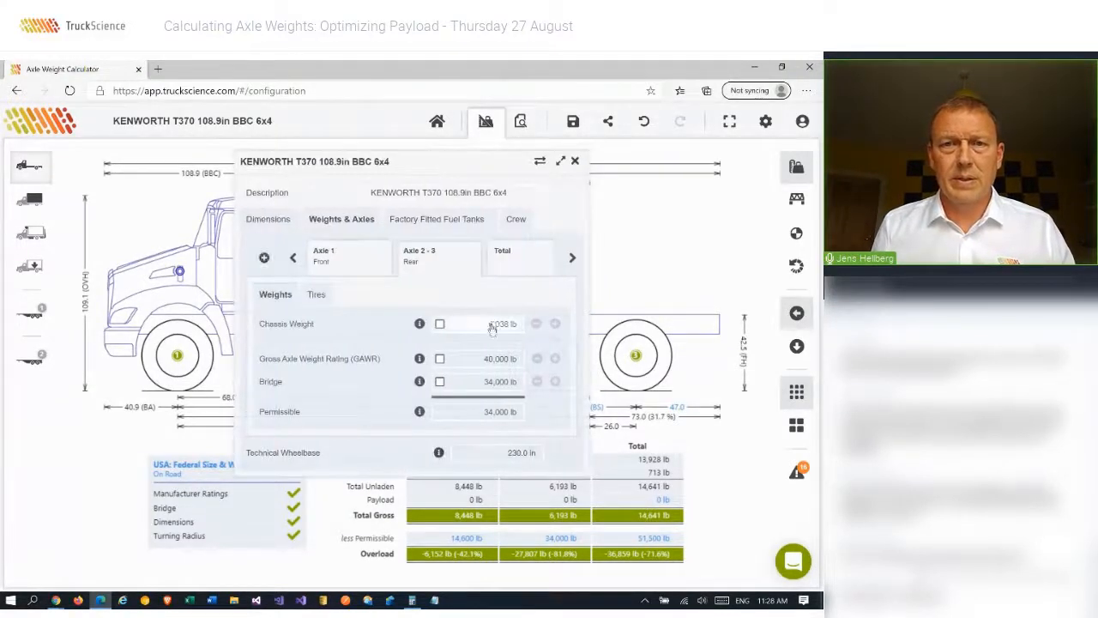
pyautogui.click(439, 323)
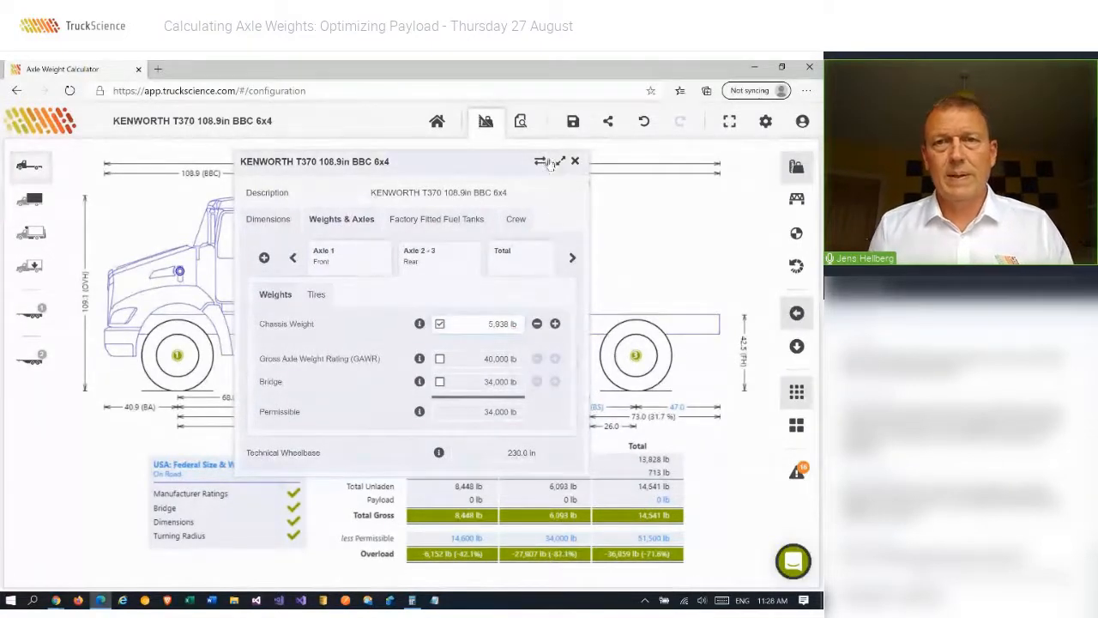
pyautogui.click(575, 161)
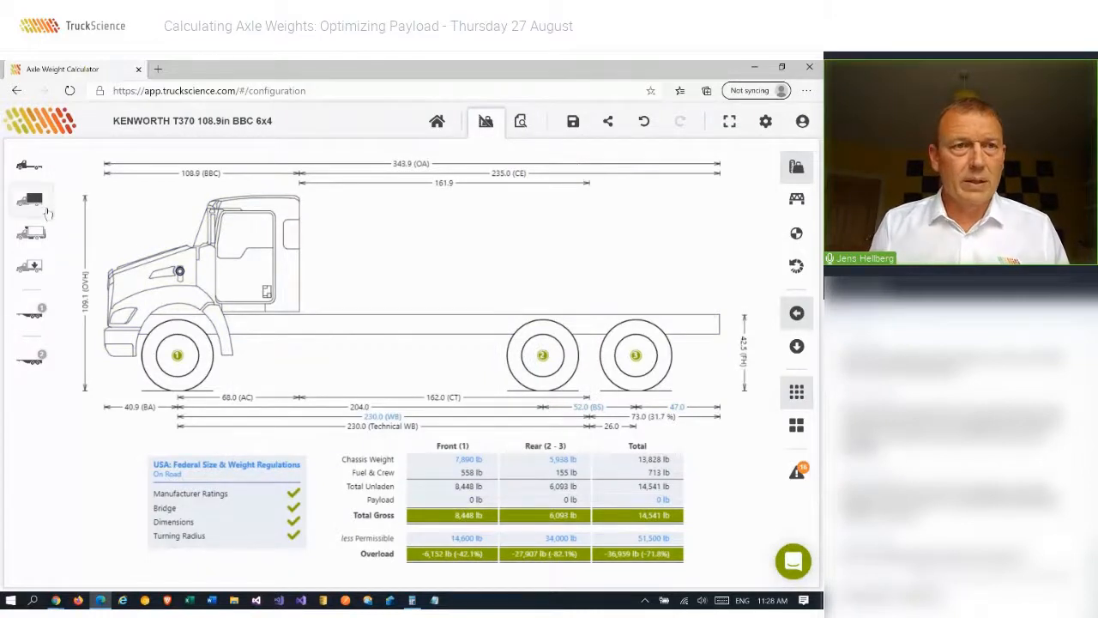
# - Add a Tank body from the body type list onto the Kenworth chassis
pyautogui.click(31, 201)
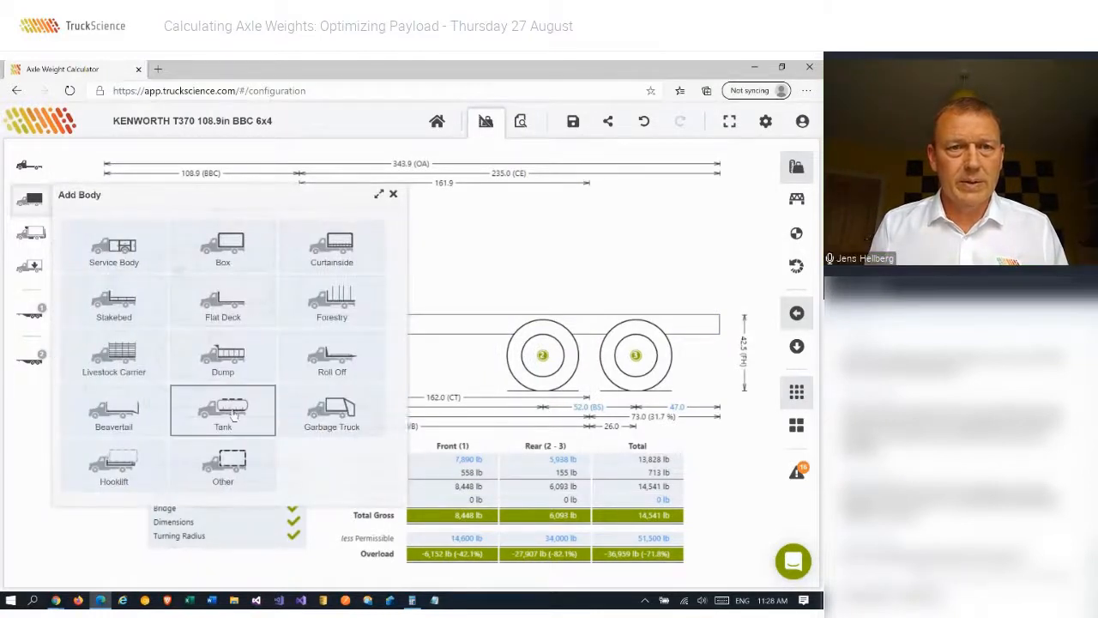
pyautogui.click(223, 410)
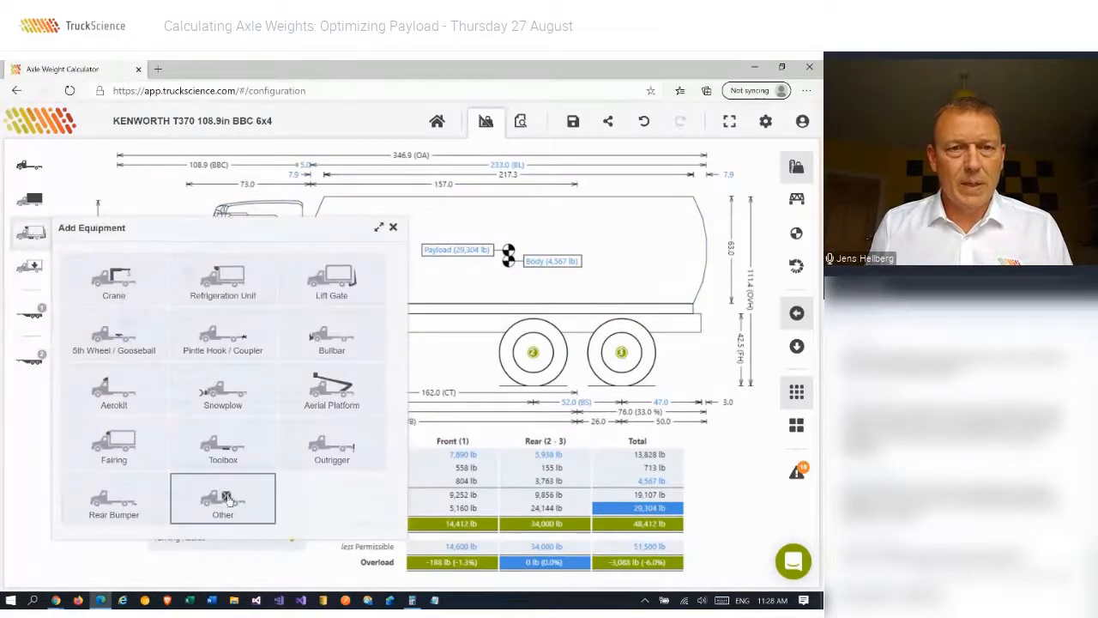
# - Create a Pump & Metering Equipment item from the Other template with its own size, weight and CG
pyautogui.click(223, 498)
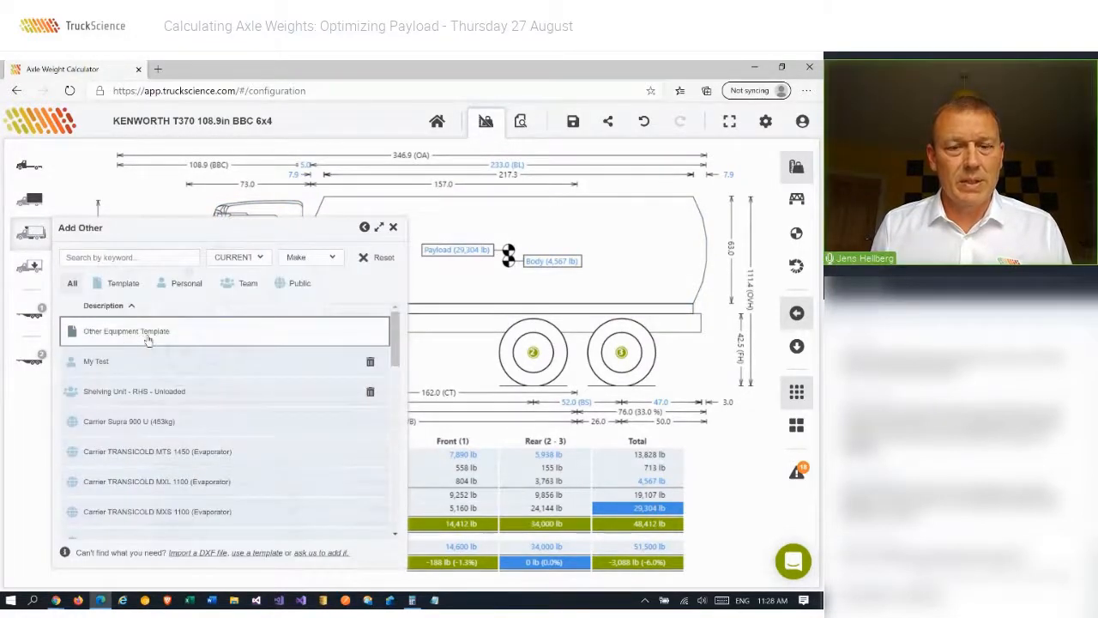
pyautogui.click(393, 227)
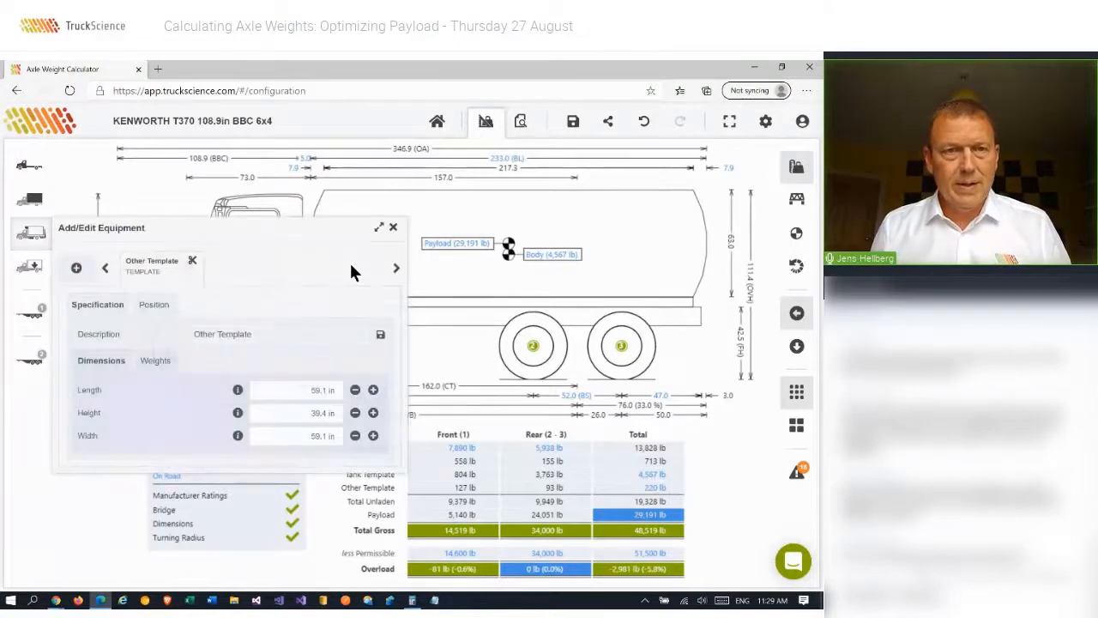
pyautogui.click(257, 333)
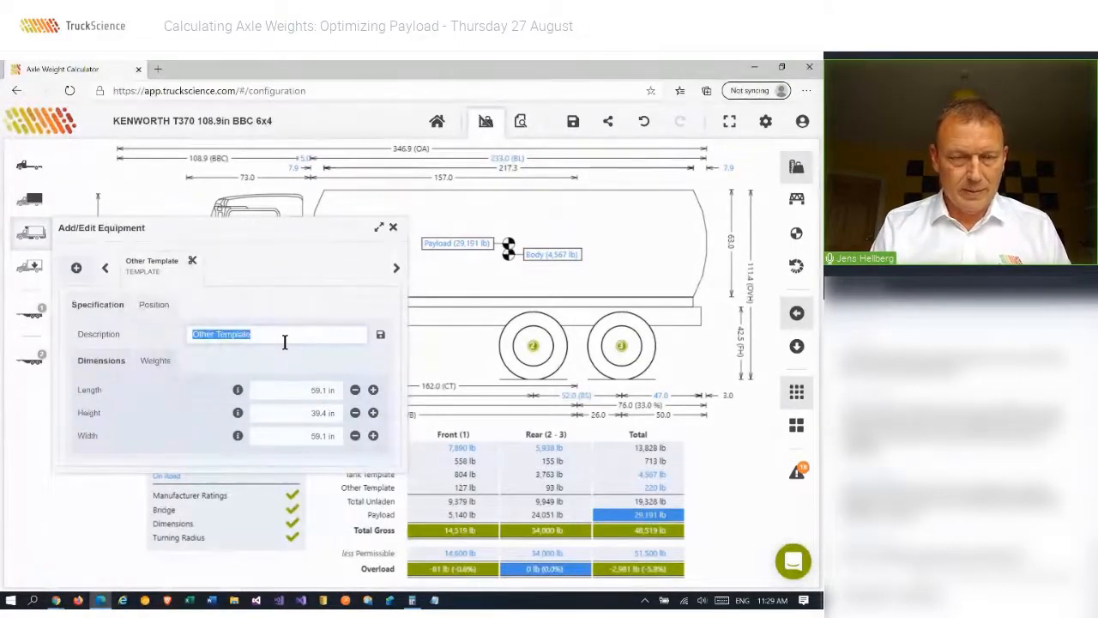
pyautogui.write('Pump & Metering Equipment')
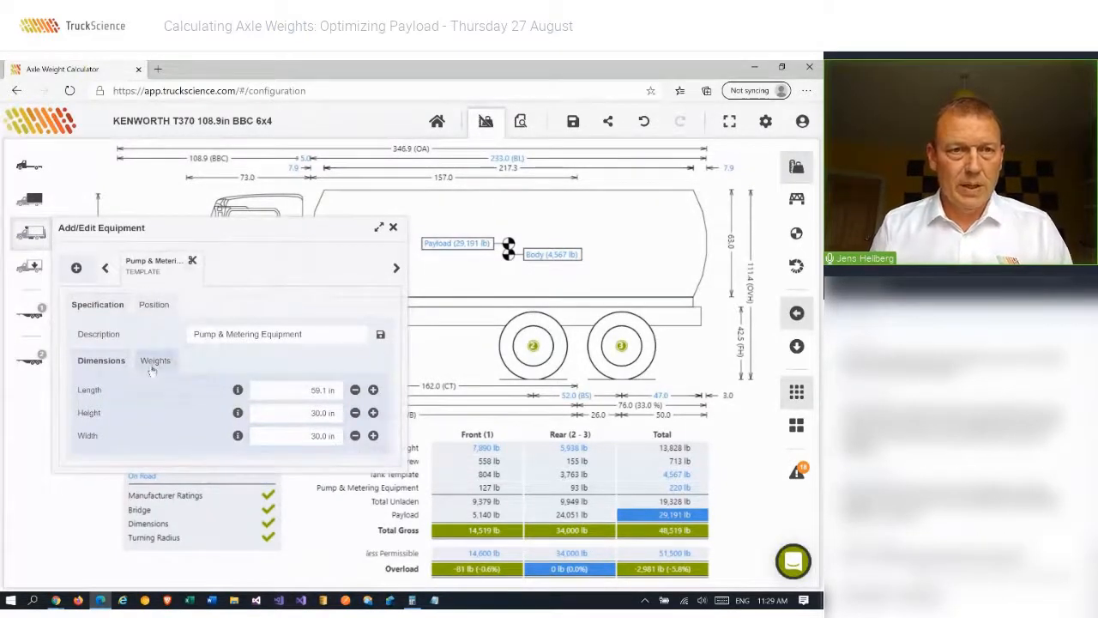
pyautogui.click(155, 361)
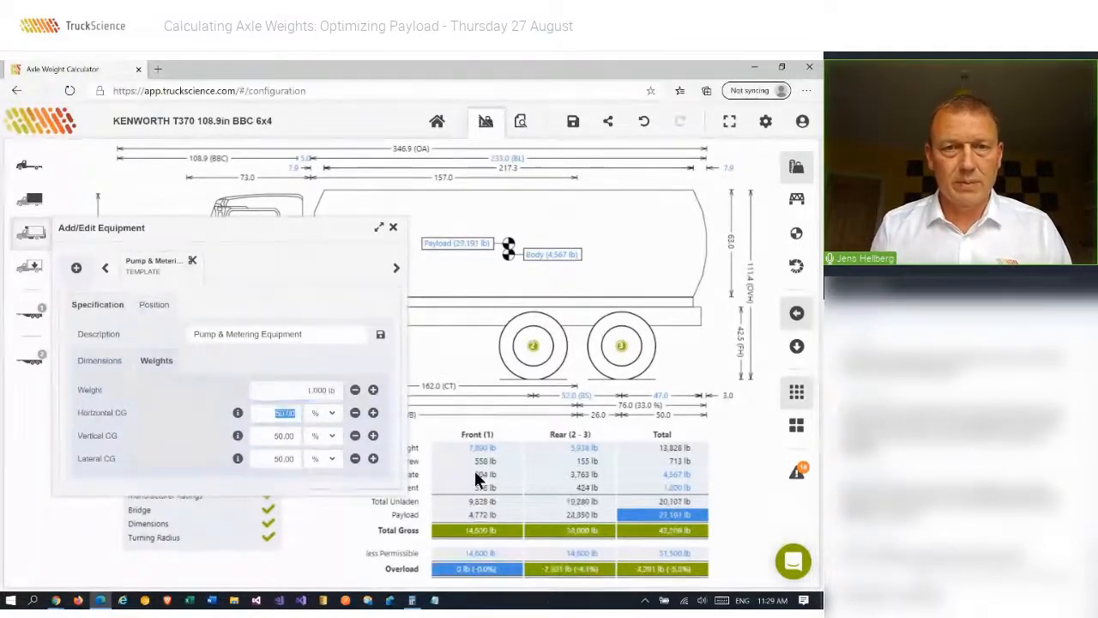
pyautogui.click(393, 226)
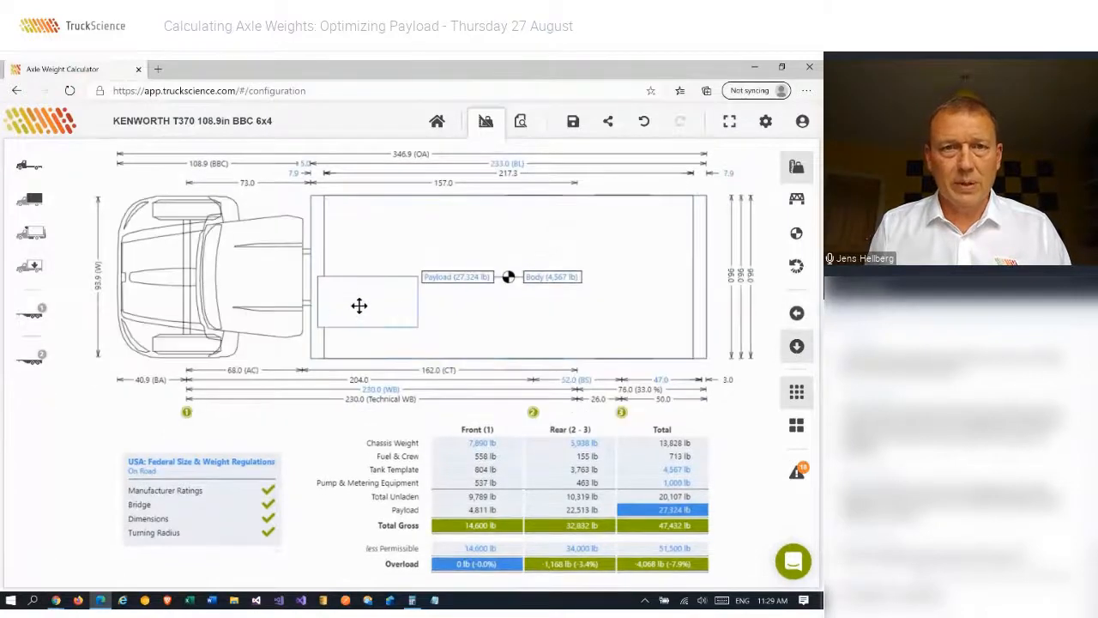
# - Drag the pump equipment to just behind the cab and bring up the 27,250 lb payload settings
pyautogui.moveTo(367, 306); pyautogui.dragTo(360, 329)
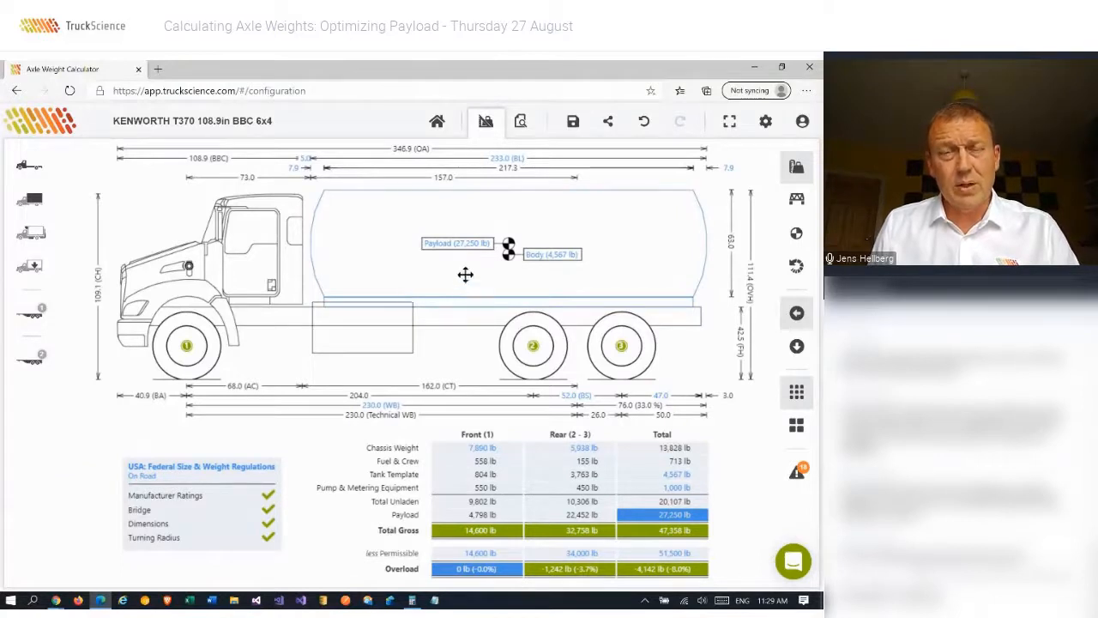
pyautogui.click(457, 243)
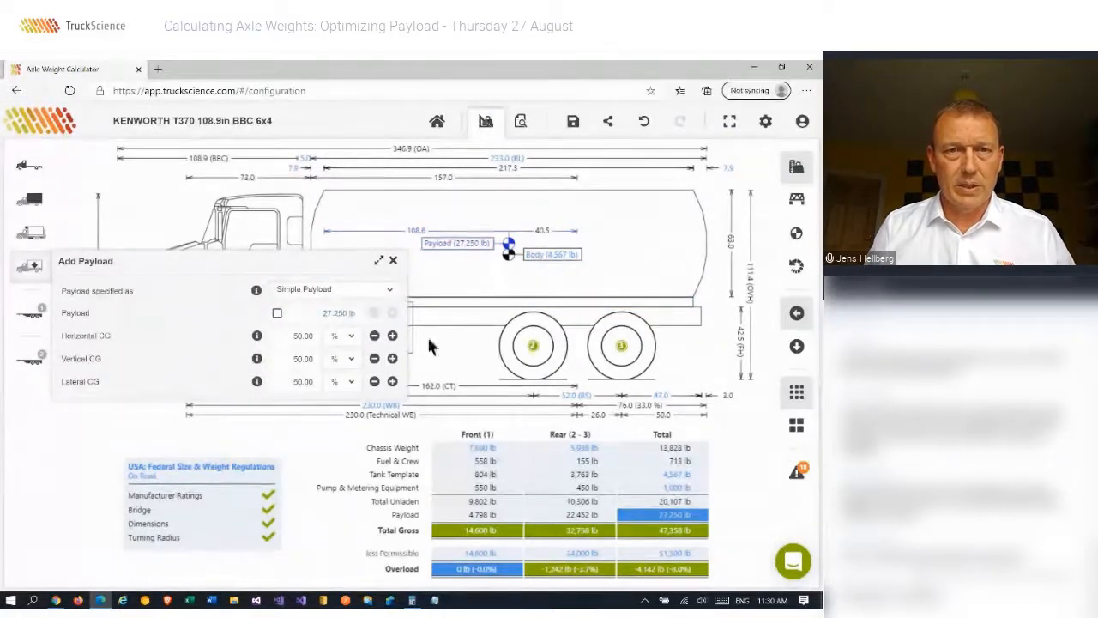
# - Clear the payload to zero and launch the Windows Calculator
pyautogui.click(278, 312)
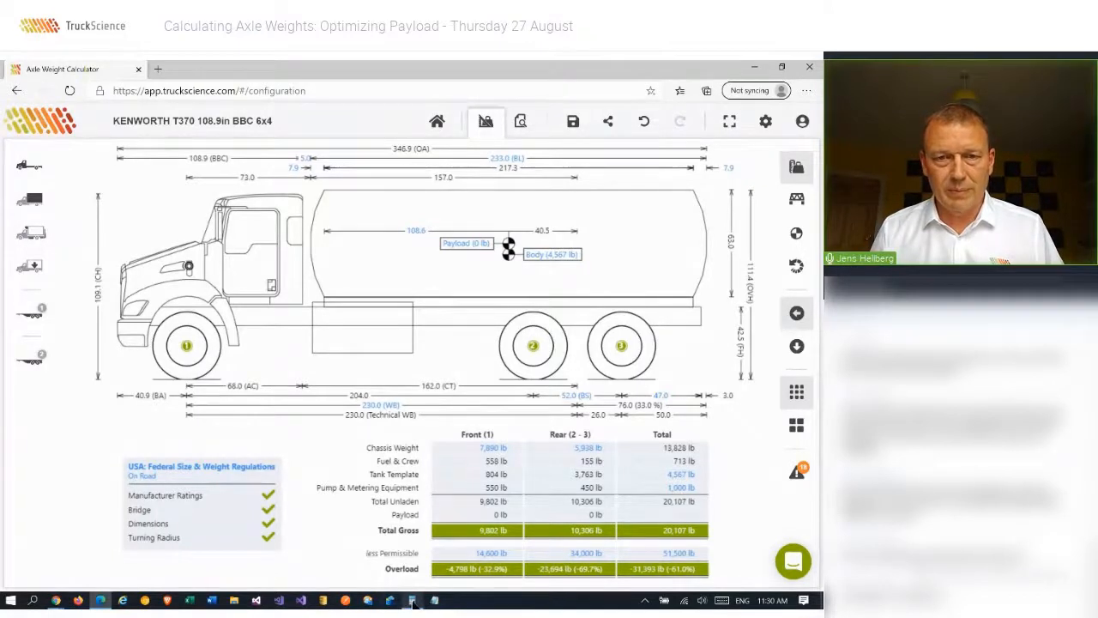
pyautogui.click(412, 599)
pyautogui.write('230')
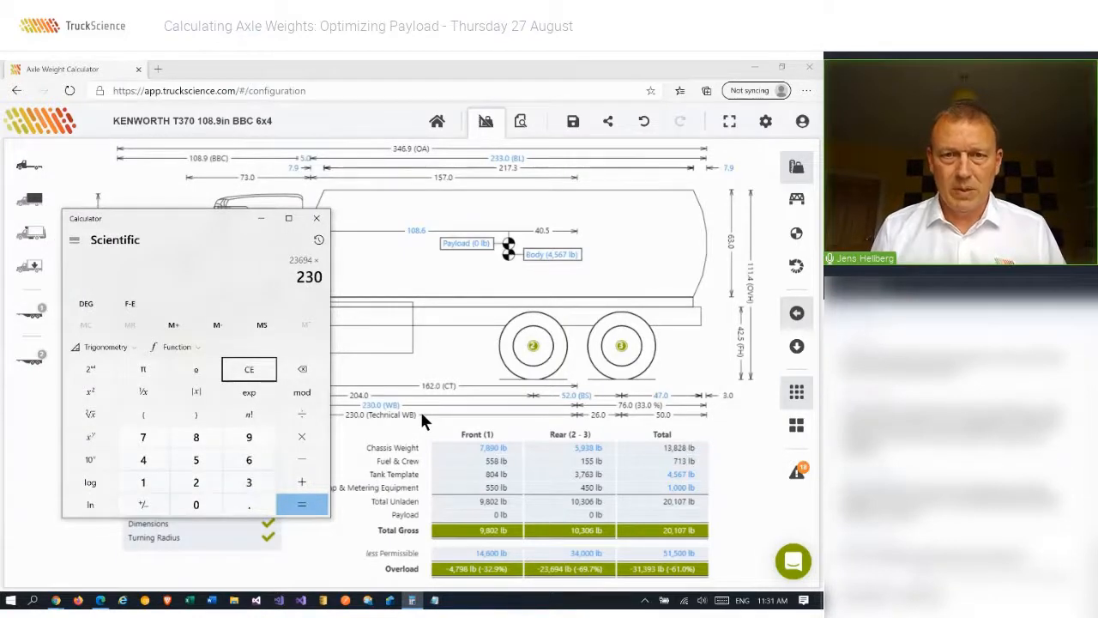
# - Work out the allowable payload from the axle capacities, about 27,248 lb, then close Calculator
pyautogui.click(302, 504)
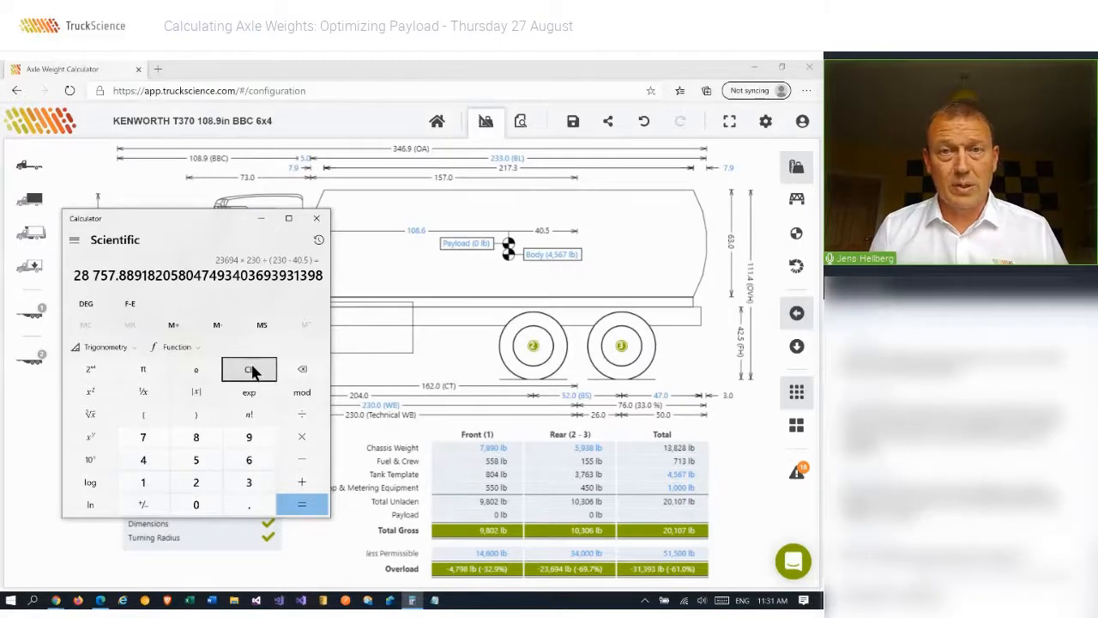
pyautogui.click(249, 369)
pyautogui.write('4 798')
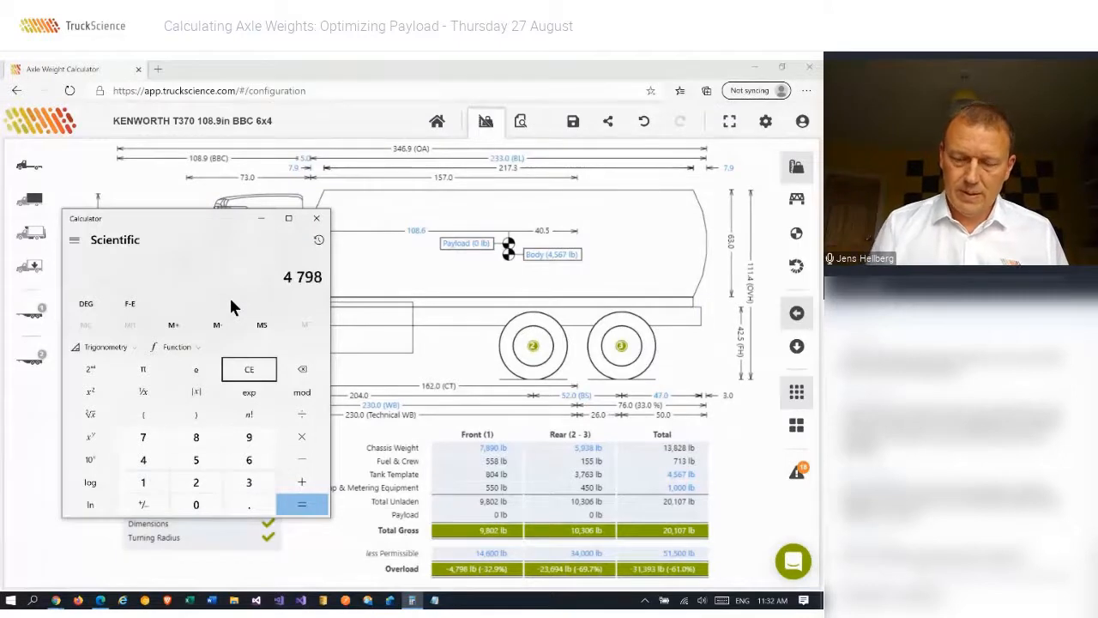
pyautogui.click(195, 482)
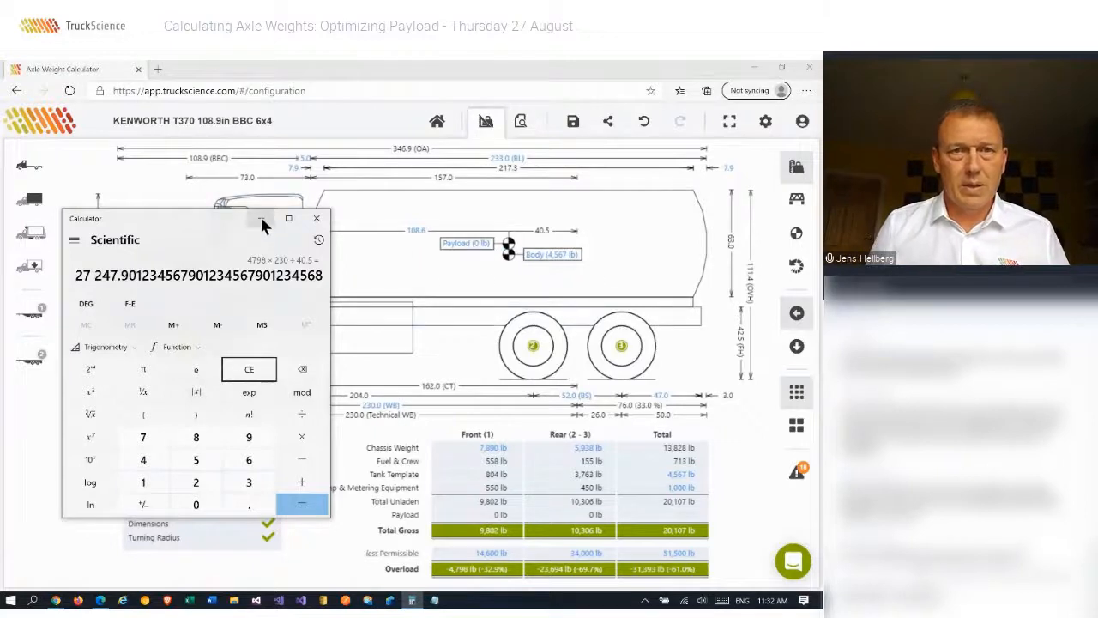
pyautogui.click(315, 218)
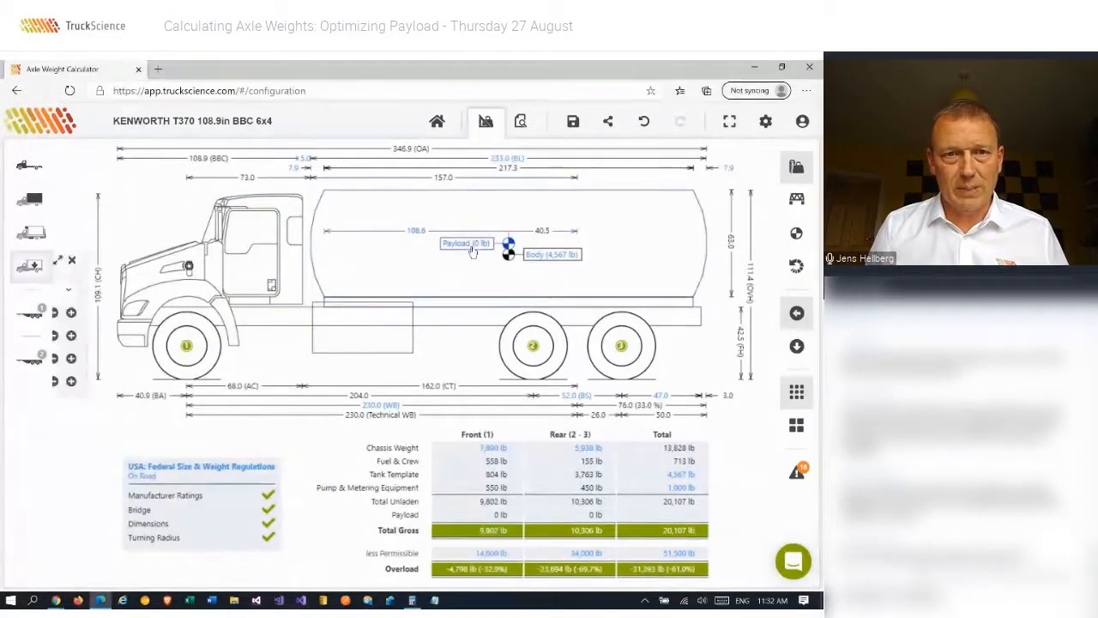
# - Restore the 27,250 lb payload and move its horizontal centre of gravity to 51%
pyautogui.click(466, 244)
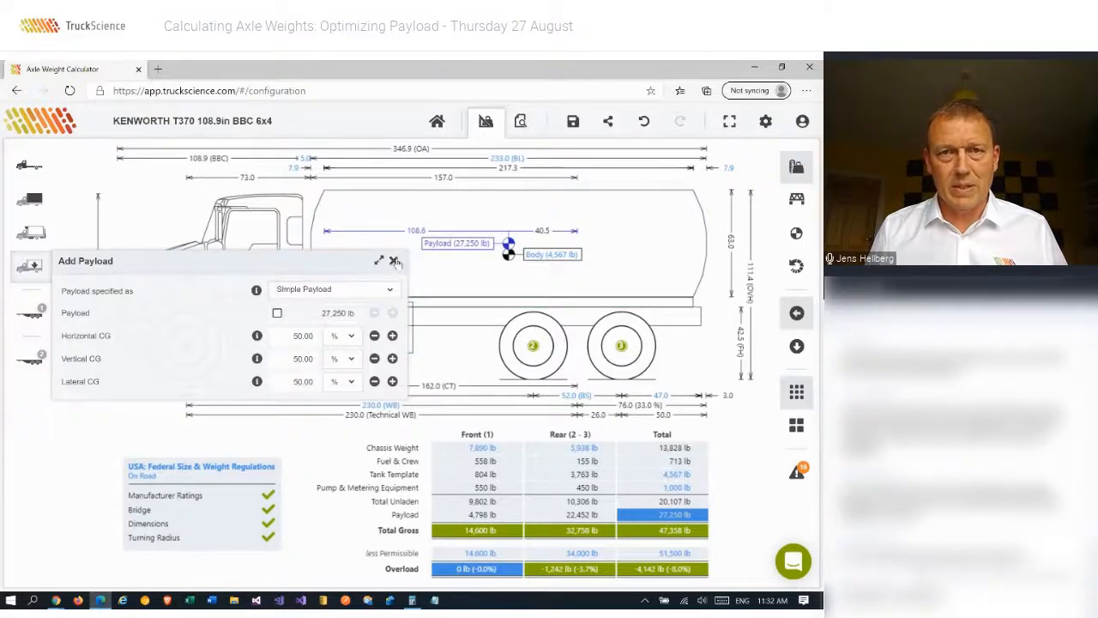
pyautogui.moveTo(395, 260)
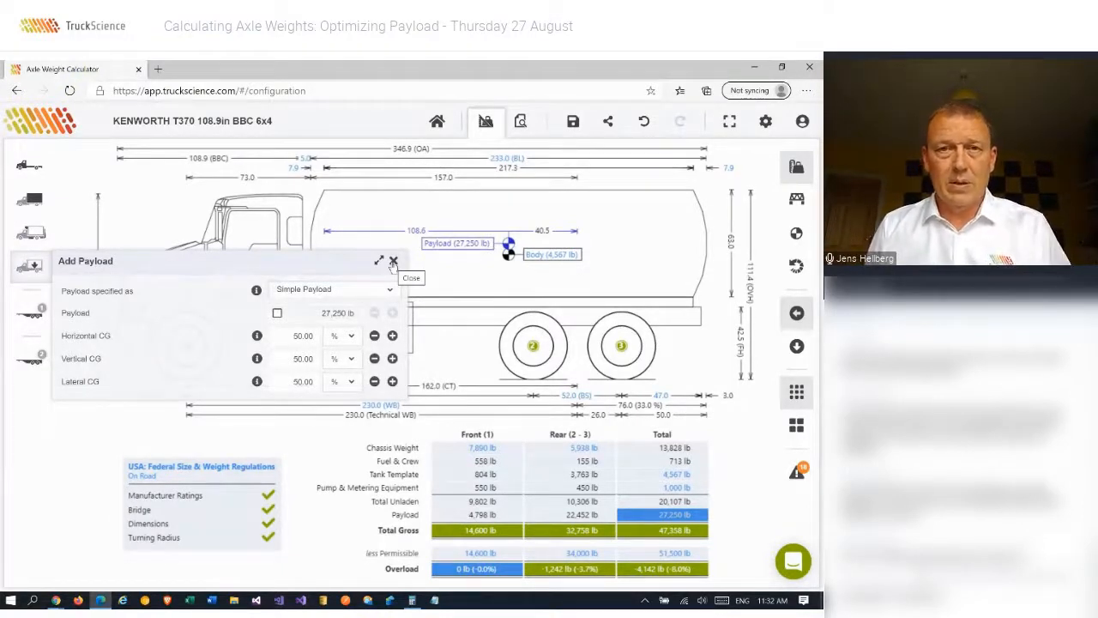
pyautogui.click(395, 260)
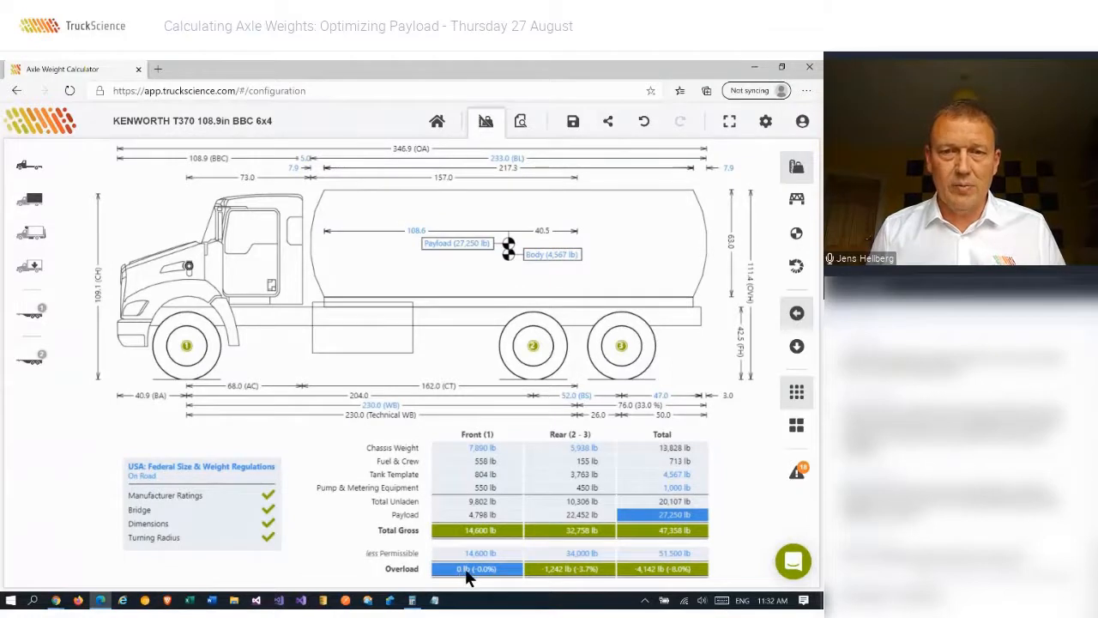
pyautogui.moveTo(489, 597)
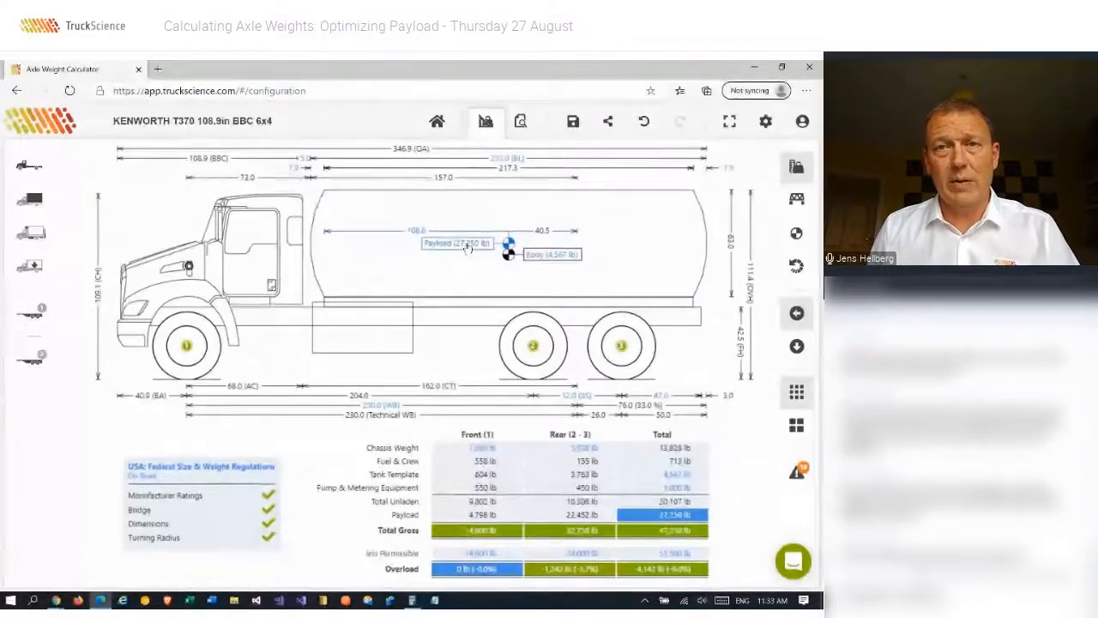
pyautogui.click(460, 243)
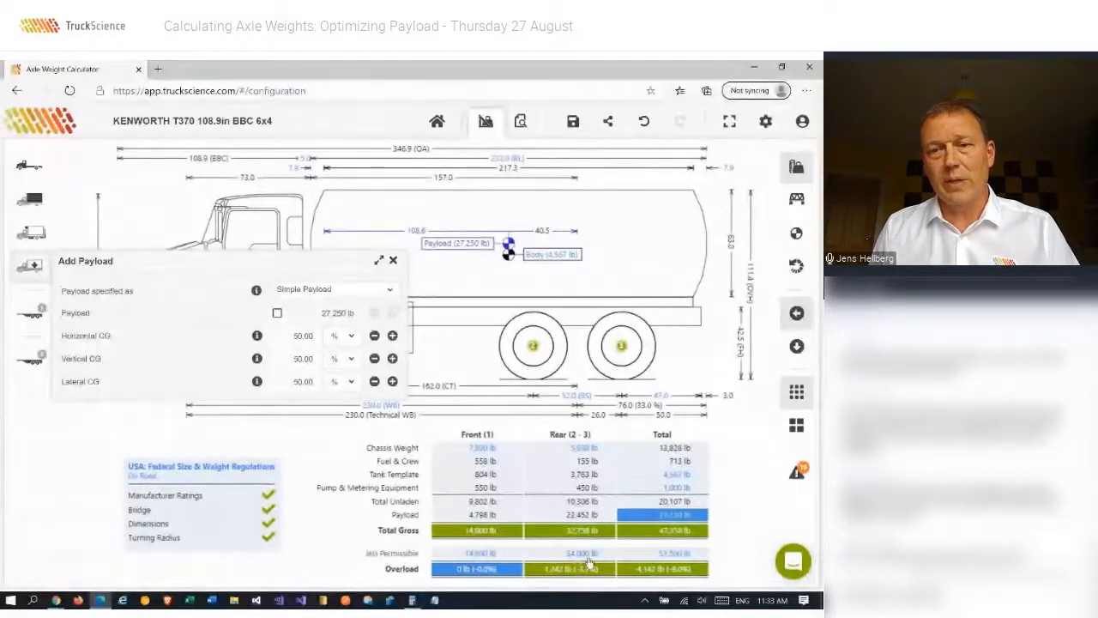
pyautogui.moveTo(541, 584)
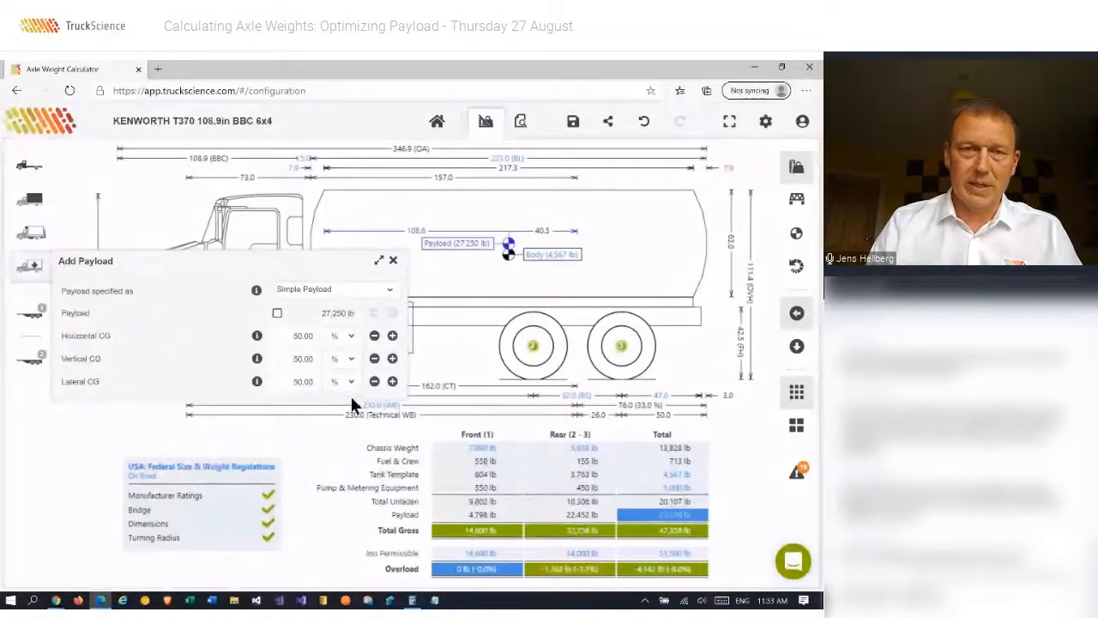
pyautogui.write('51')
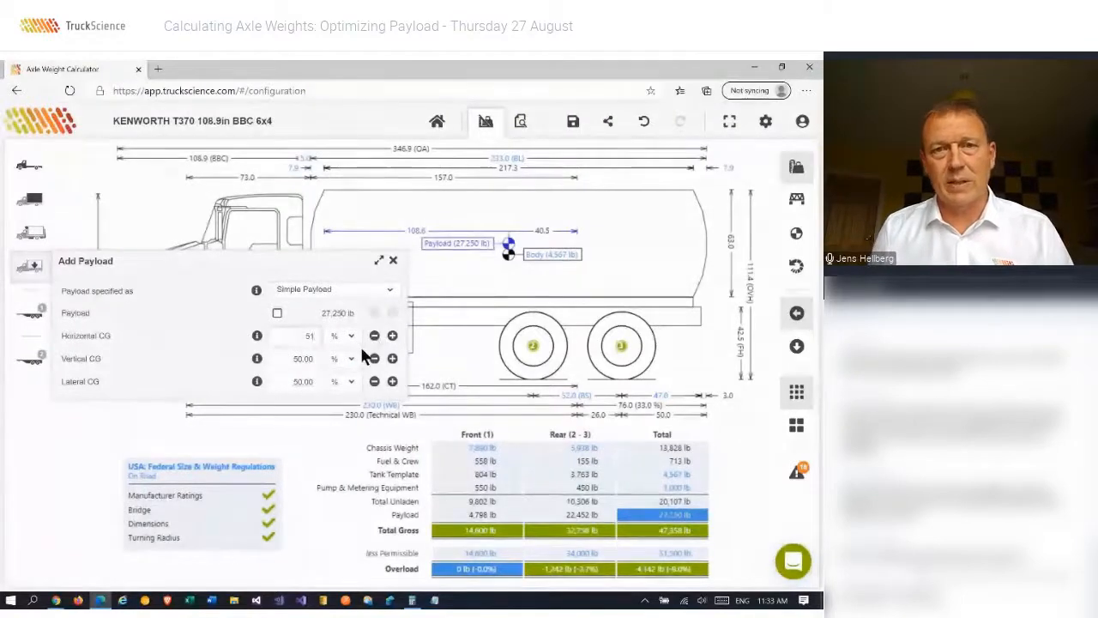
pyautogui.click(392, 334)
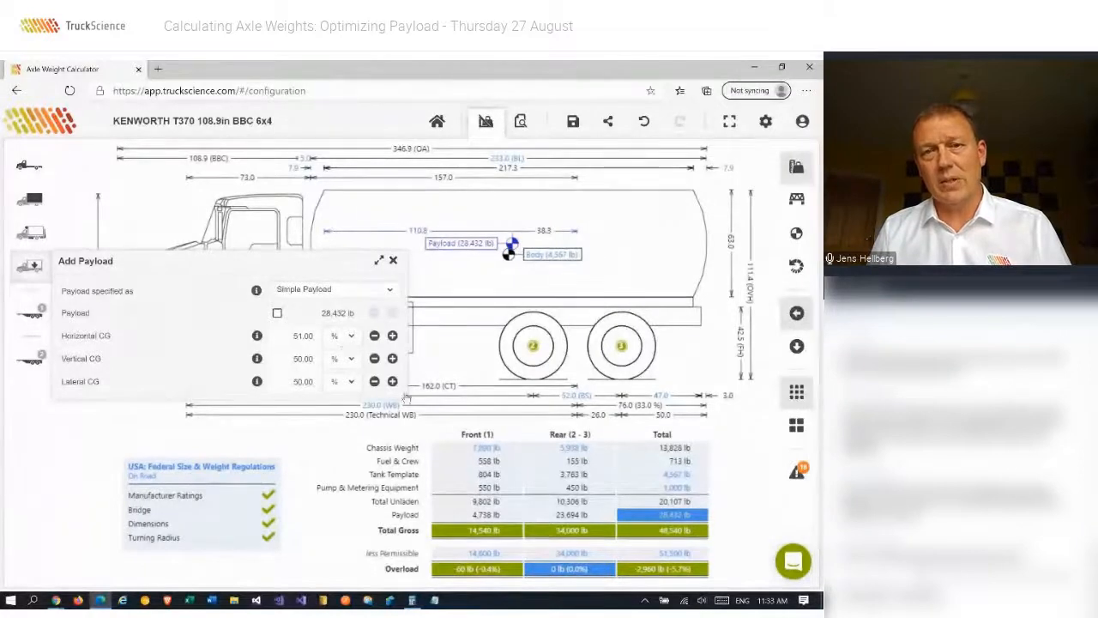
# - Close Add Payload and confirm the rear axles sit at 34,000 lb with no overload
pyautogui.click(395, 260)
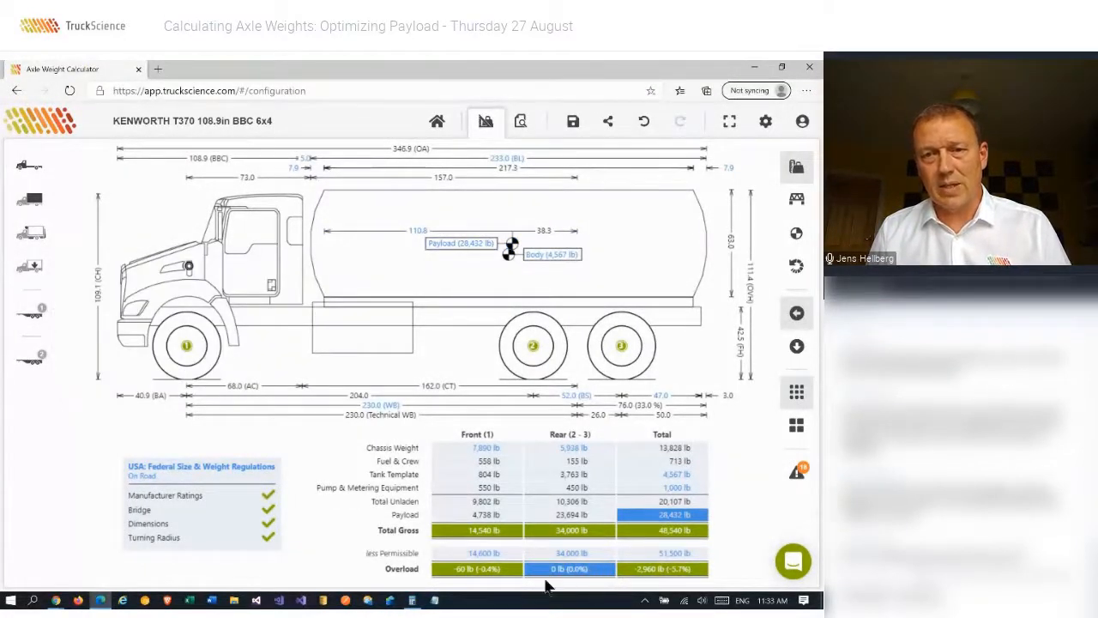
pyautogui.moveTo(582, 579)
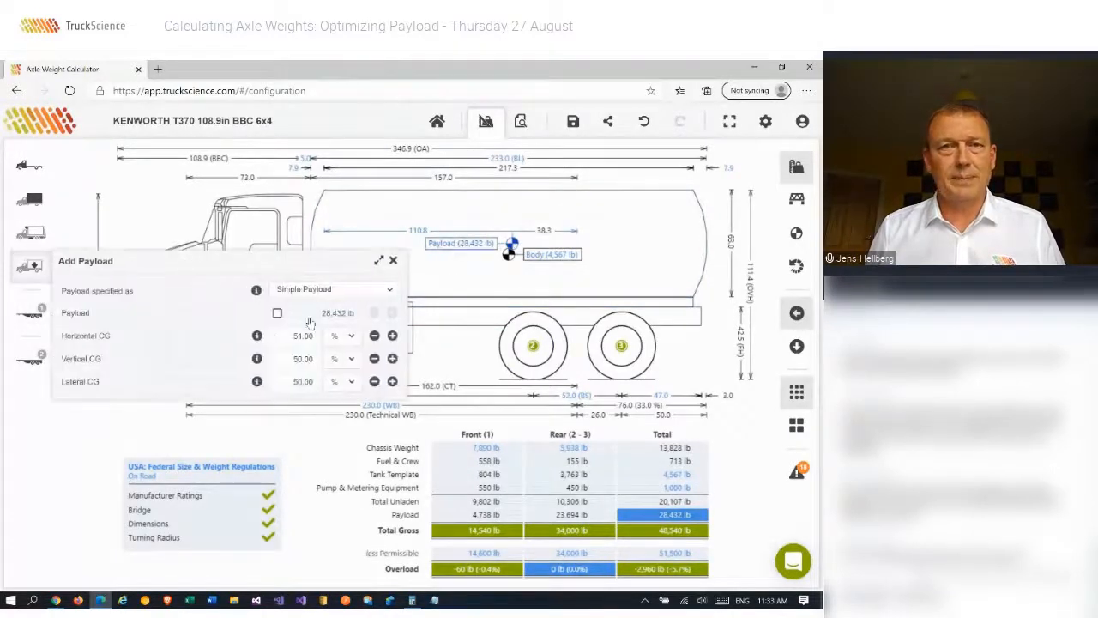
# - Switch to a detailed payload and name the first item Compartment #1 (Diesel), sized 72×60×96 in
pyautogui.click(335, 244)
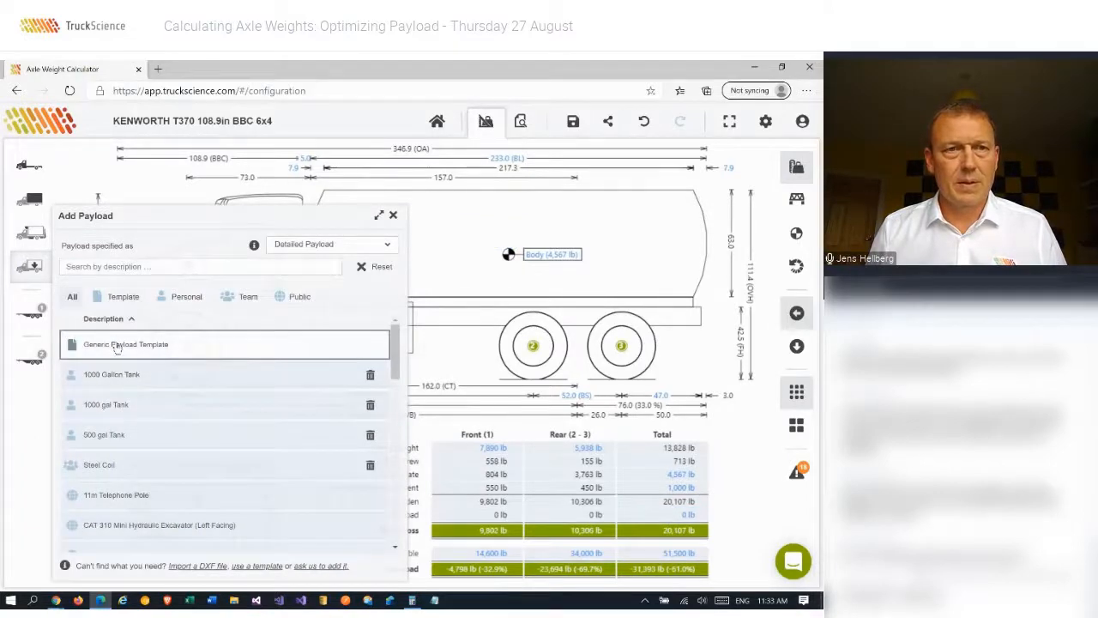
pyautogui.click(126, 343)
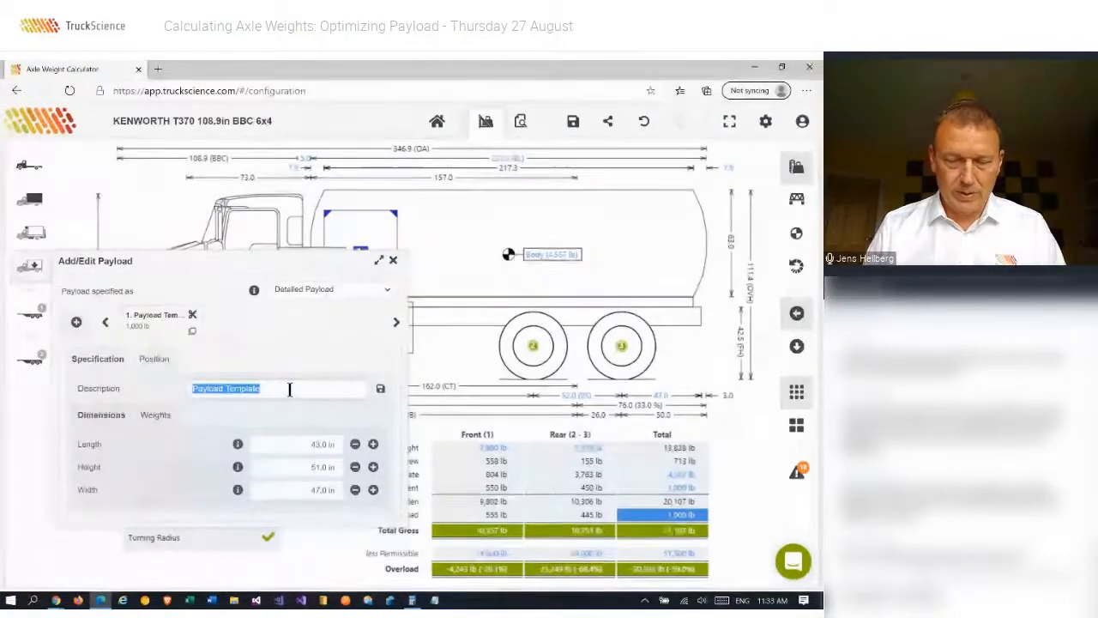
pyautogui.write('Compartment #1')
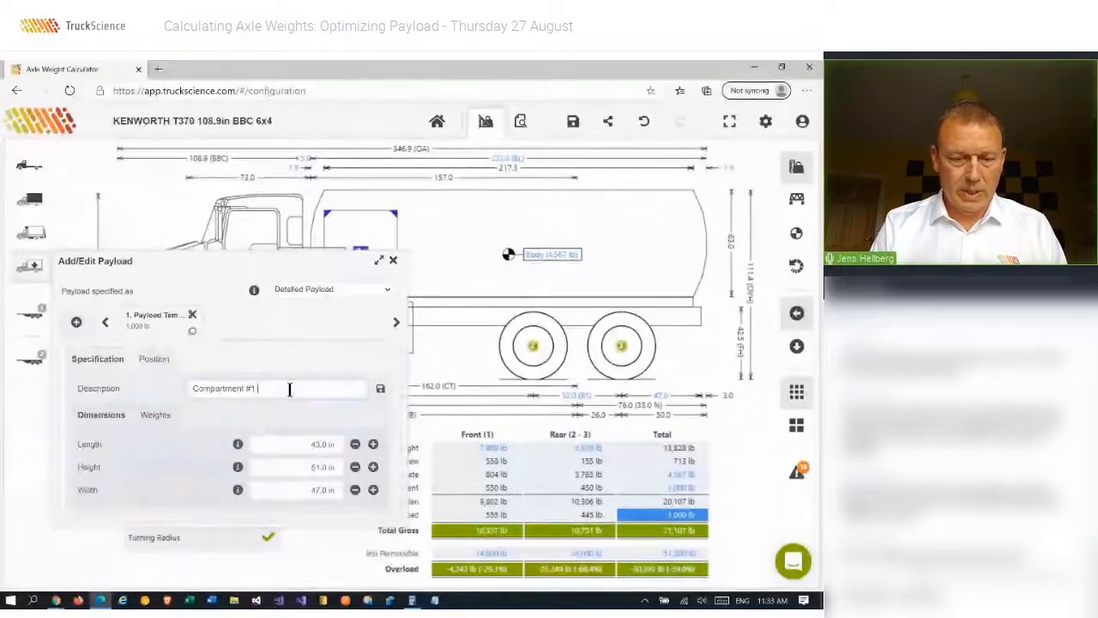
pyautogui.write('(Diesel)')
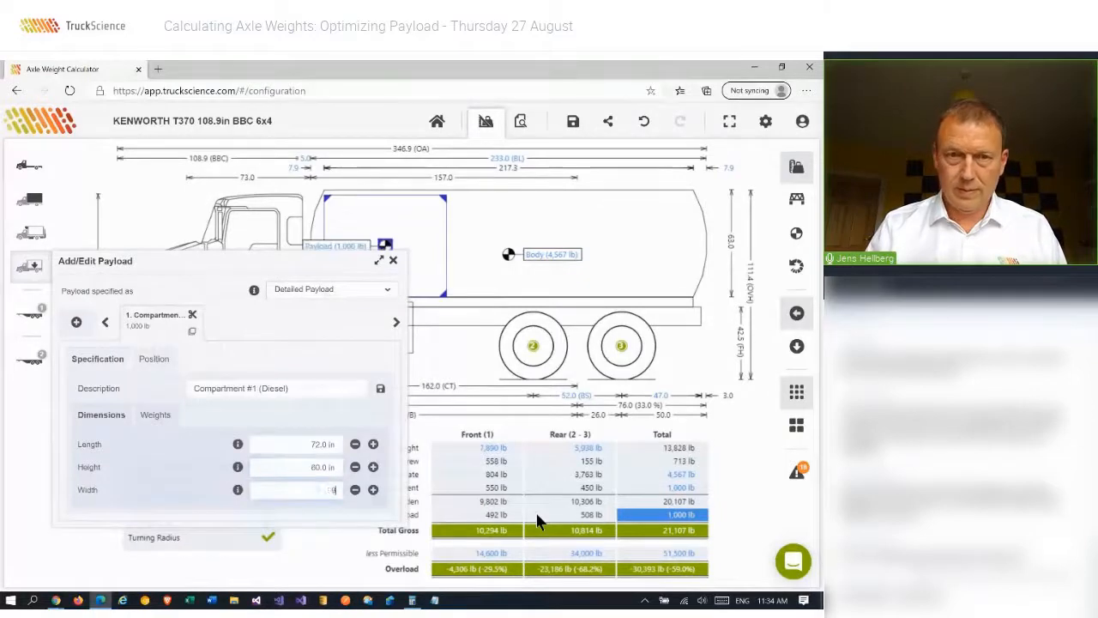
# - Specify Compartment #1 by Volume with 1300 gal quantity and 6.843 lb/gal diesel density
pyautogui.write('96.0 in')
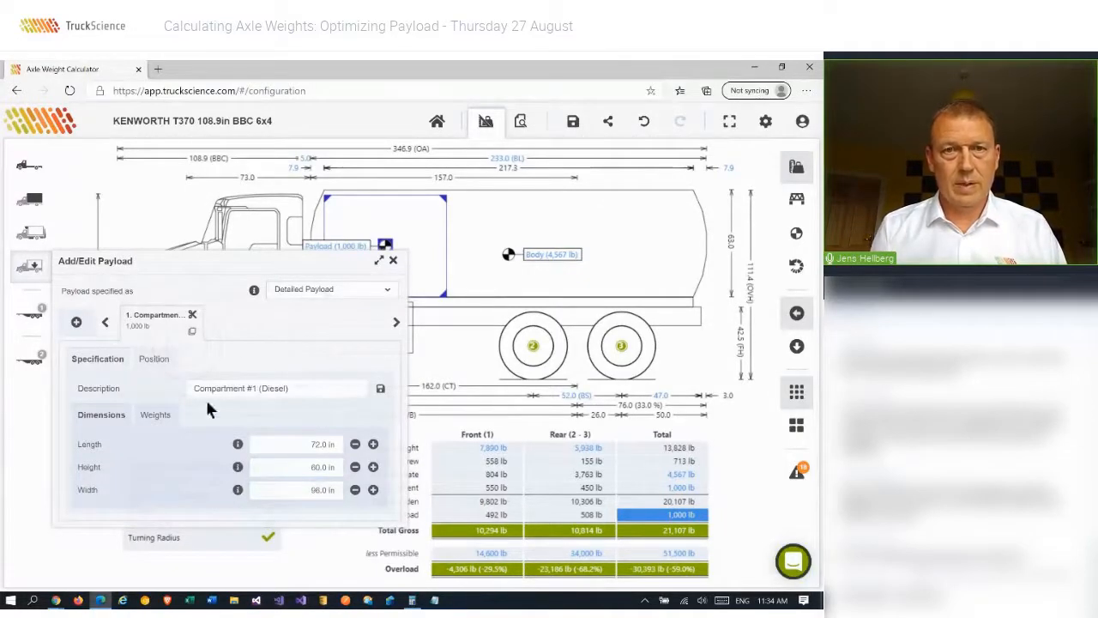
pyautogui.click(155, 414)
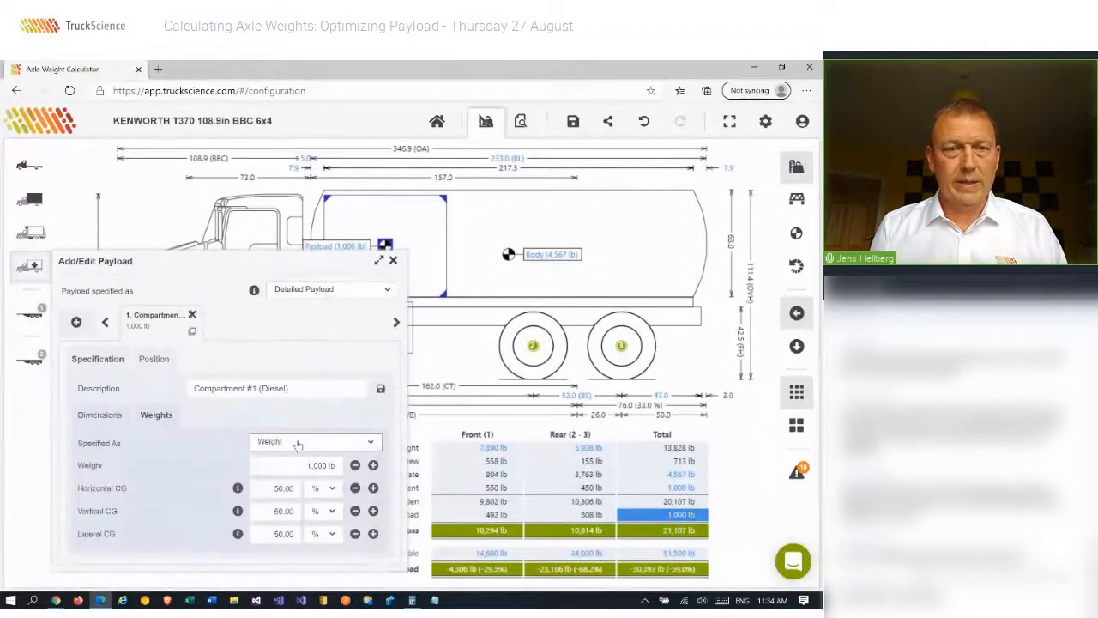
pyautogui.click(316, 441)
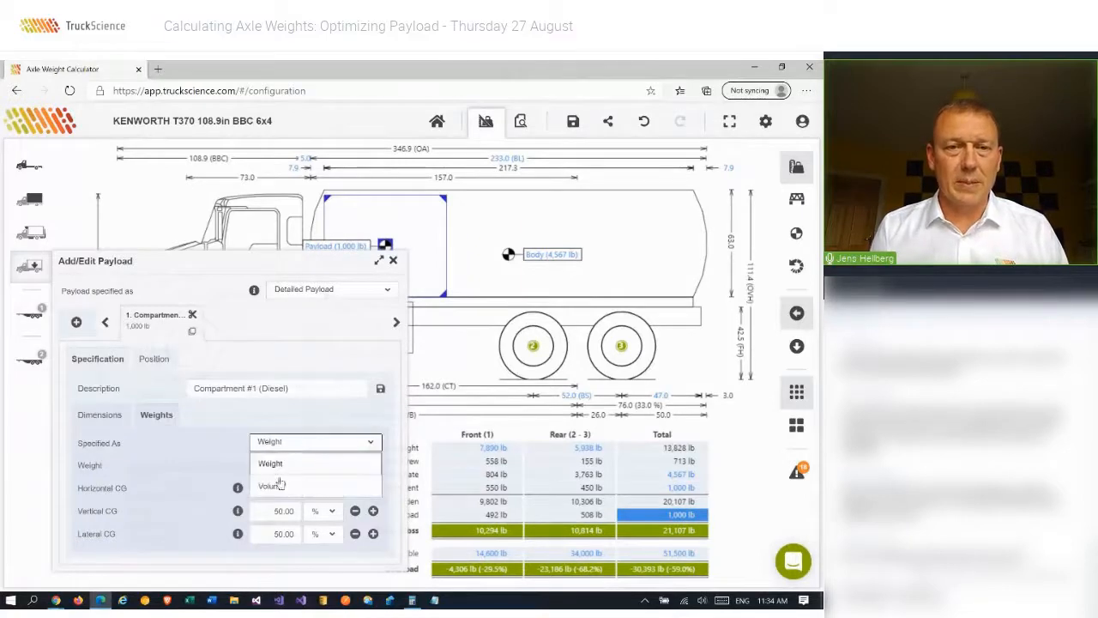
pyautogui.click(271, 484)
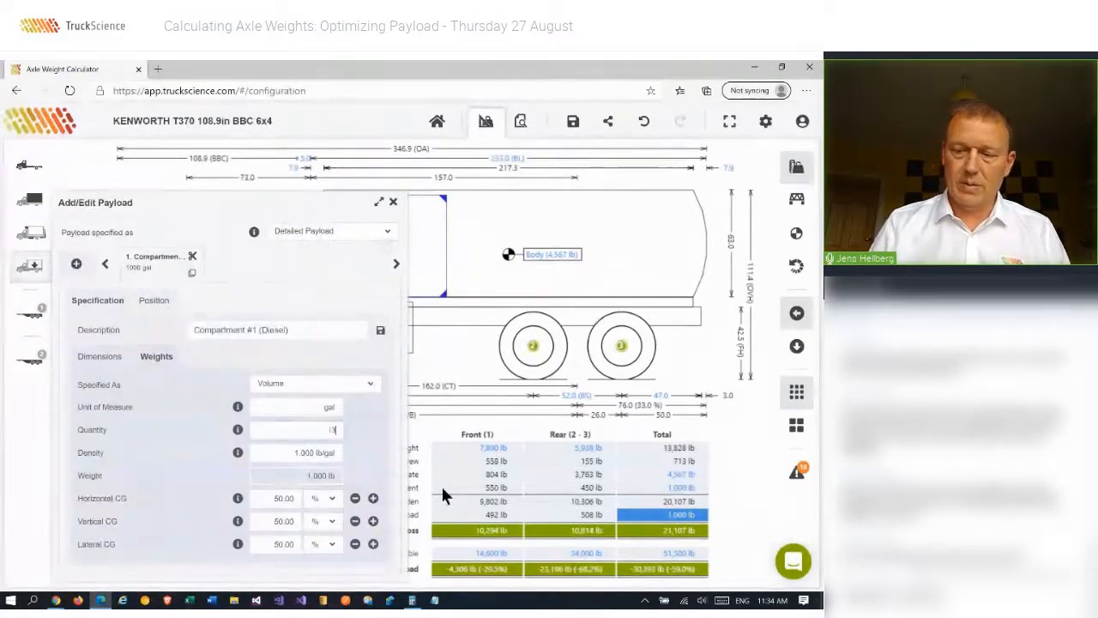
pyautogui.write('1300 gal')
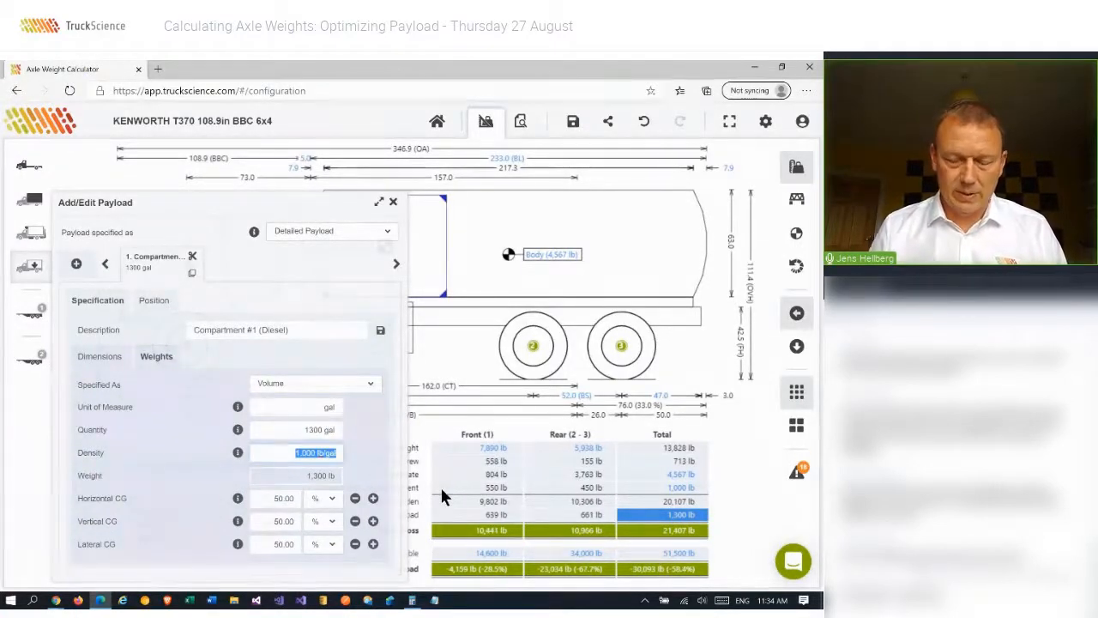
pyautogui.write('6.843')
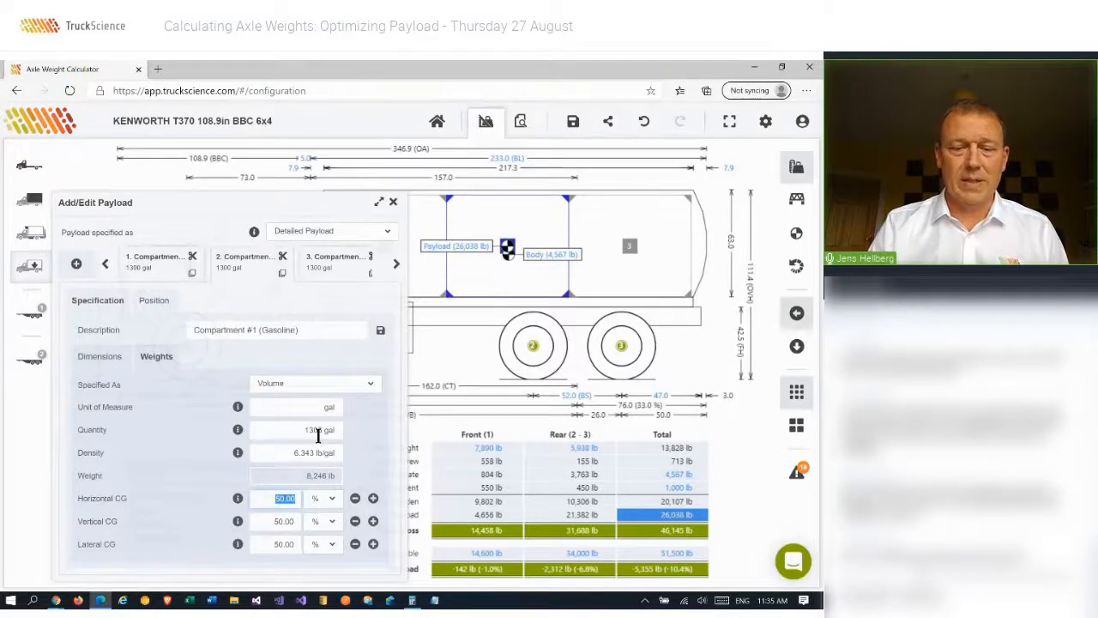
# - Enter 1400 gal as the gasoline compartment's volume quantity
pyautogui.write('1400')
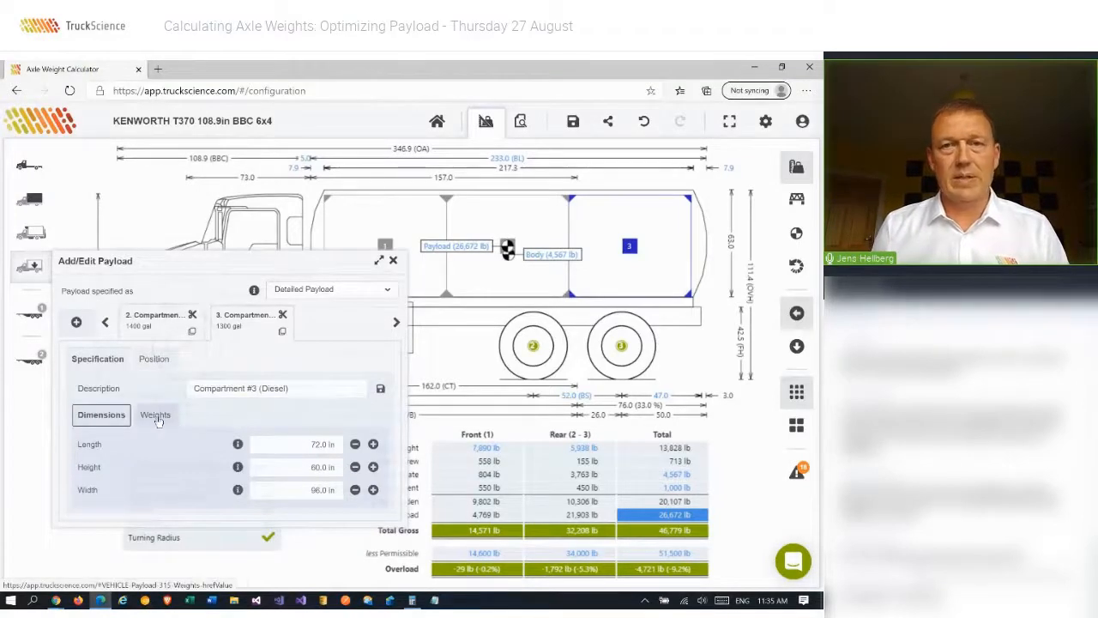
pyautogui.moveTo(155, 414)
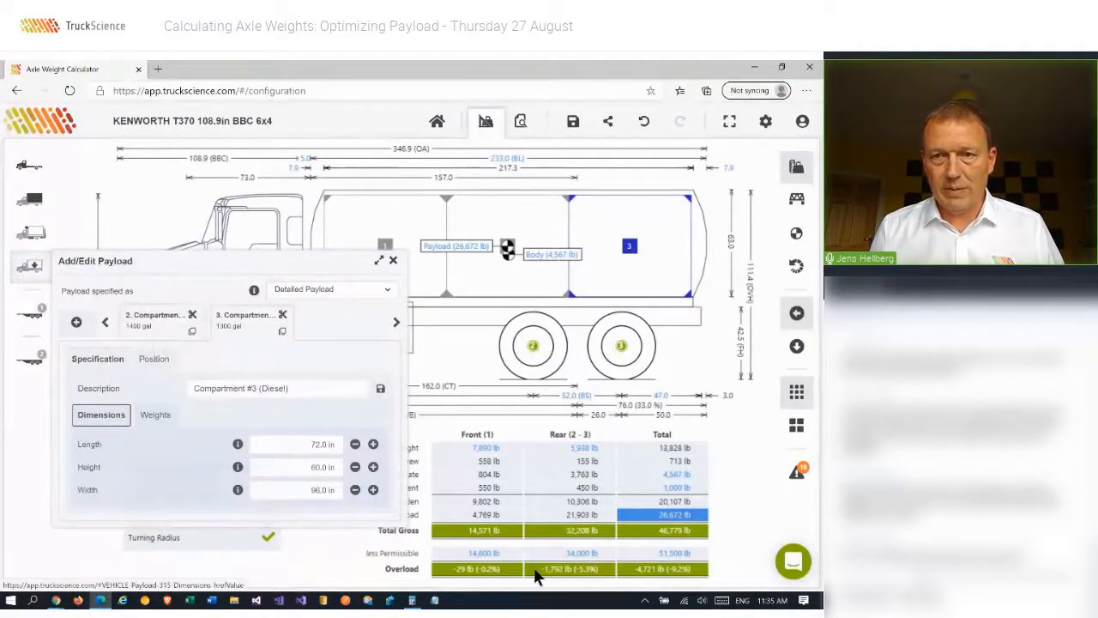
pyautogui.moveTo(494, 575)
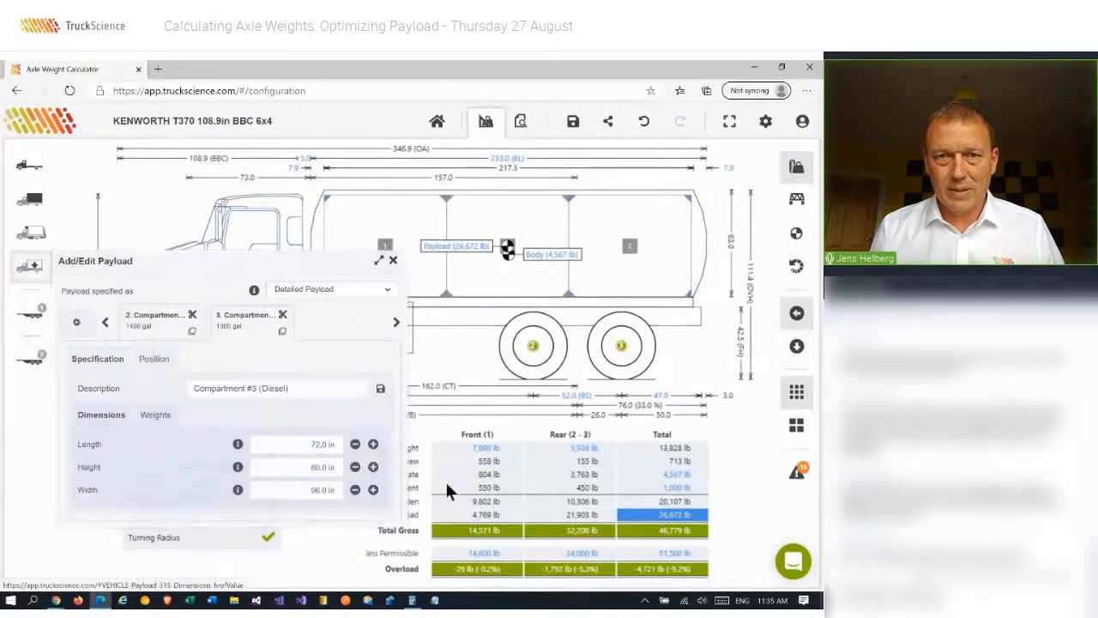
# - Close the Add/Edit Payload panel to show the three-compartment tanker and axle load table
pyautogui.click(392, 261)
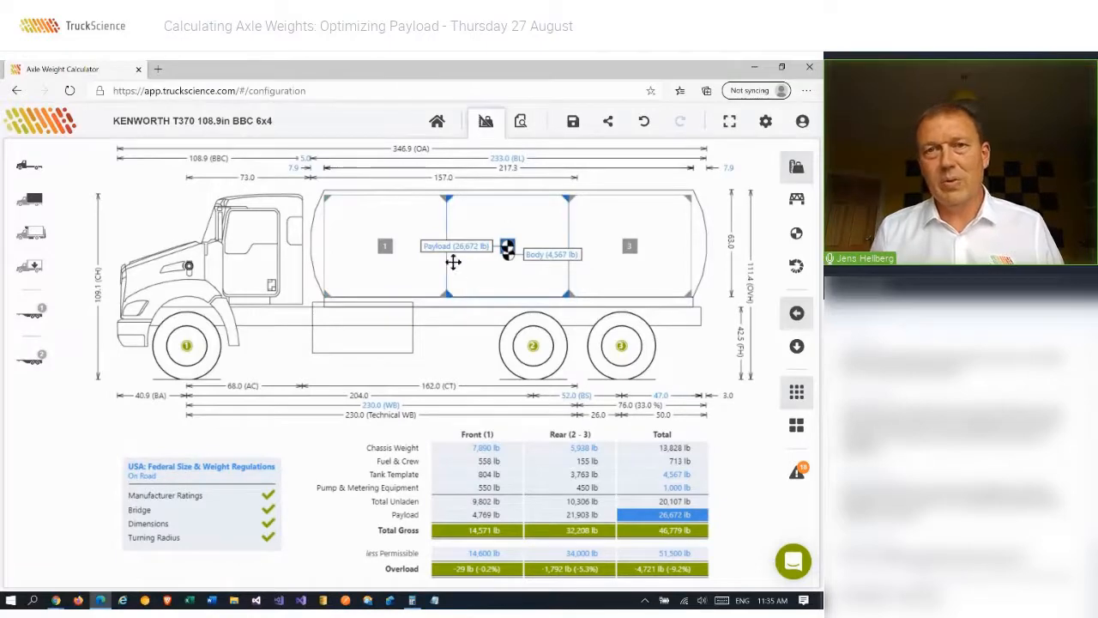
pyautogui.moveTo(487, 271)
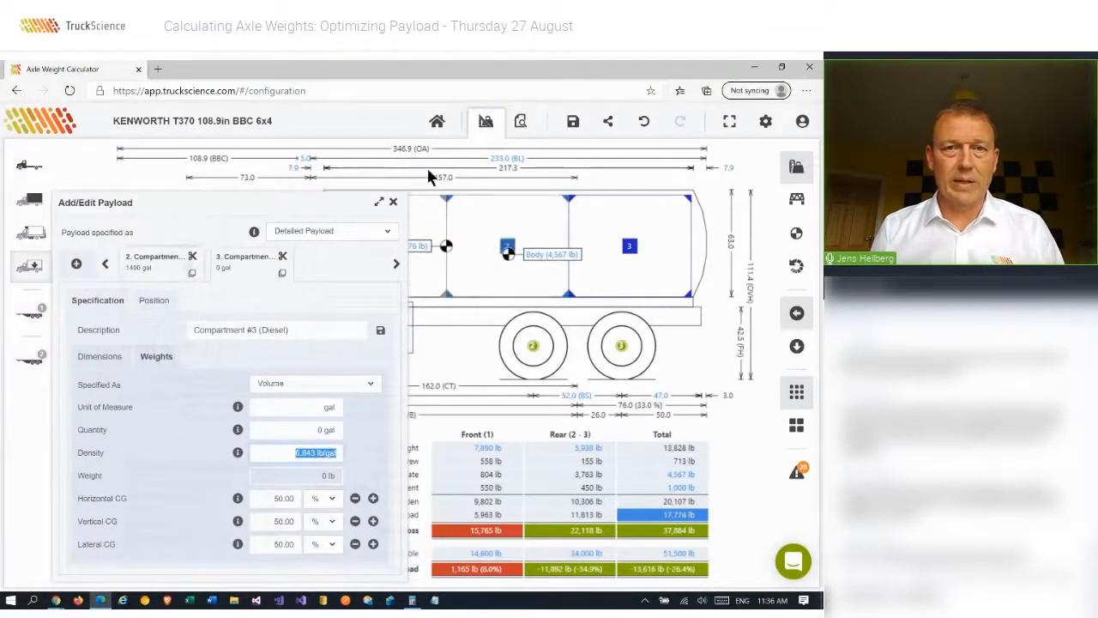
# - Undo to restore Compartment #3's full fuel quantity and the balanced axle totals
pyautogui.click(393, 201)
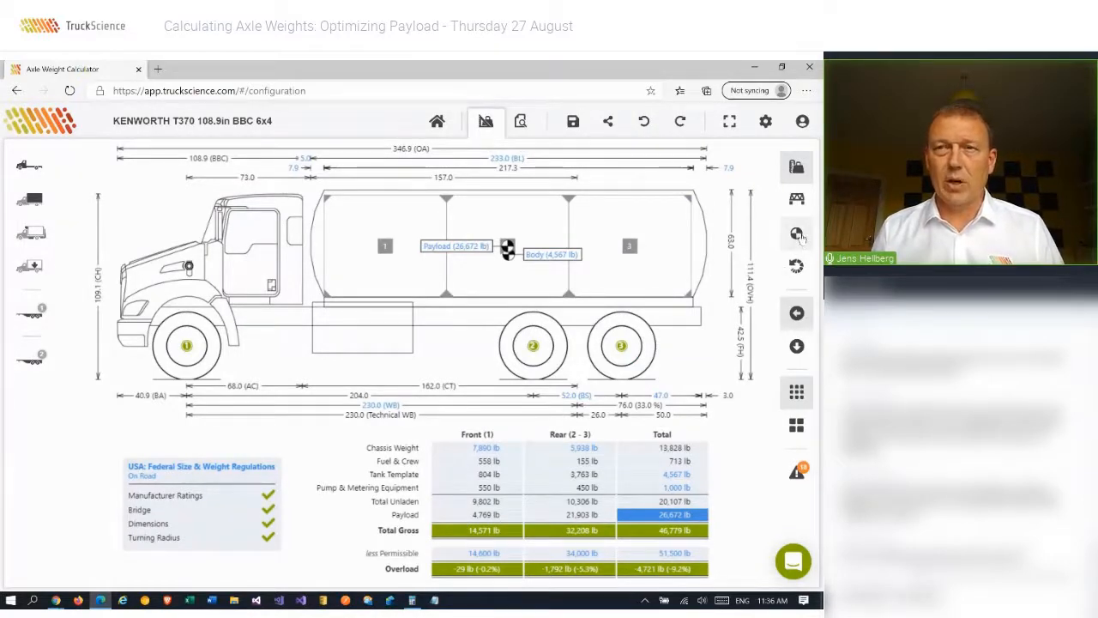
pyautogui.click(796, 234)
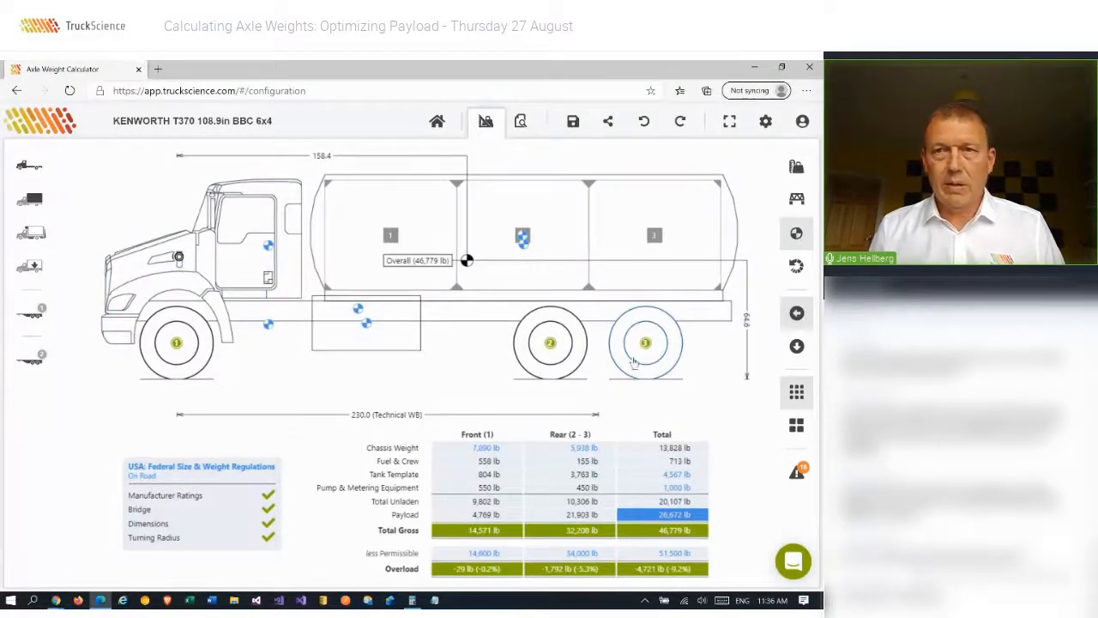
pyautogui.click(391, 233)
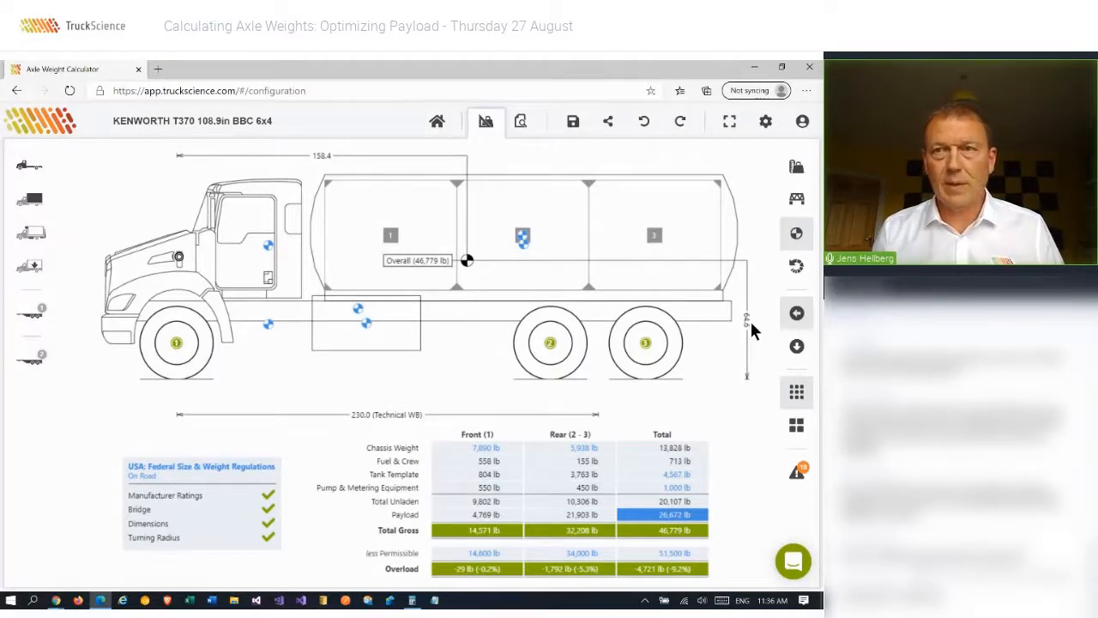
pyautogui.click(795, 166)
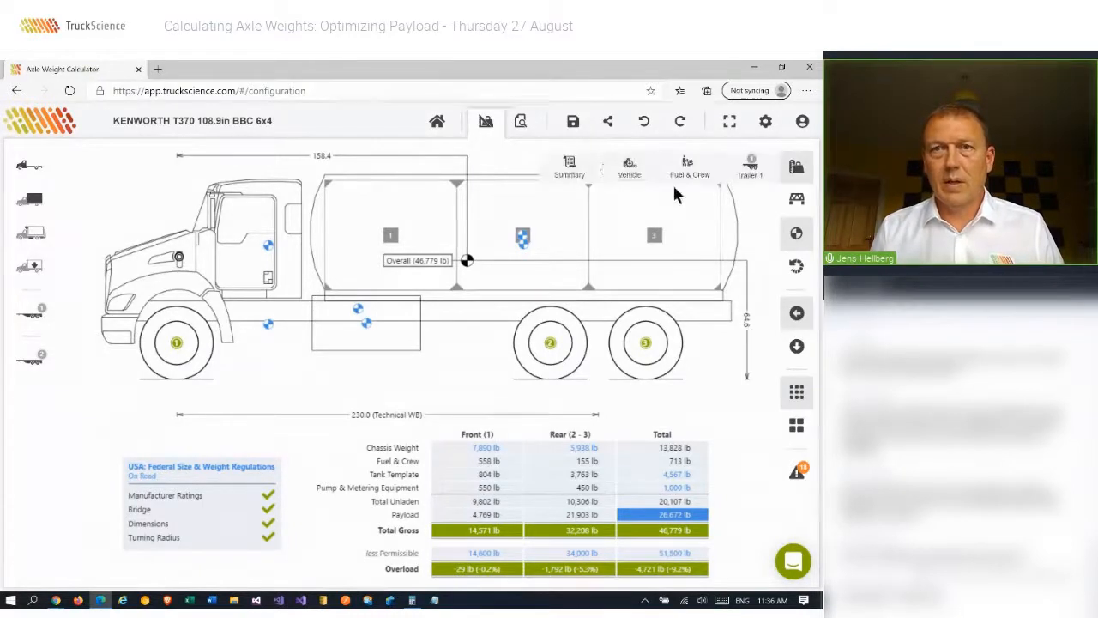
pyautogui.click(520, 120)
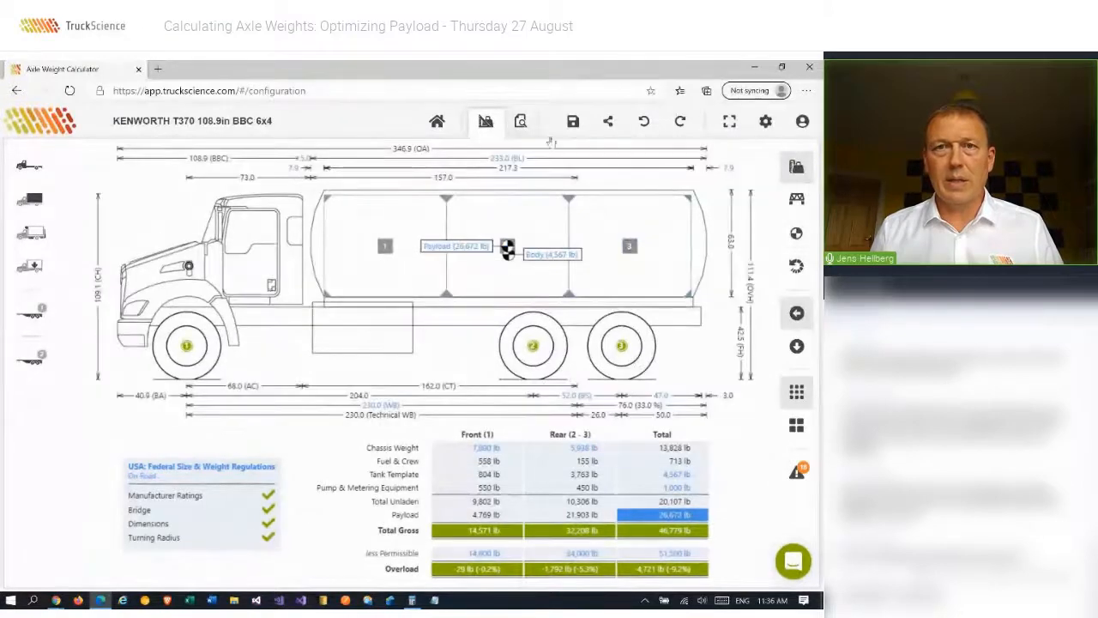
# - View the Summary report's Load Plan and Center of Gravity tables, then leave the report
pyautogui.click(521, 120)
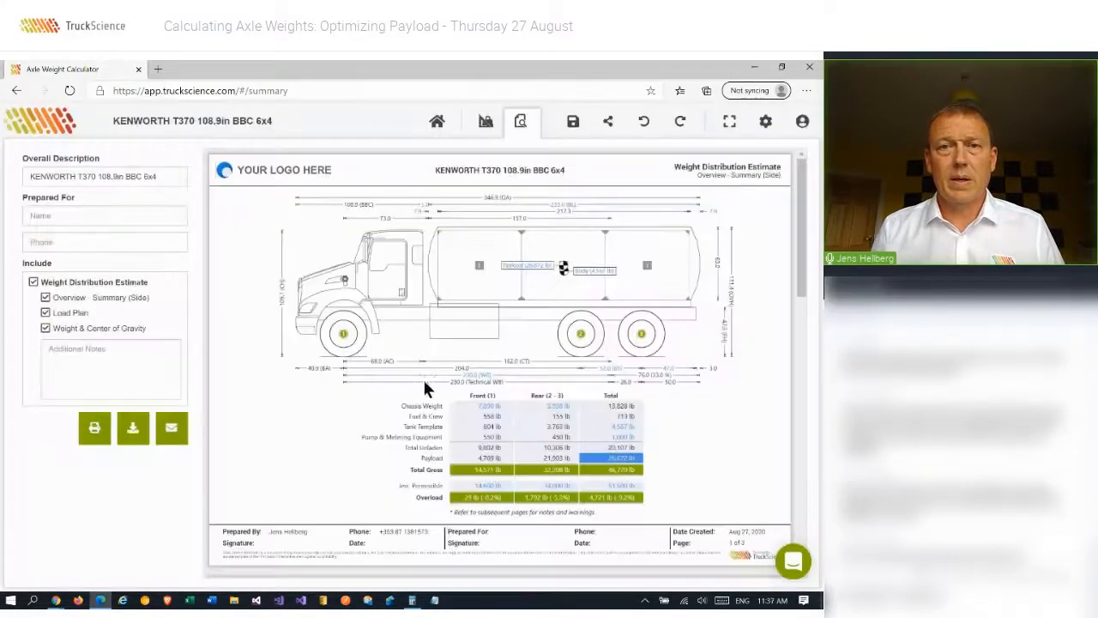
pyautogui.scroll(-3)
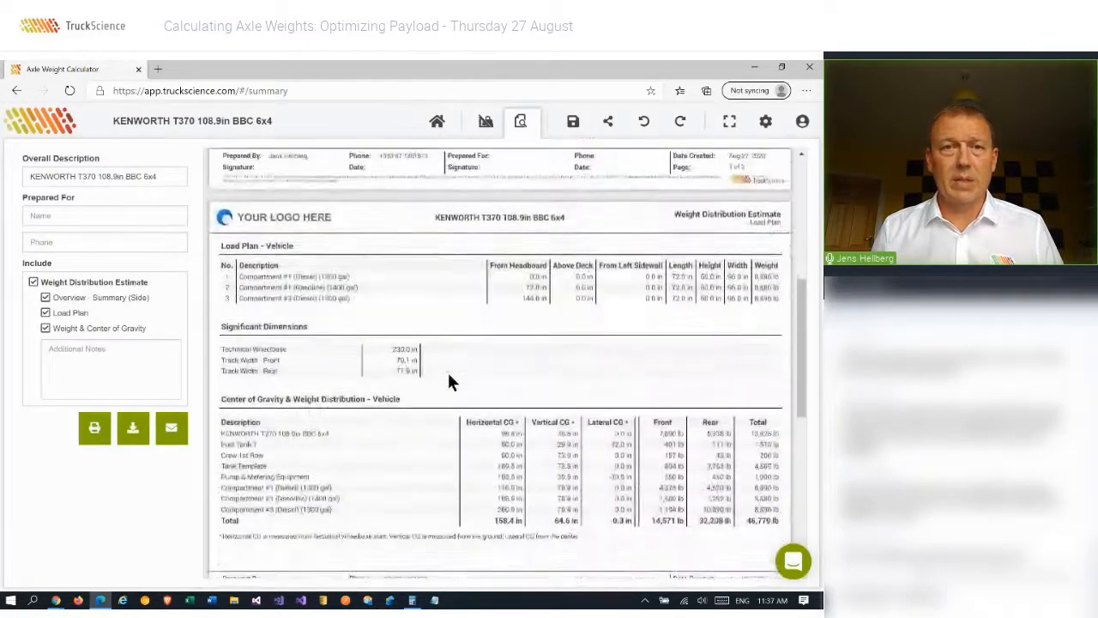
pyautogui.scroll(-3)
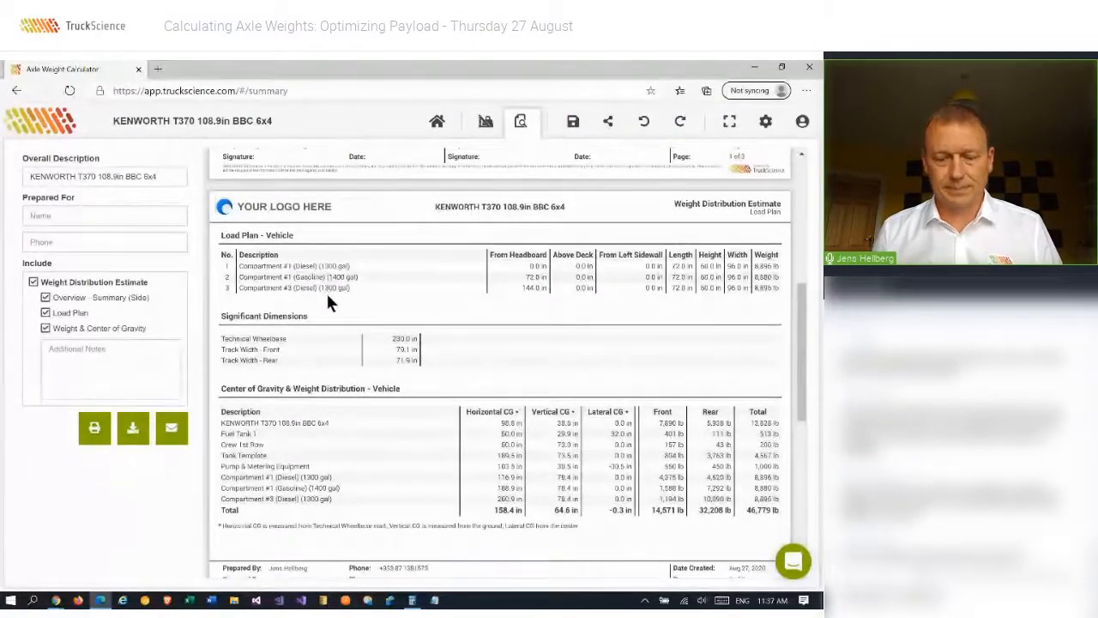
pyautogui.click(484, 120)
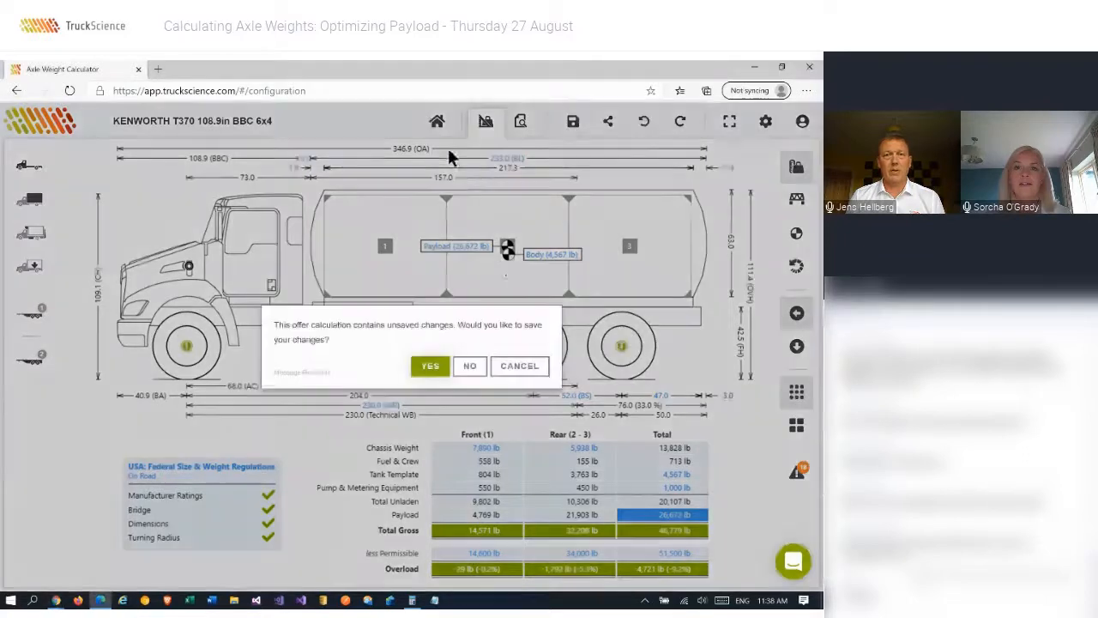
# - Answer the save-changes dialog so the tanker calculation closes to the Resources page
pyautogui.click(470, 365)
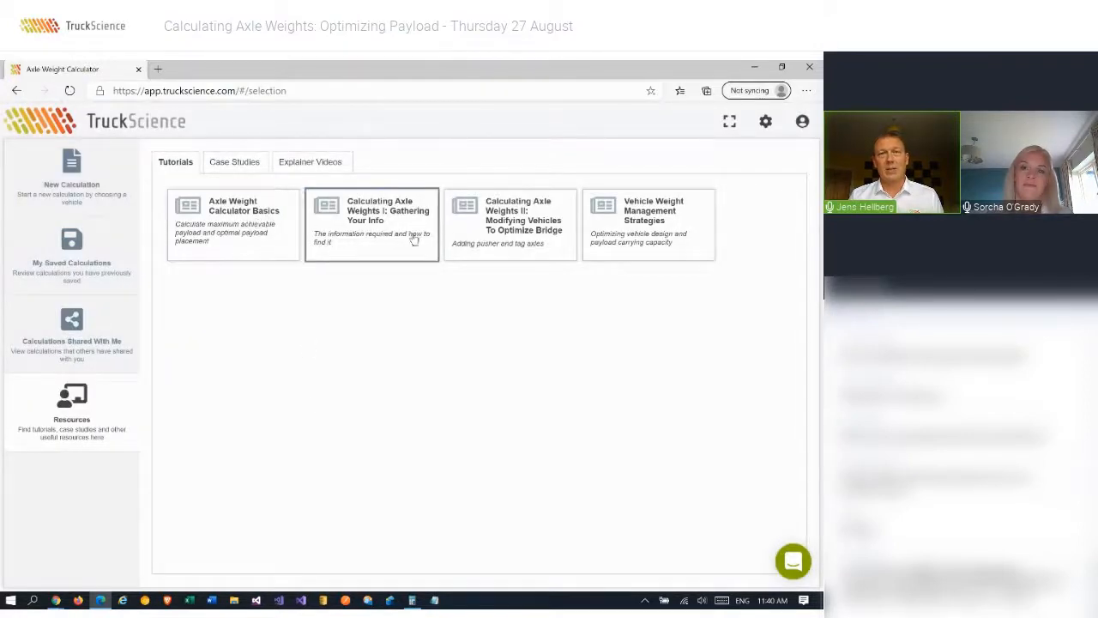
# - Play the '2-minute Intro to the Axle Weight Calculator' from Explainer Videos
pyautogui.click(312, 161)
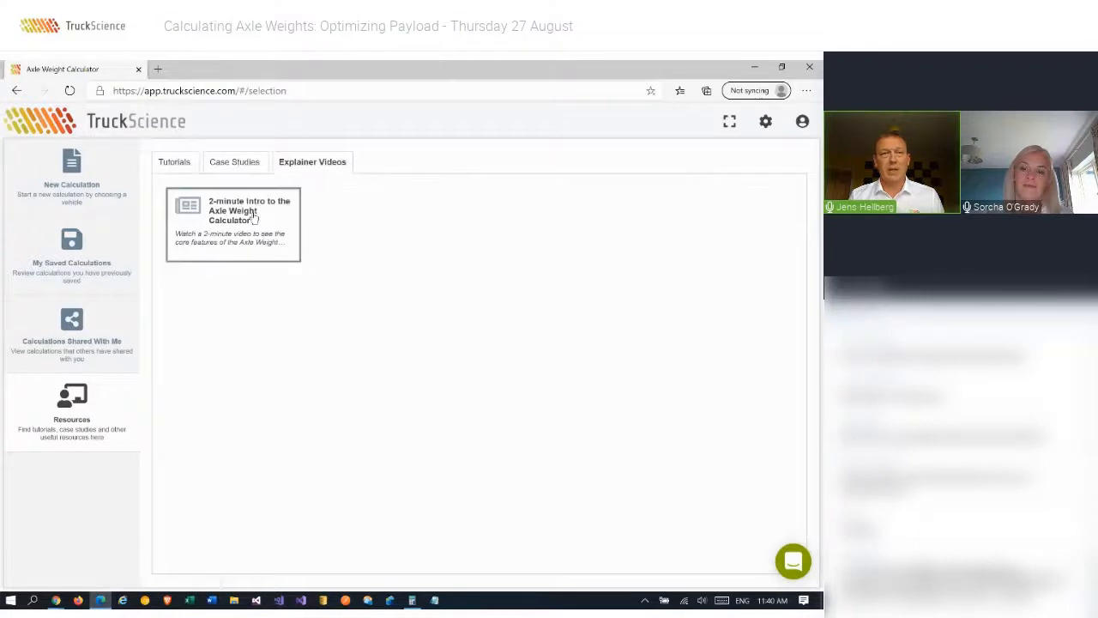
pyautogui.click(233, 223)
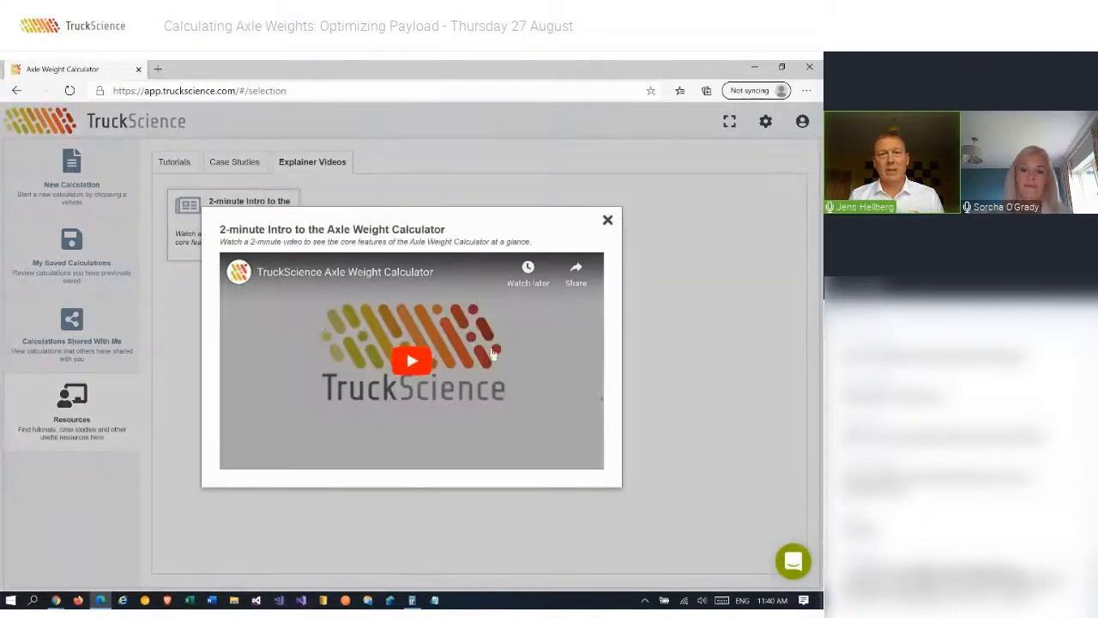